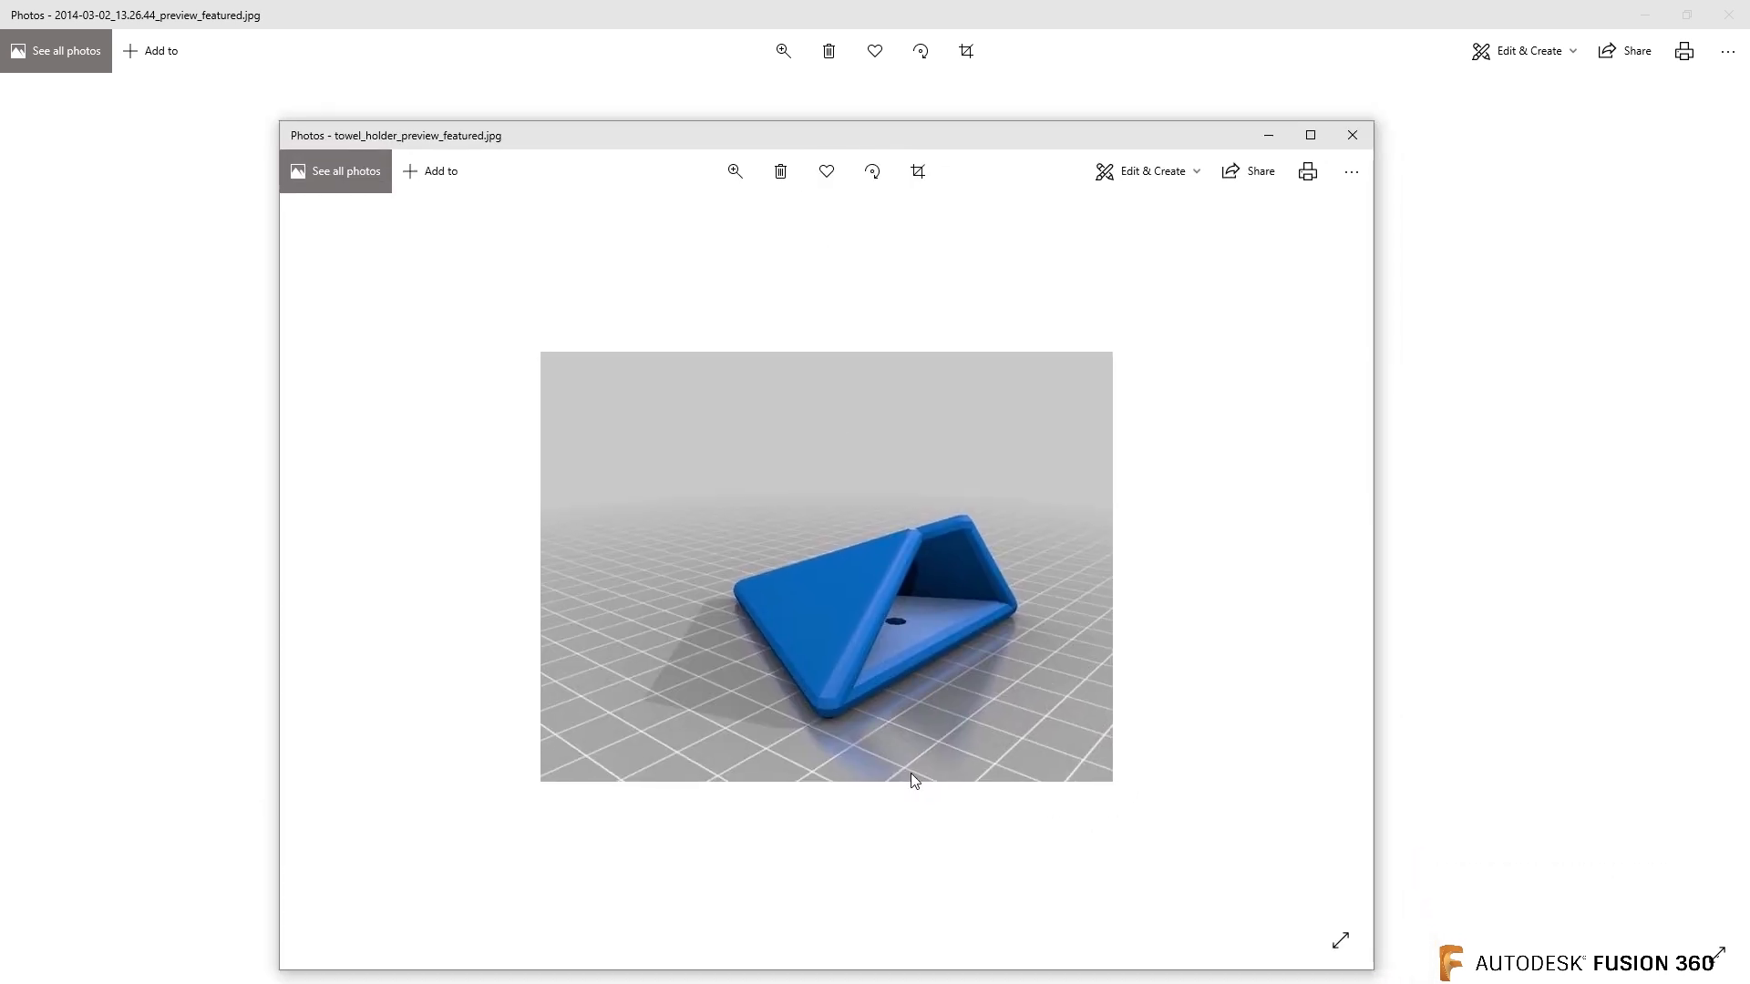
mouse_move(1029, 606)
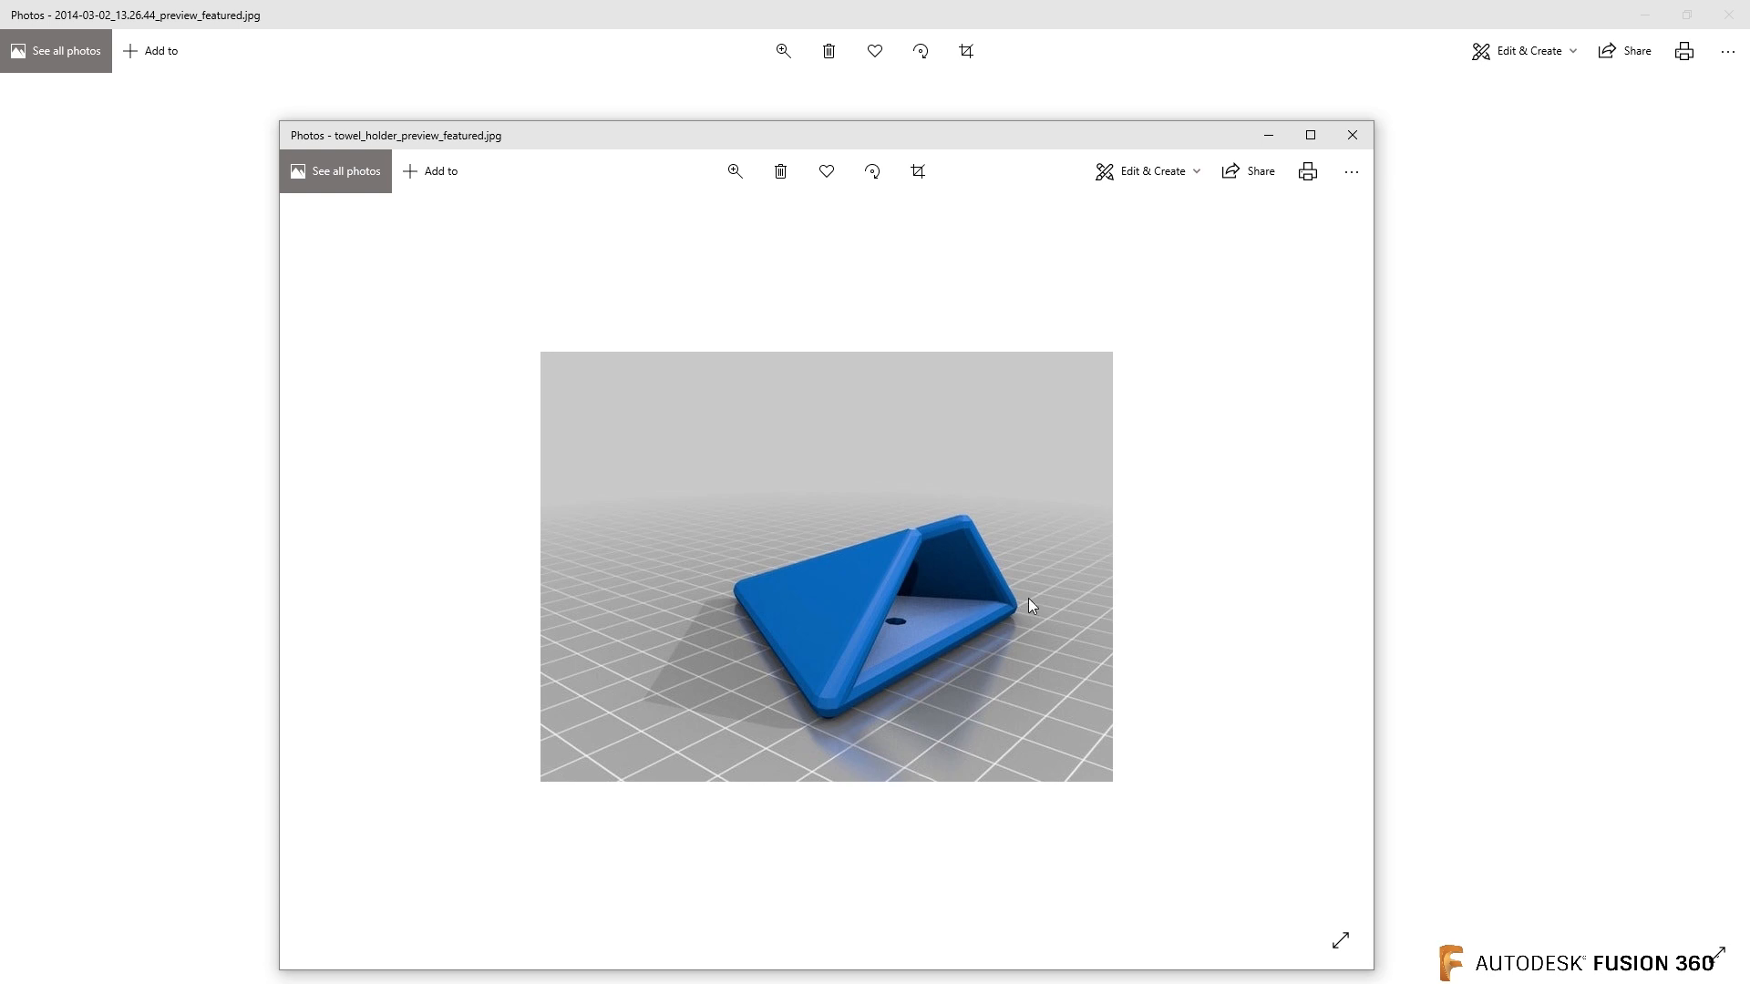
mouse_move(1122, 546)
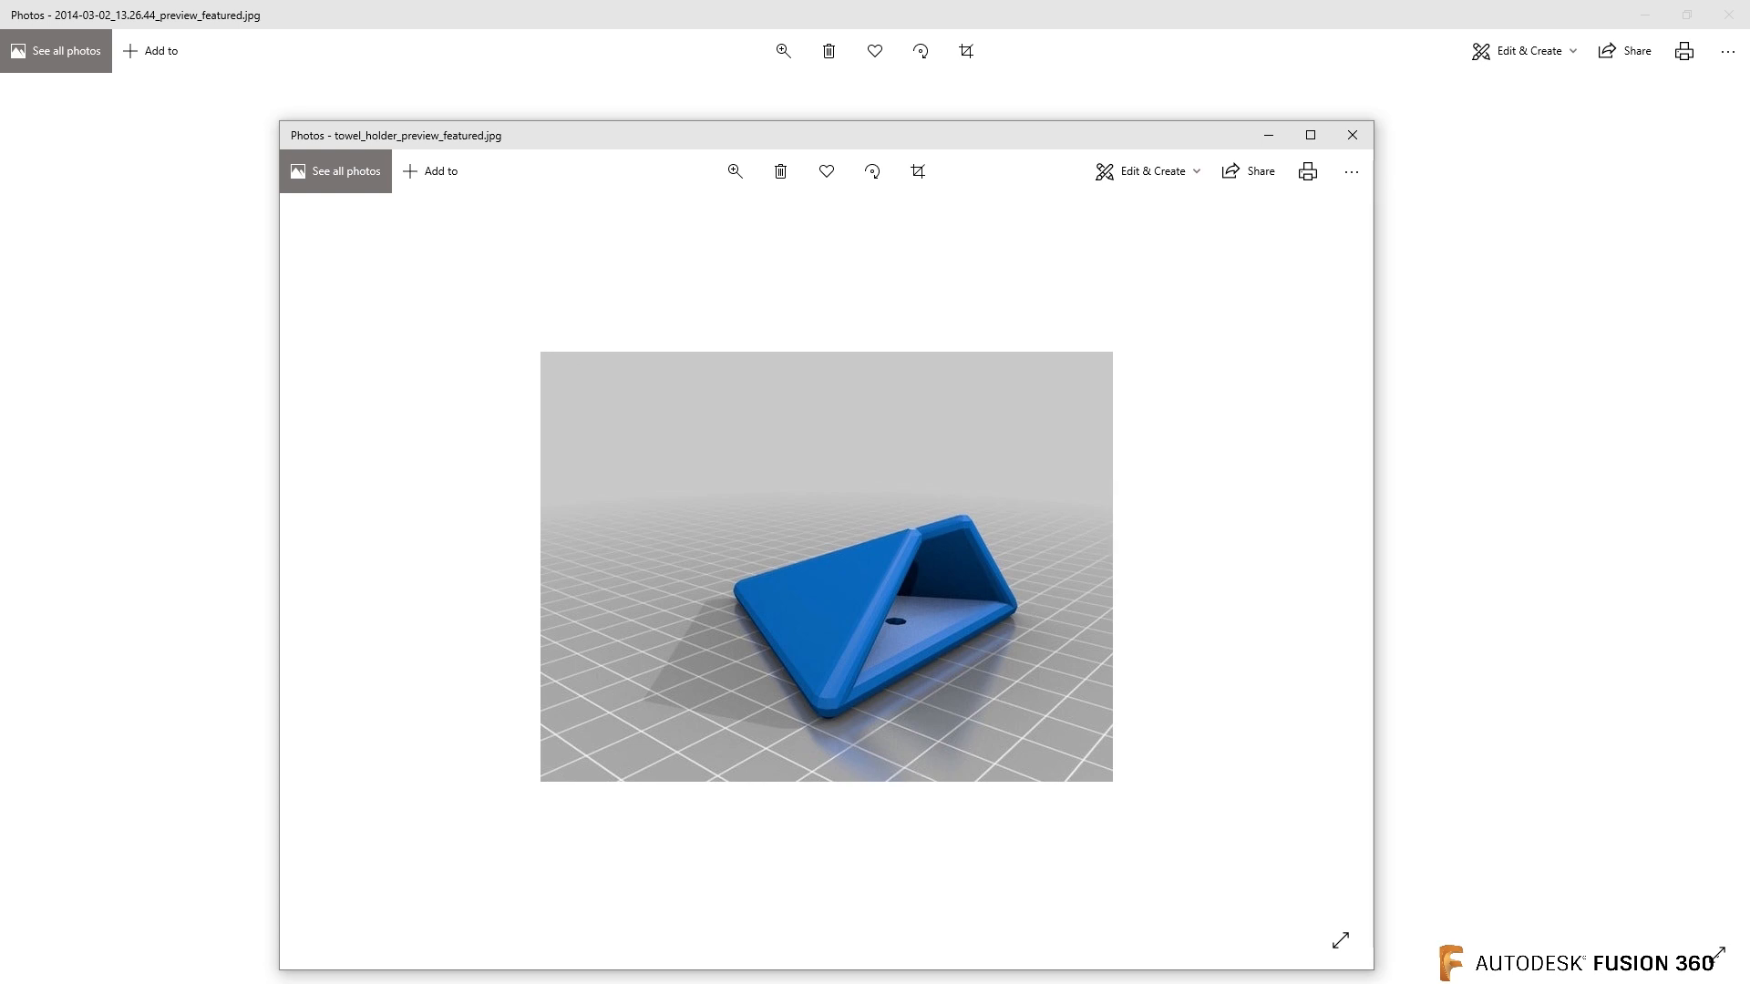
mouse_move(1352, 135)
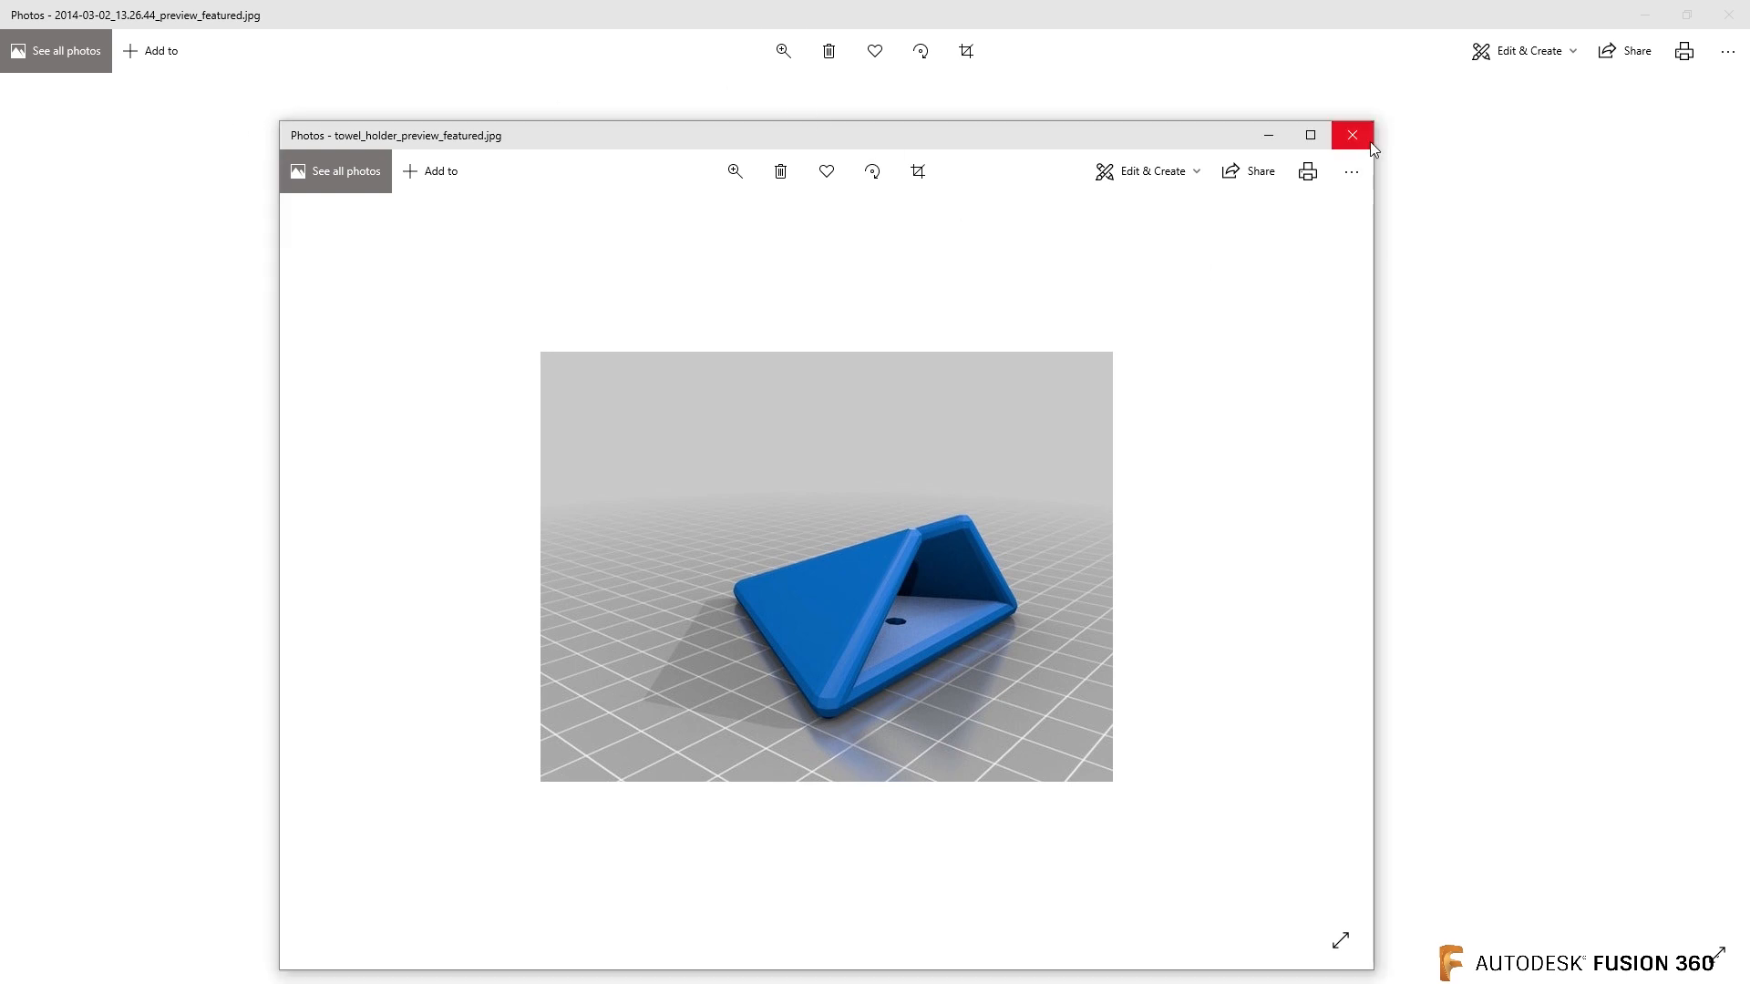
- Close the Photos window showing the rendered towel holder preview
click(1352, 135)
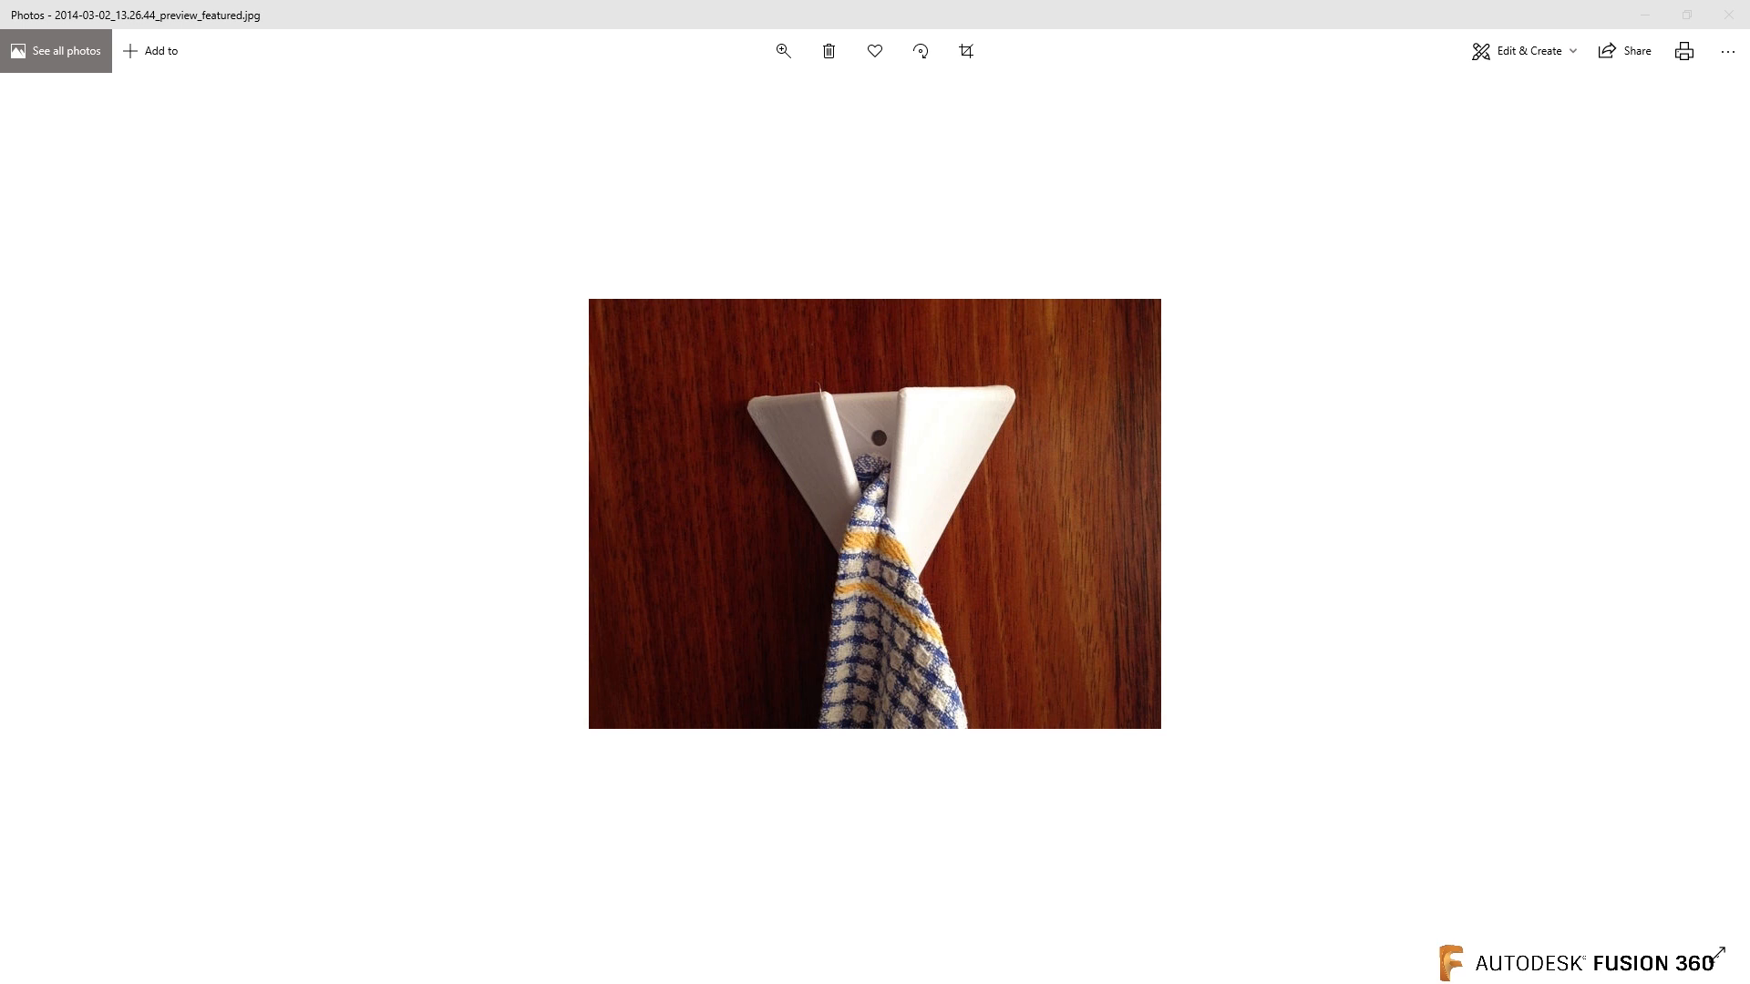
mouse_move(954, 412)
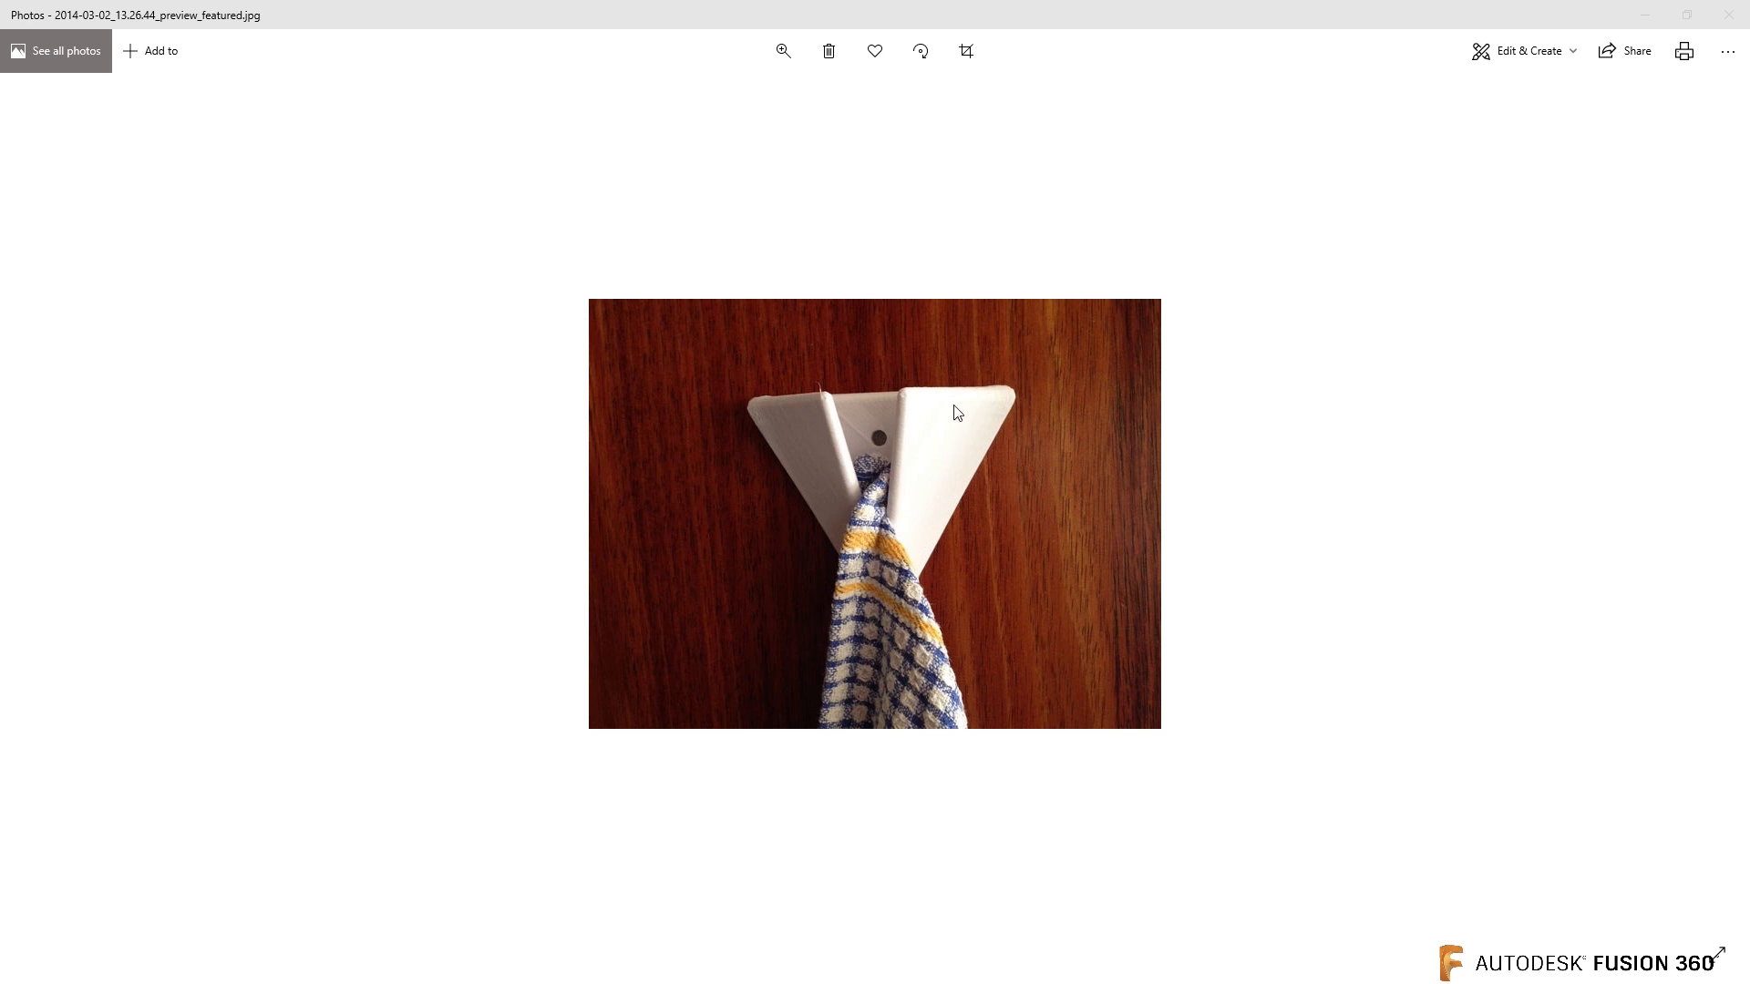
mouse_move(965, 451)
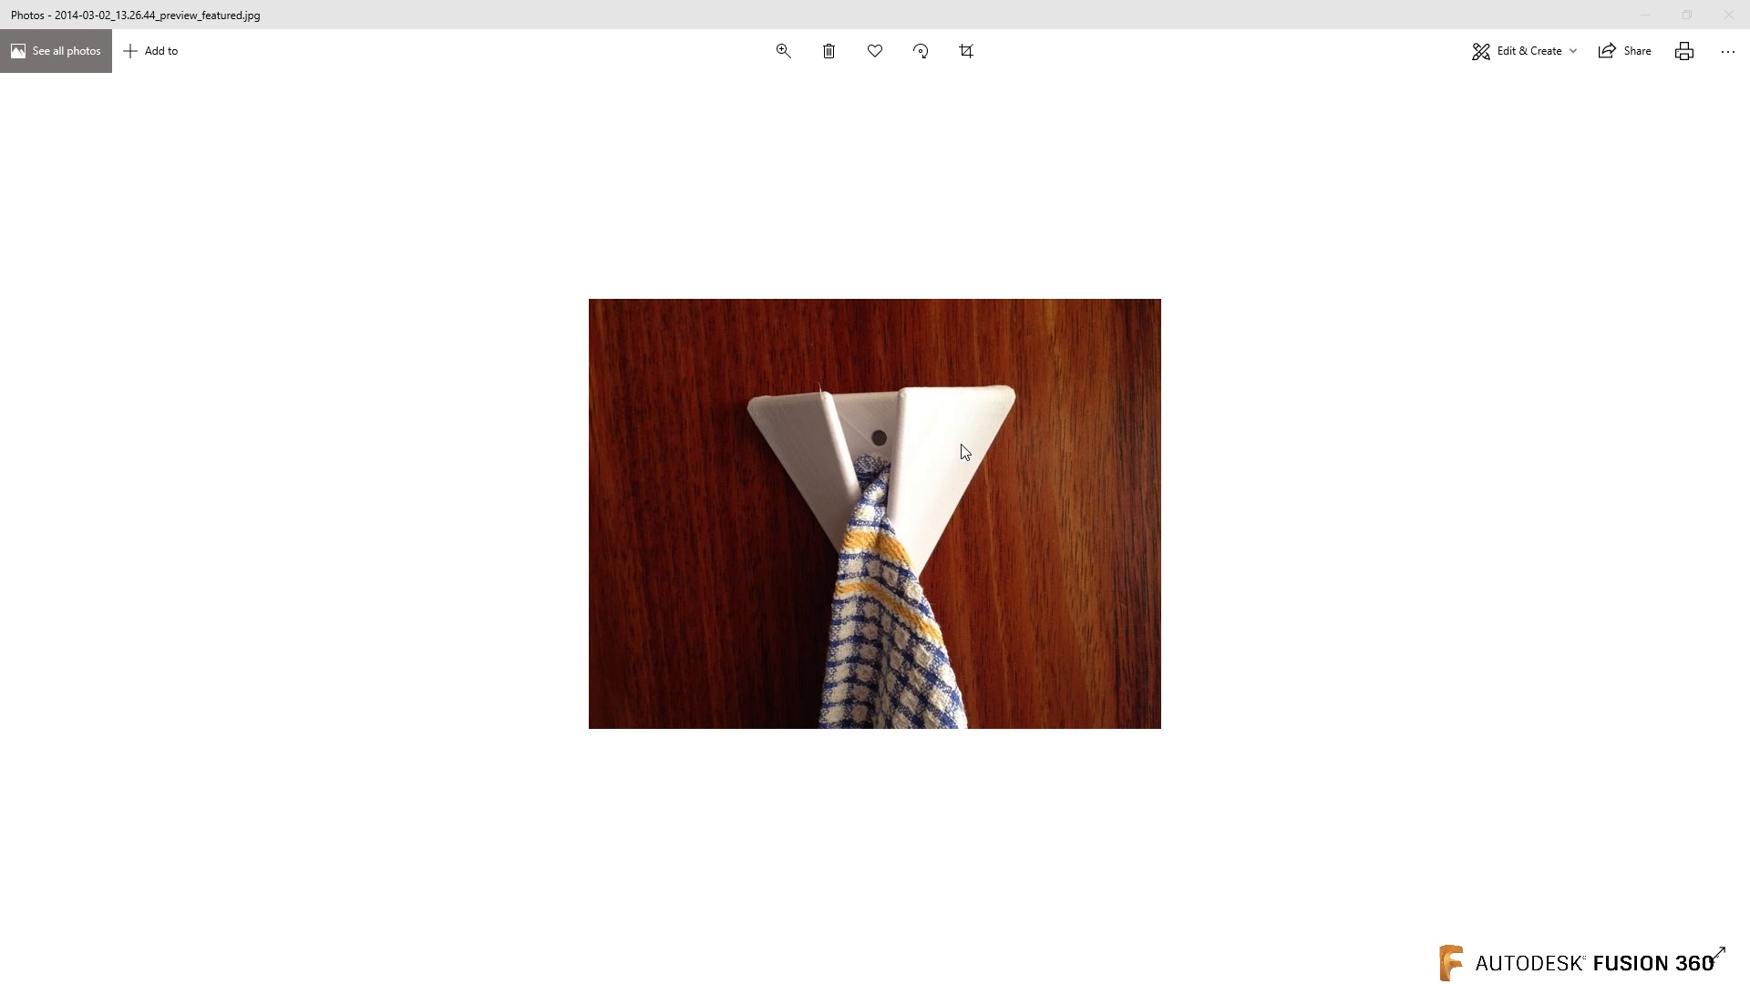
mouse_move(831, 417)
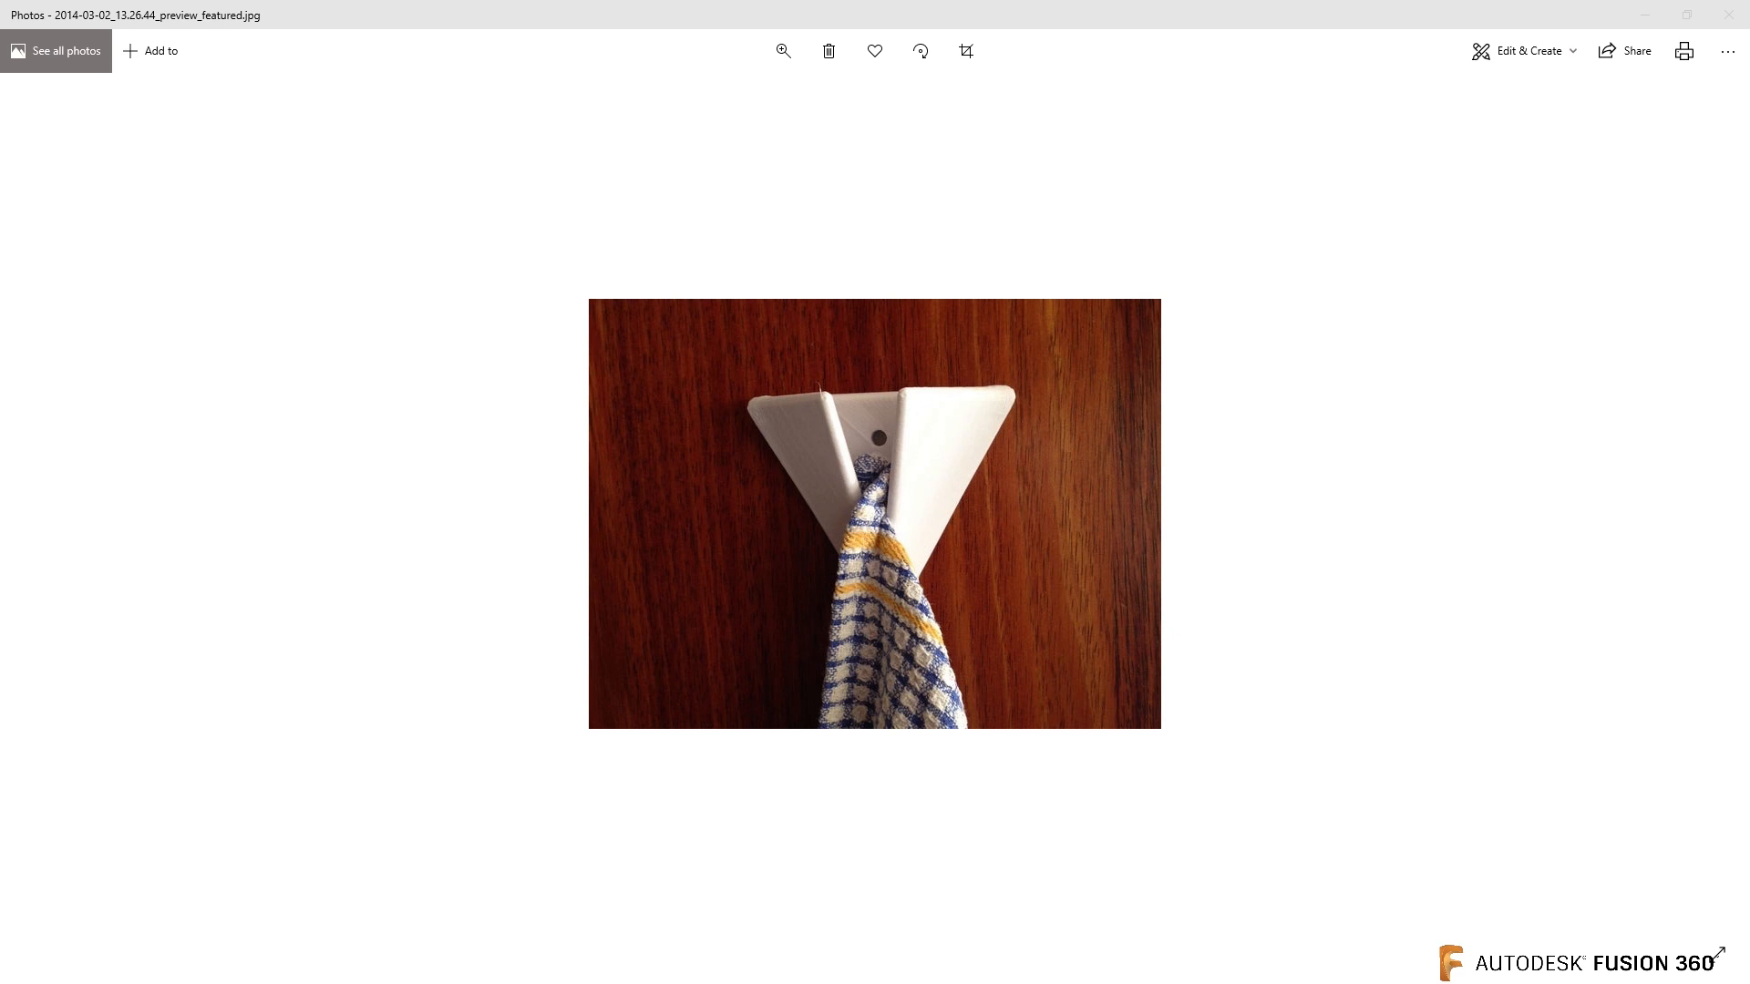
mouse_move(1704, 492)
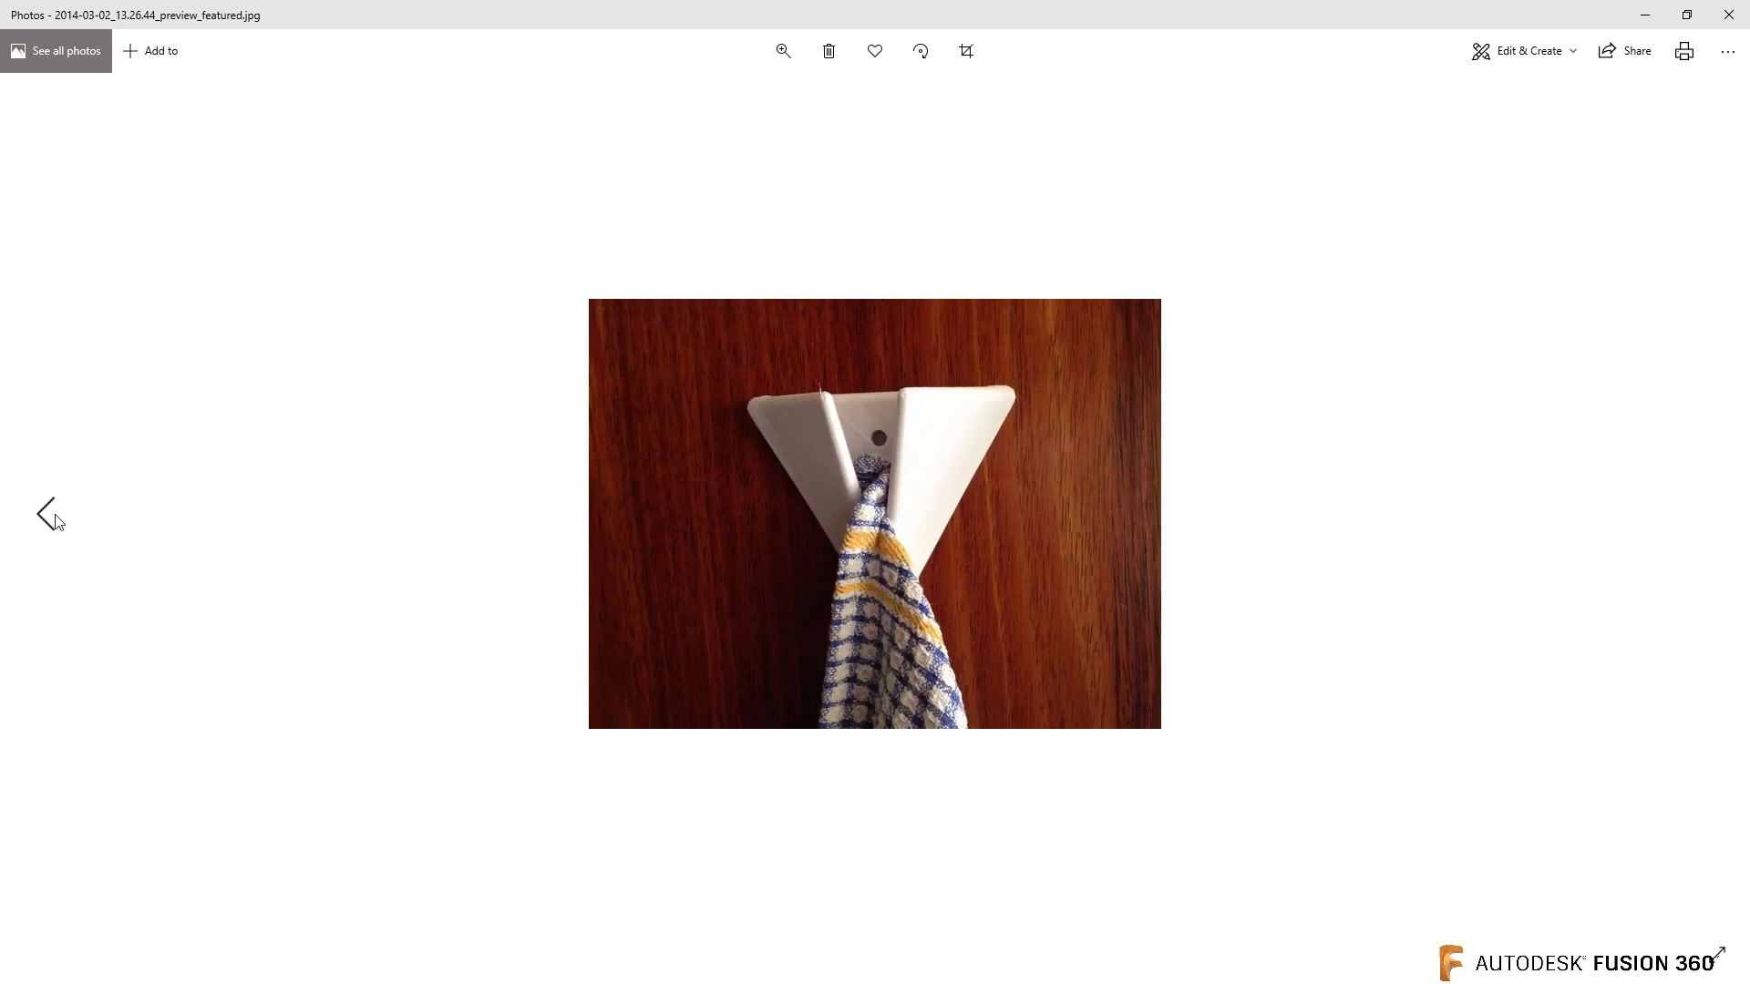
mouse_move(1710, 514)
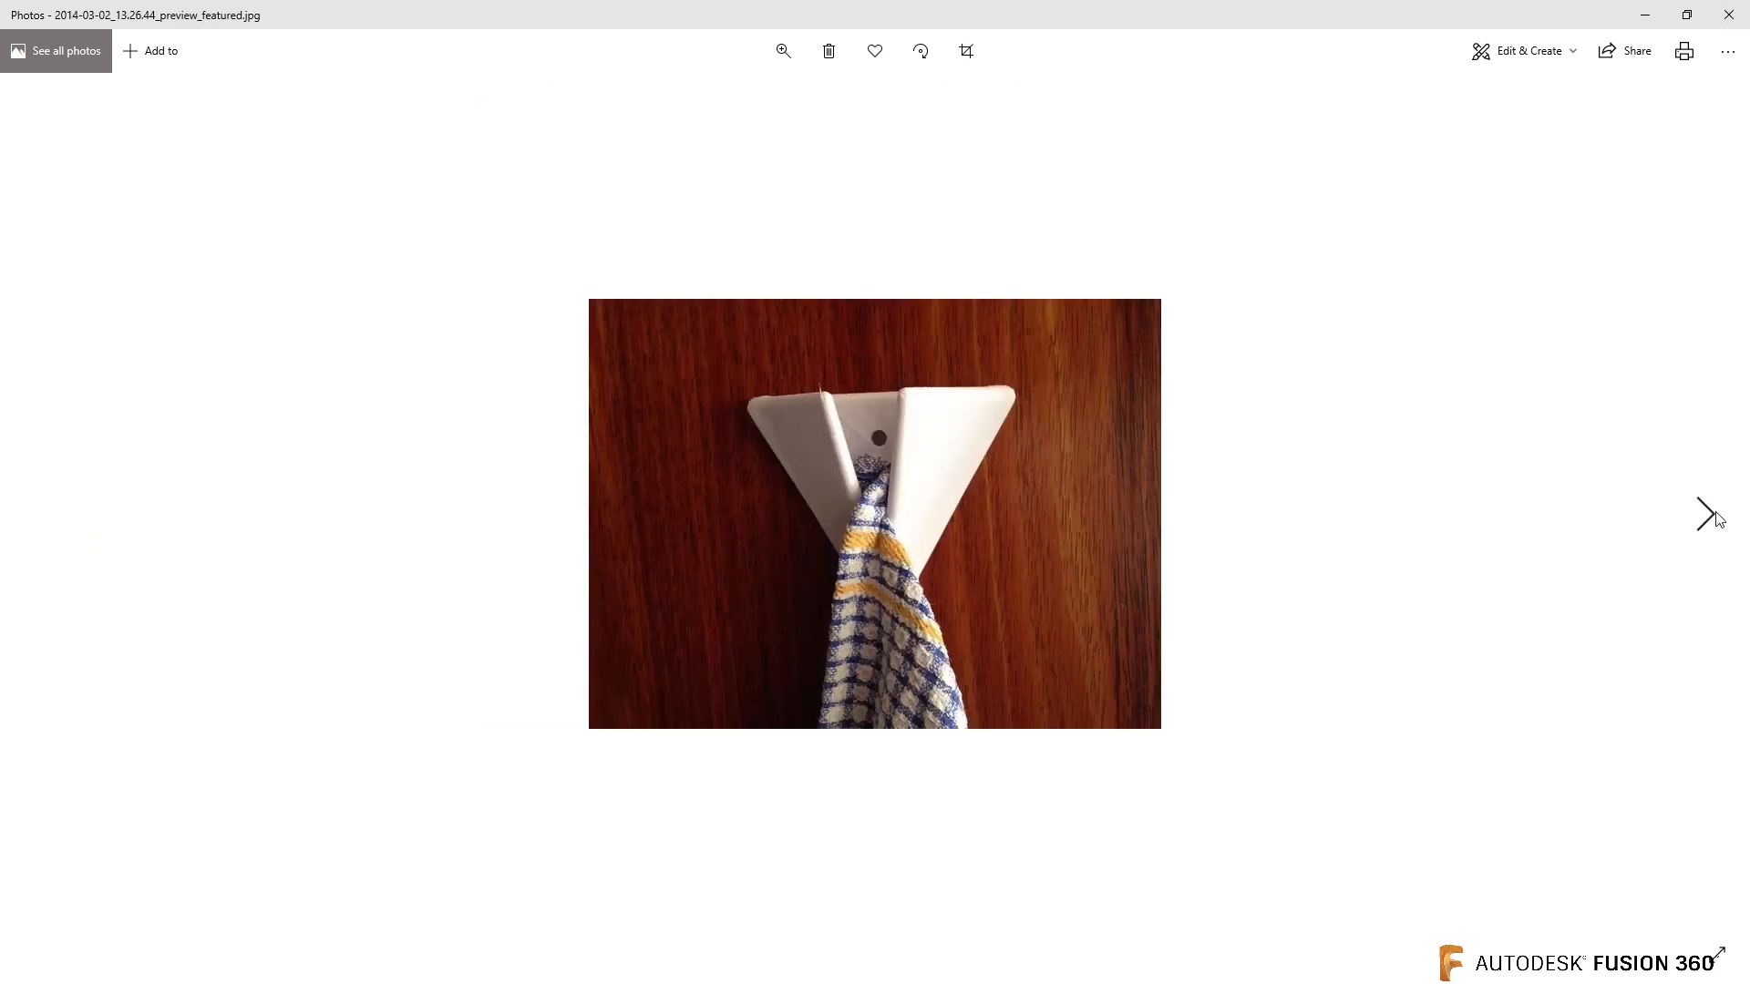
- Advance to the blue rendered towel holder image and open the 2014 photo separately
click(1710, 514)
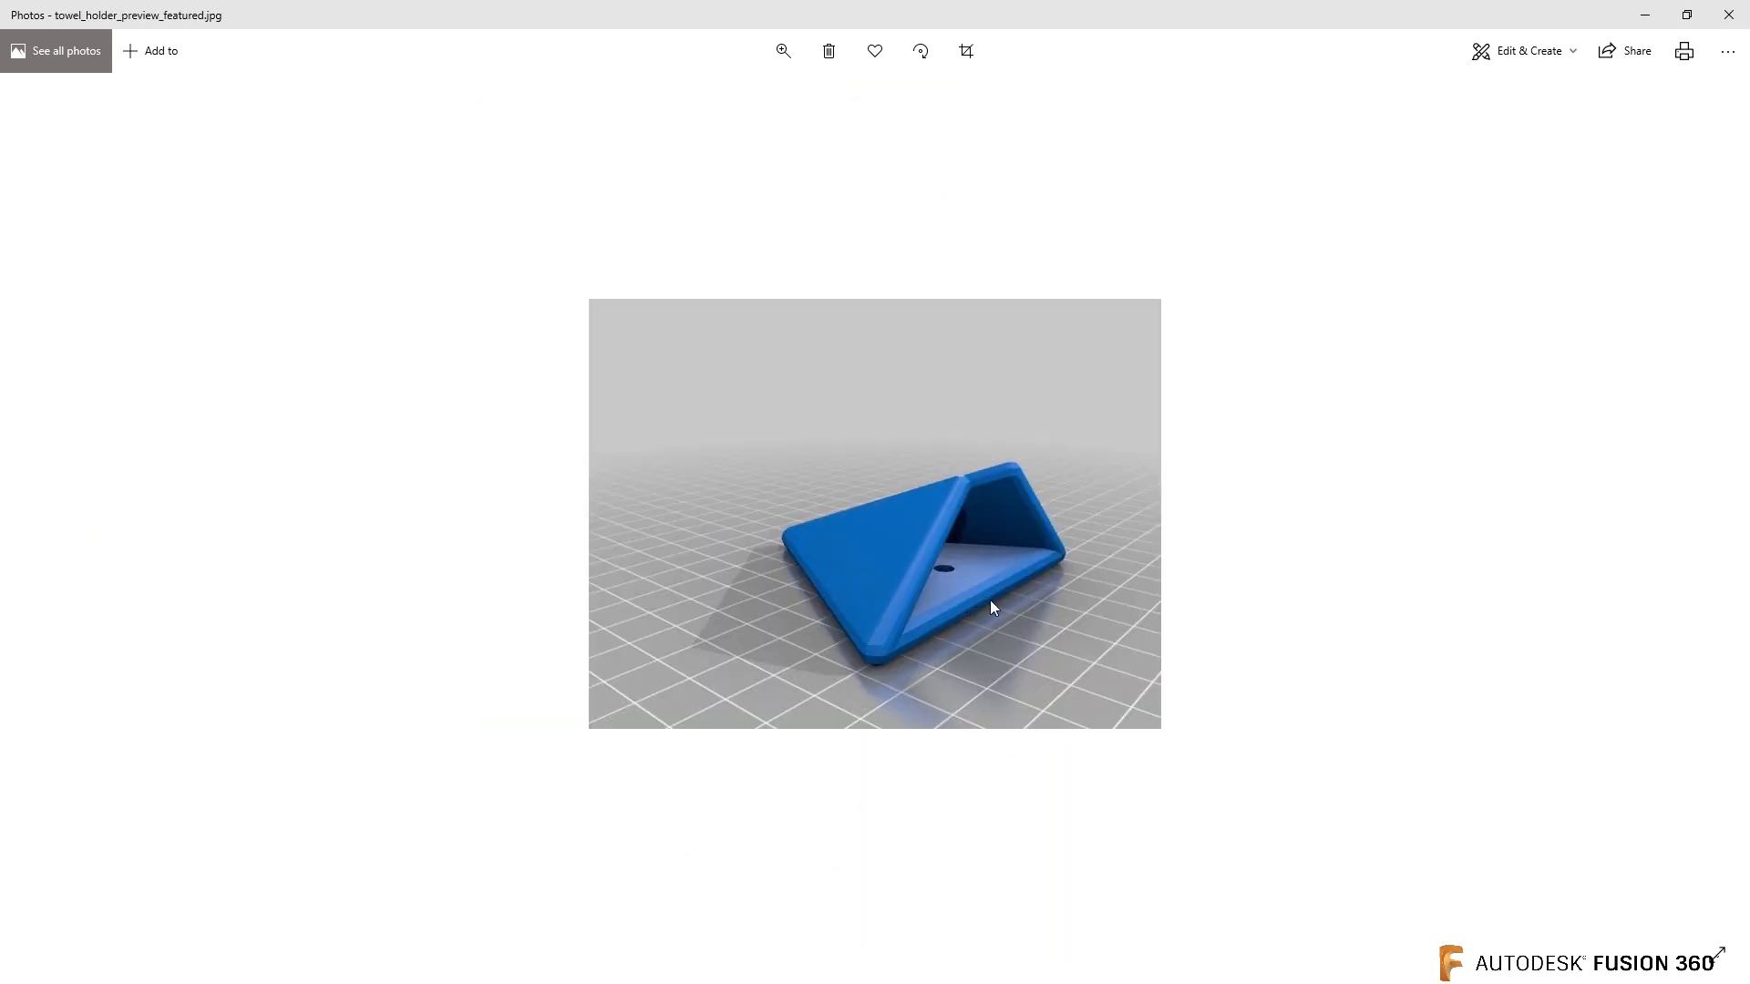
mouse_move(1010, 604)
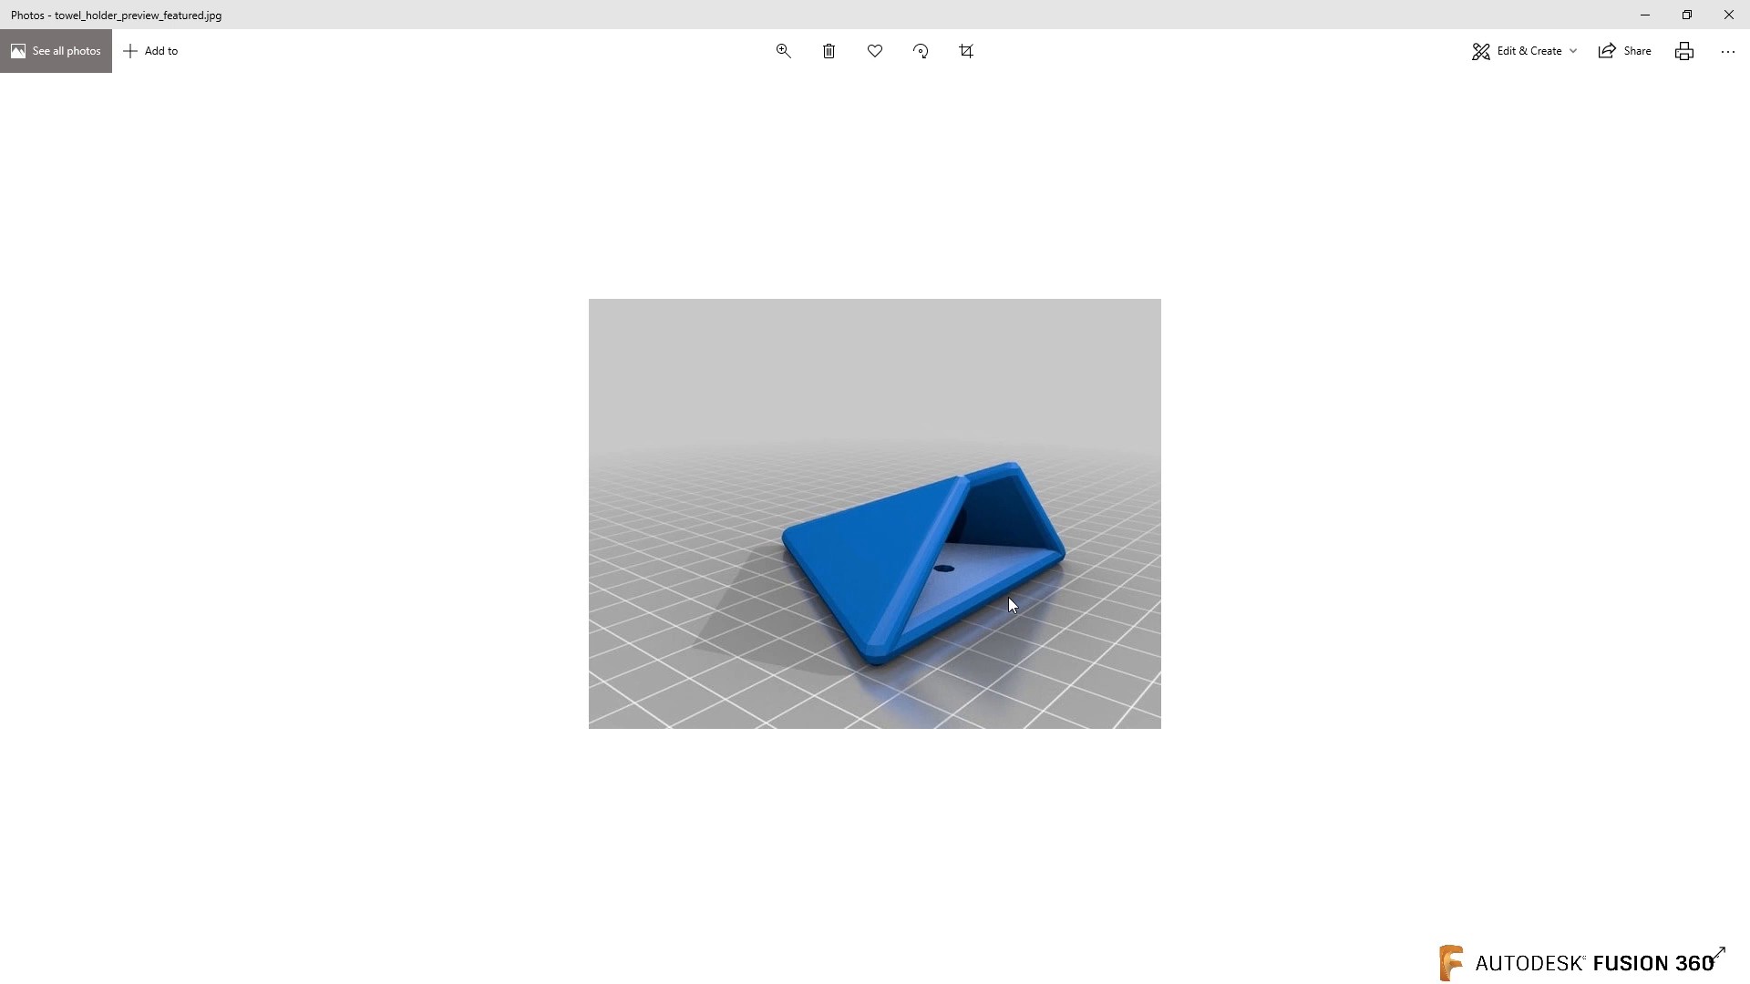
mouse_move(954, 643)
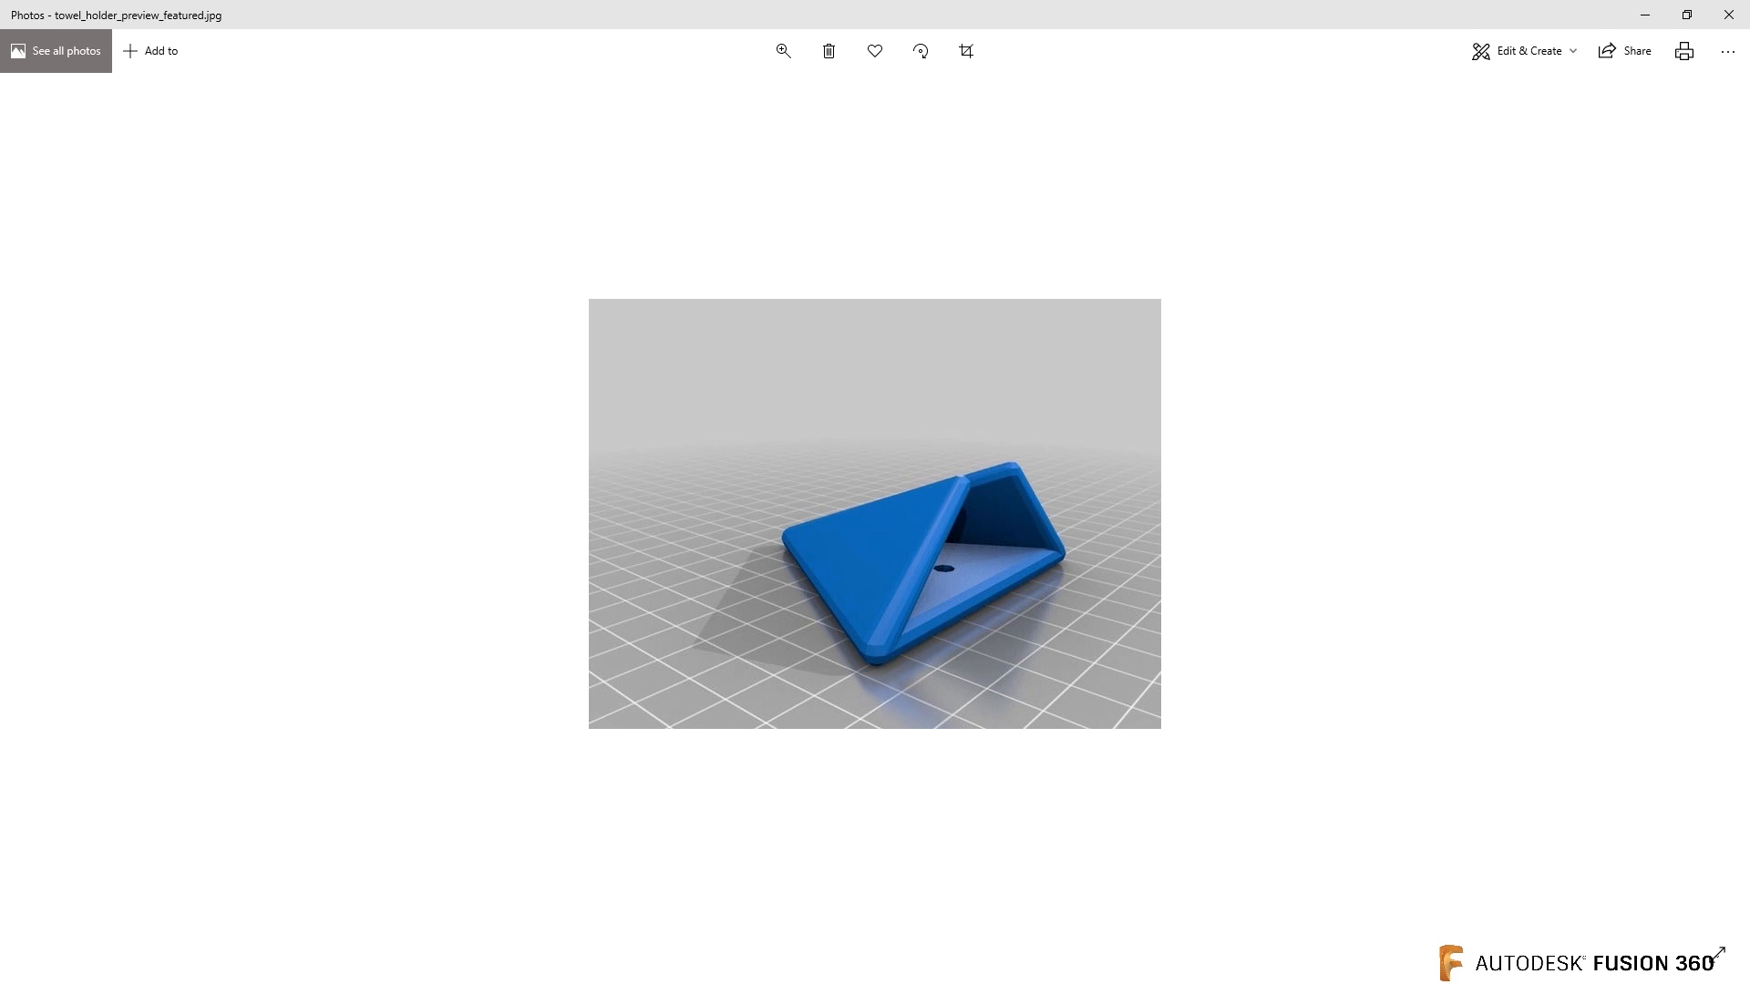
mouse_move(1283, 494)
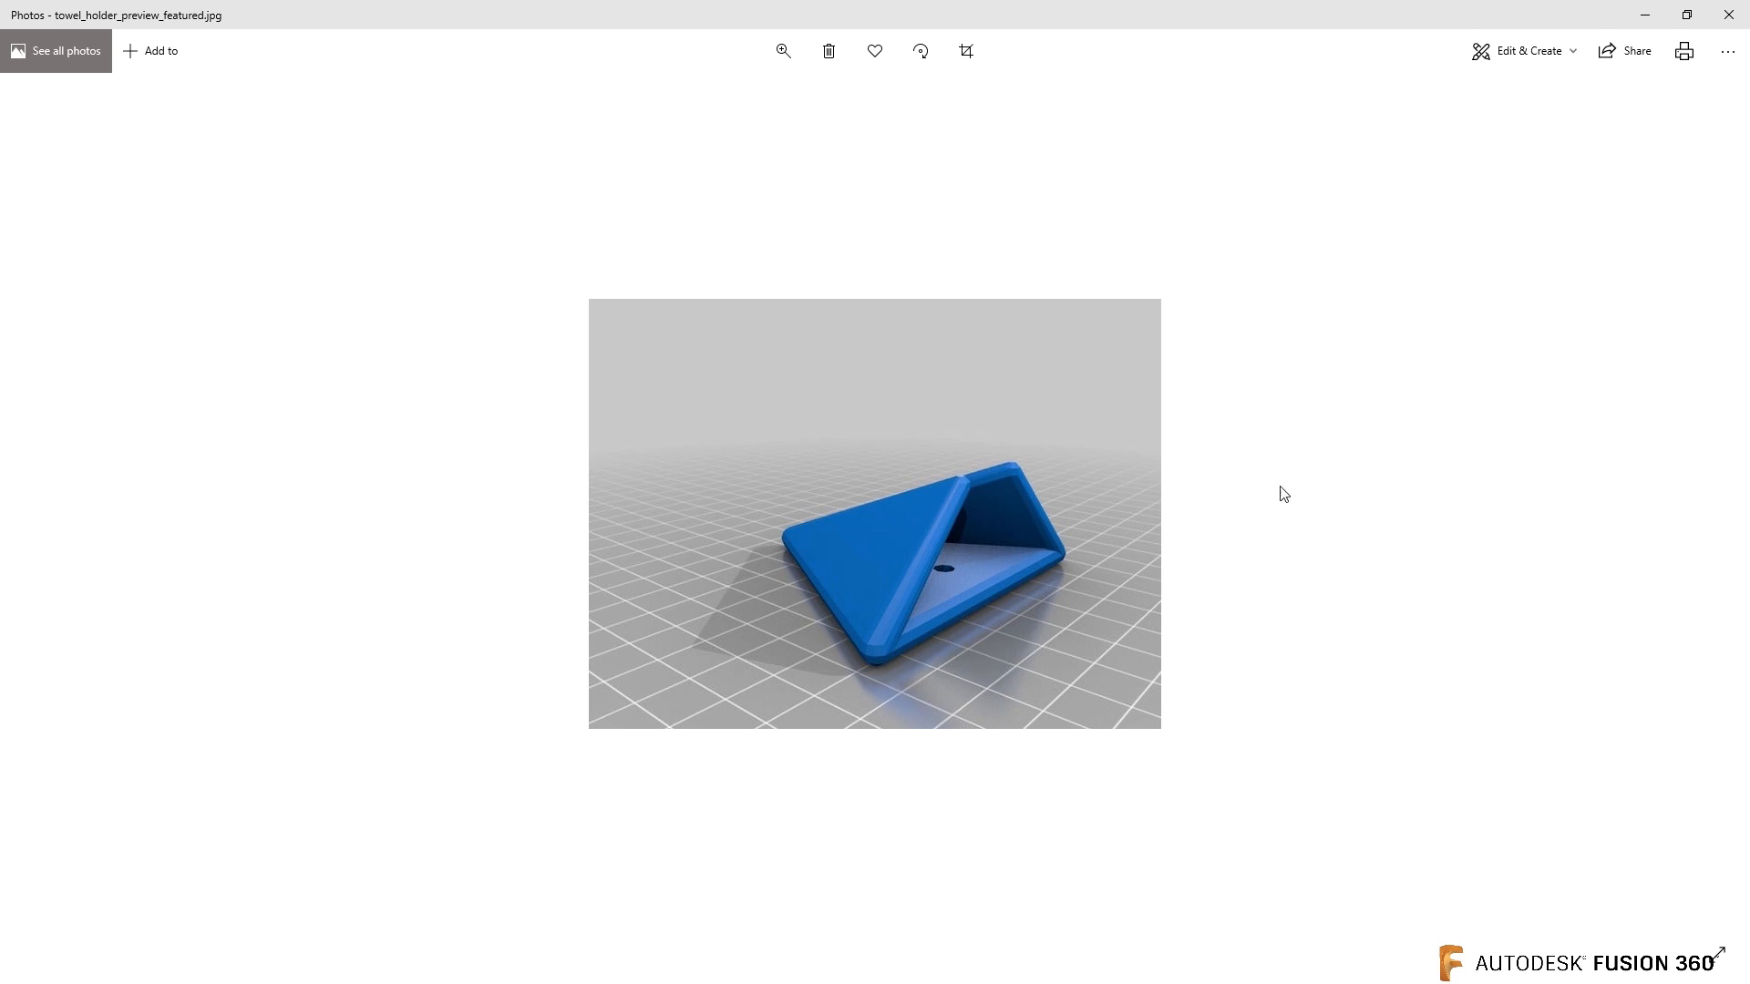
mouse_move(1017, 573)
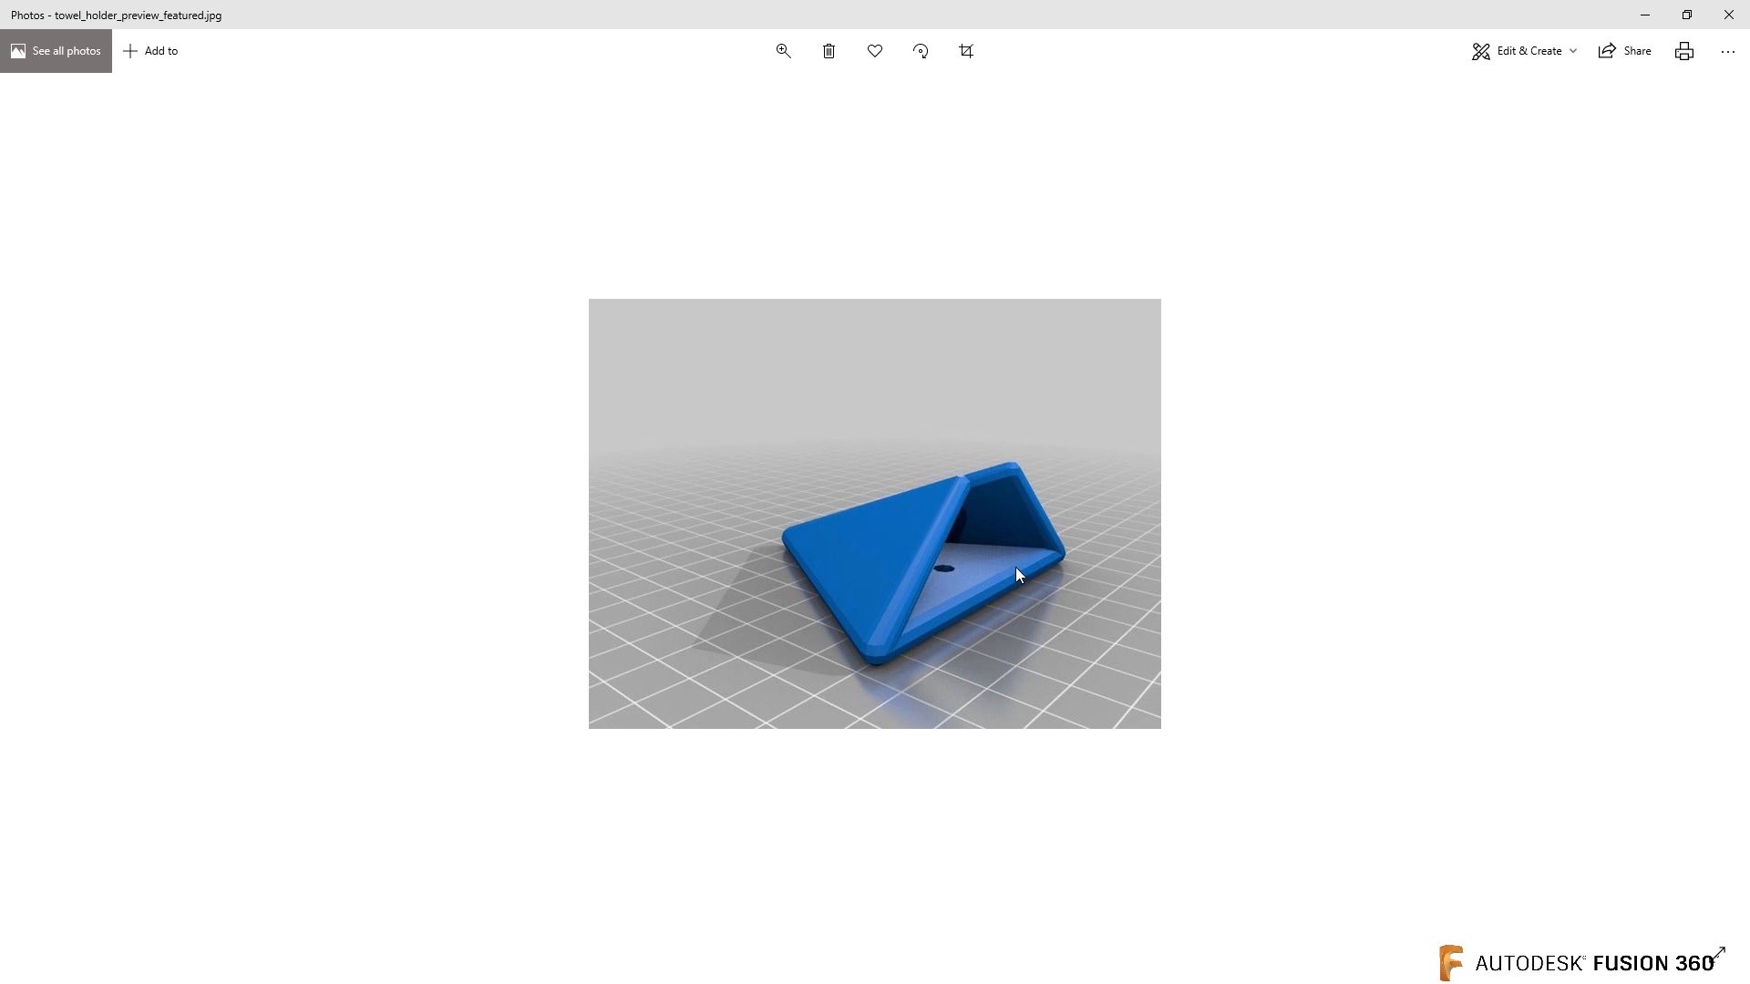
mouse_move(258, 360)
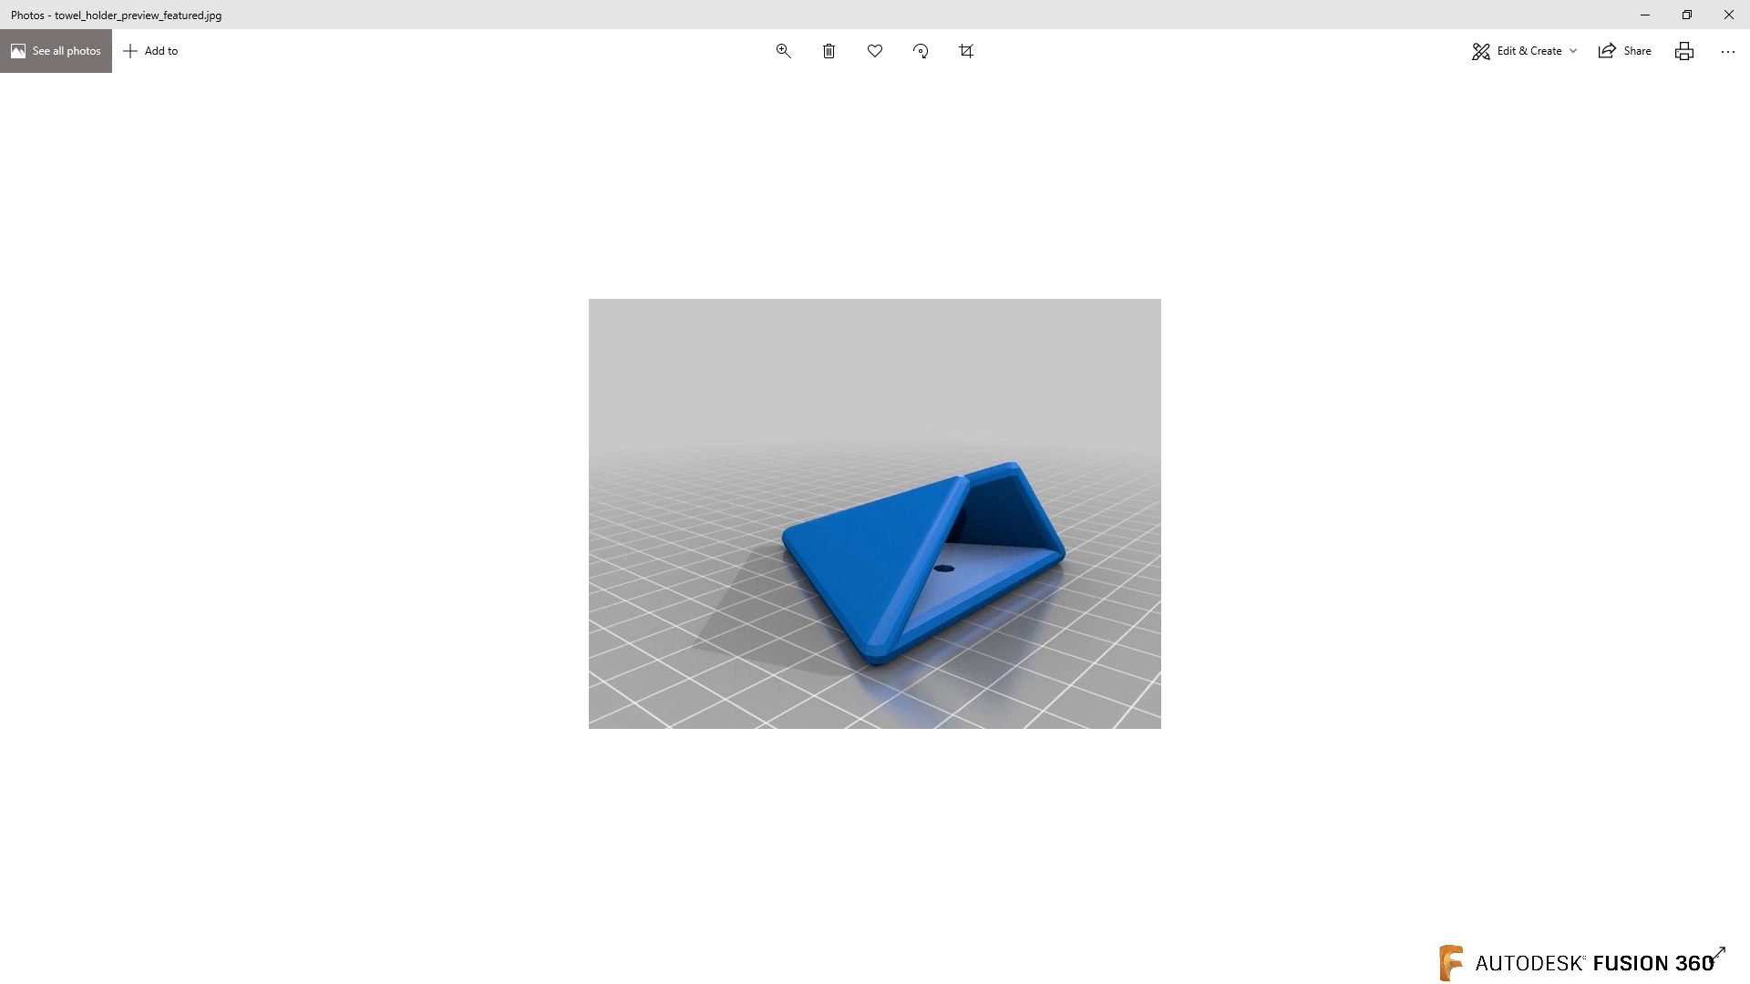
mouse_move(164, 645)
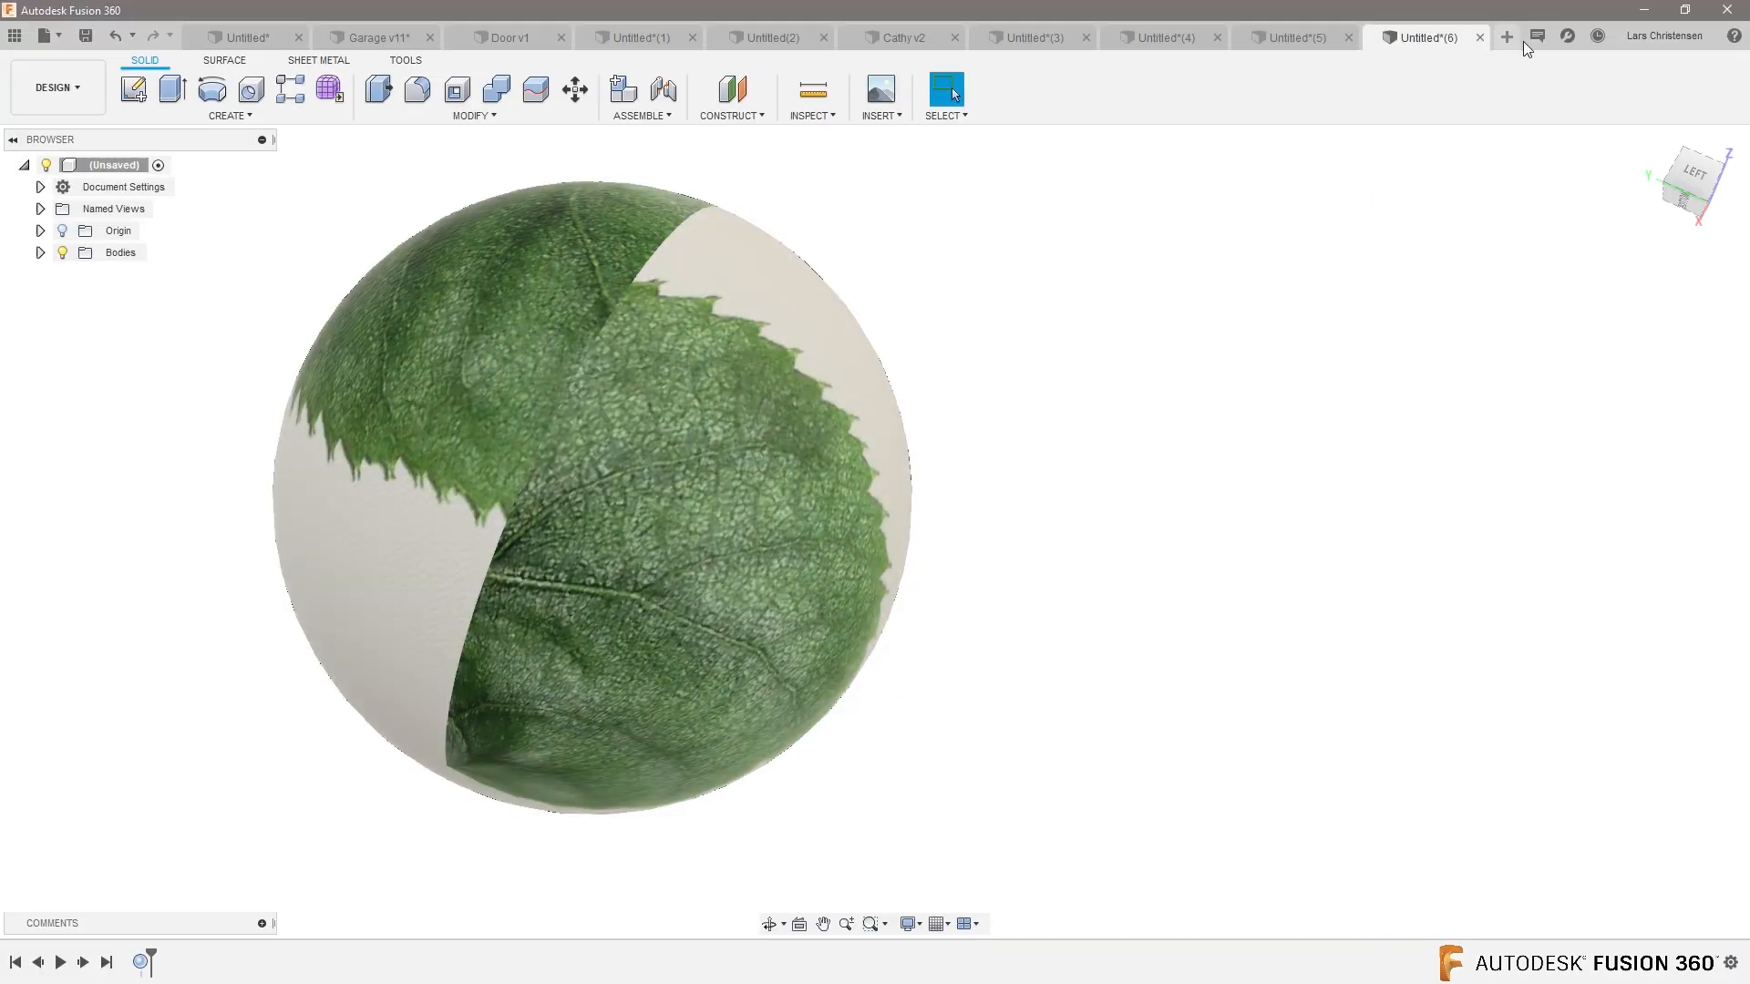
click(1505, 37)
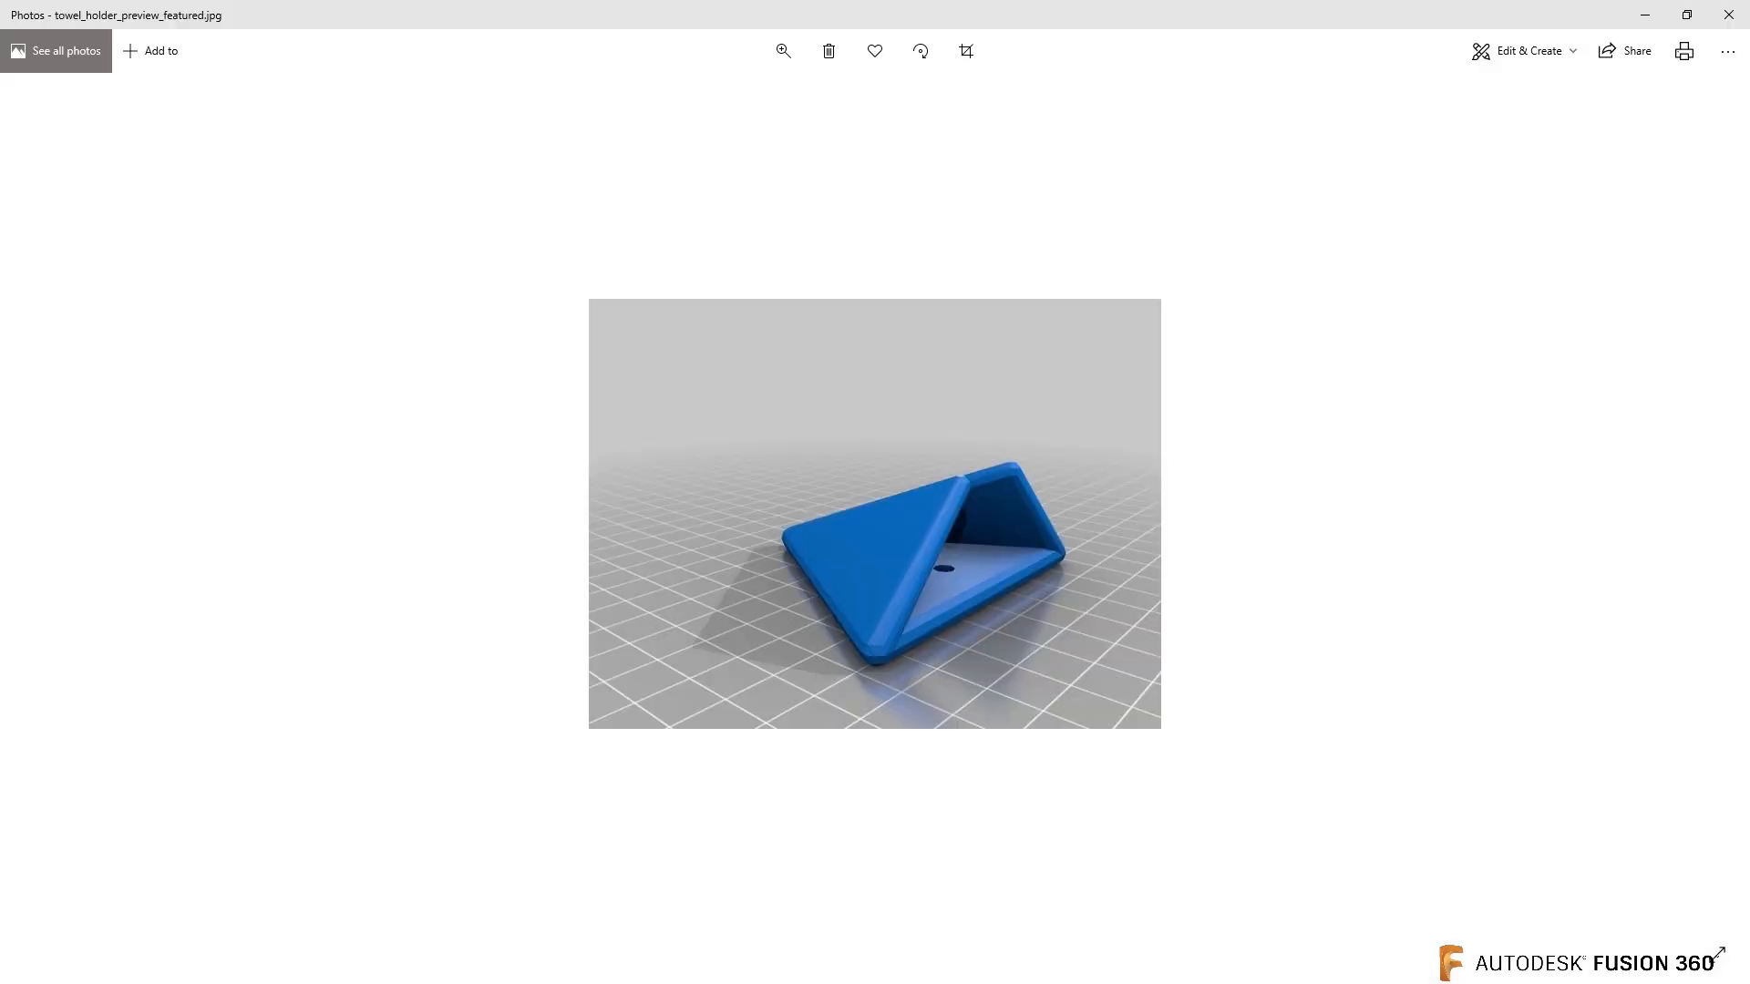
mouse_move(1027, 615)
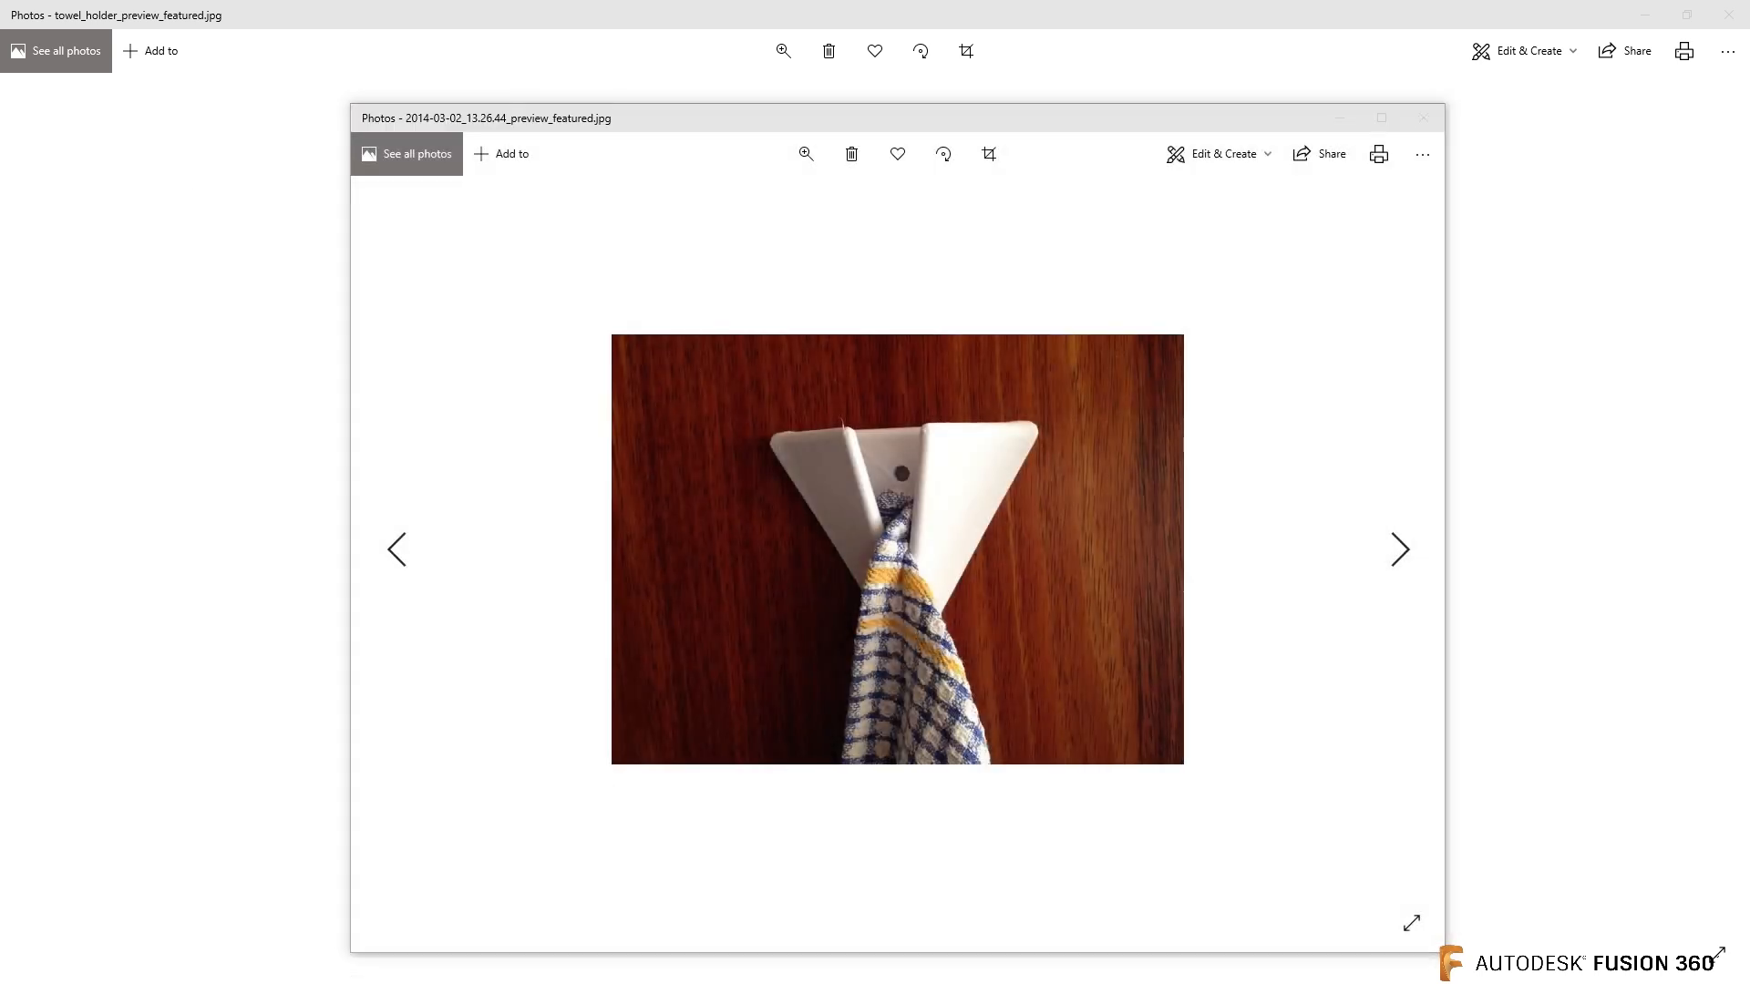
- Close the smaller Photos window showing the 2014 printed holder photo
click(1381, 117)
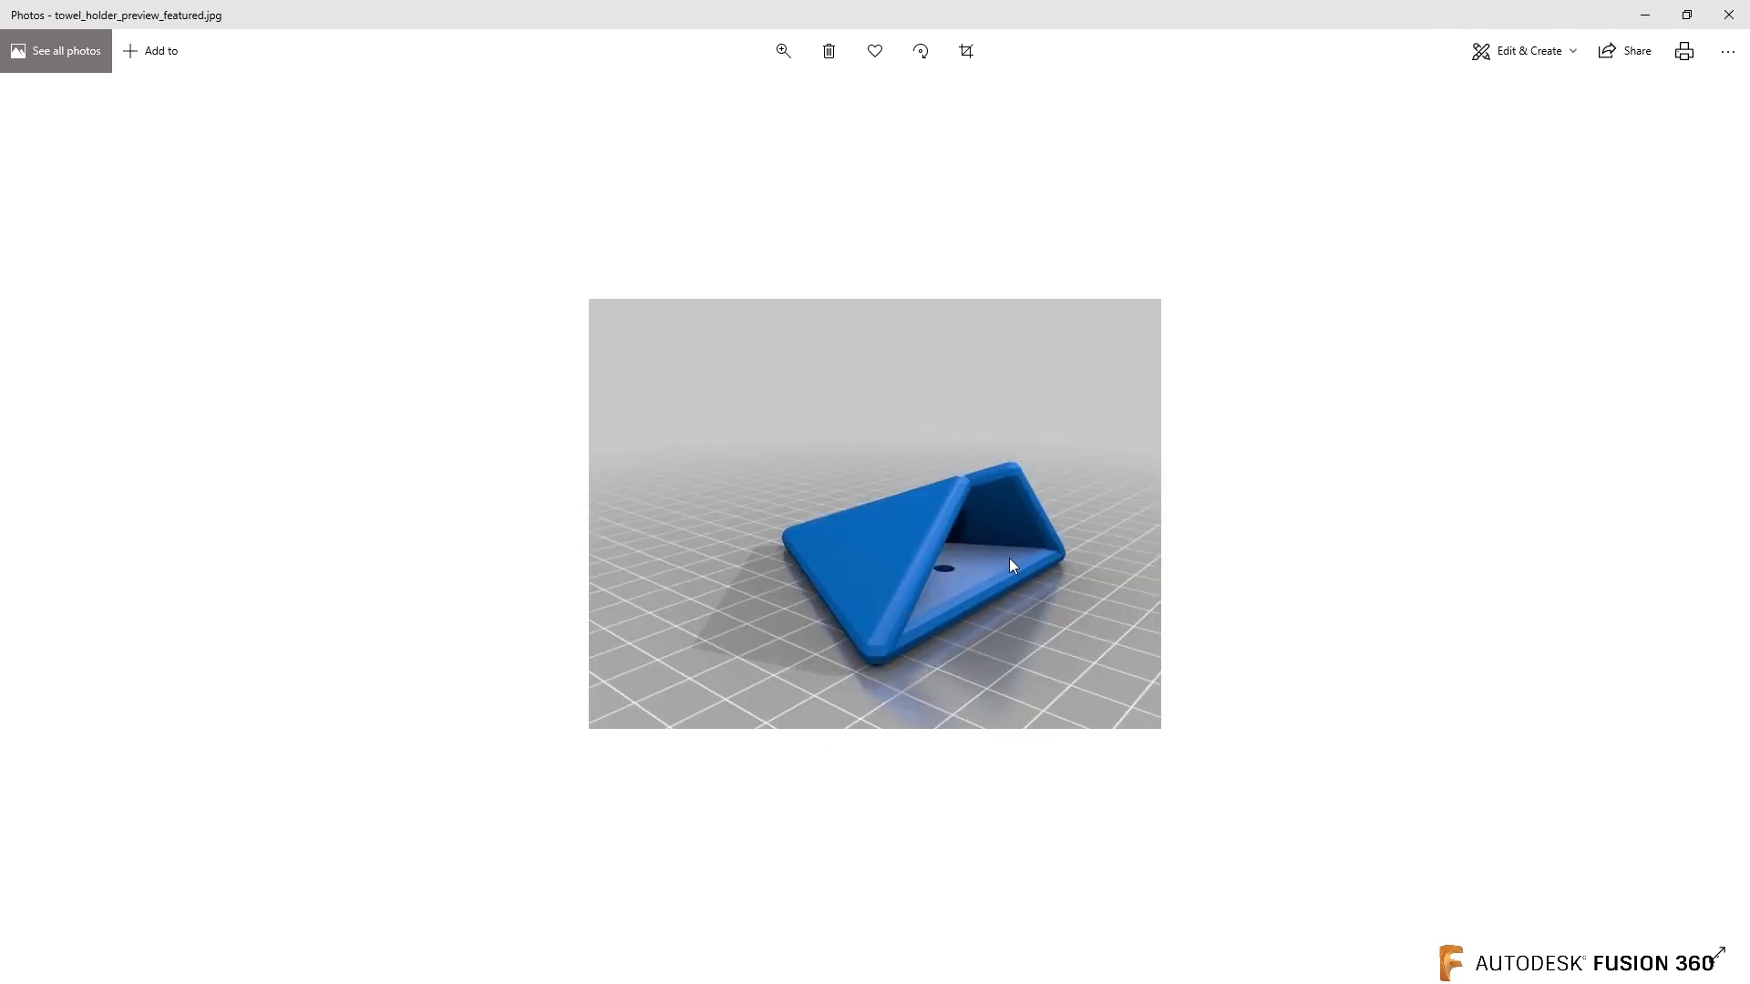
mouse_move(985, 602)
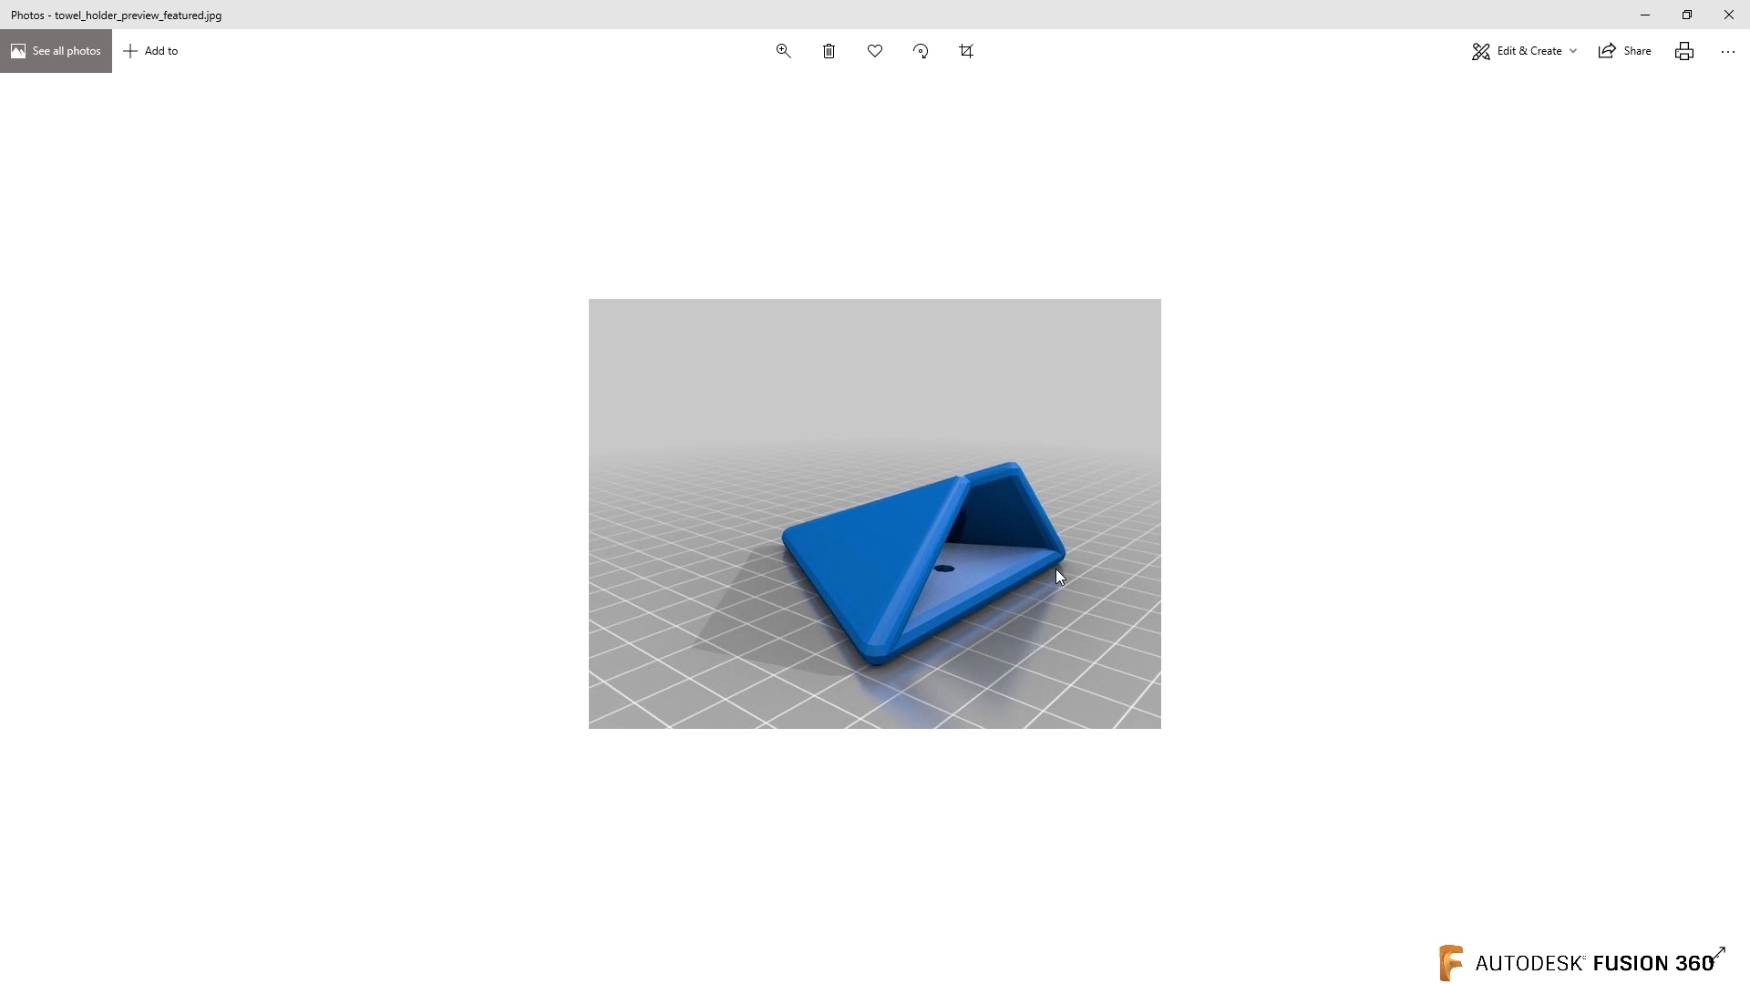
mouse_move(1033, 503)
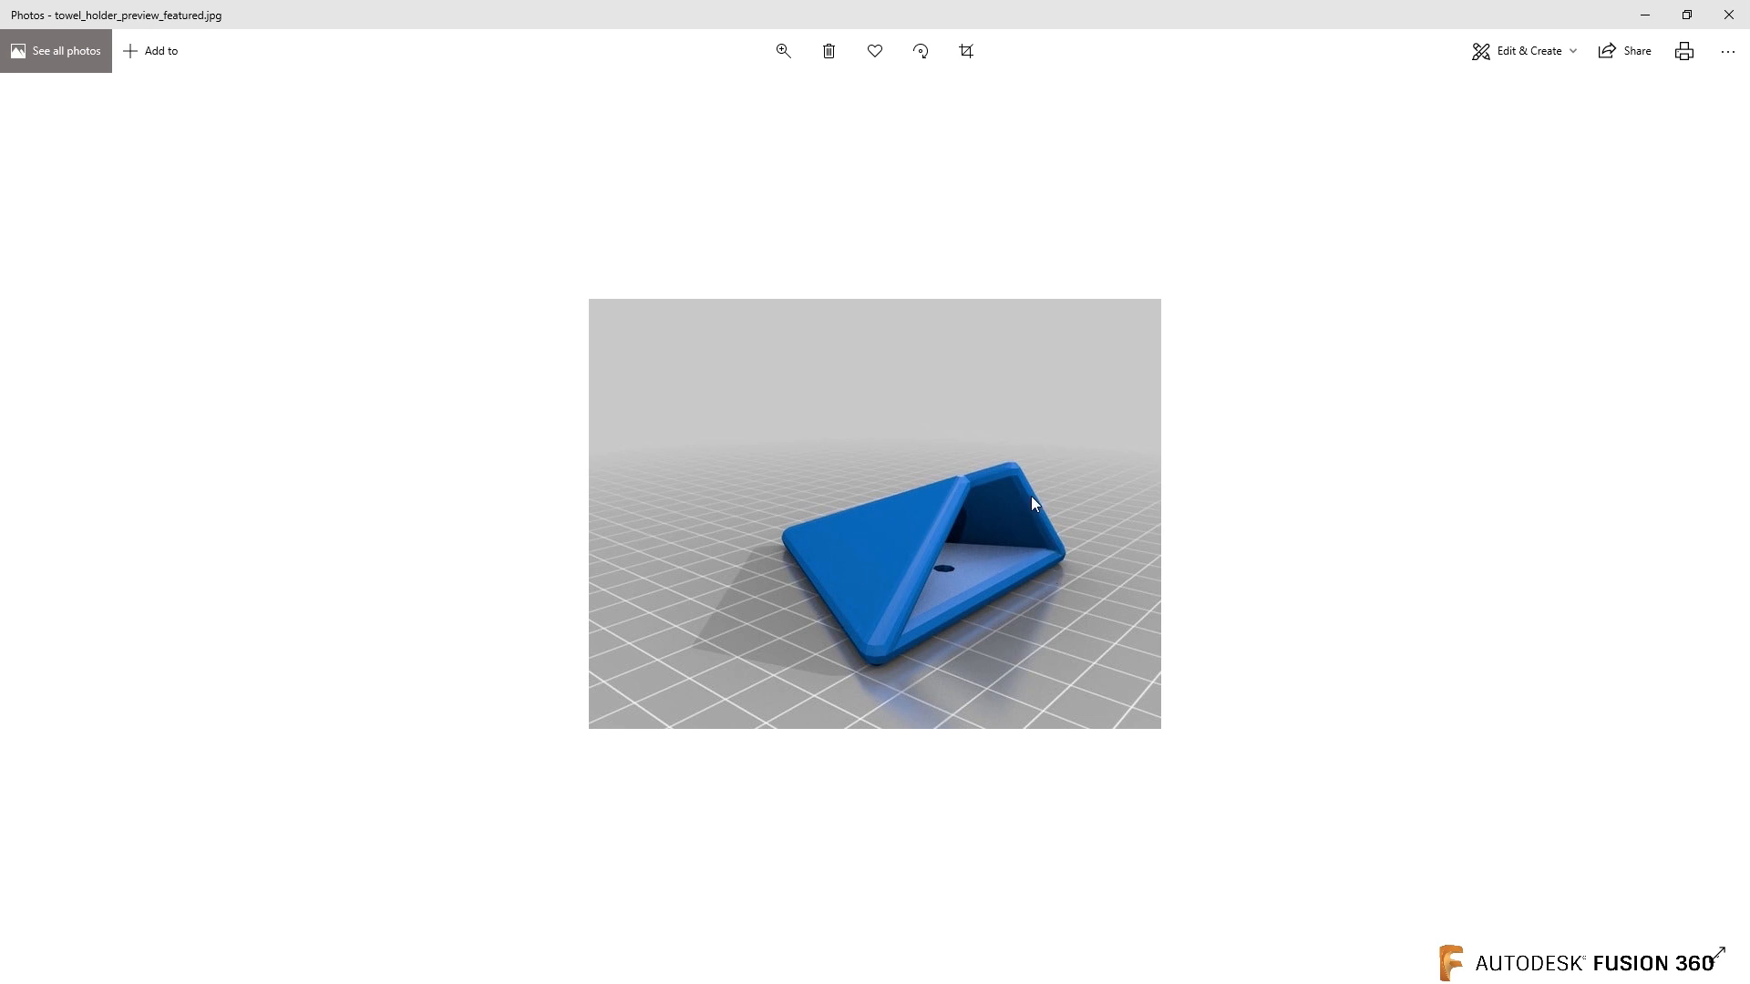
mouse_move(970, 661)
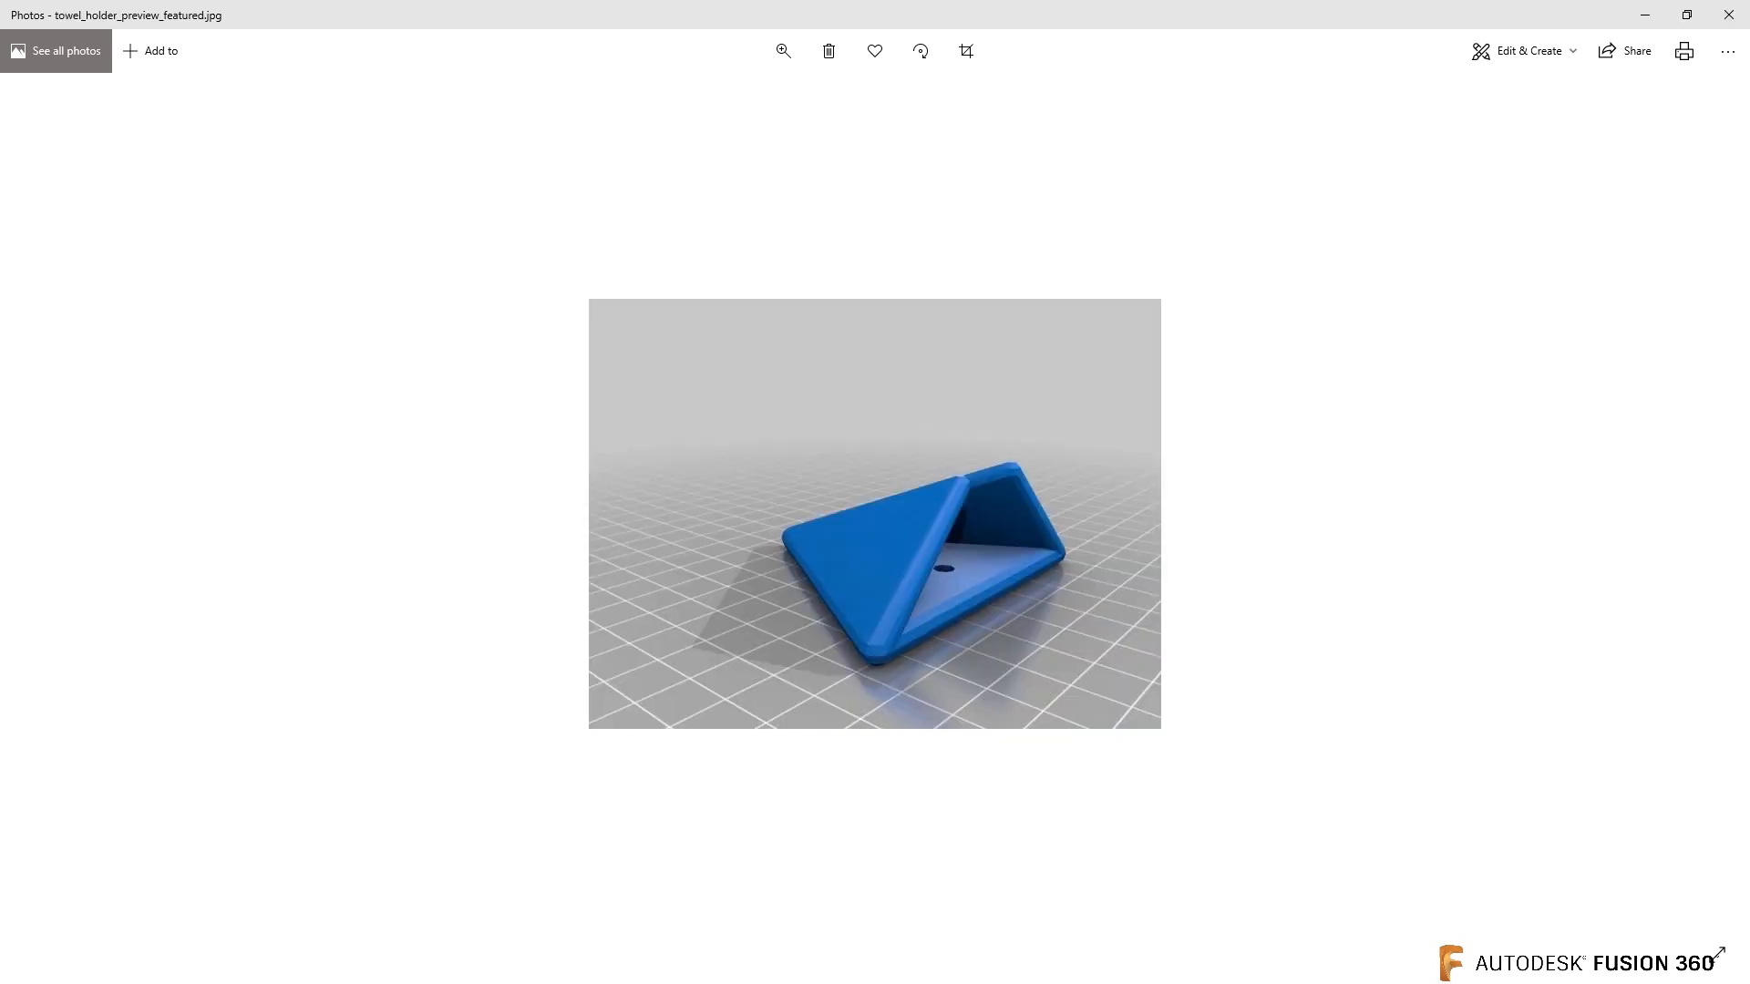
mouse_move(602, 719)
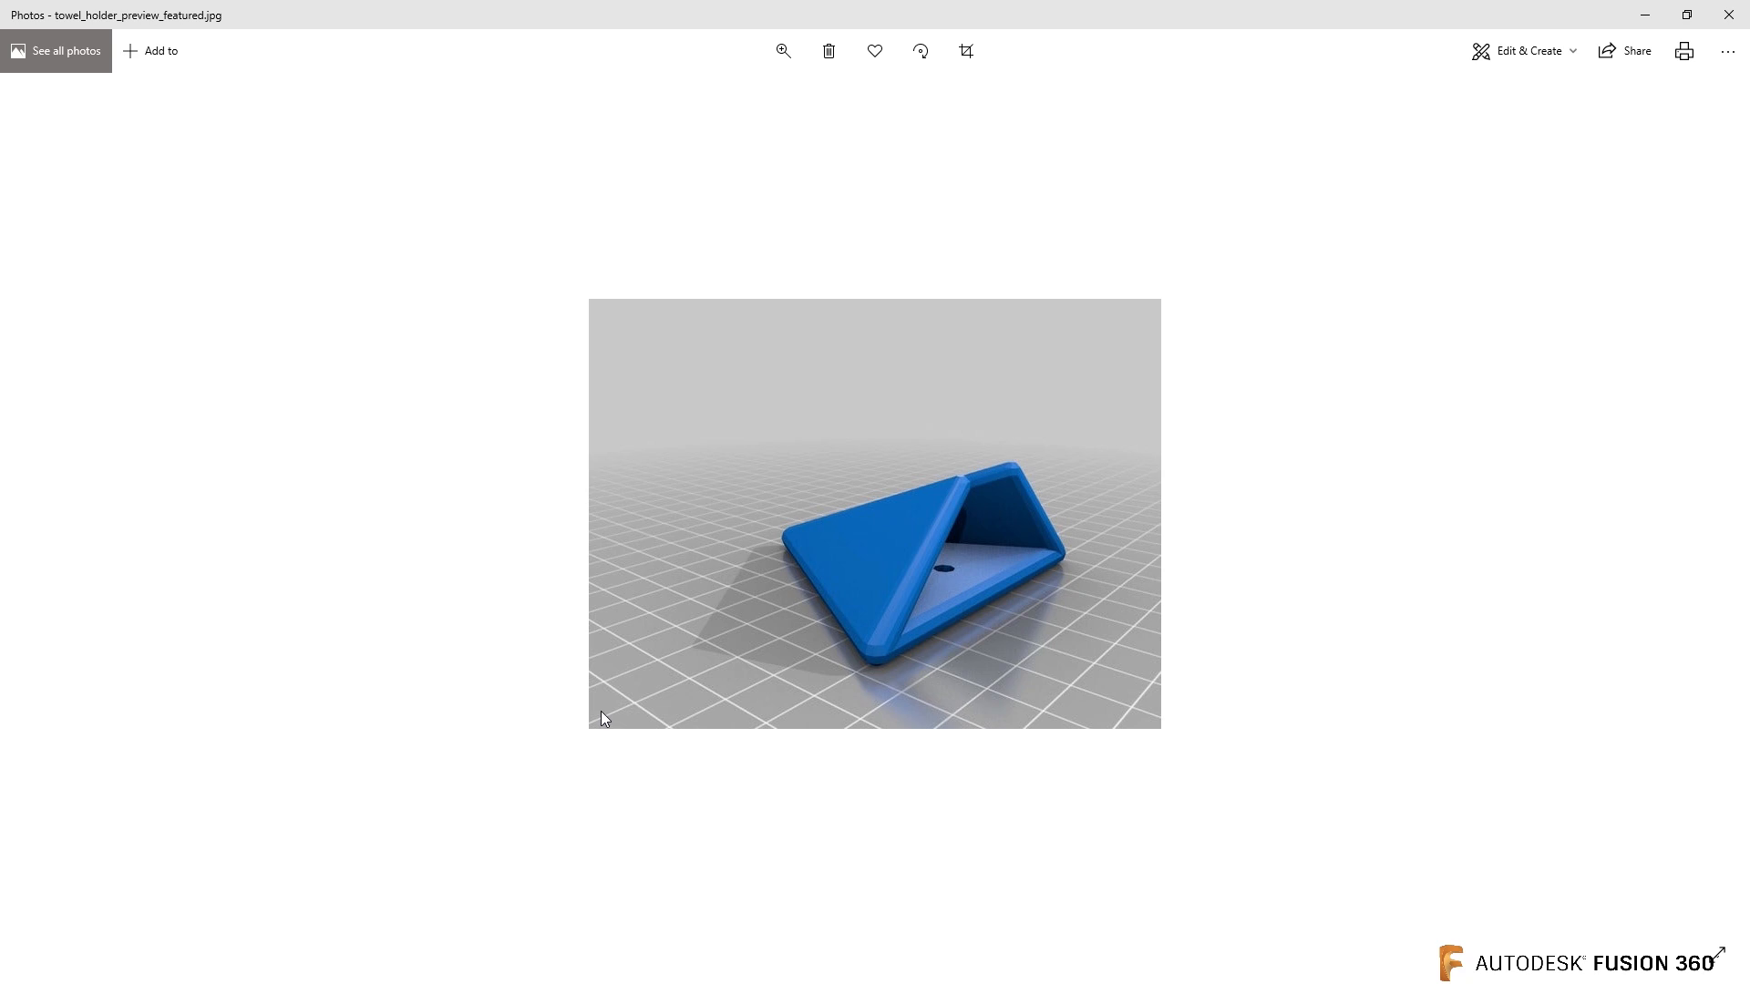
mouse_move(1522, 503)
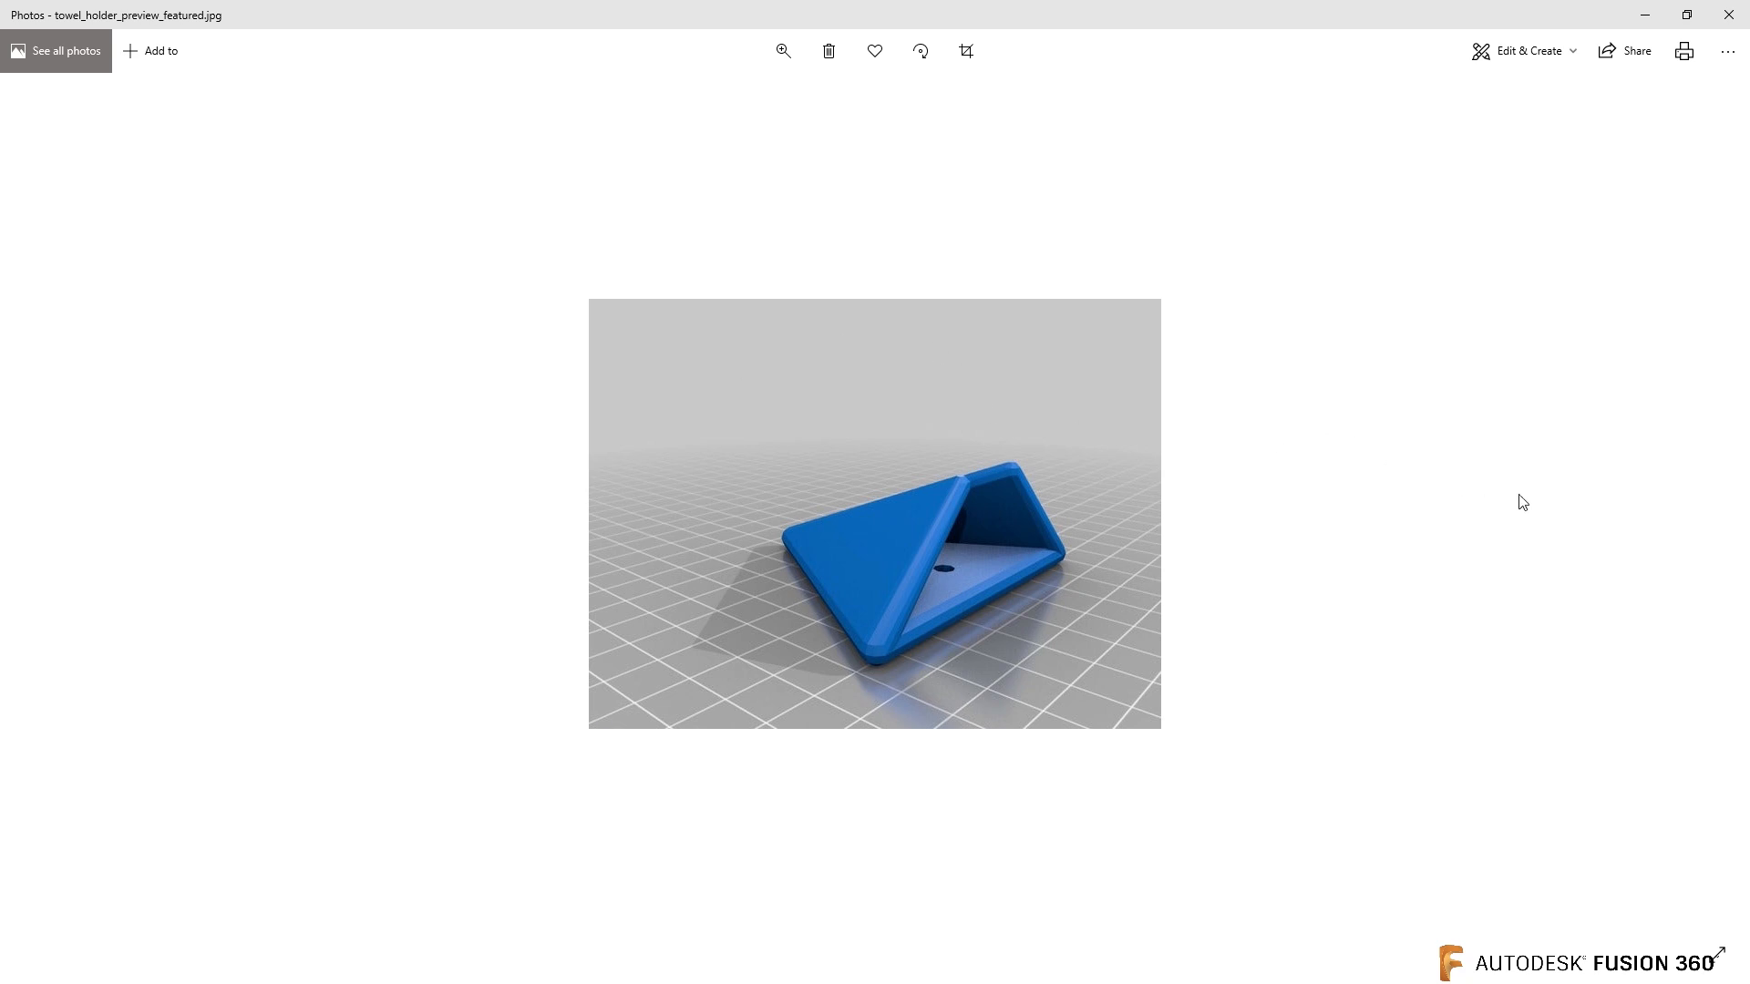
mouse_move(996, 566)
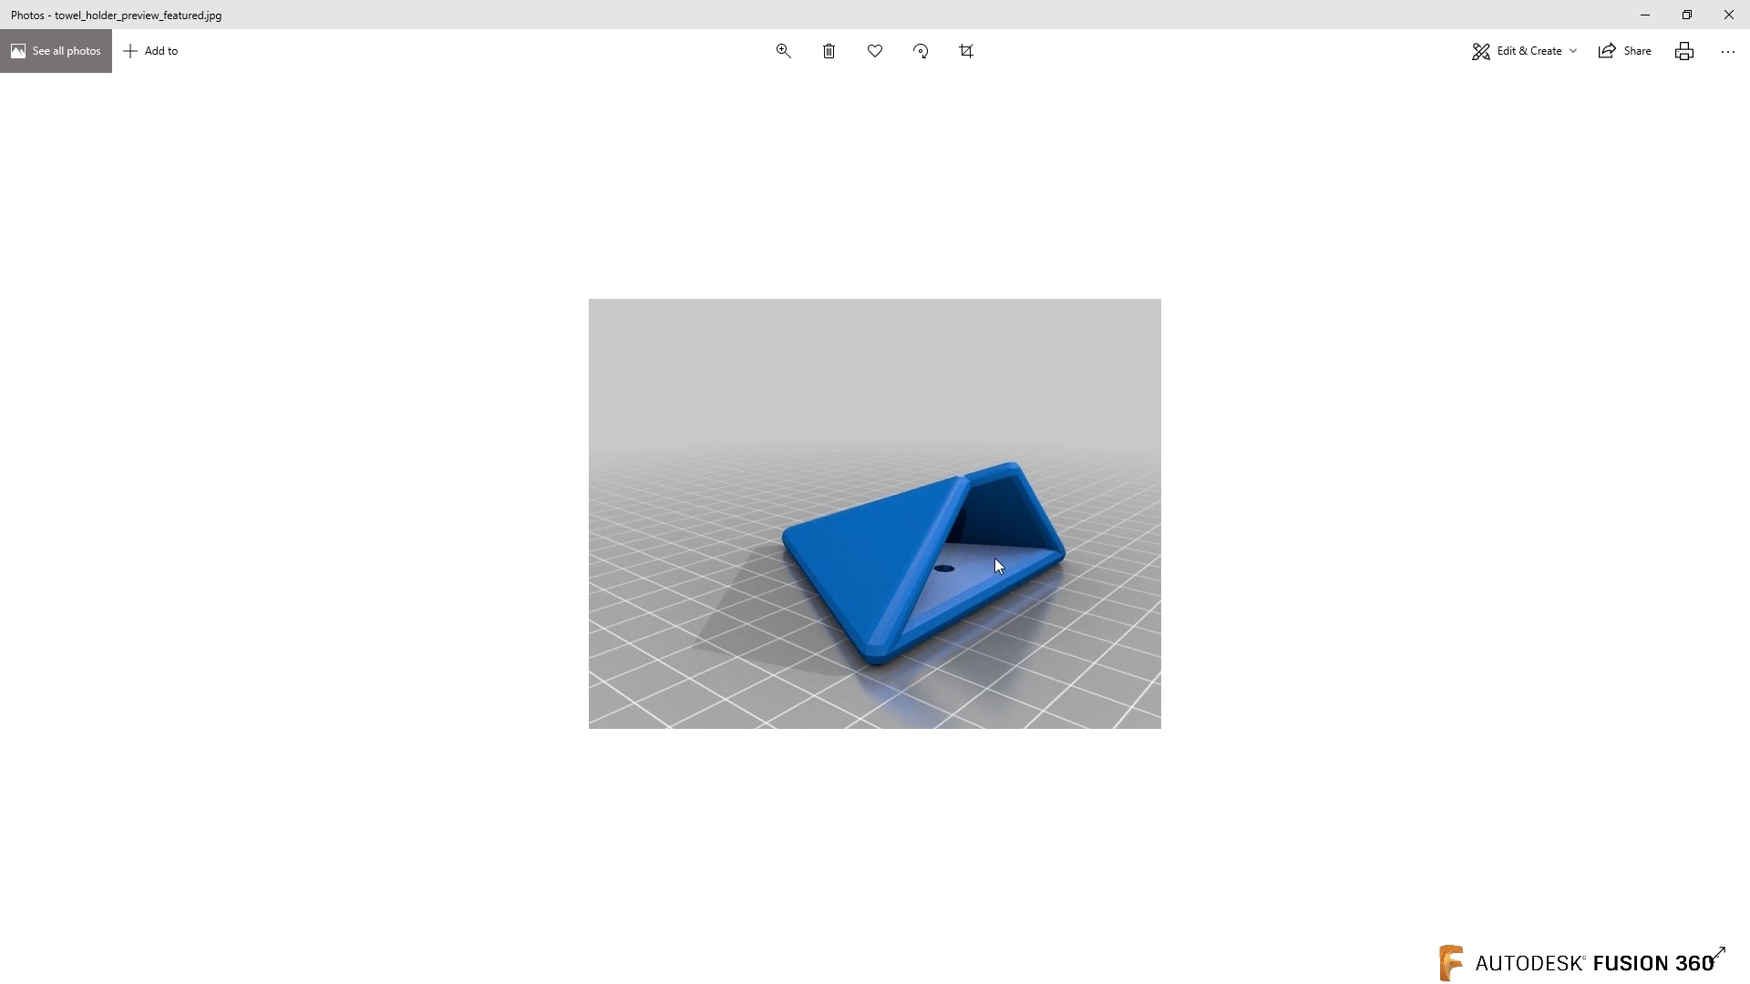
mouse_move(63, 950)
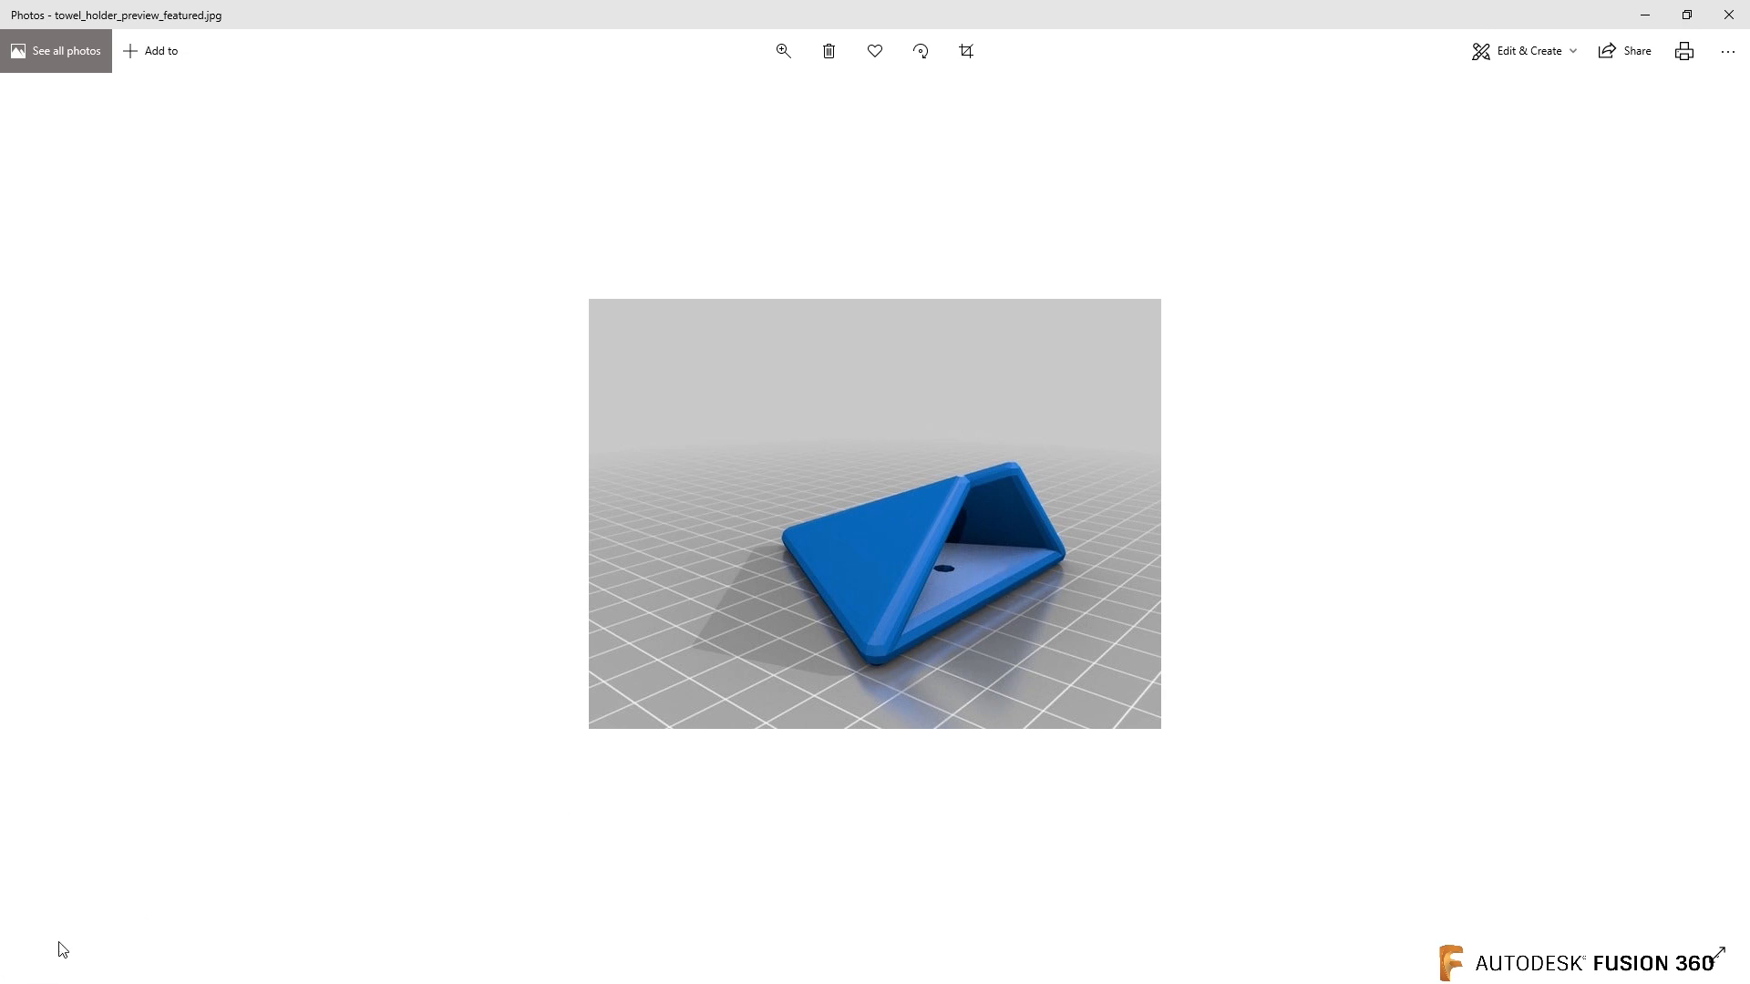
mouse_move(210, 839)
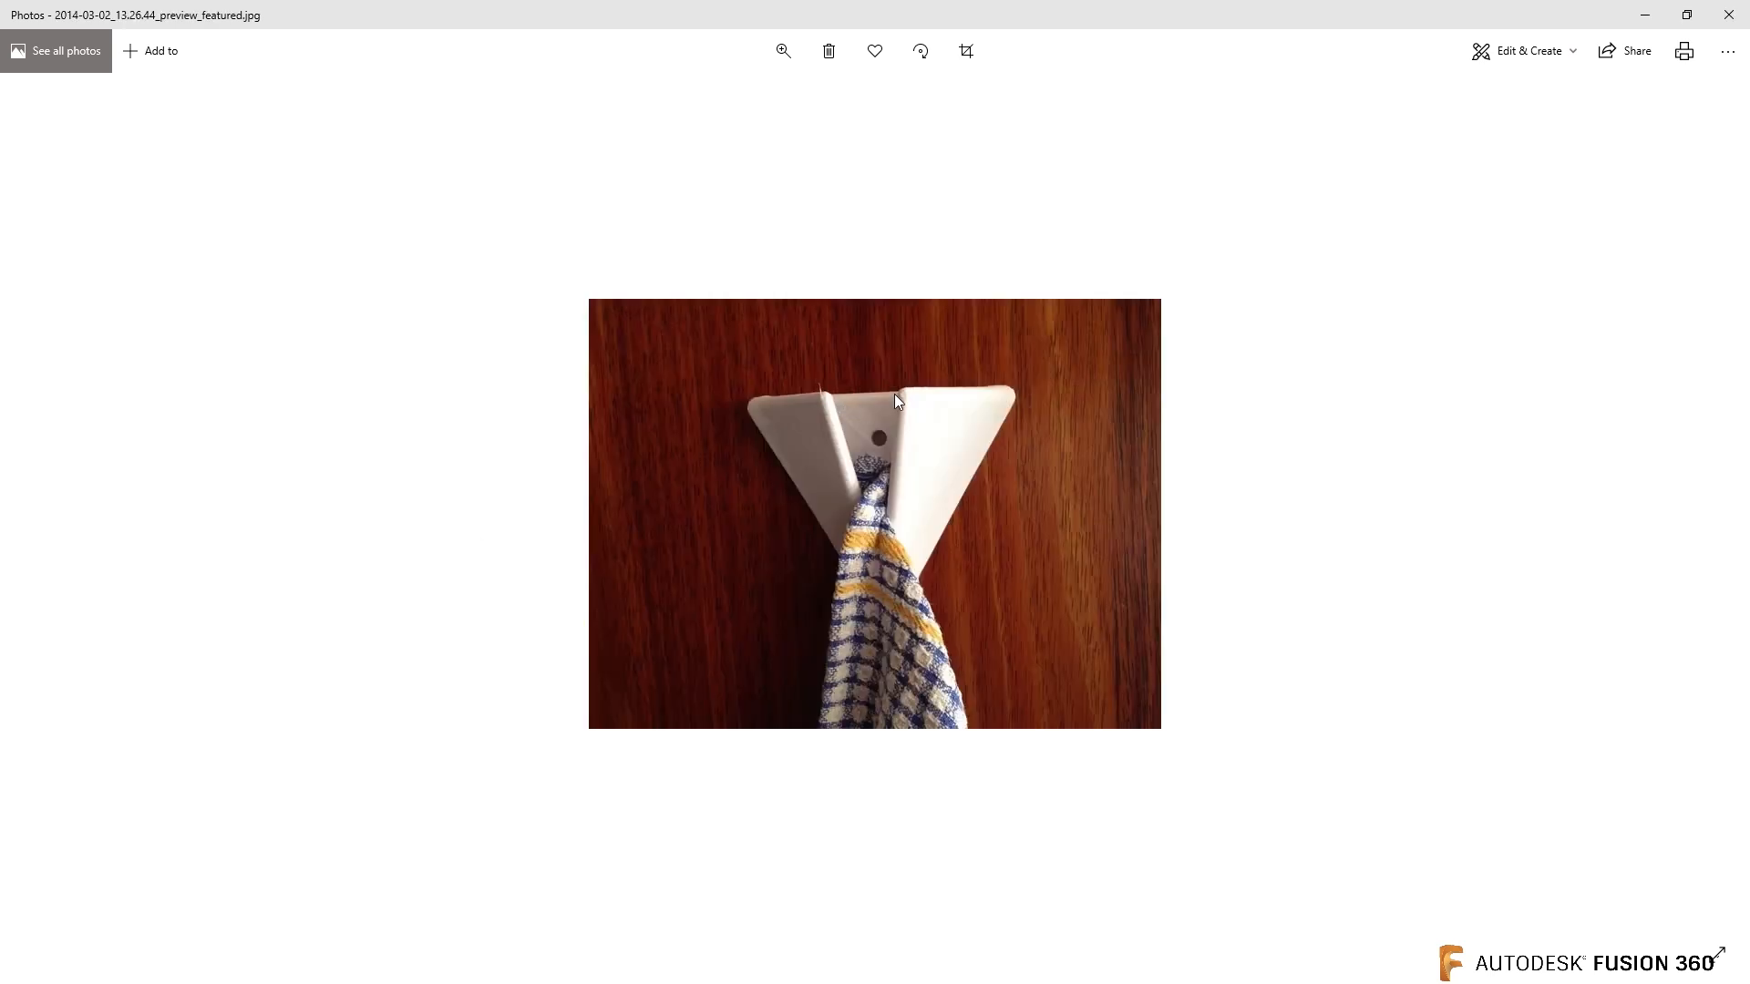
mouse_move(1018, 449)
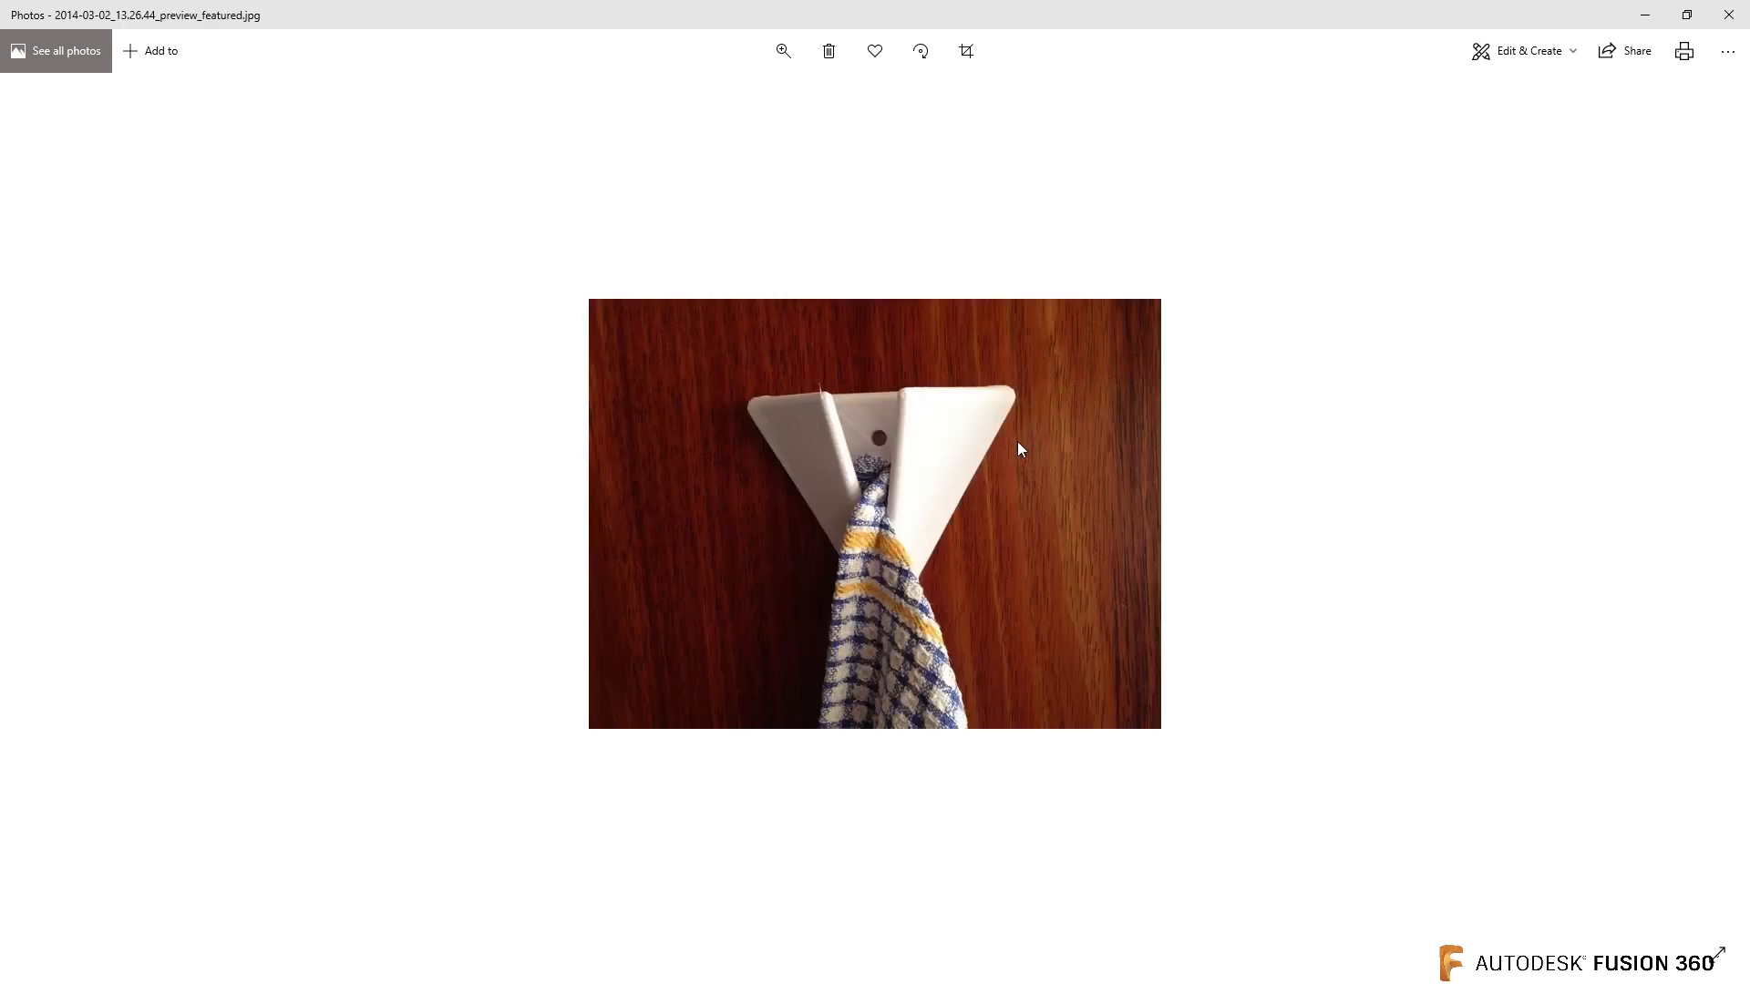
mouse_move(799, 457)
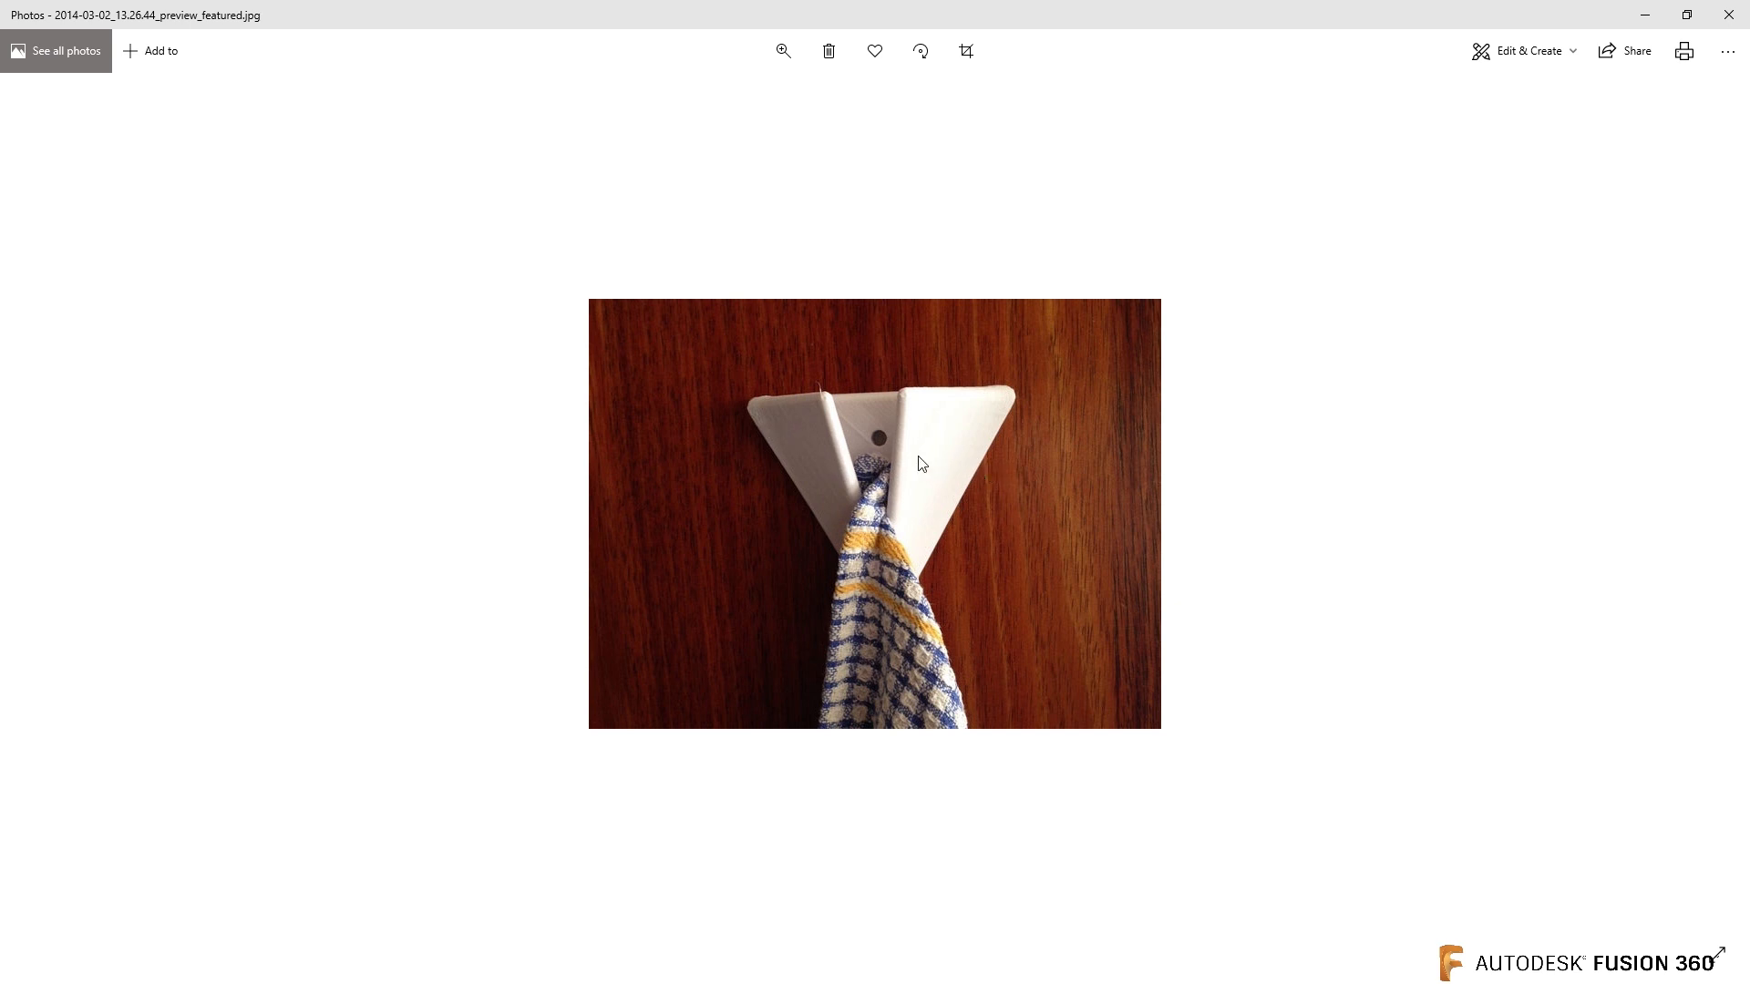
mouse_move(983, 488)
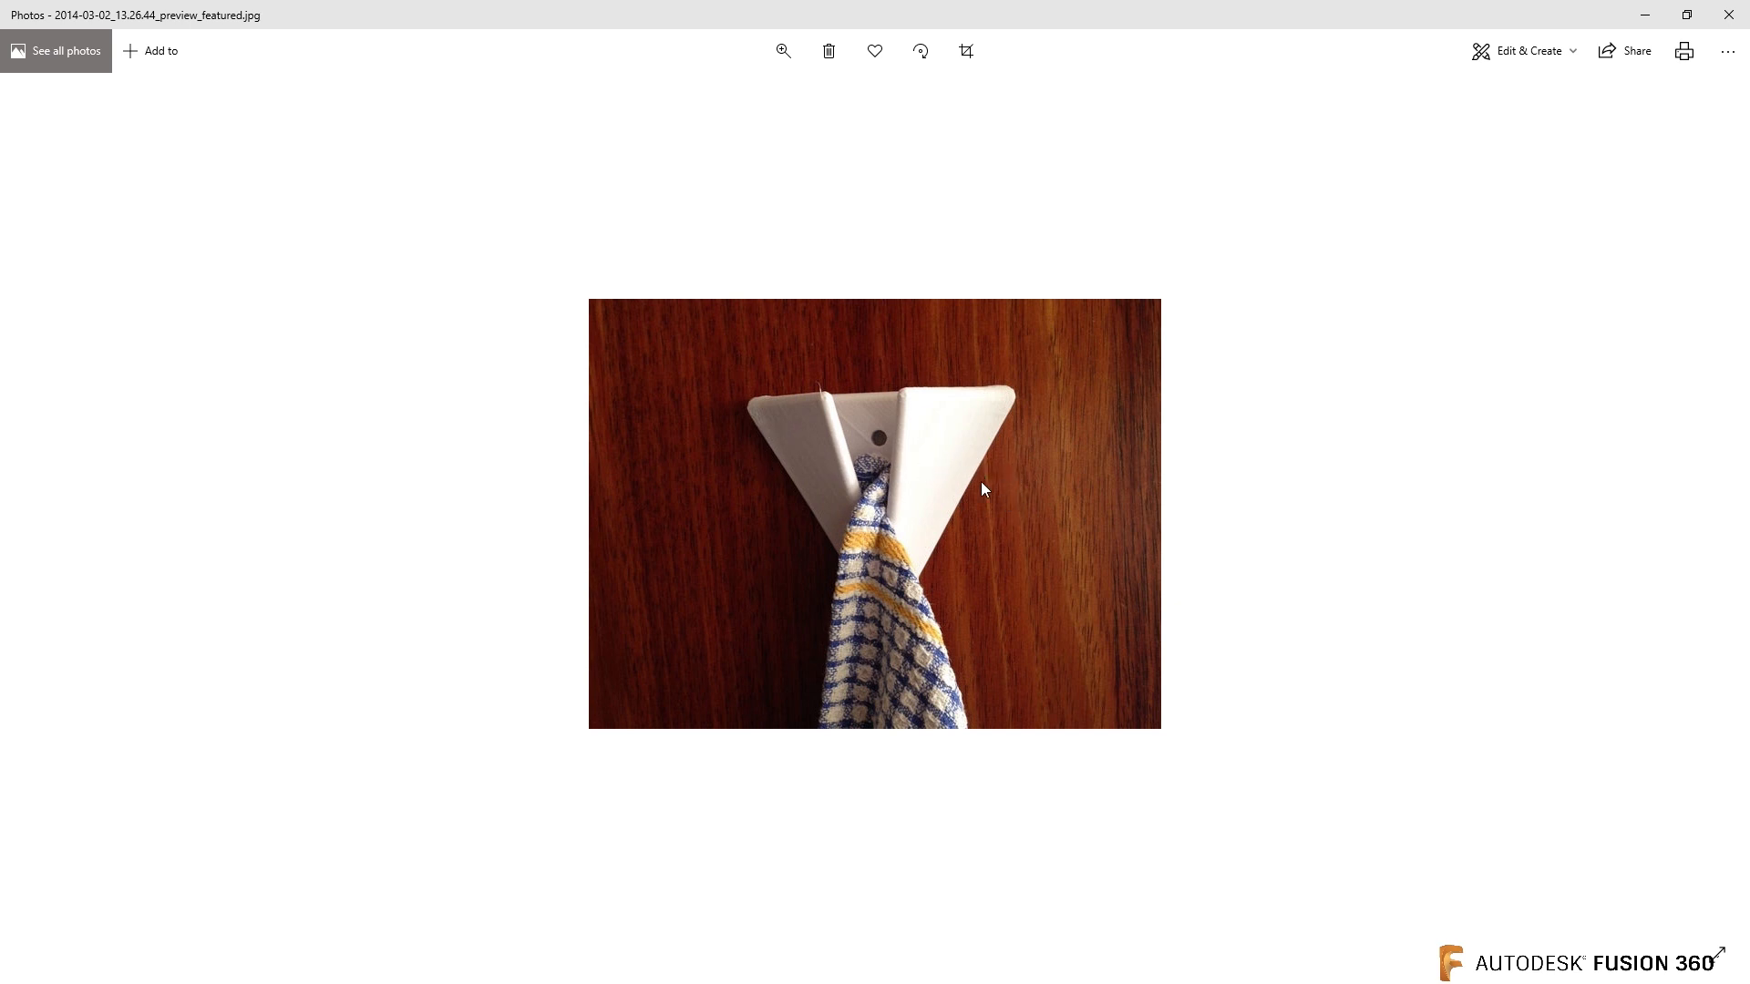
mouse_move(945, 509)
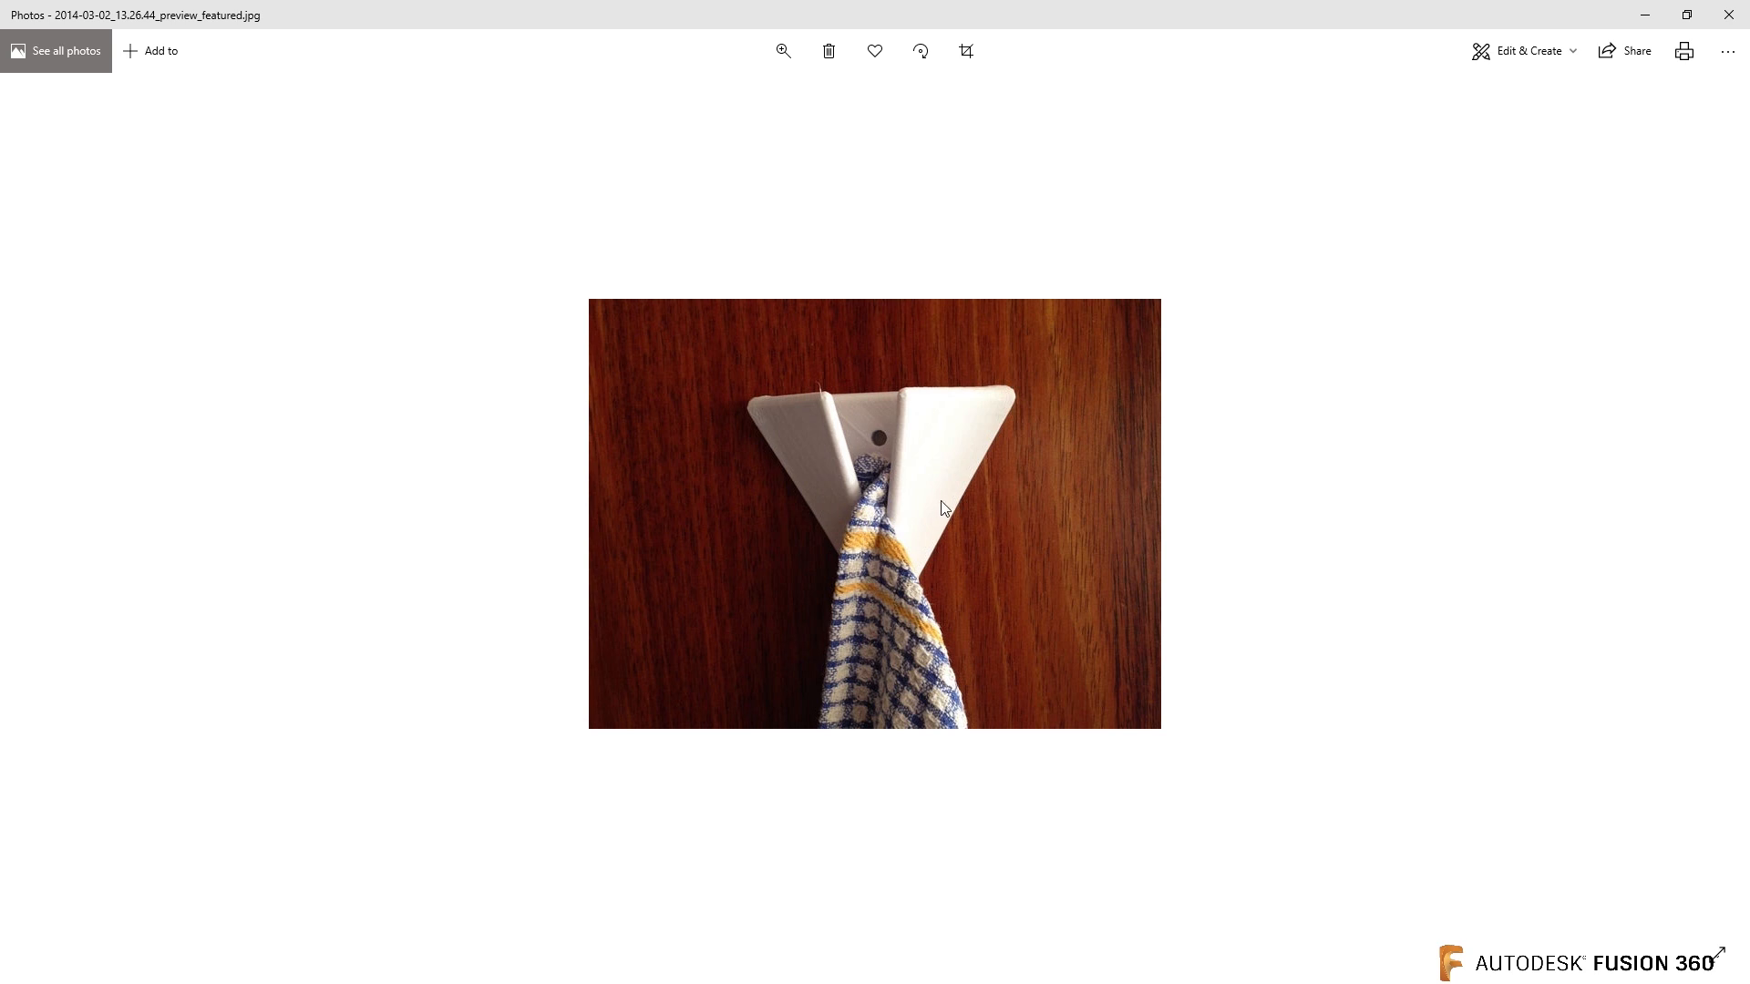
mouse_move(910, 559)
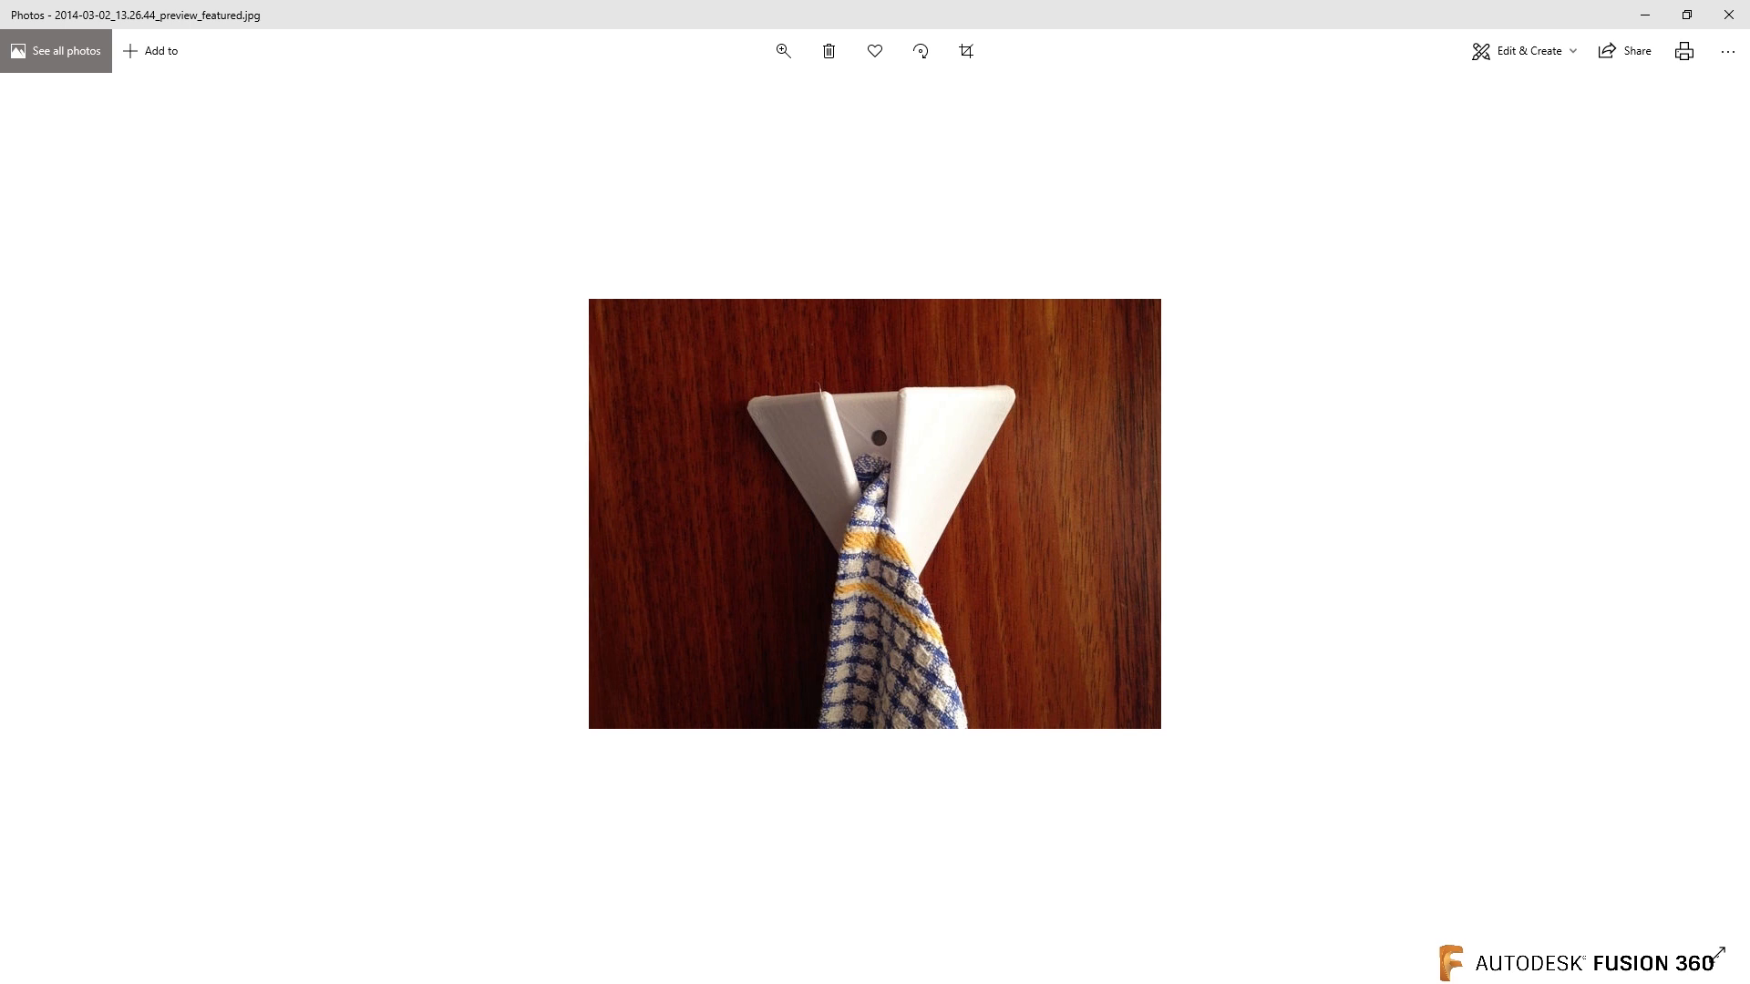
mouse_move(1018, 447)
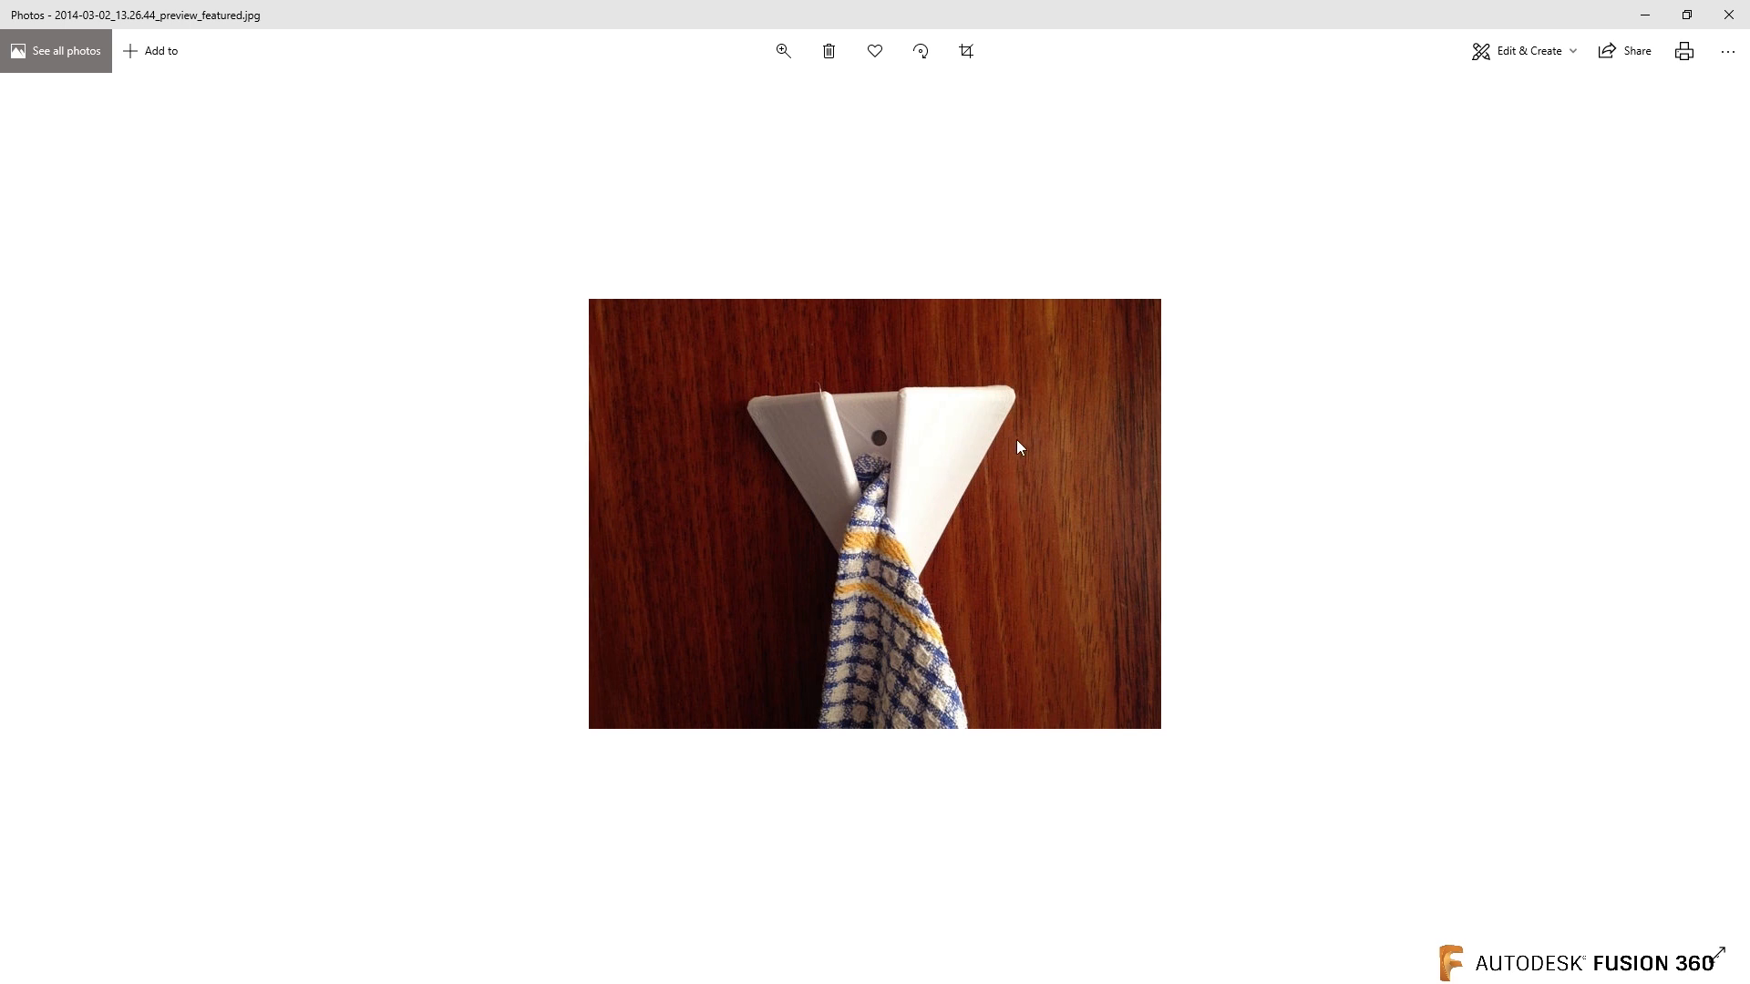
mouse_move(1032, 456)
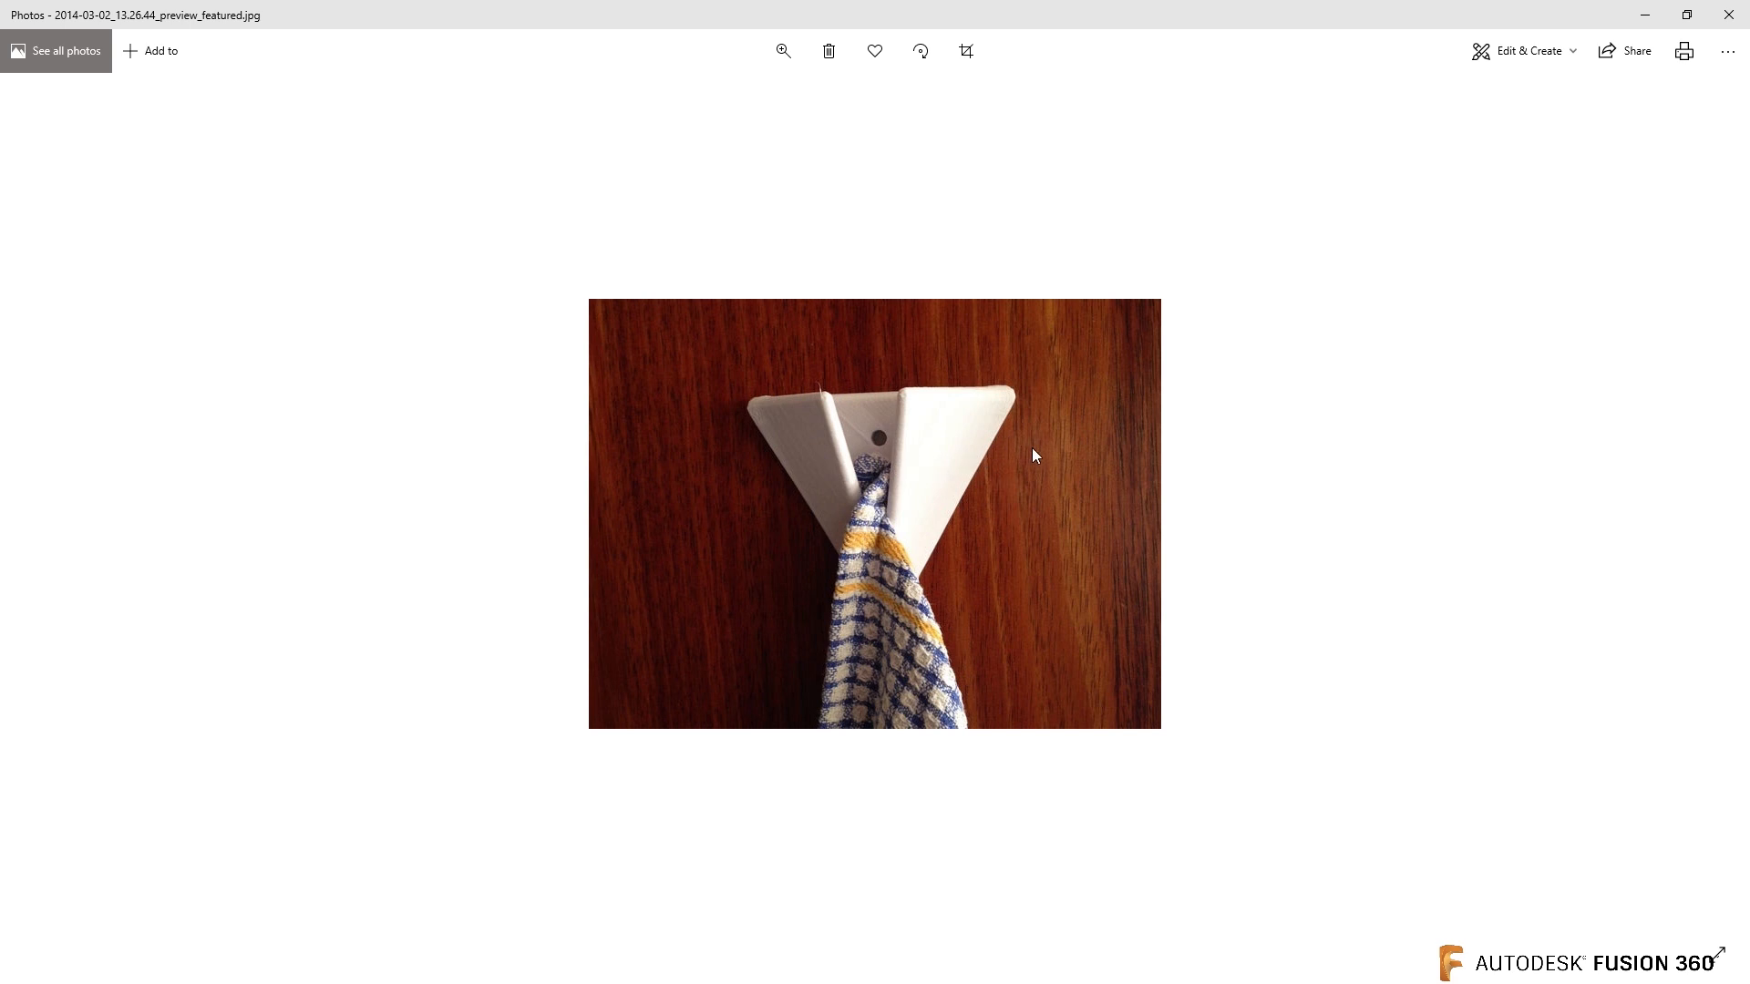
mouse_move(971, 511)
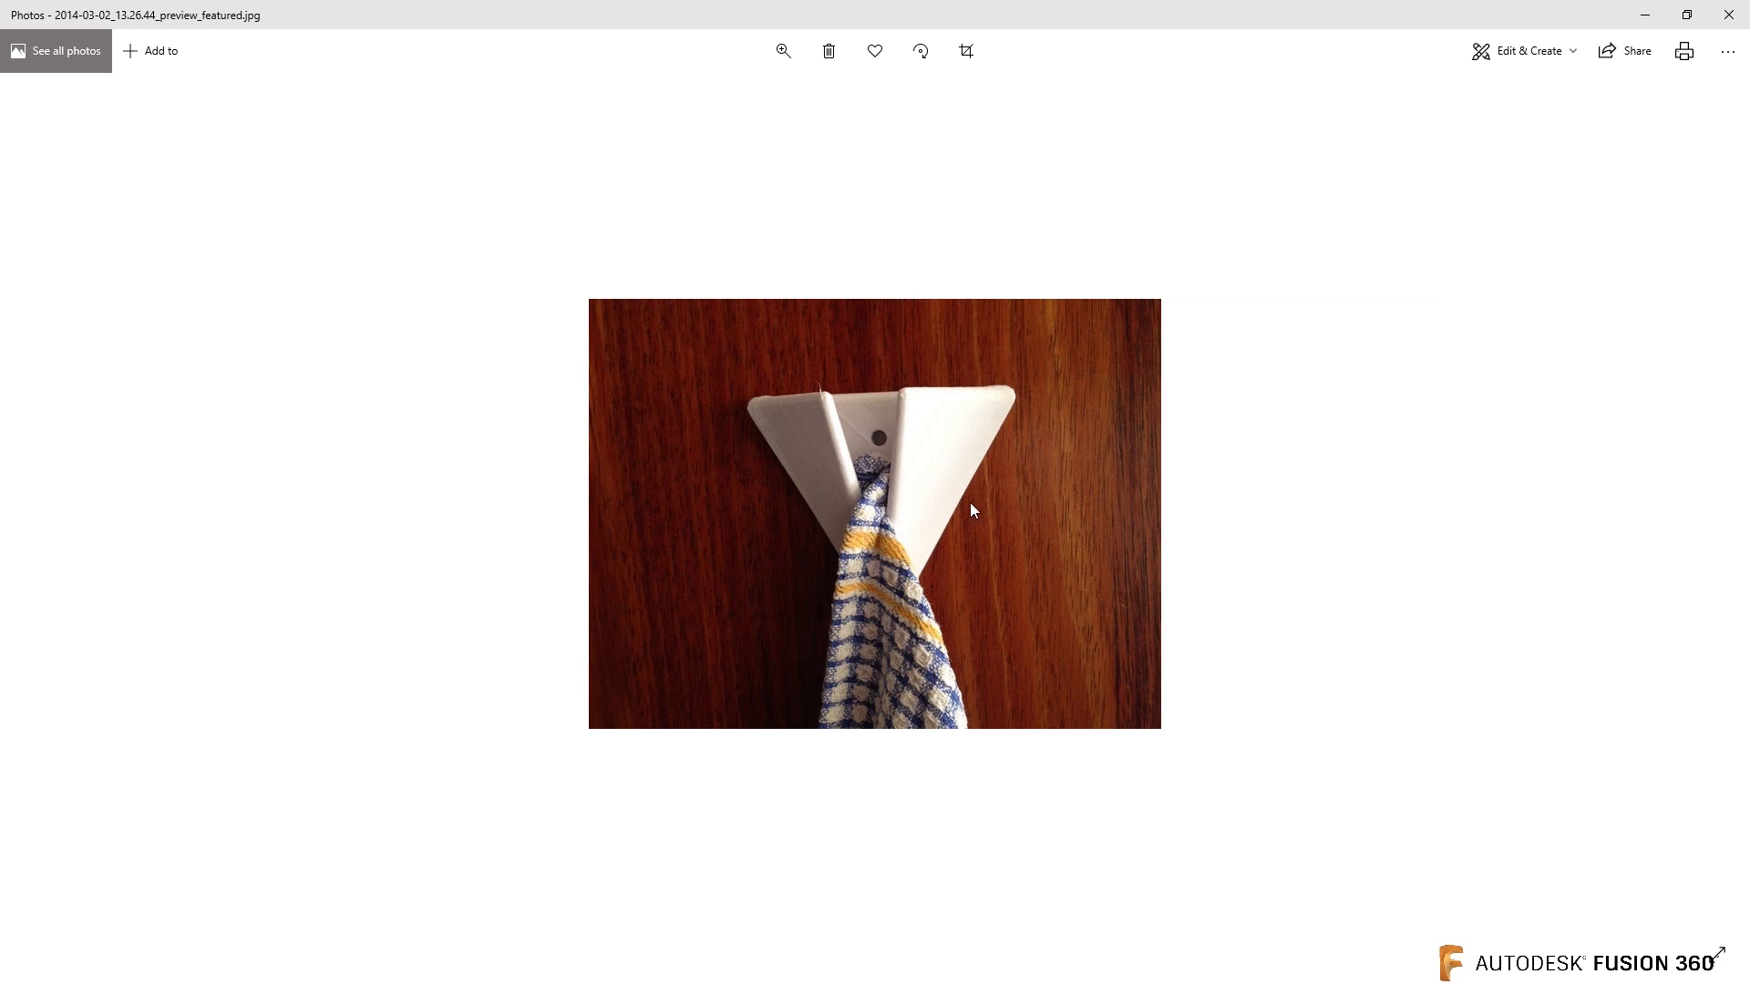
mouse_move(723, 504)
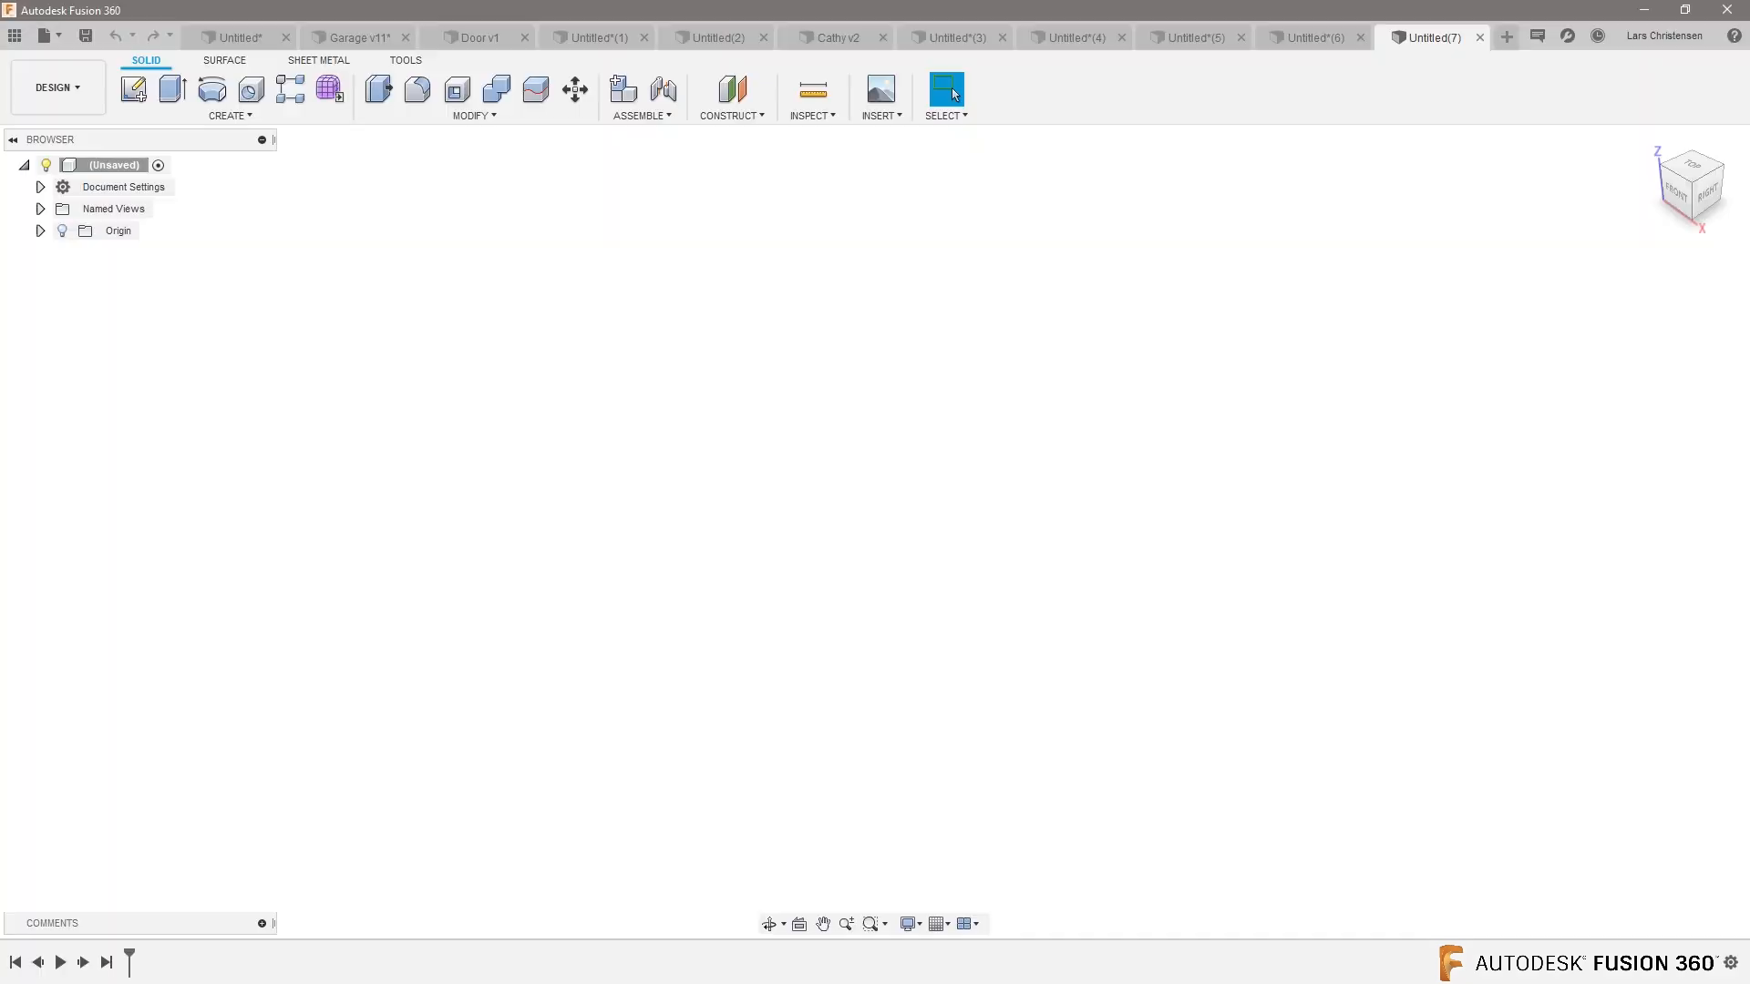
mouse_move(138, 225)
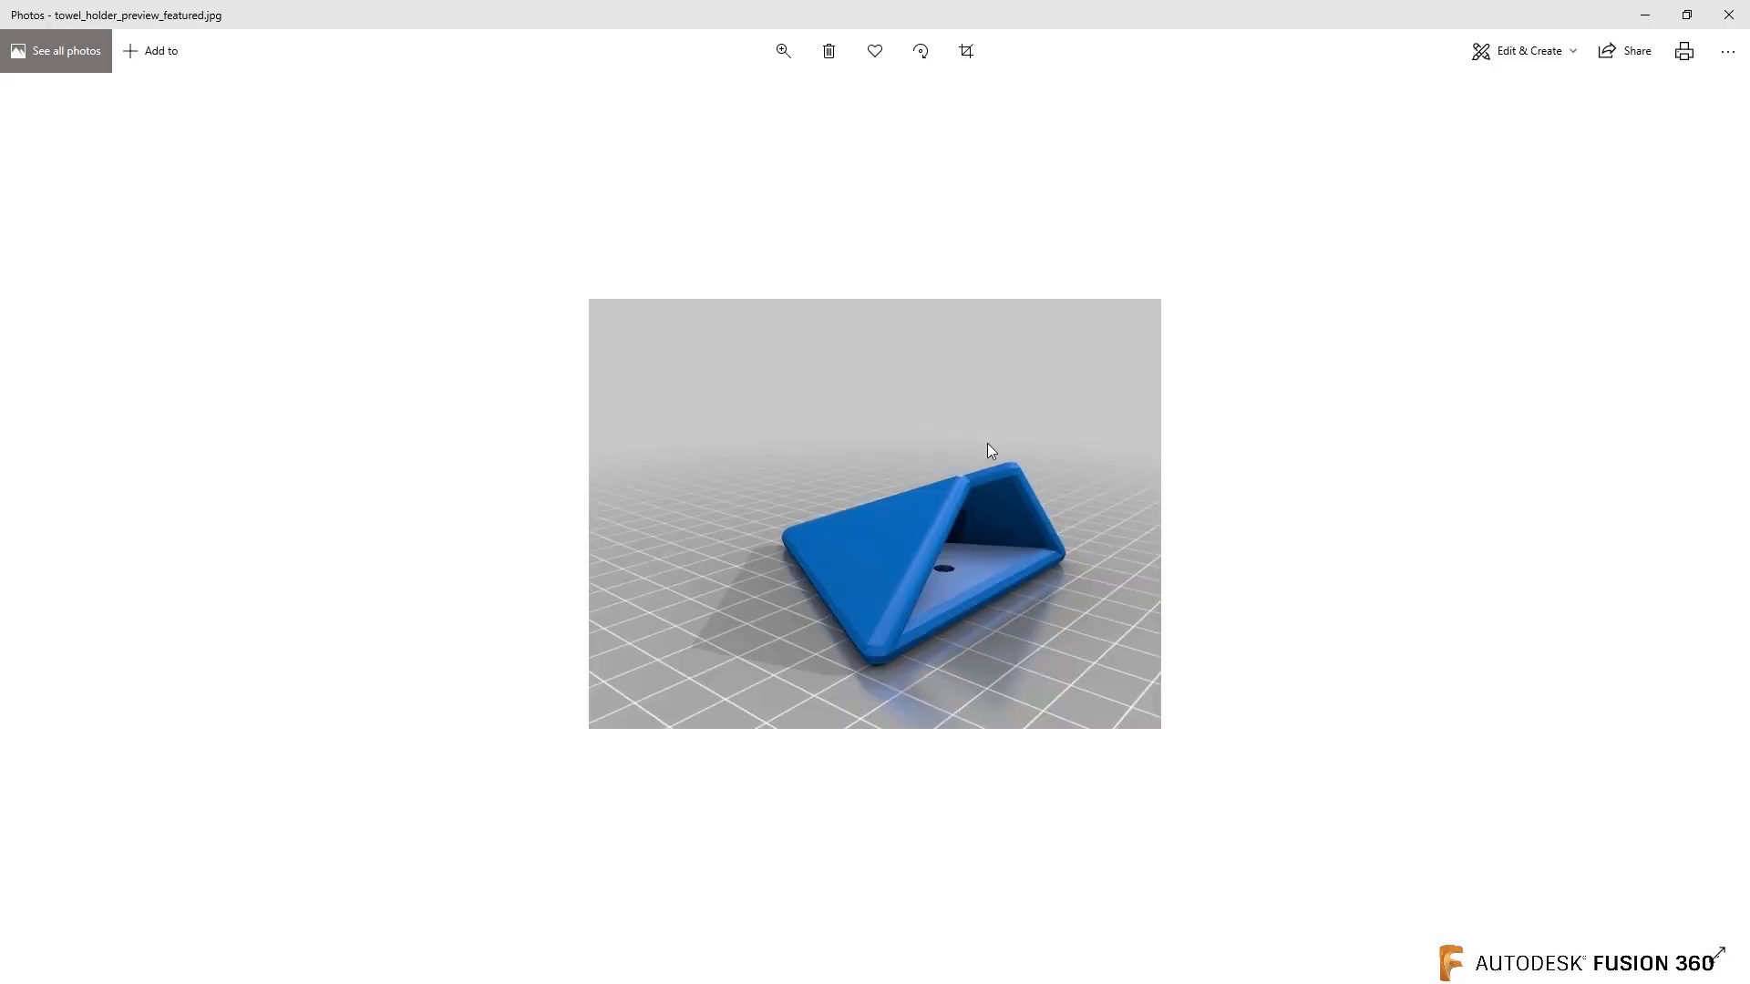
mouse_move(1122, 472)
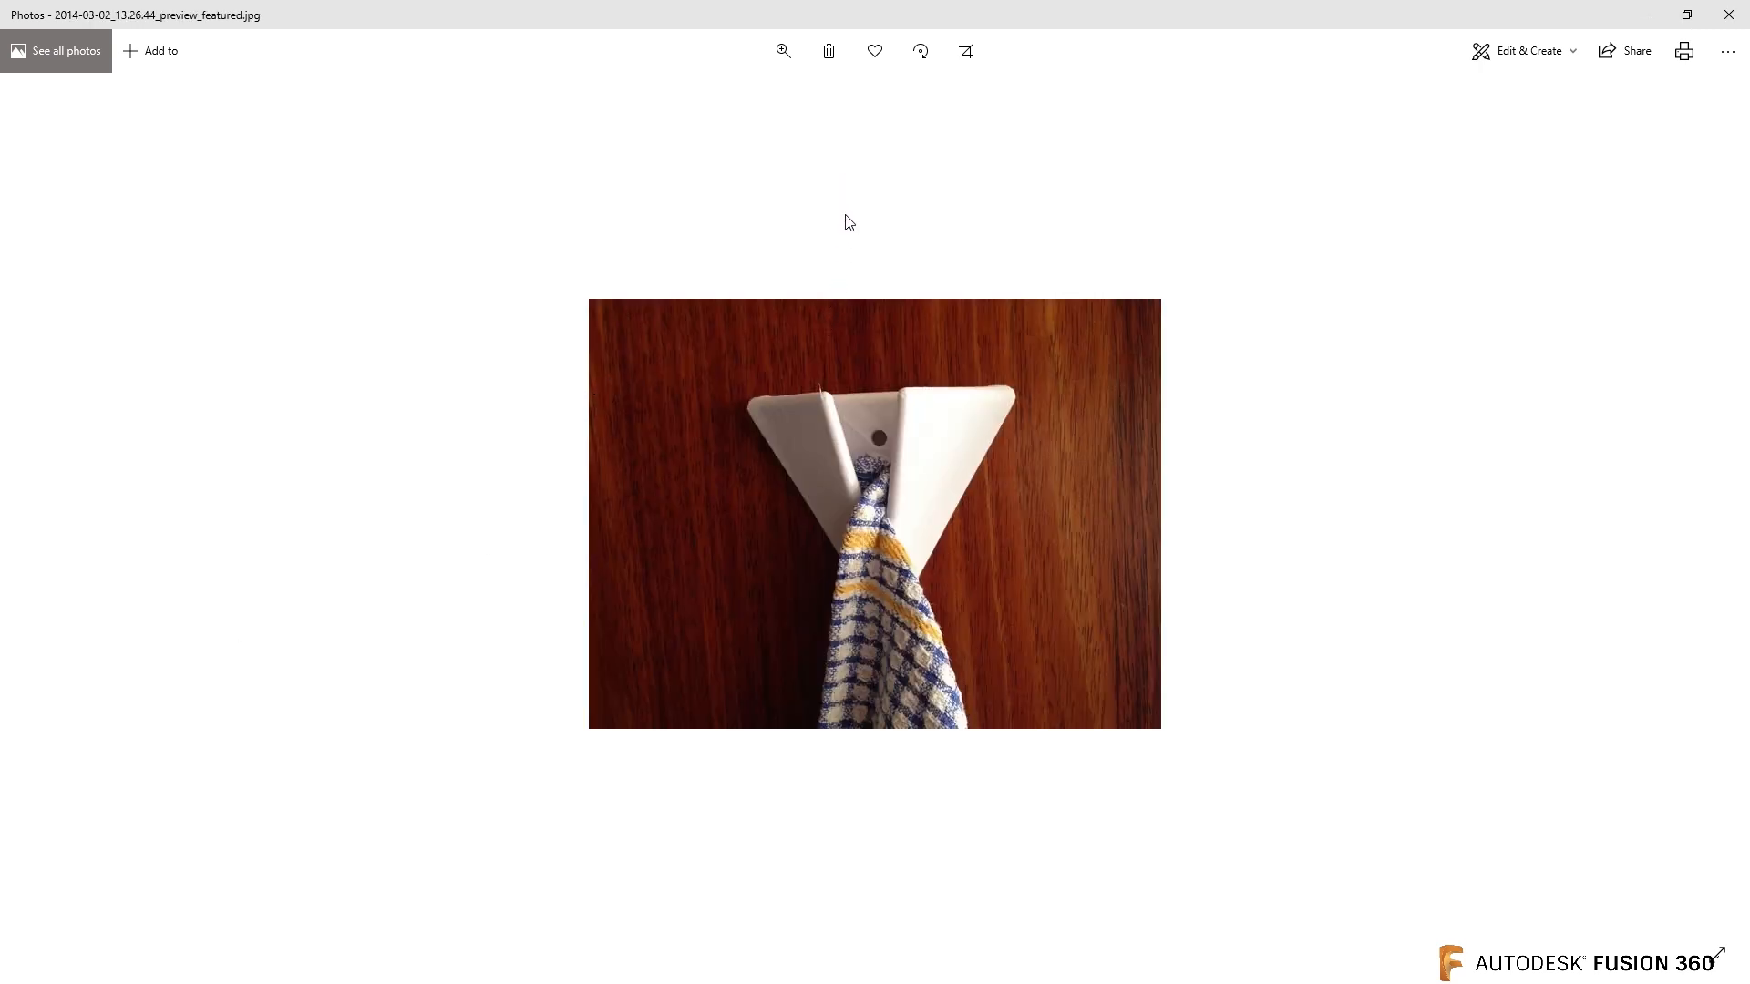
mouse_move(840, 294)
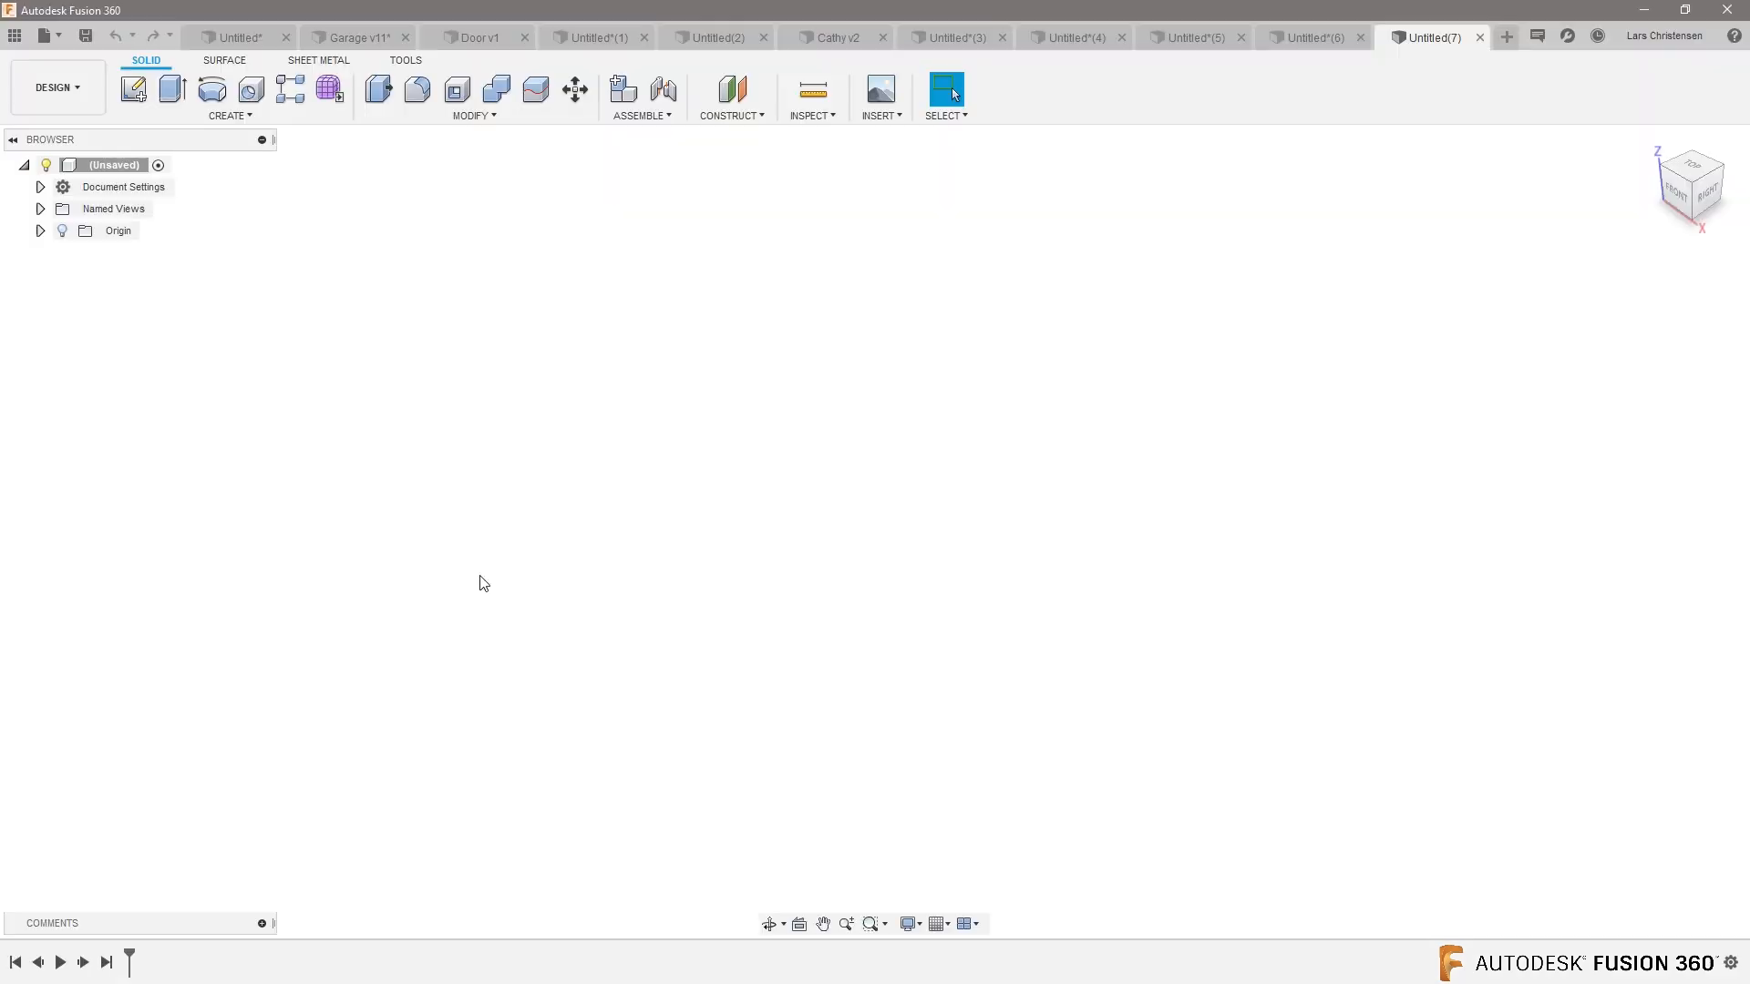
- Sketch a closed three-line triangle on the front plane
click(133, 89)
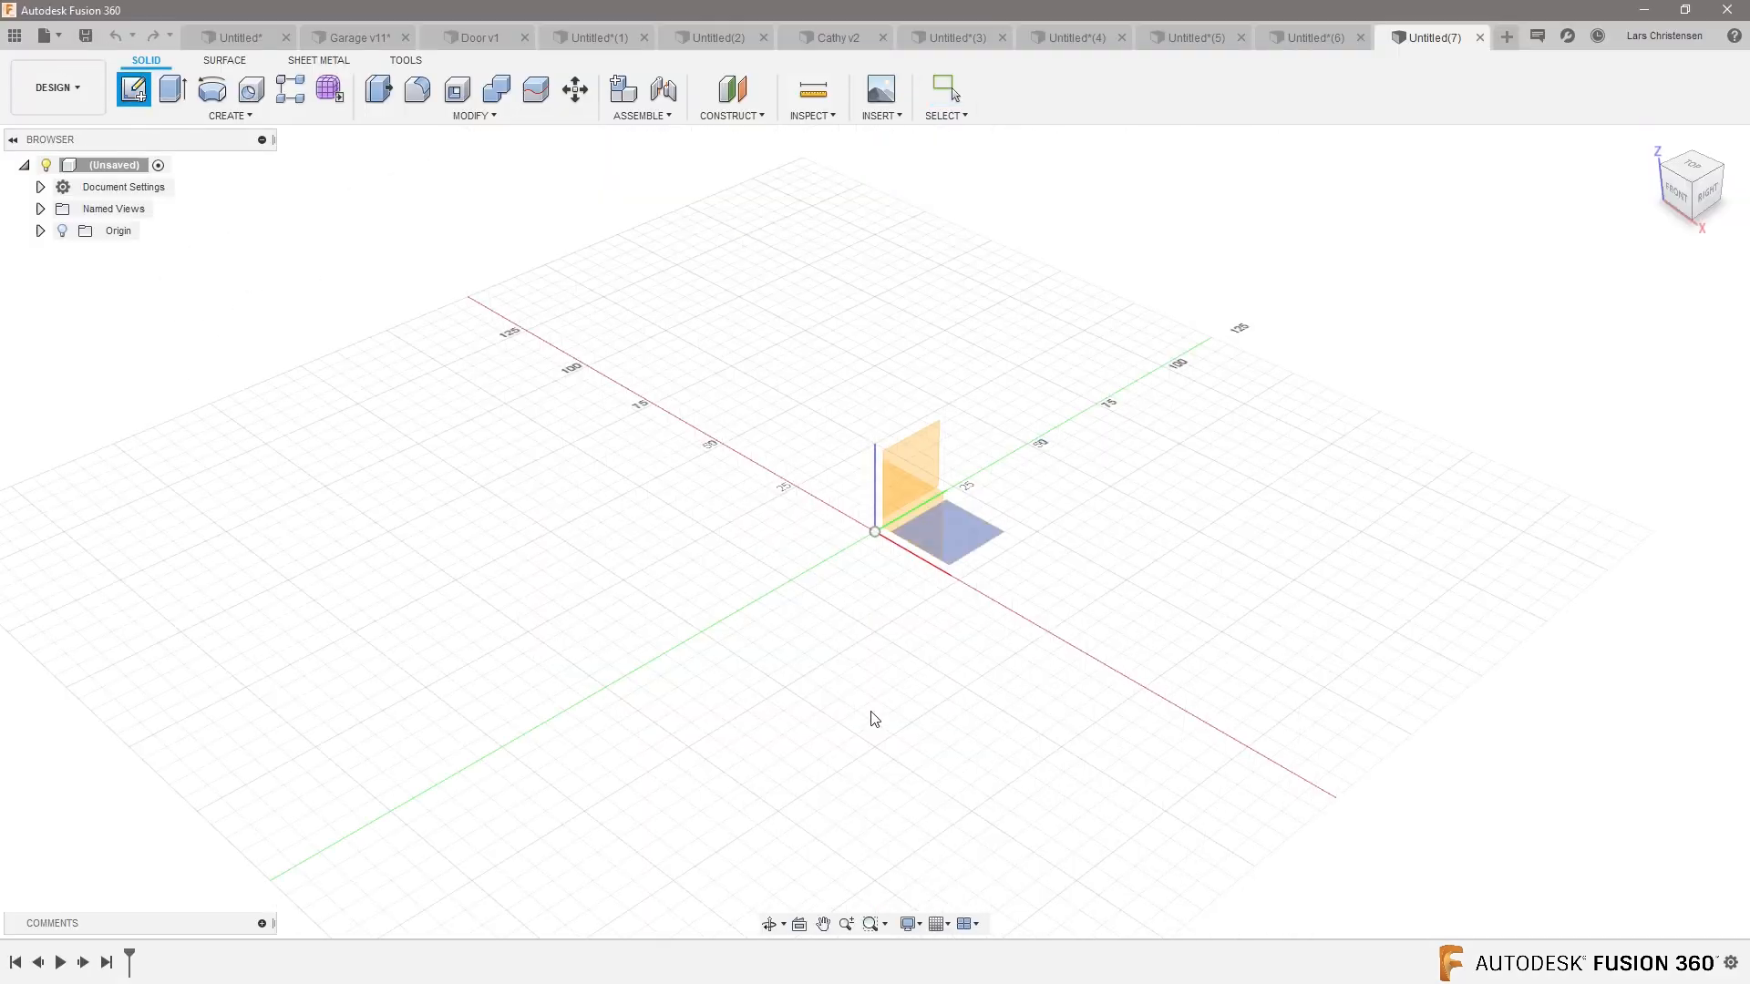
mouse_move(858, 670)
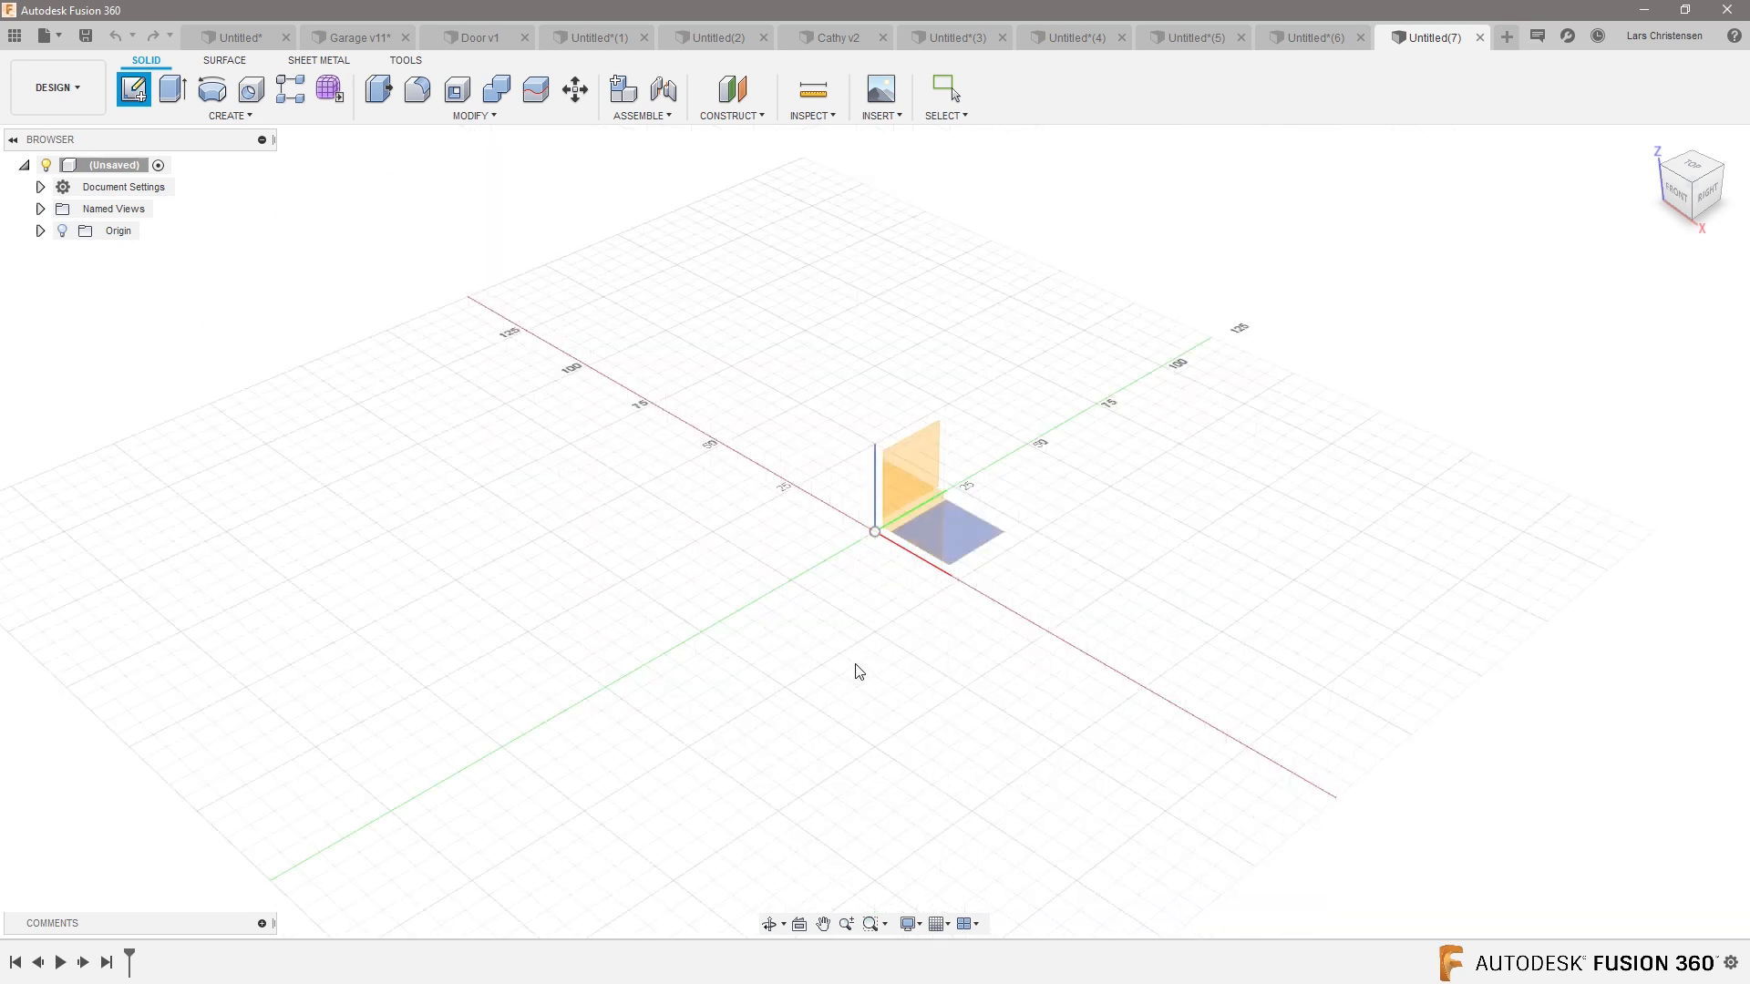
click(131, 89)
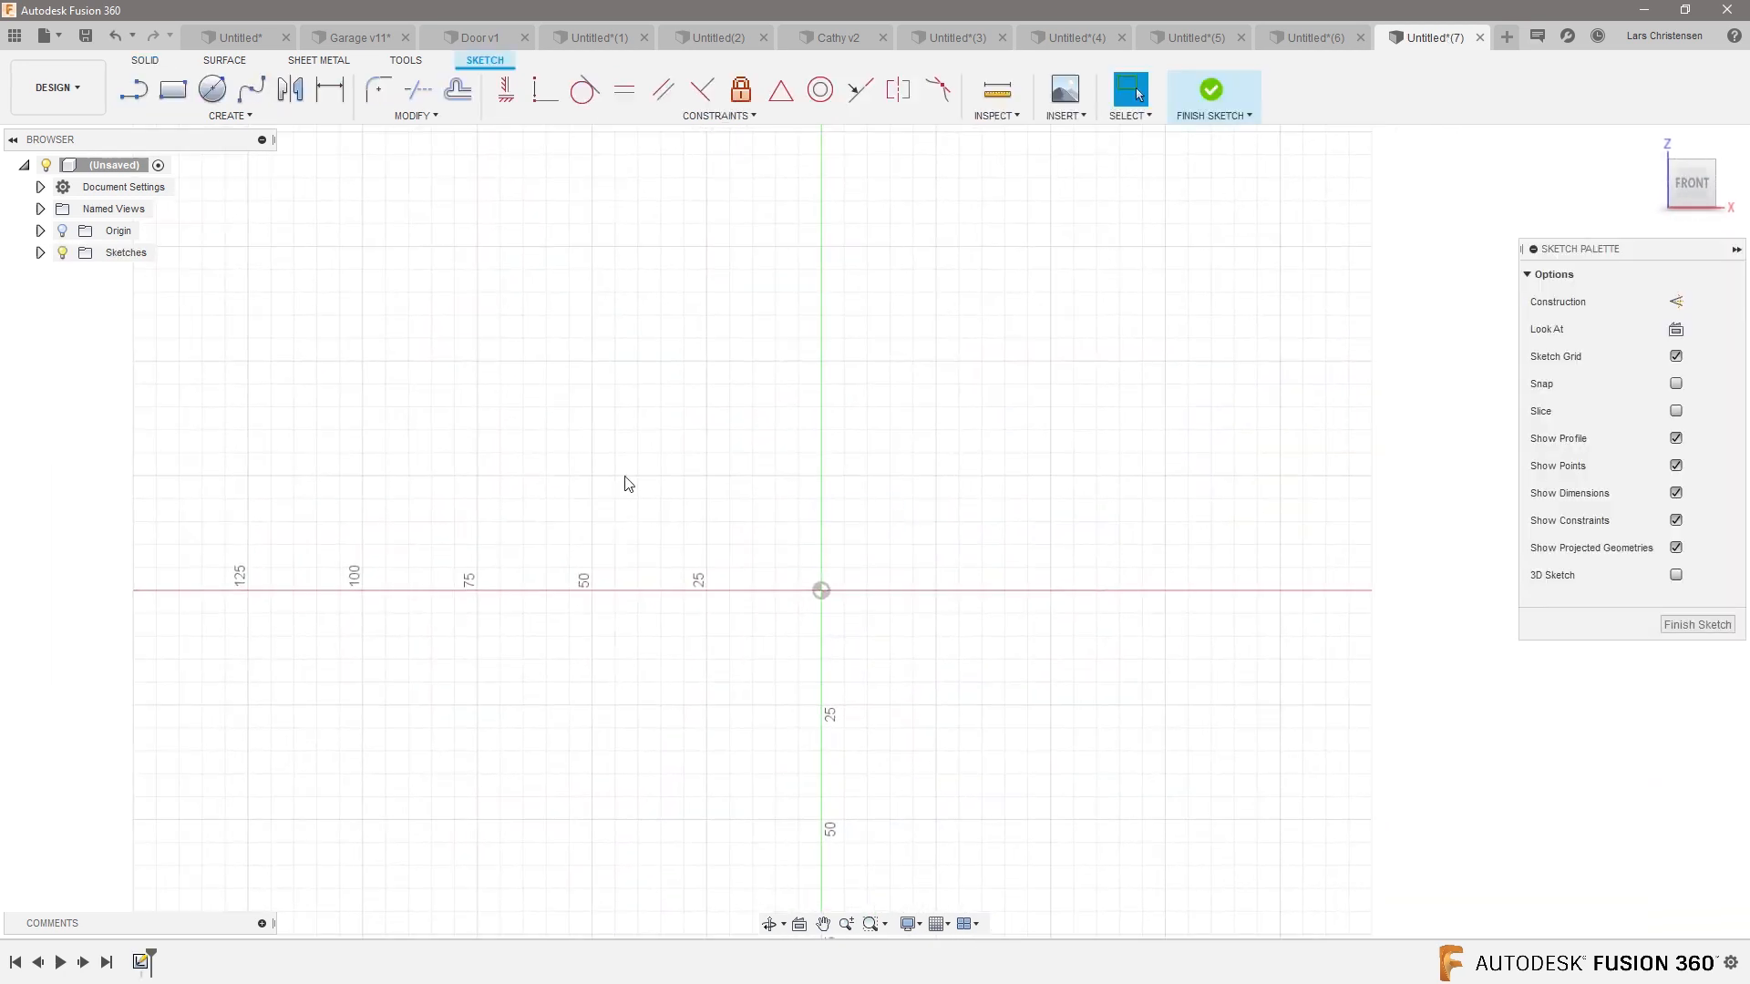
click(134, 89)
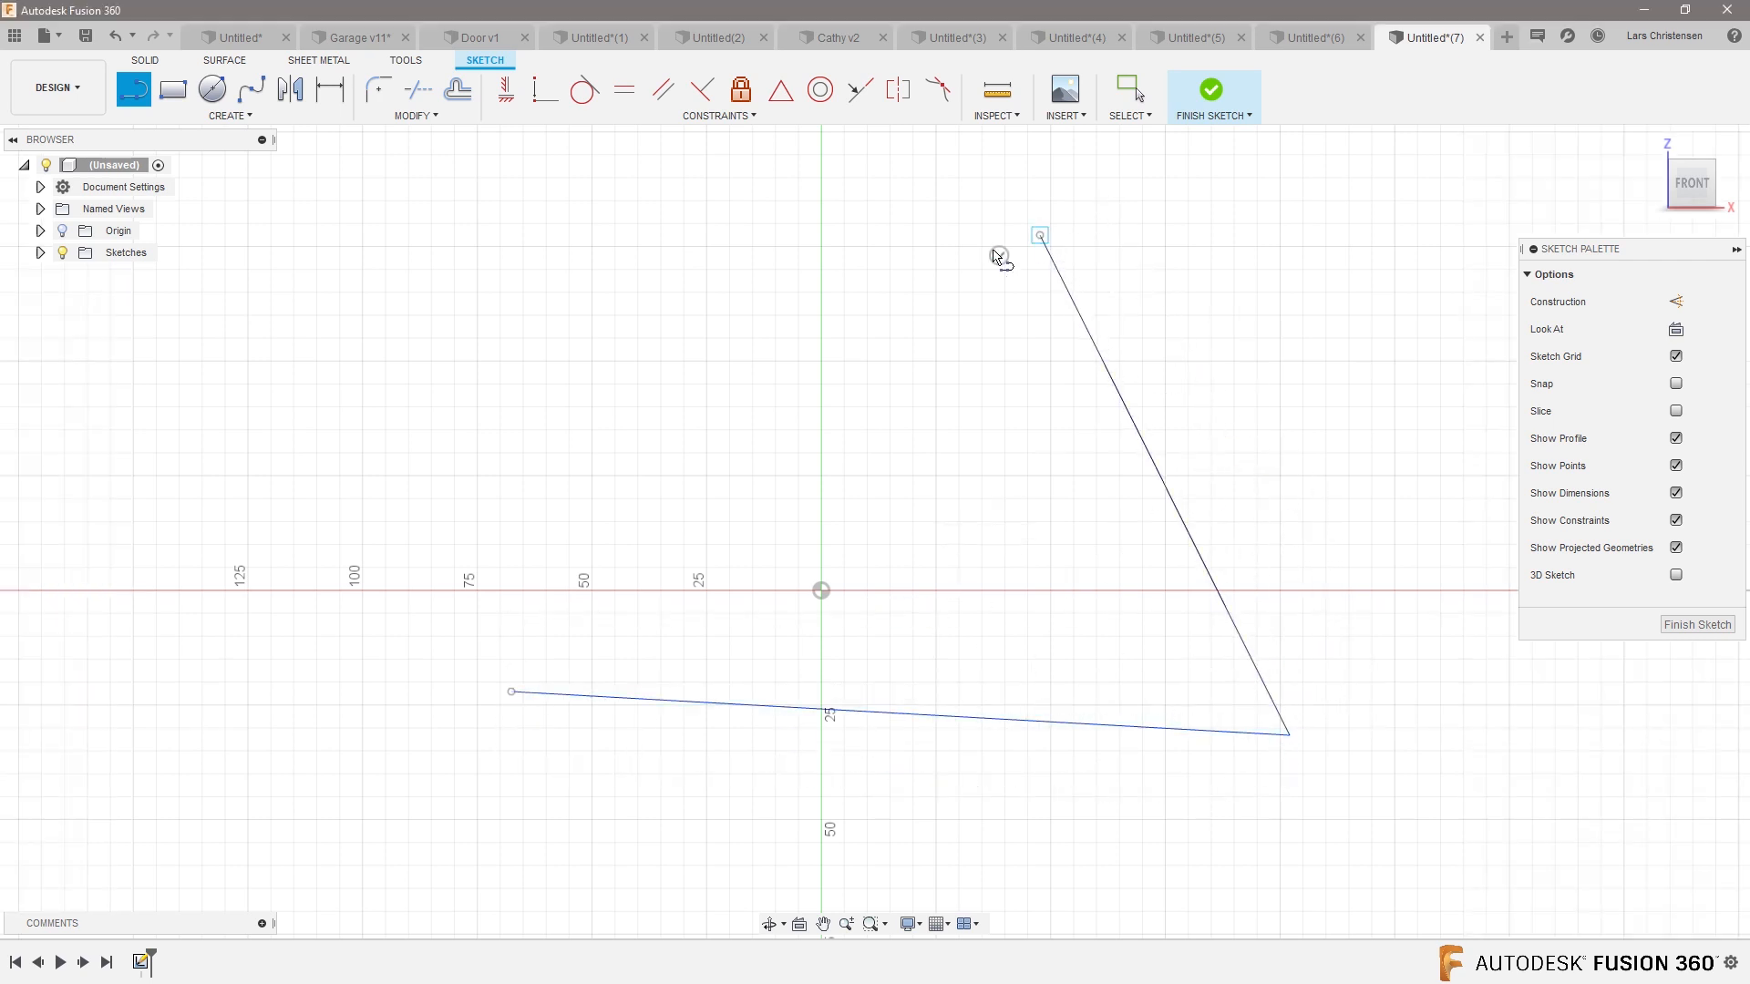
click(512, 692)
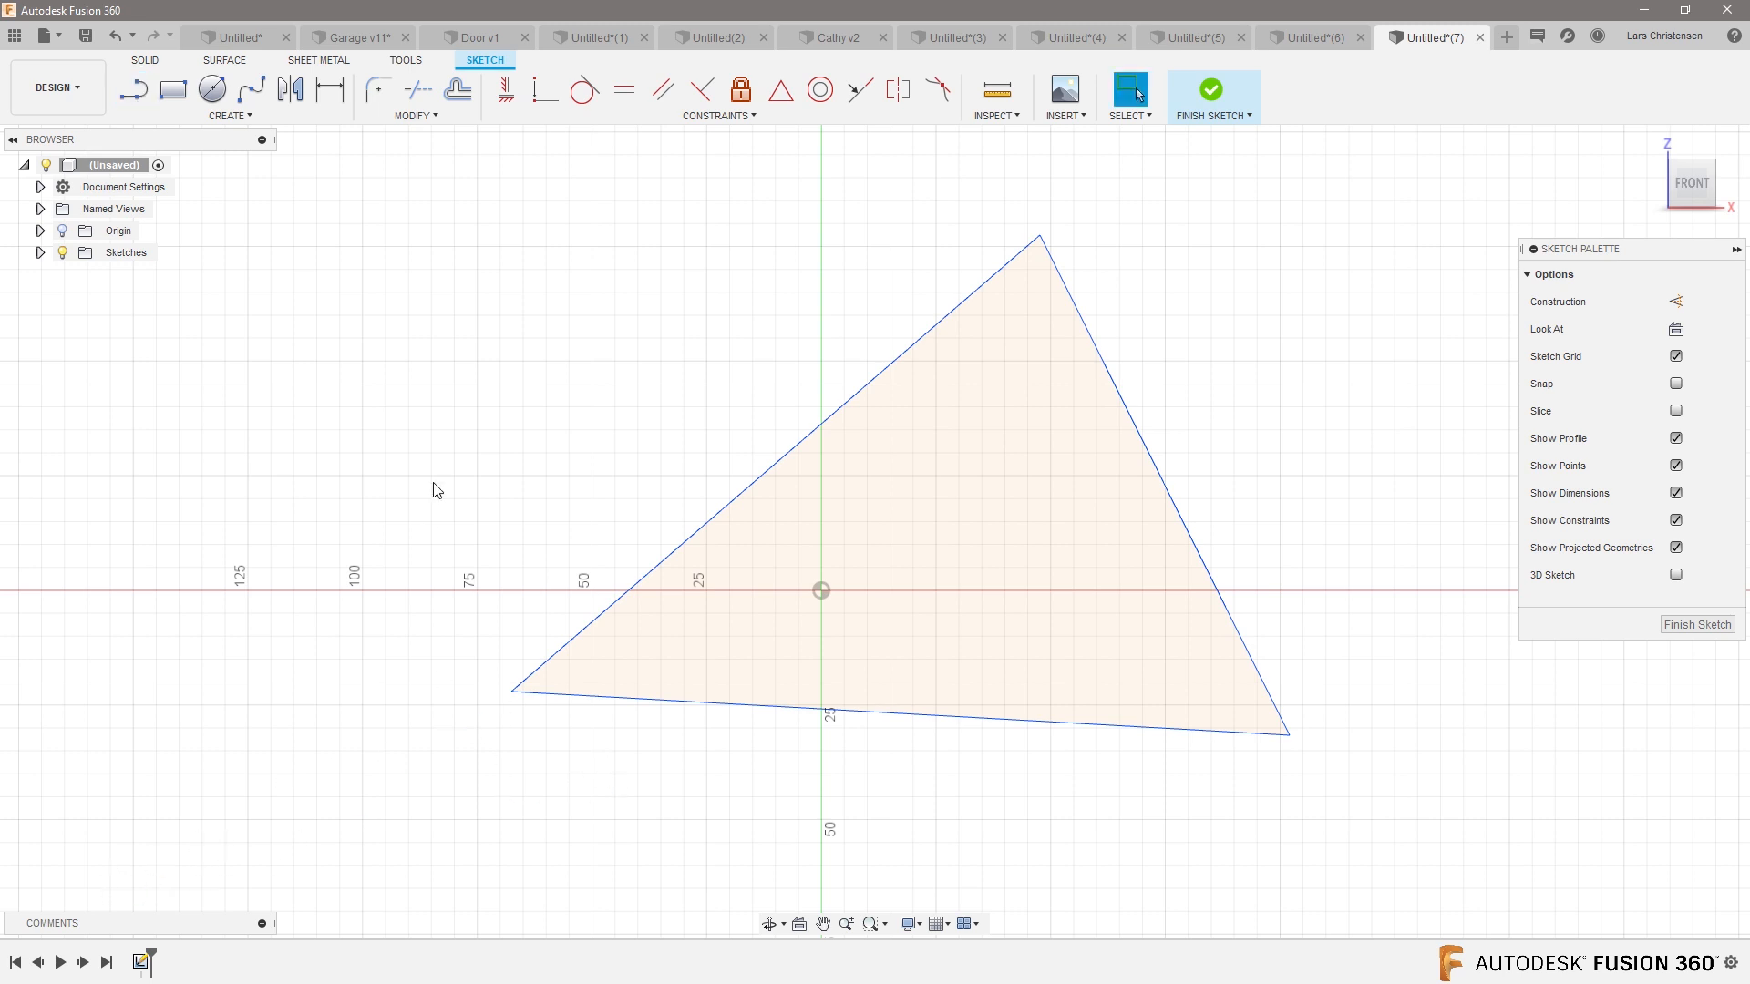
mouse_move(504, 90)
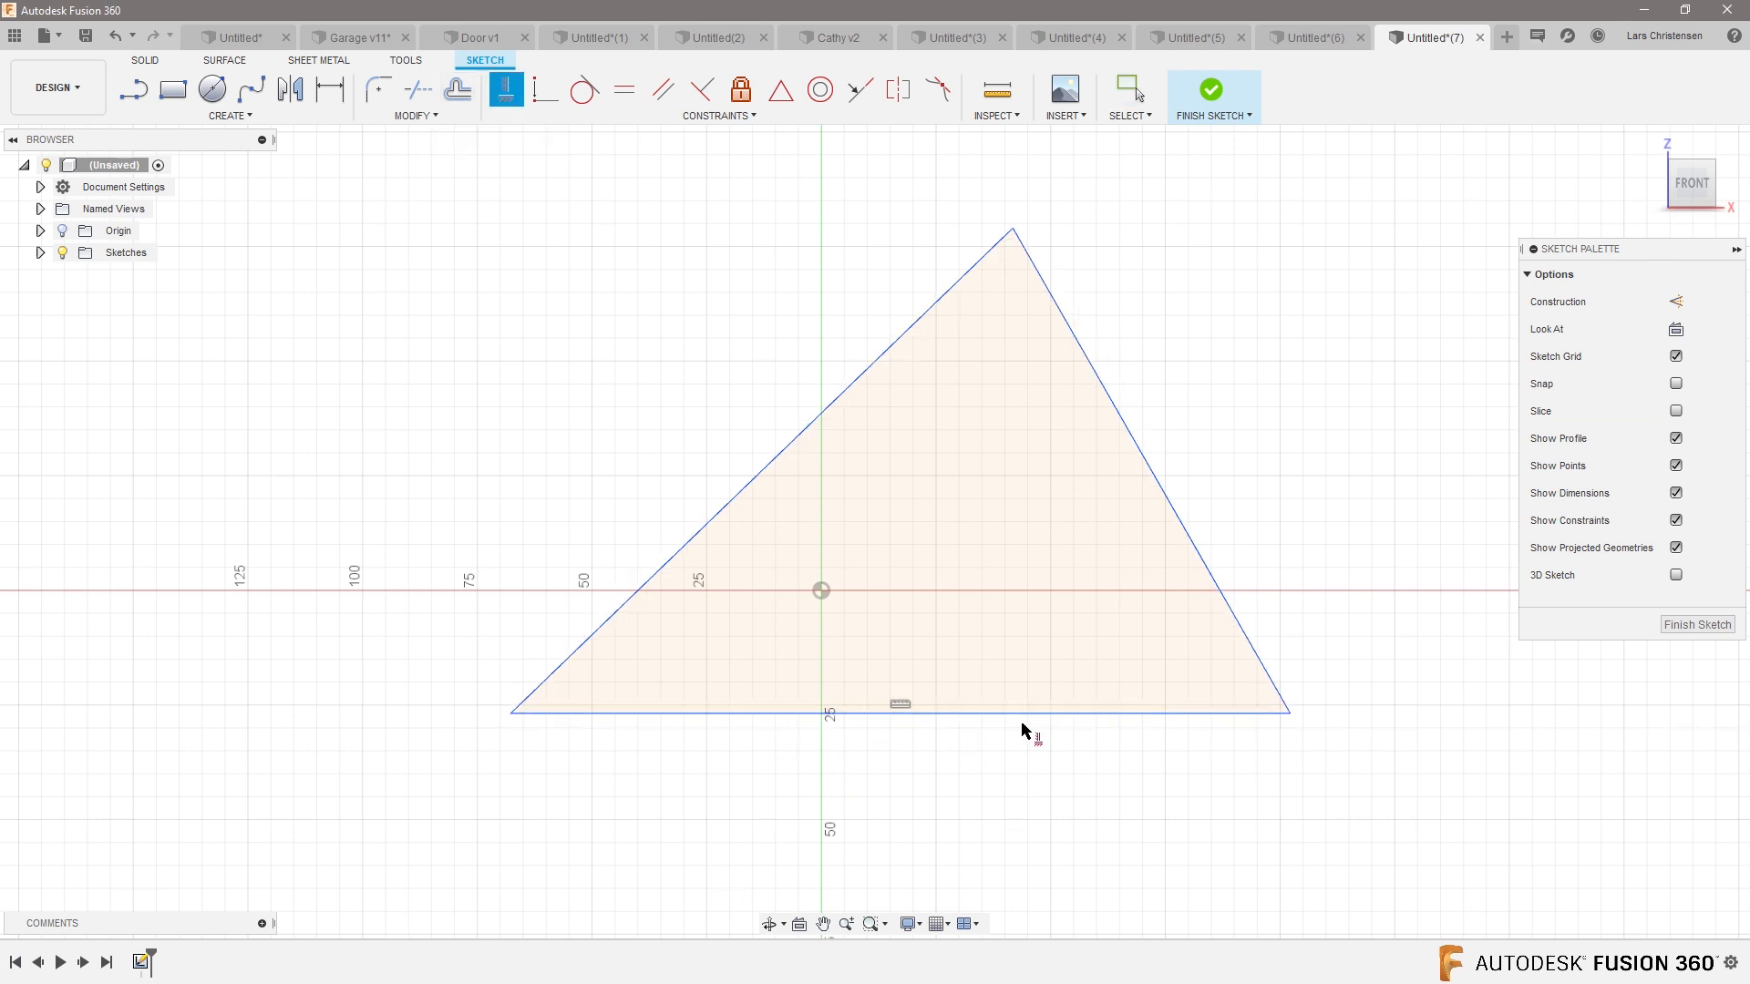
mouse_move(651, 839)
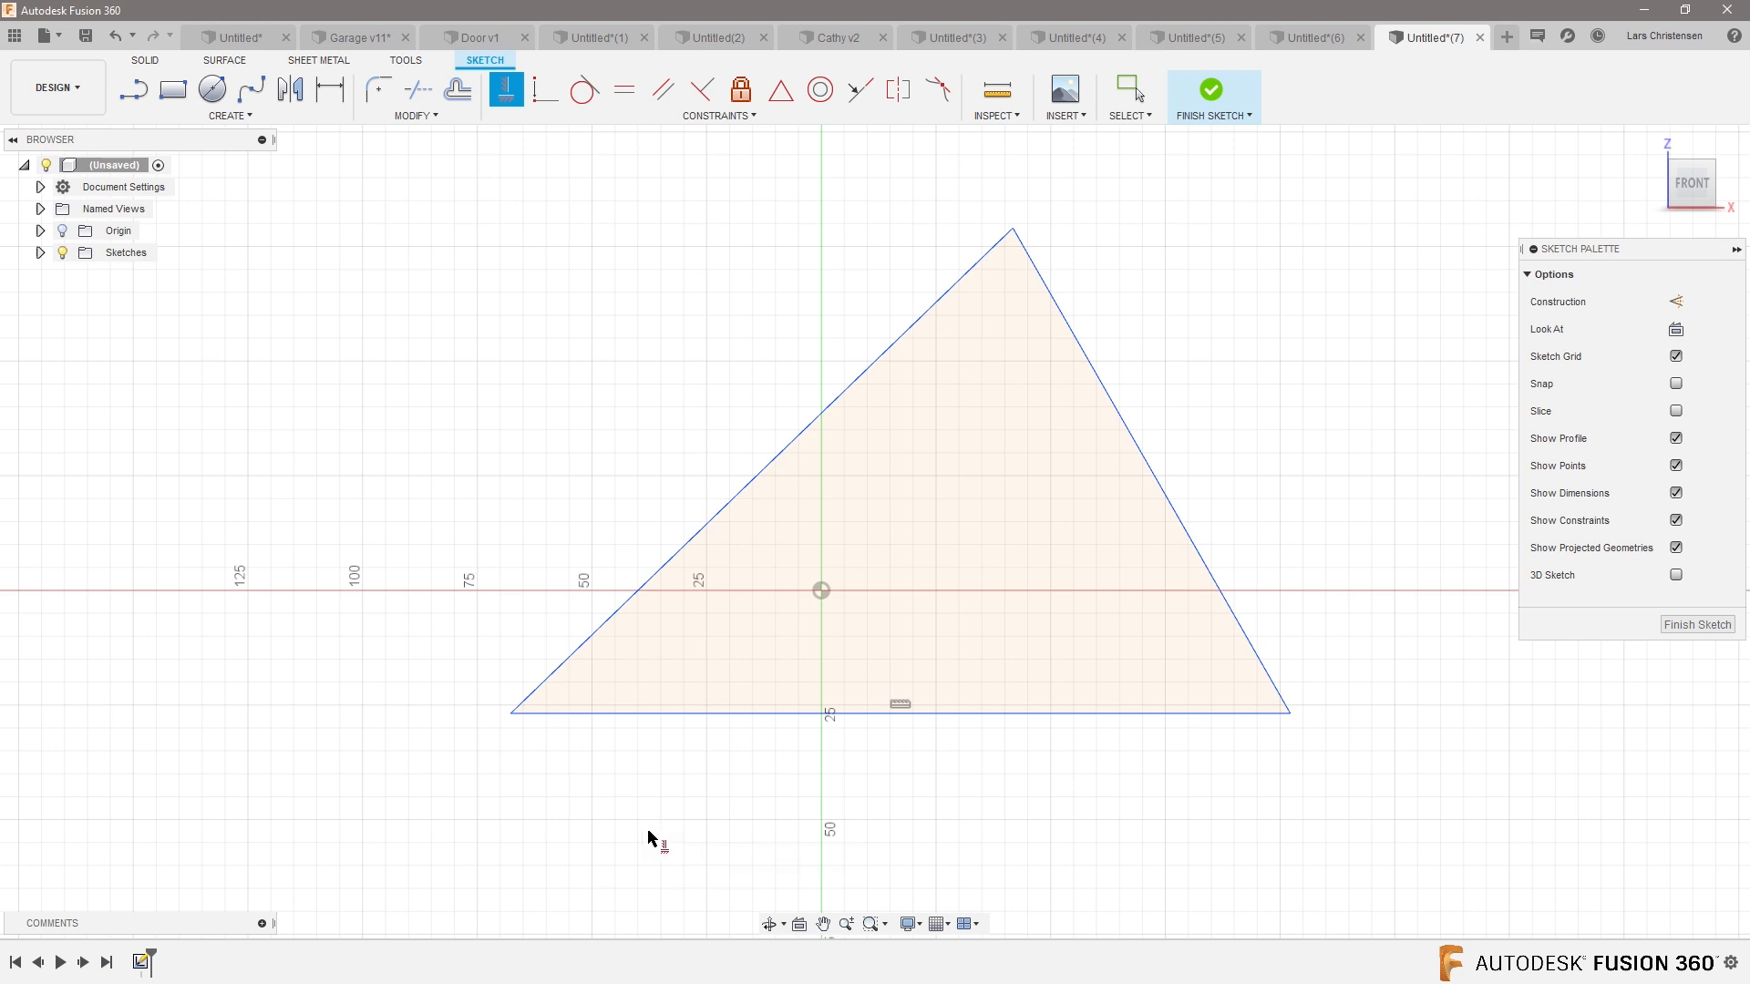
mouse_move(653, 837)
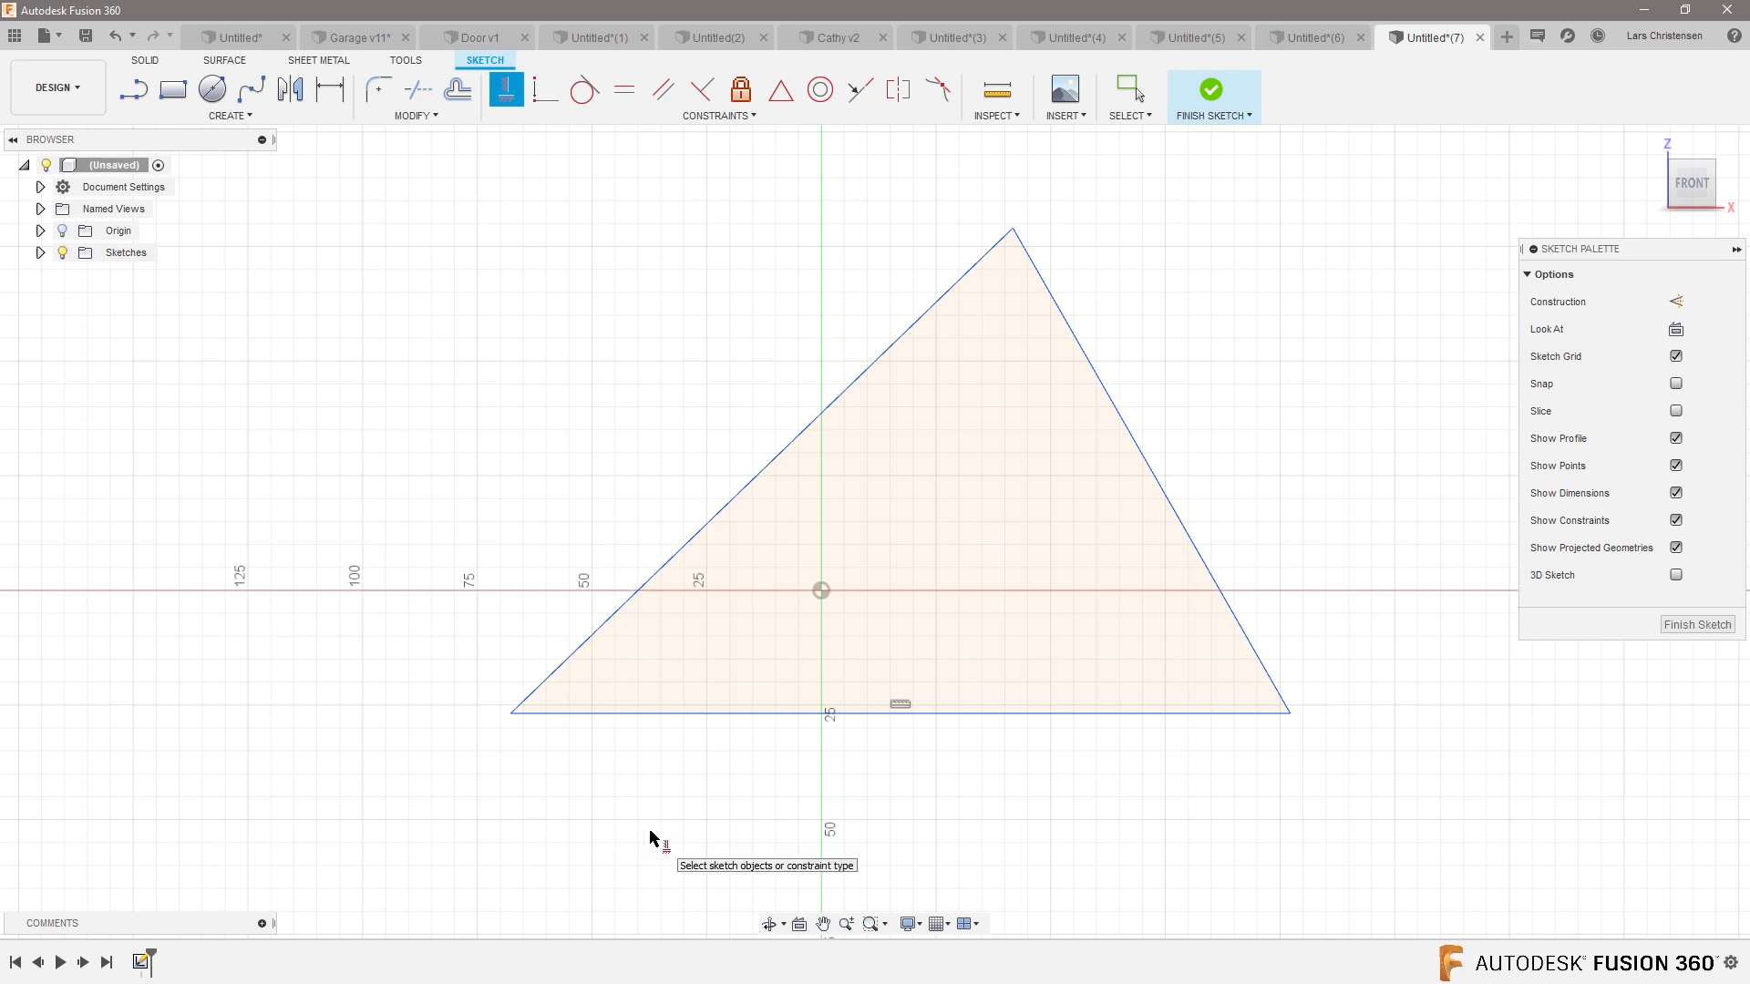
mouse_move(836, 703)
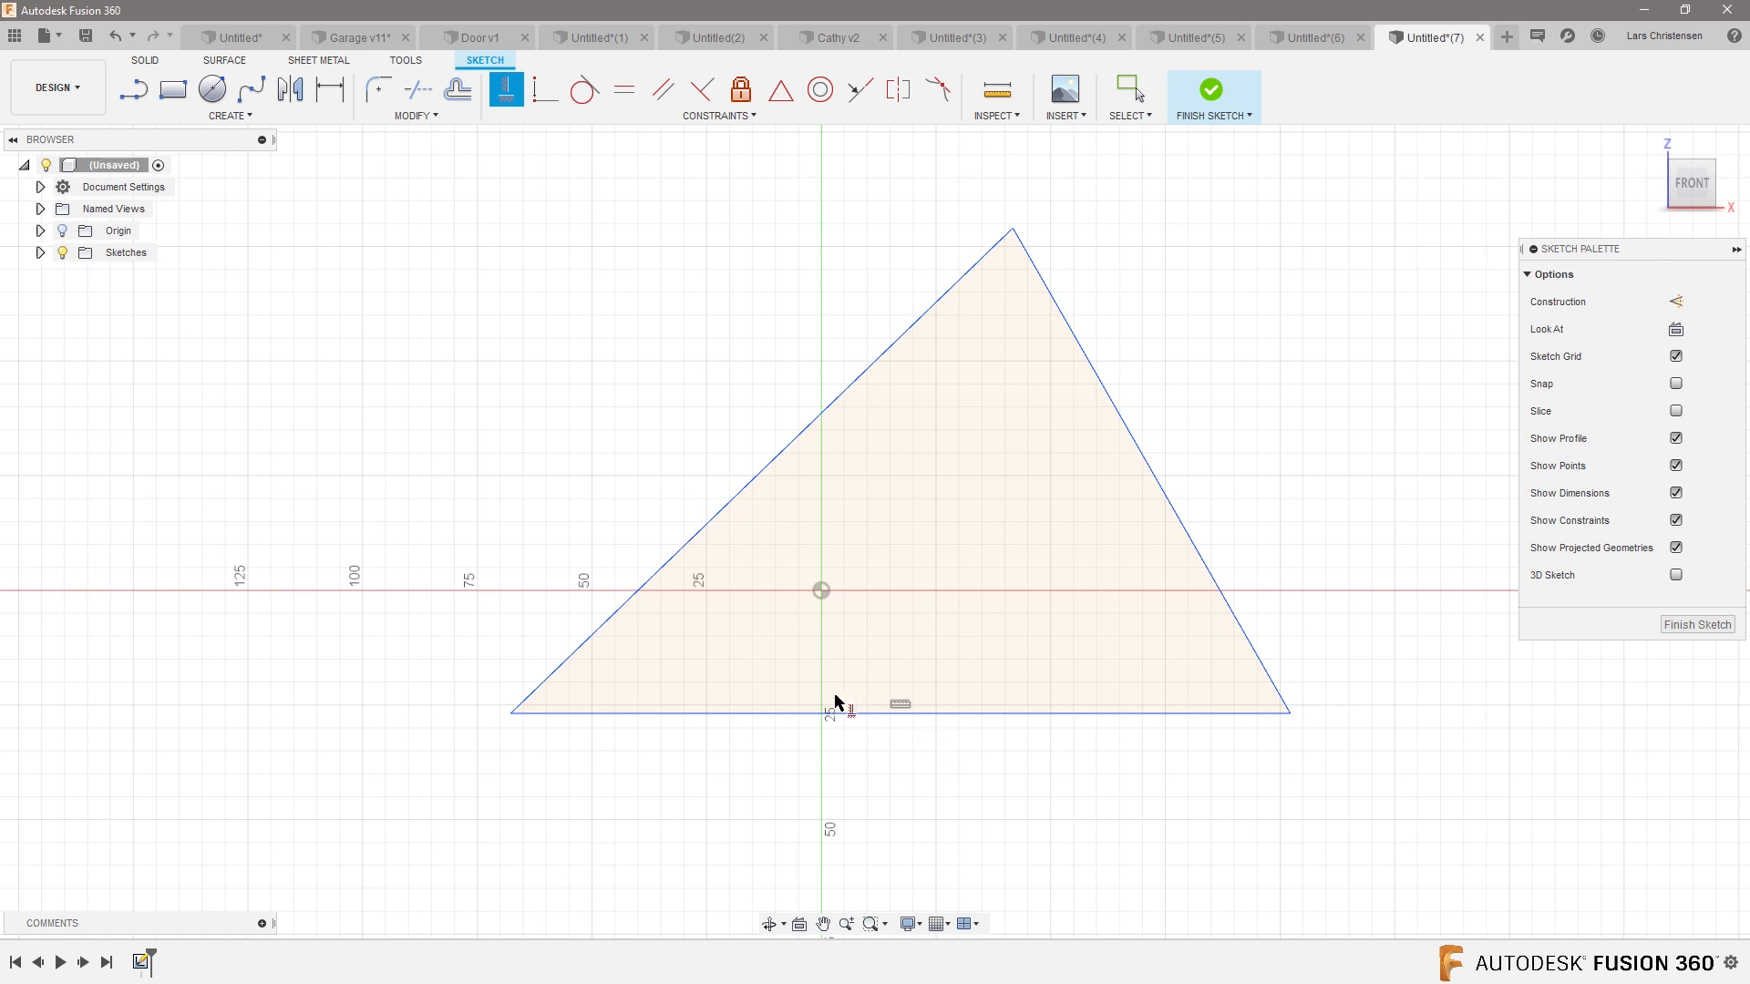
mouse_move(614, 402)
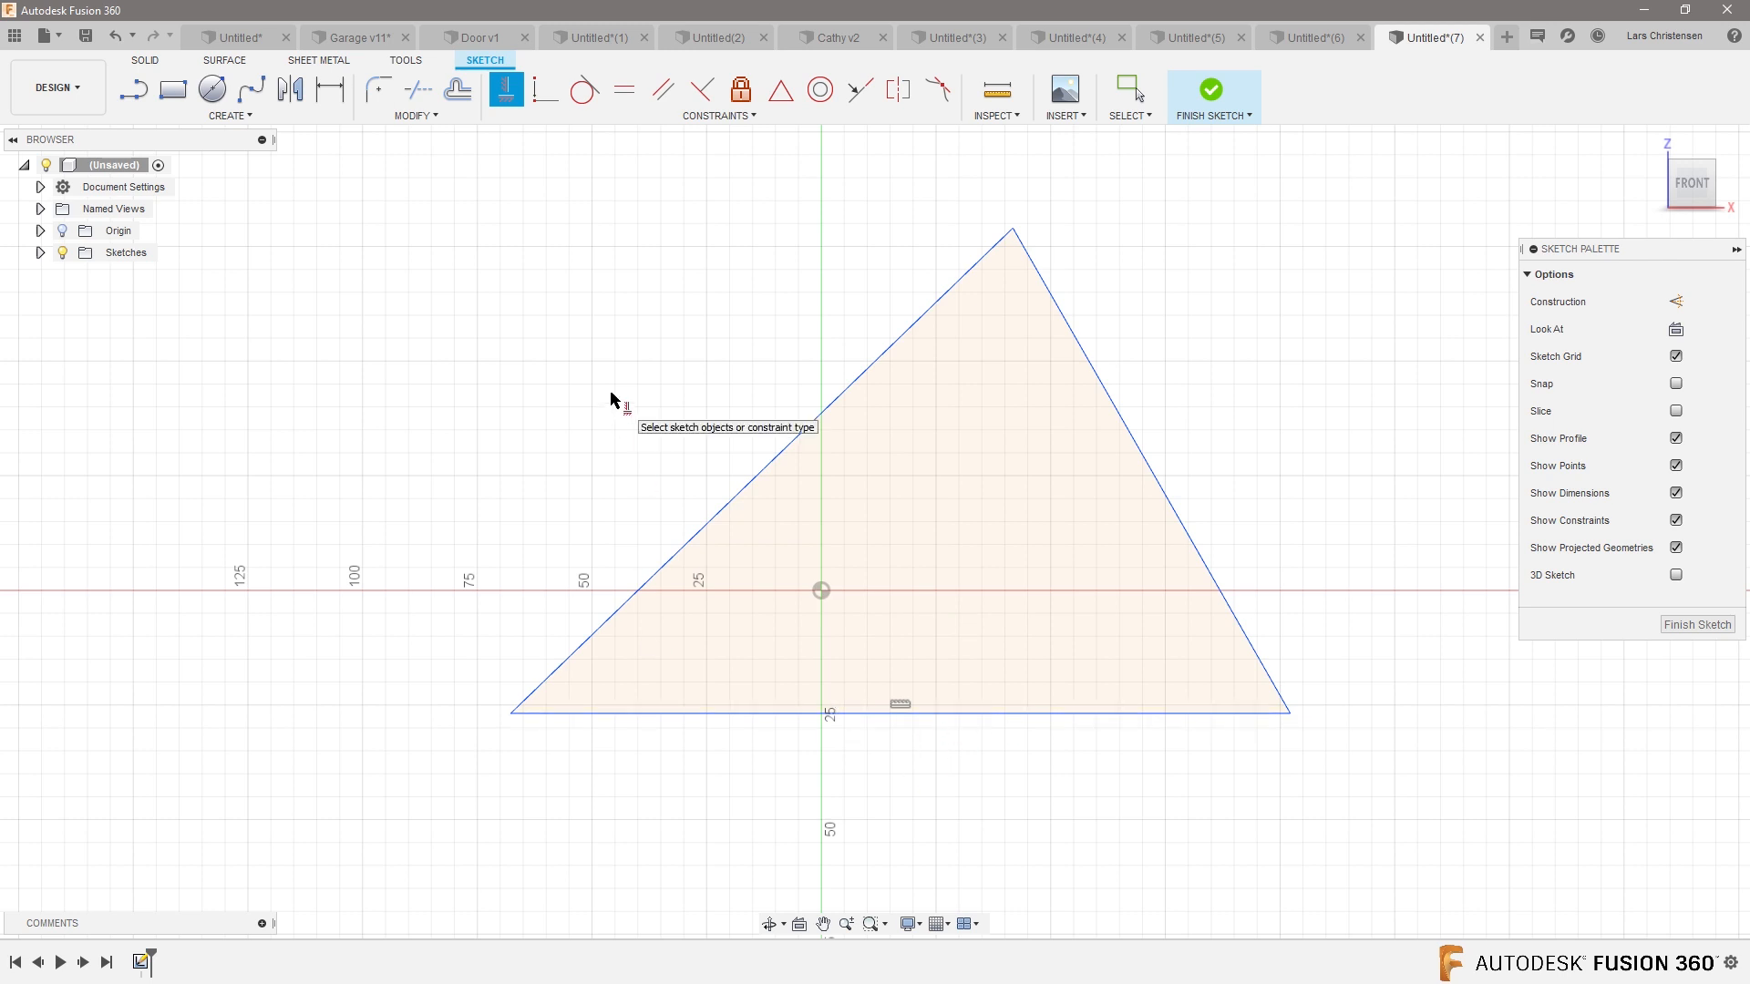
mouse_move(780, 90)
text(80)
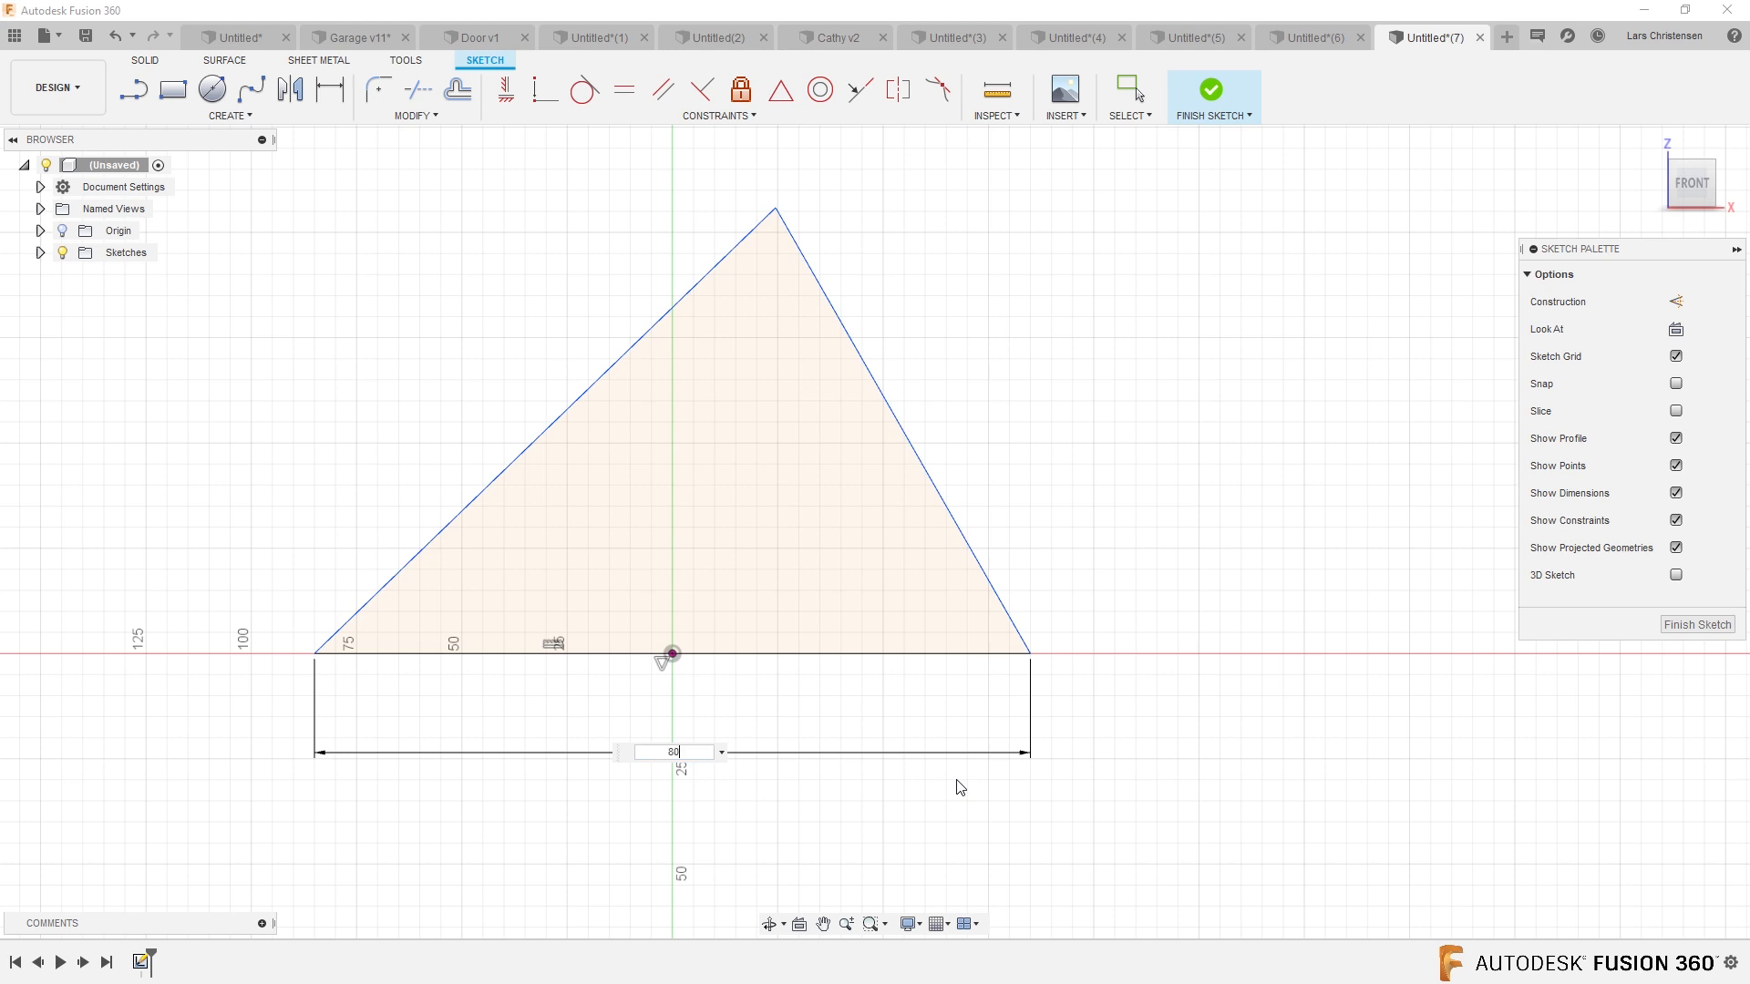
- Set the 80 mm base width and place the triangle's apex on the vertical axis
key(Return)
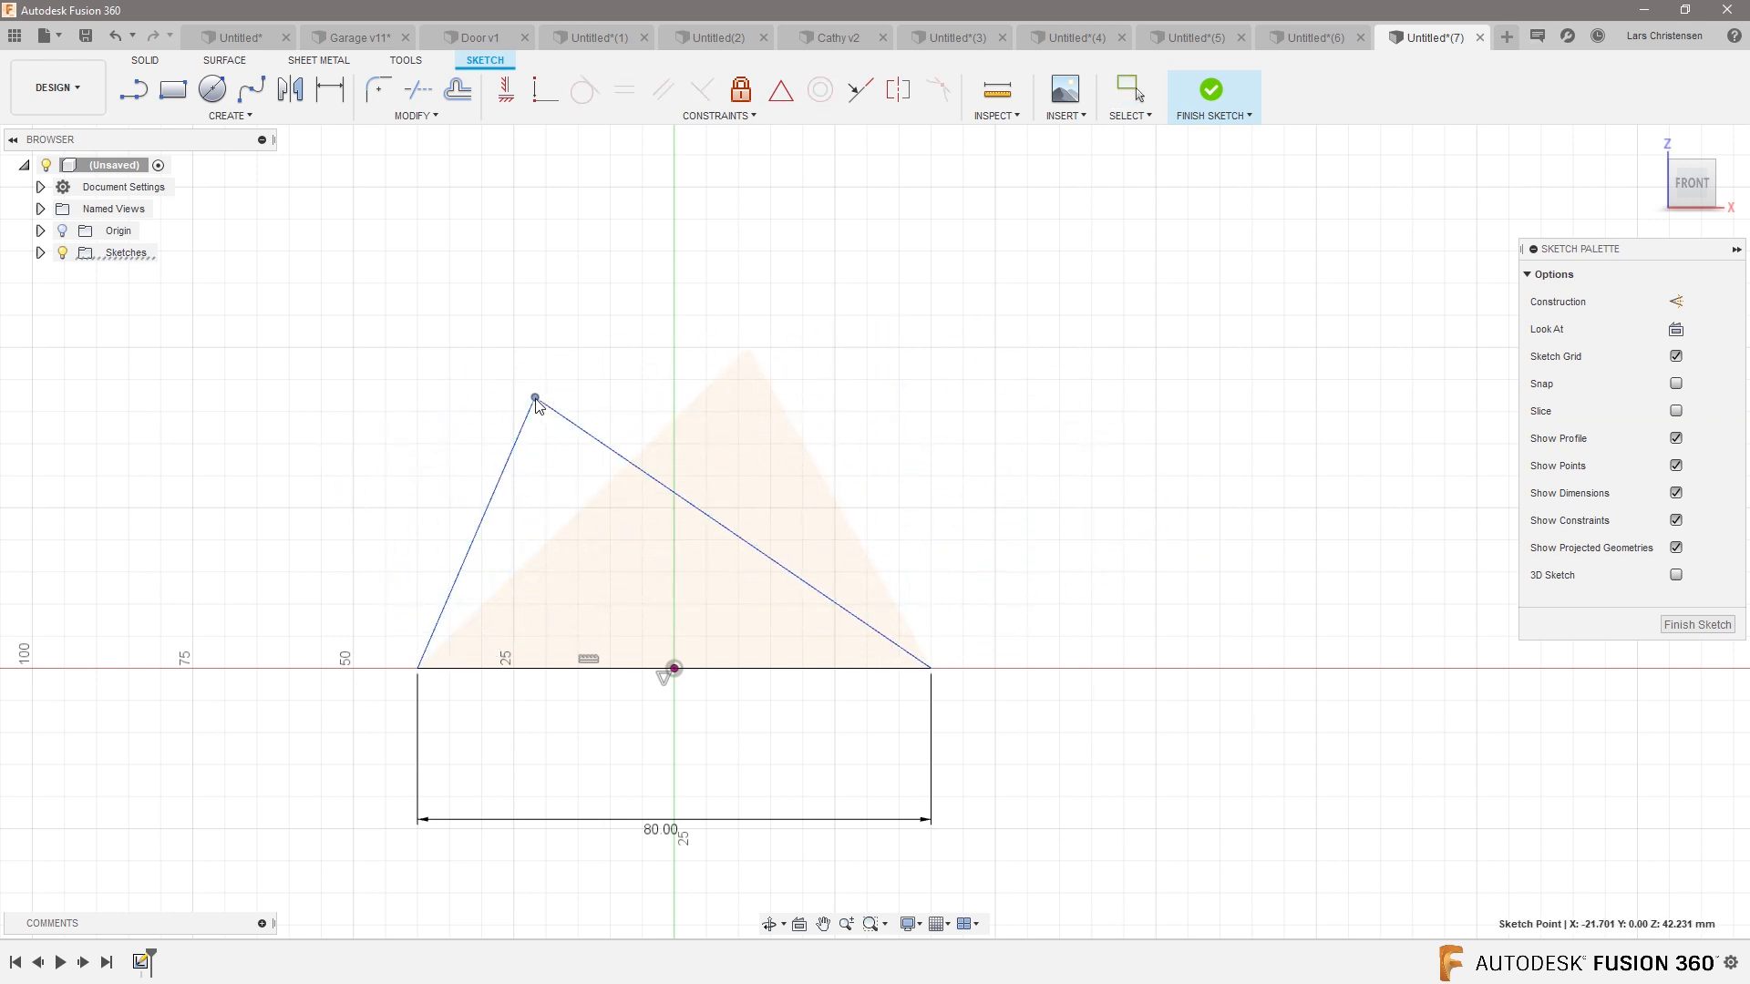
drag(533, 399, 667, 387)
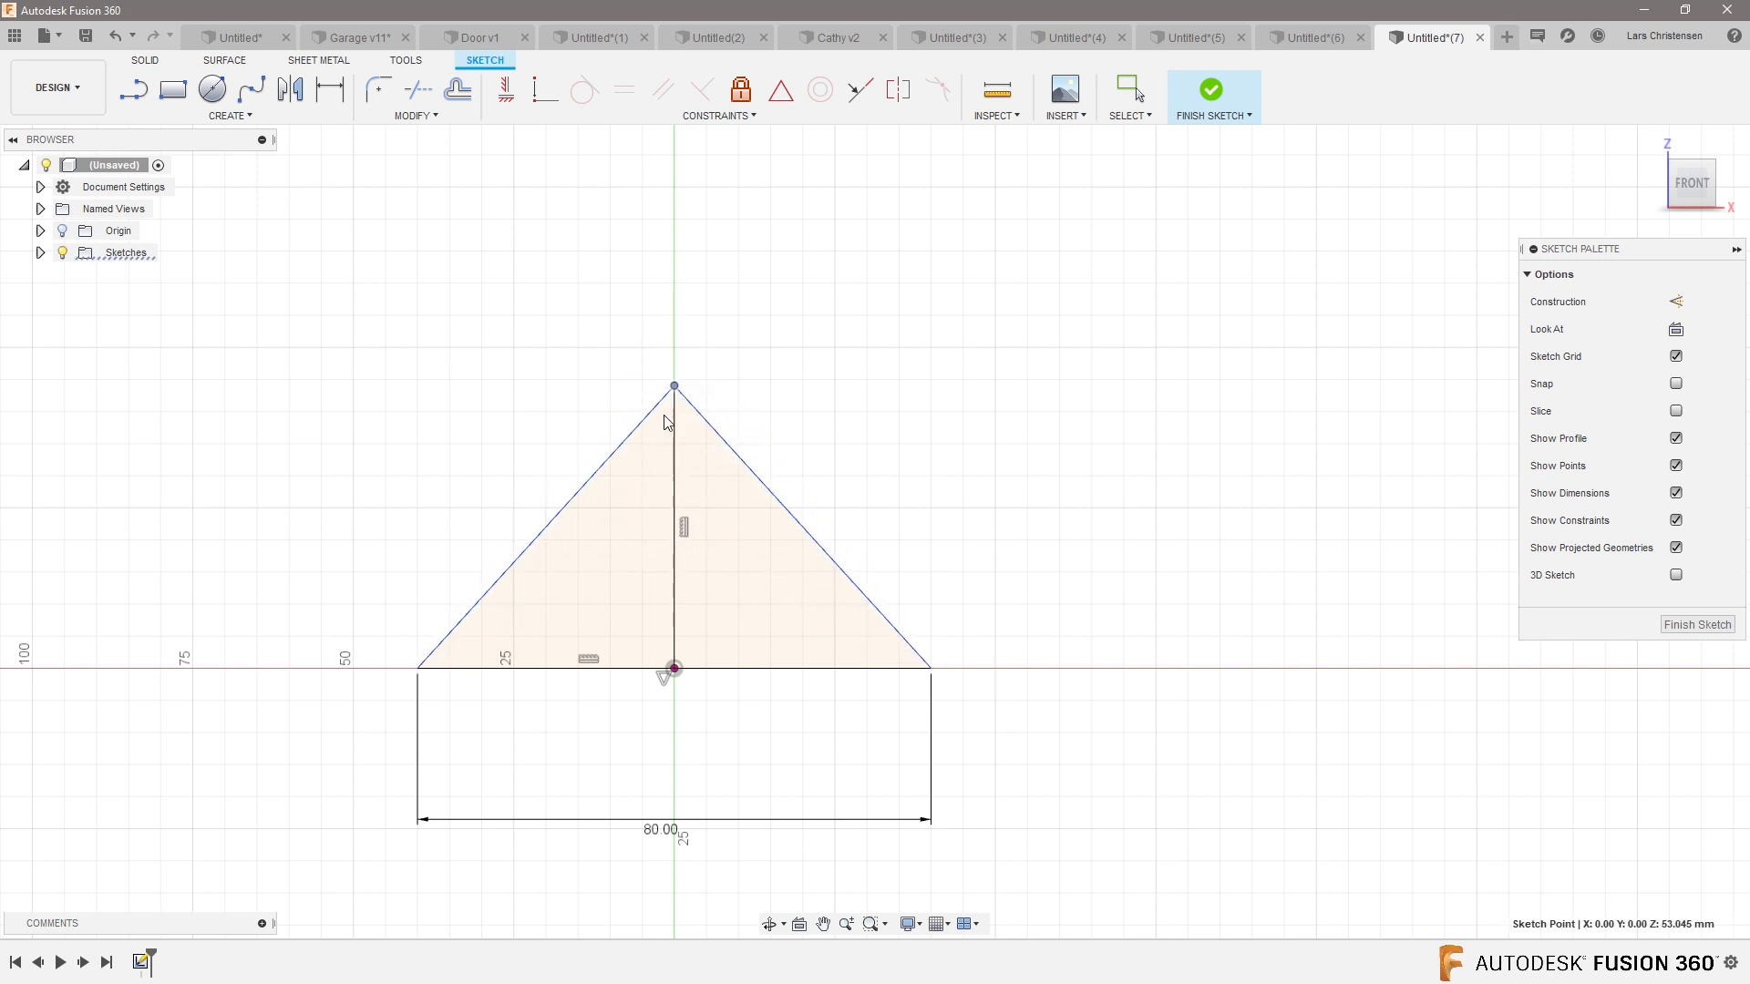
click(329, 89)
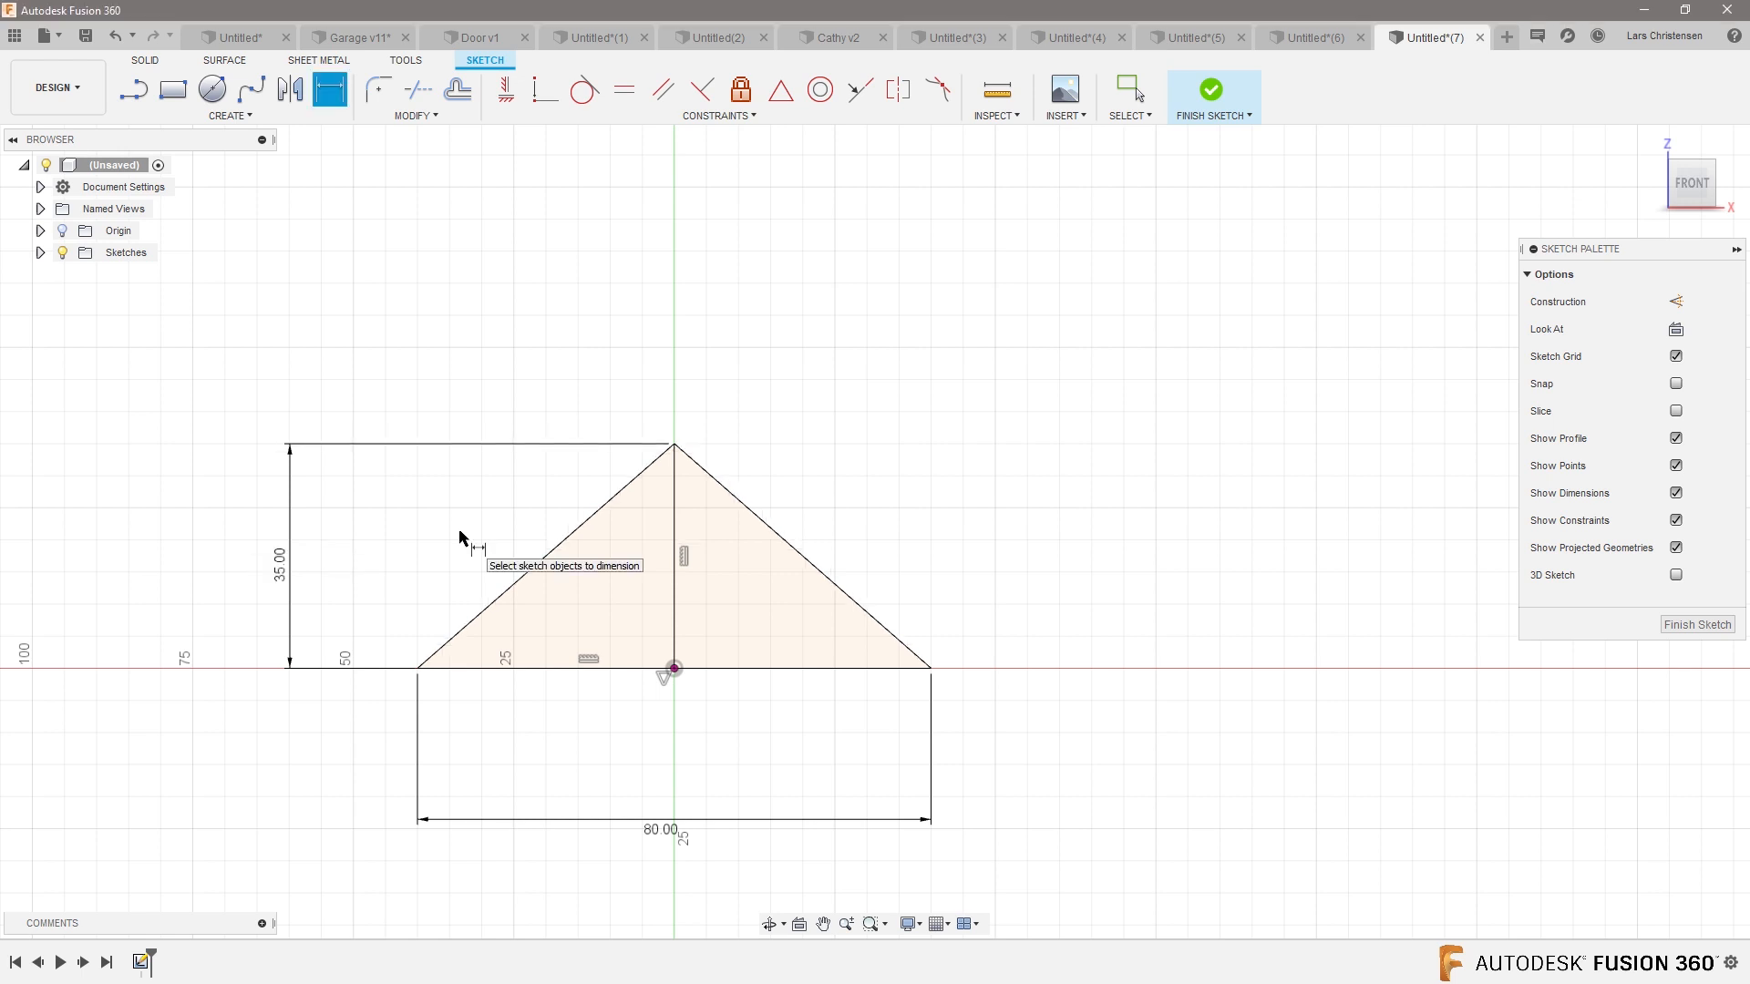
mouse_move(875, 745)
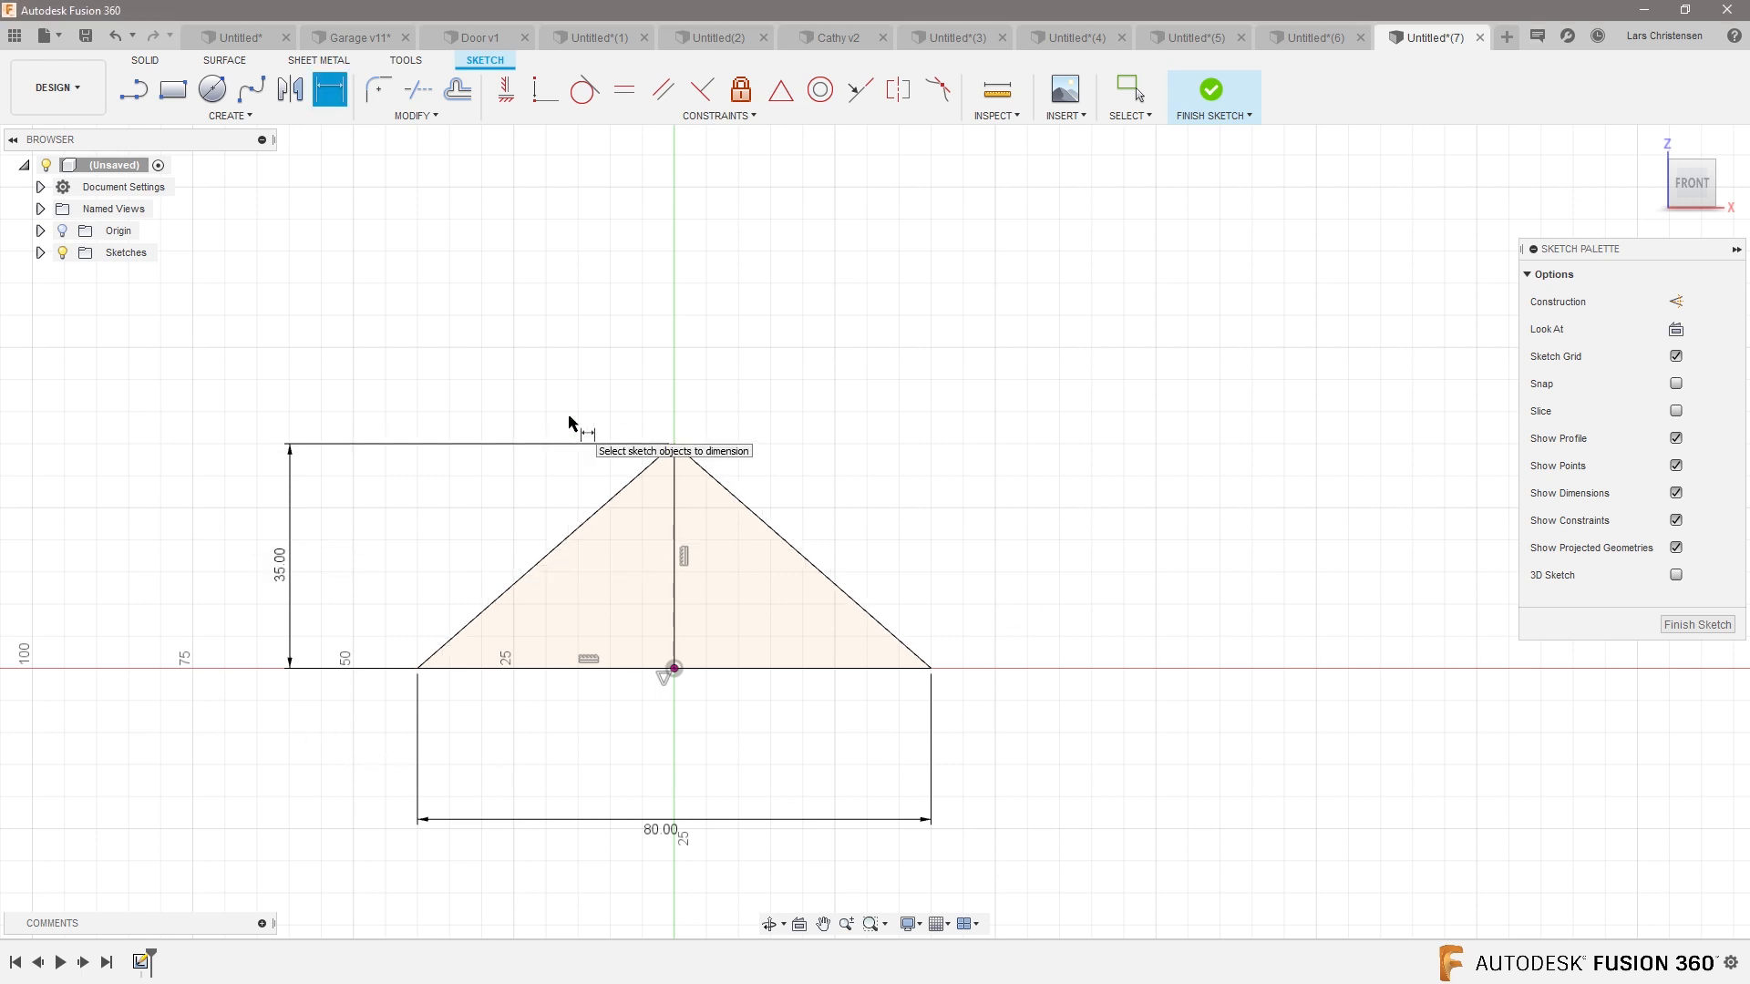
mouse_move(348, 388)
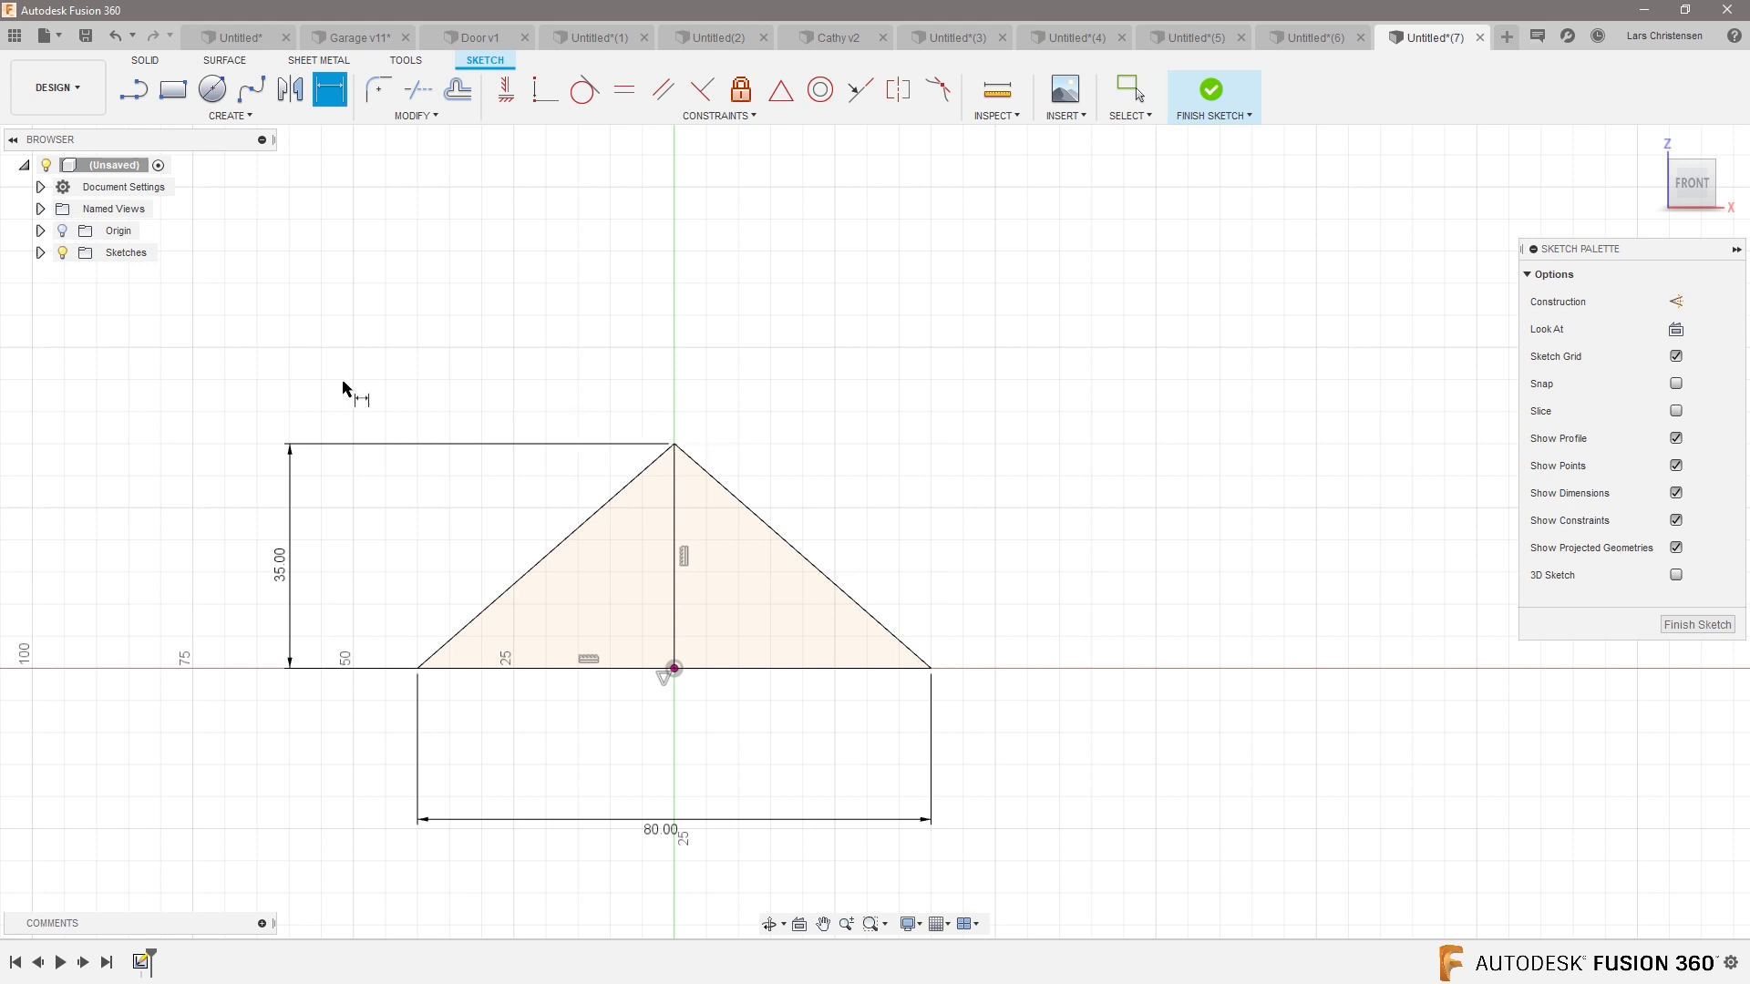
mouse_move(943, 735)
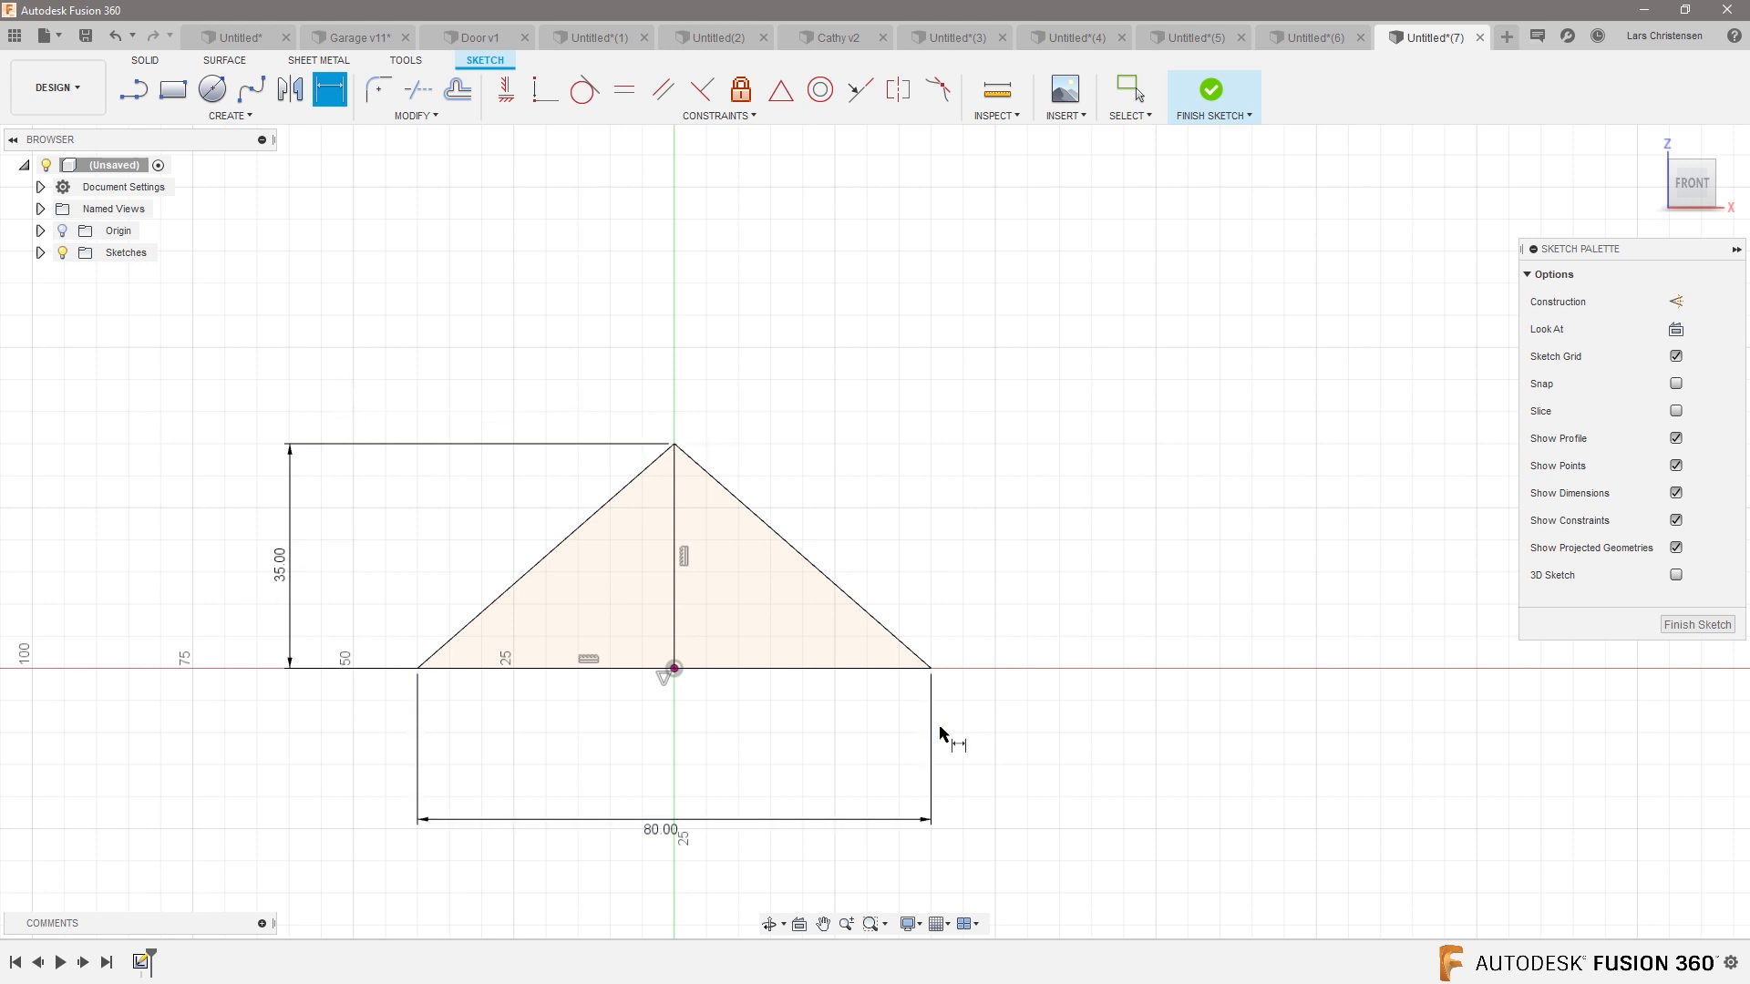
mouse_move(746, 650)
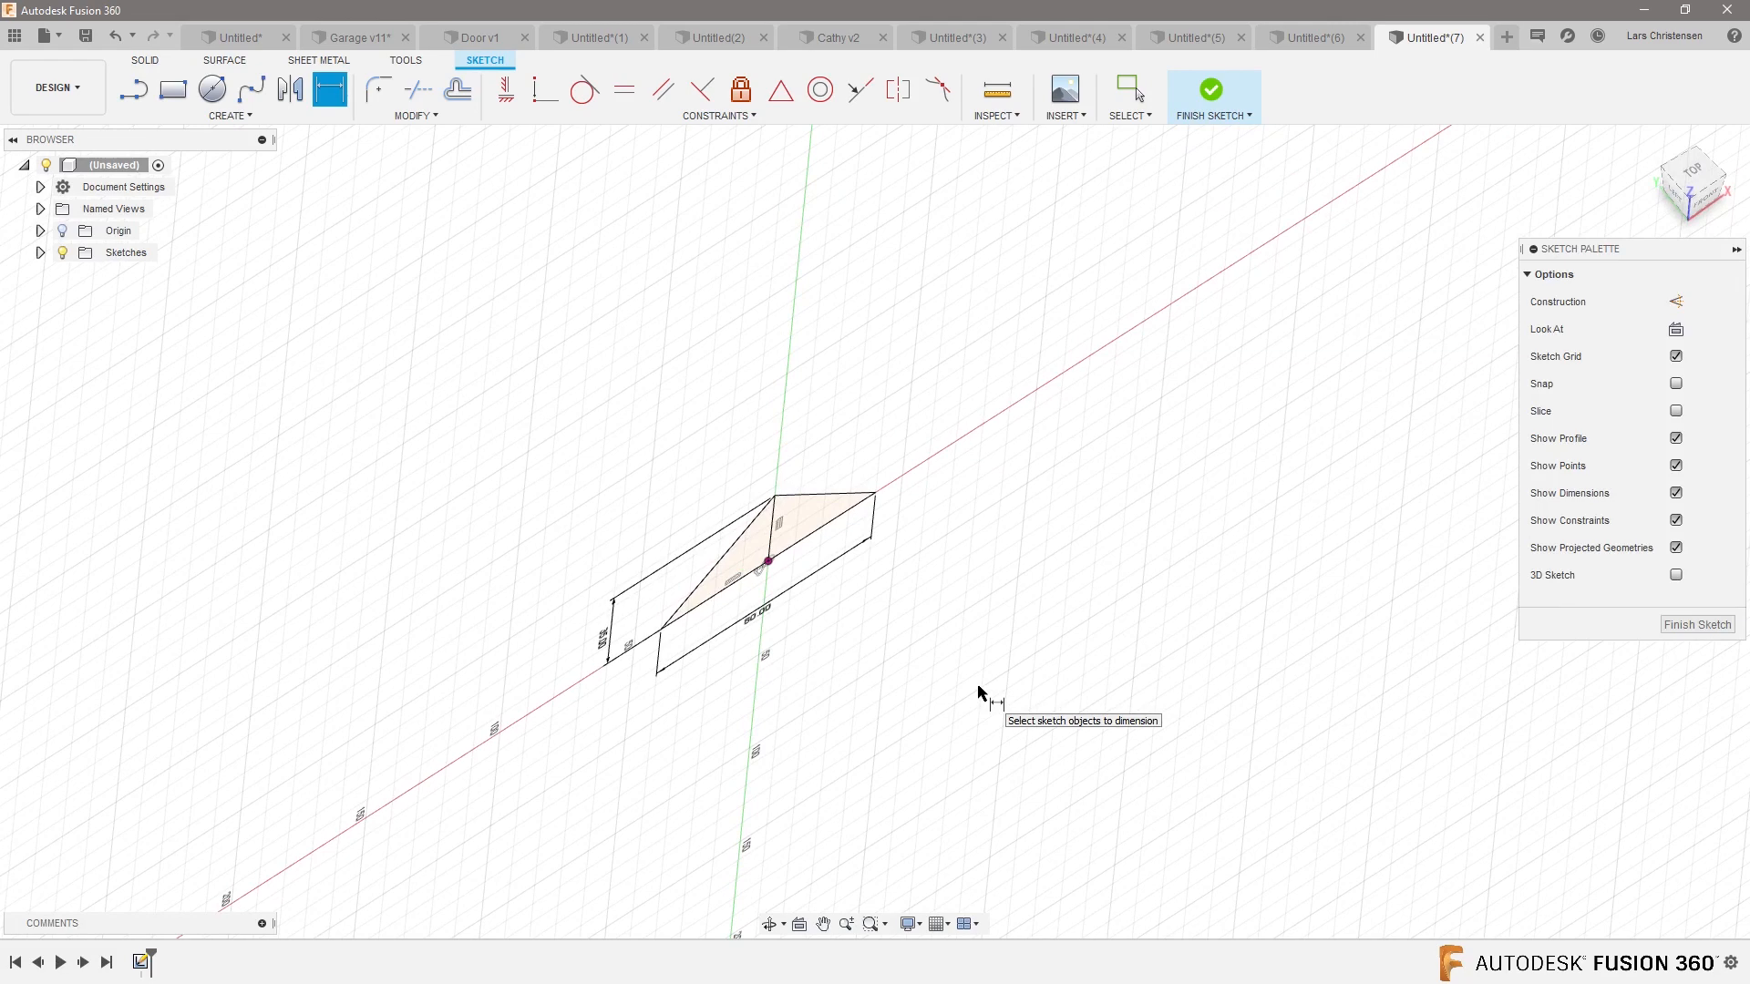
- Finish the dimensioned triangle sketch
click(1211, 90)
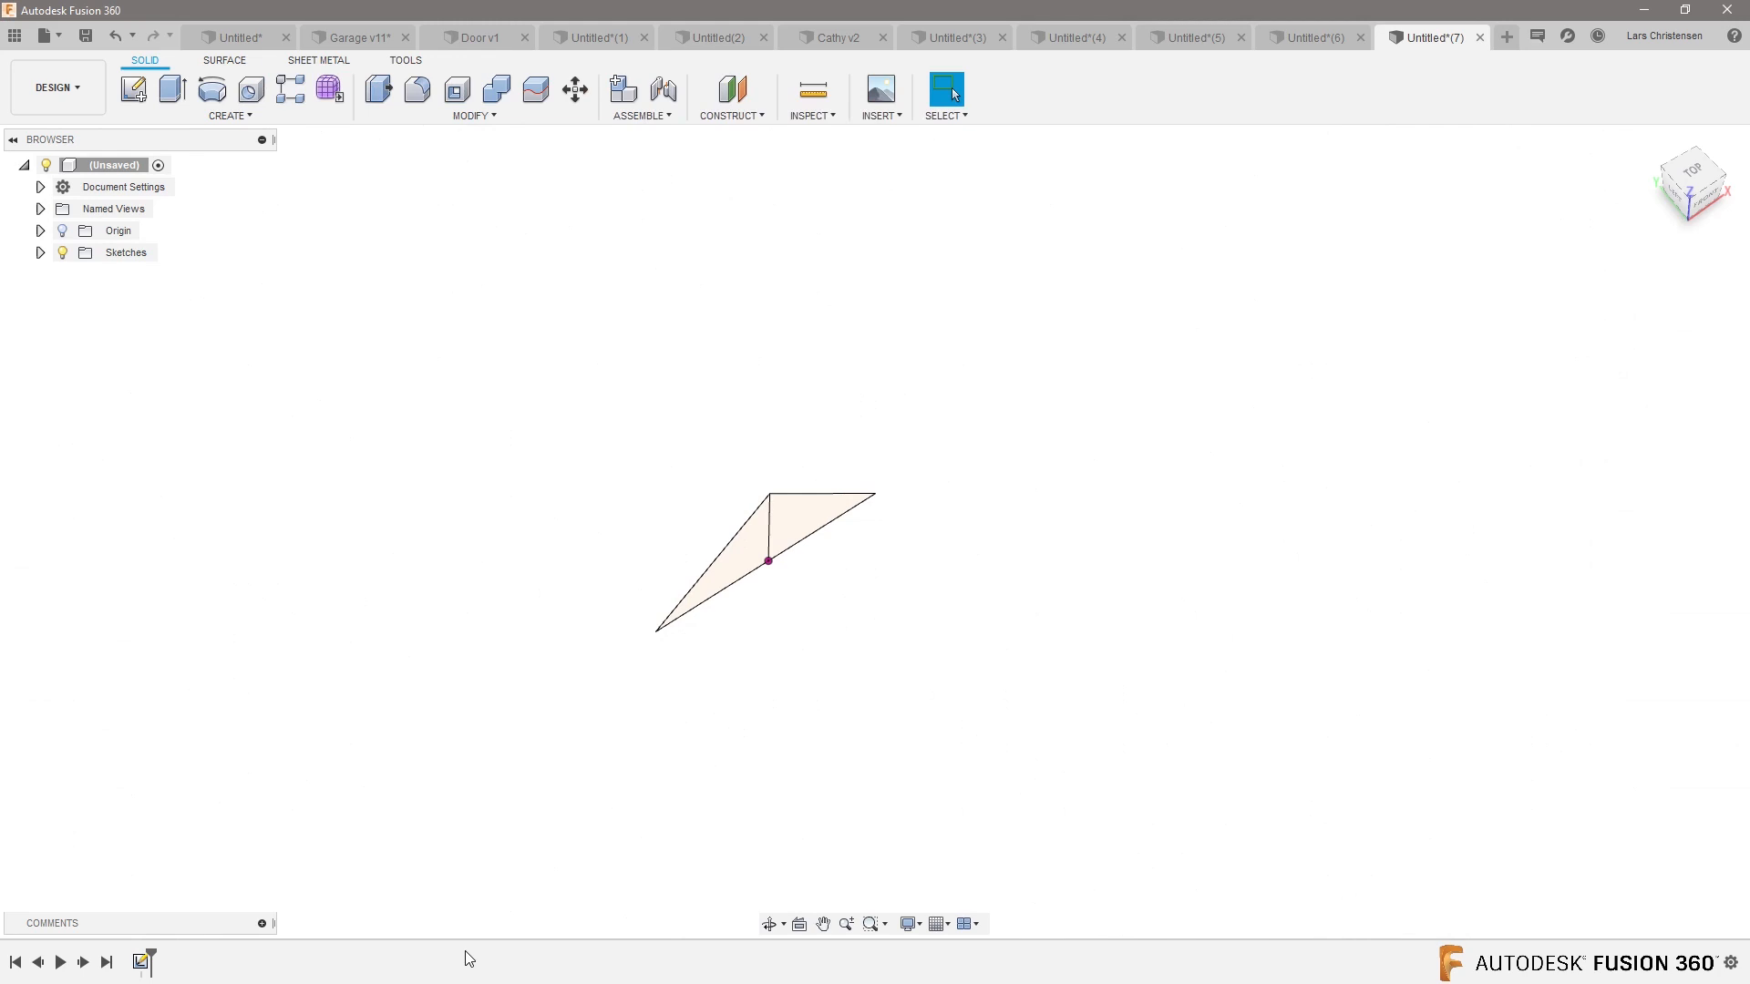
mouse_move(731, 89)
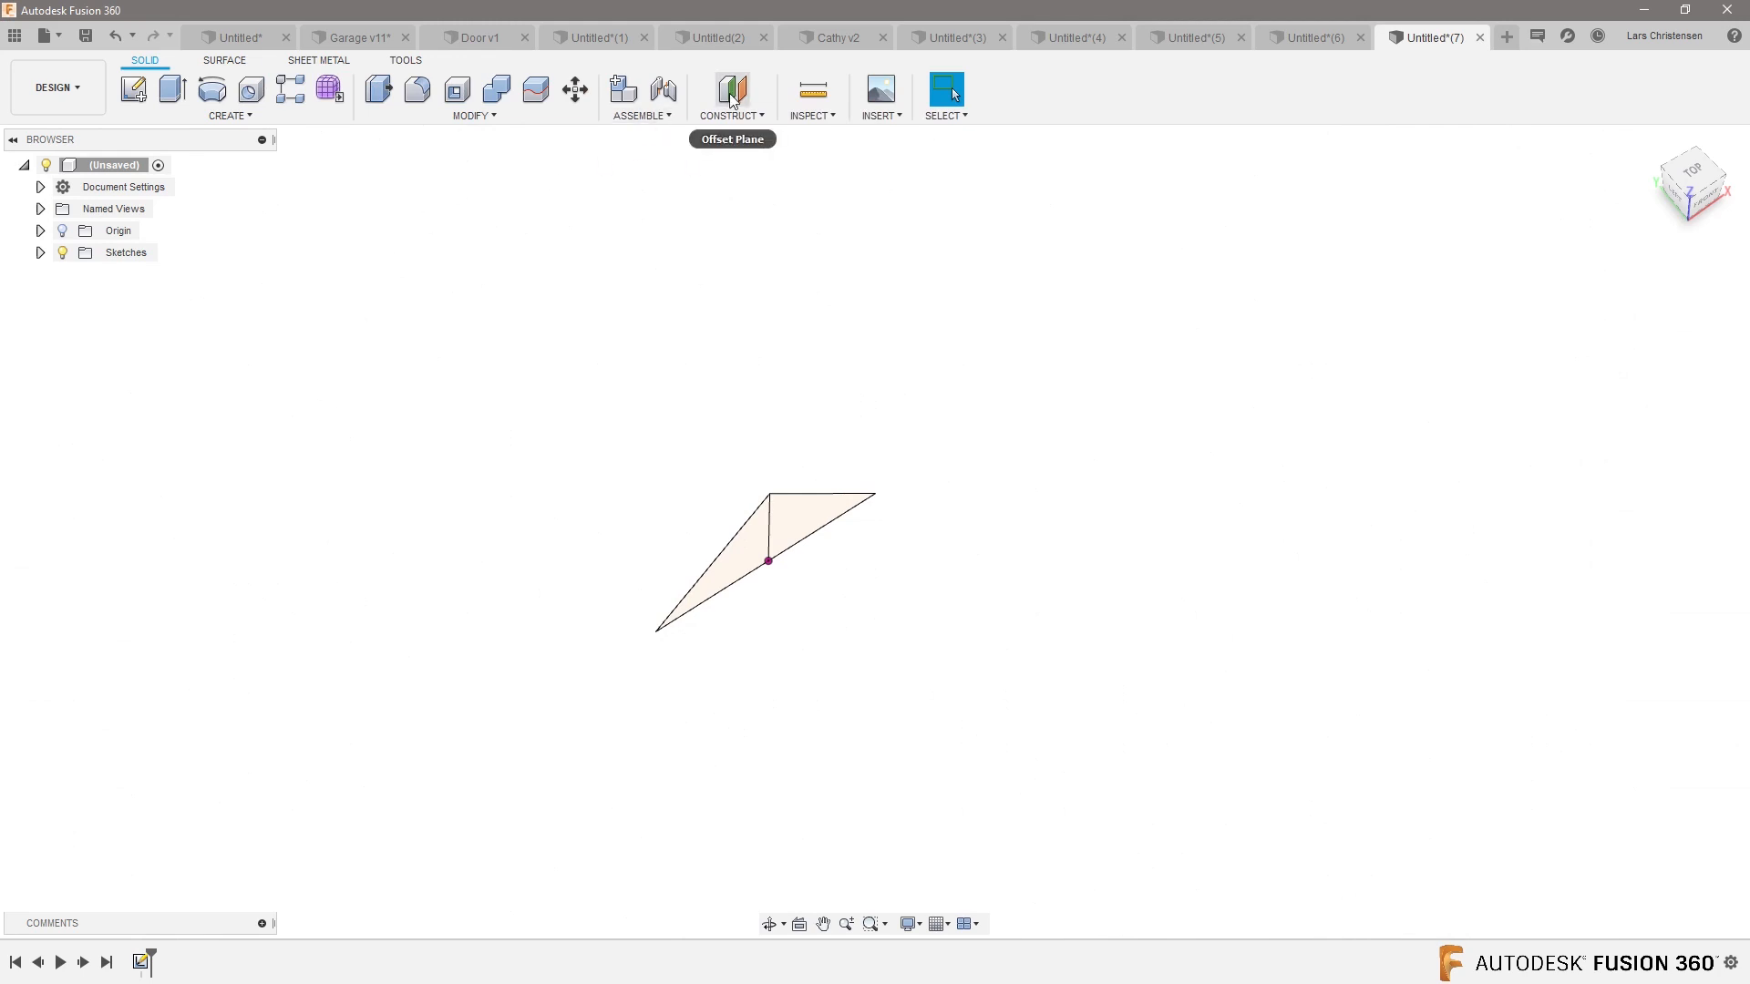
- Create a construction plane offset 60 mm from the XZ plane
click(732, 89)
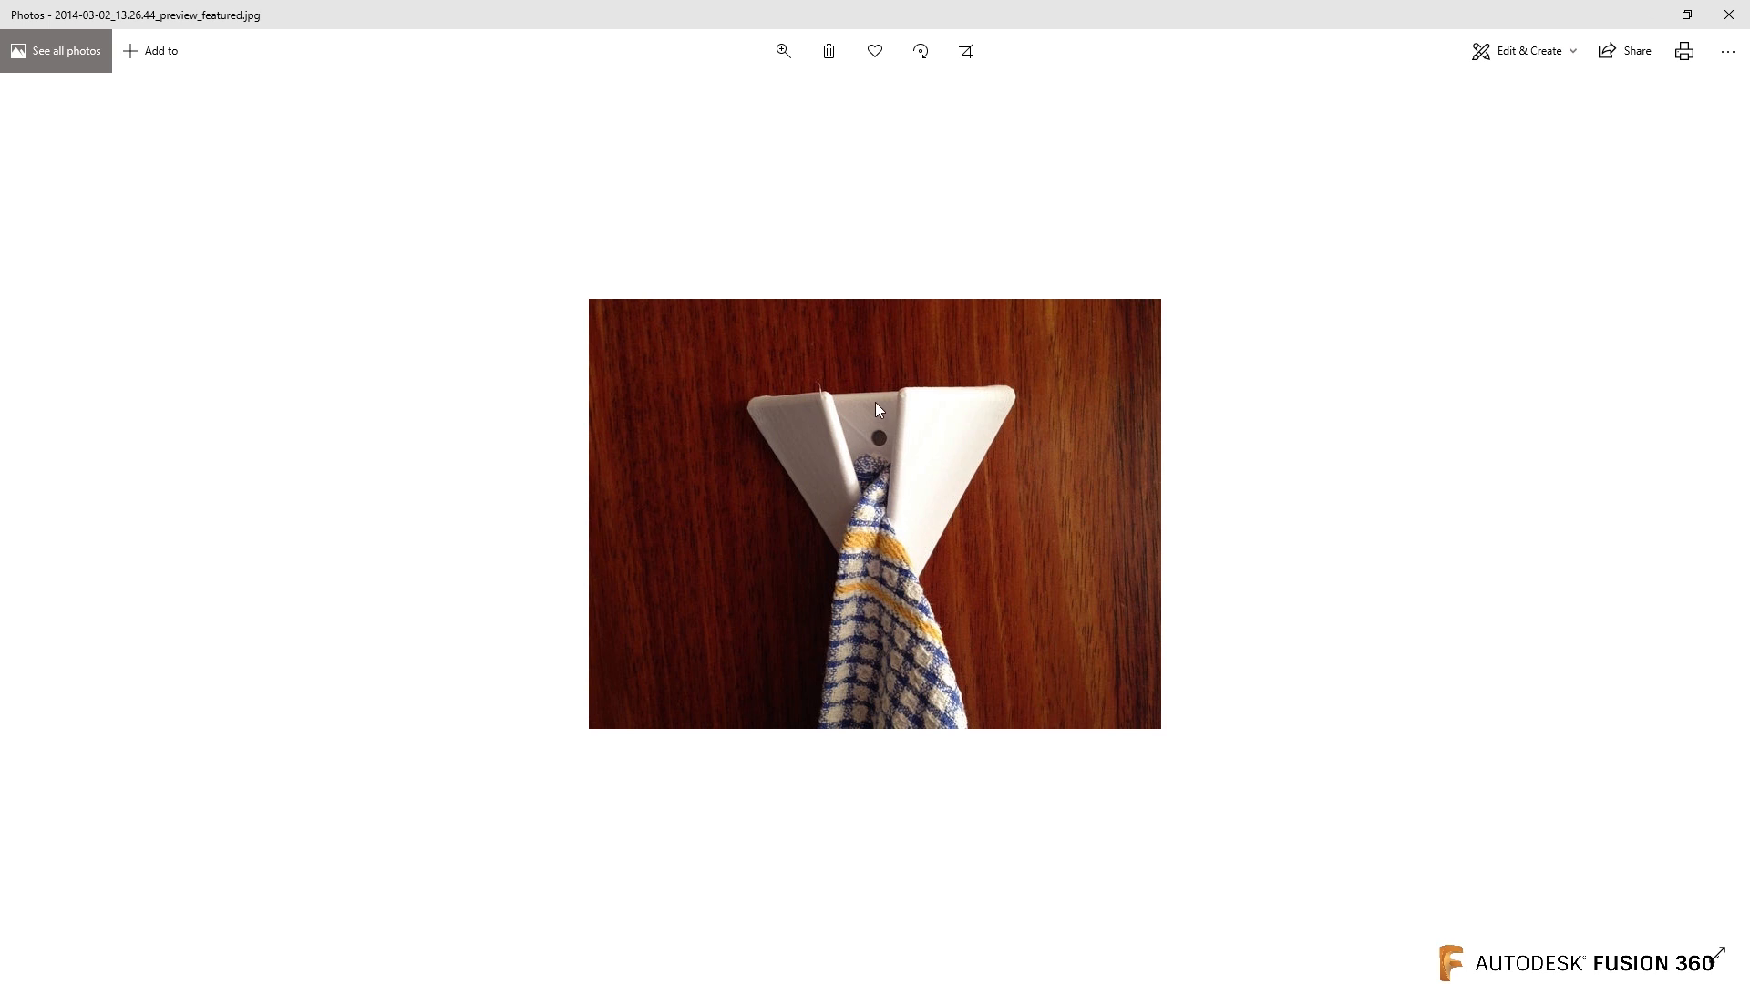
mouse_move(891, 624)
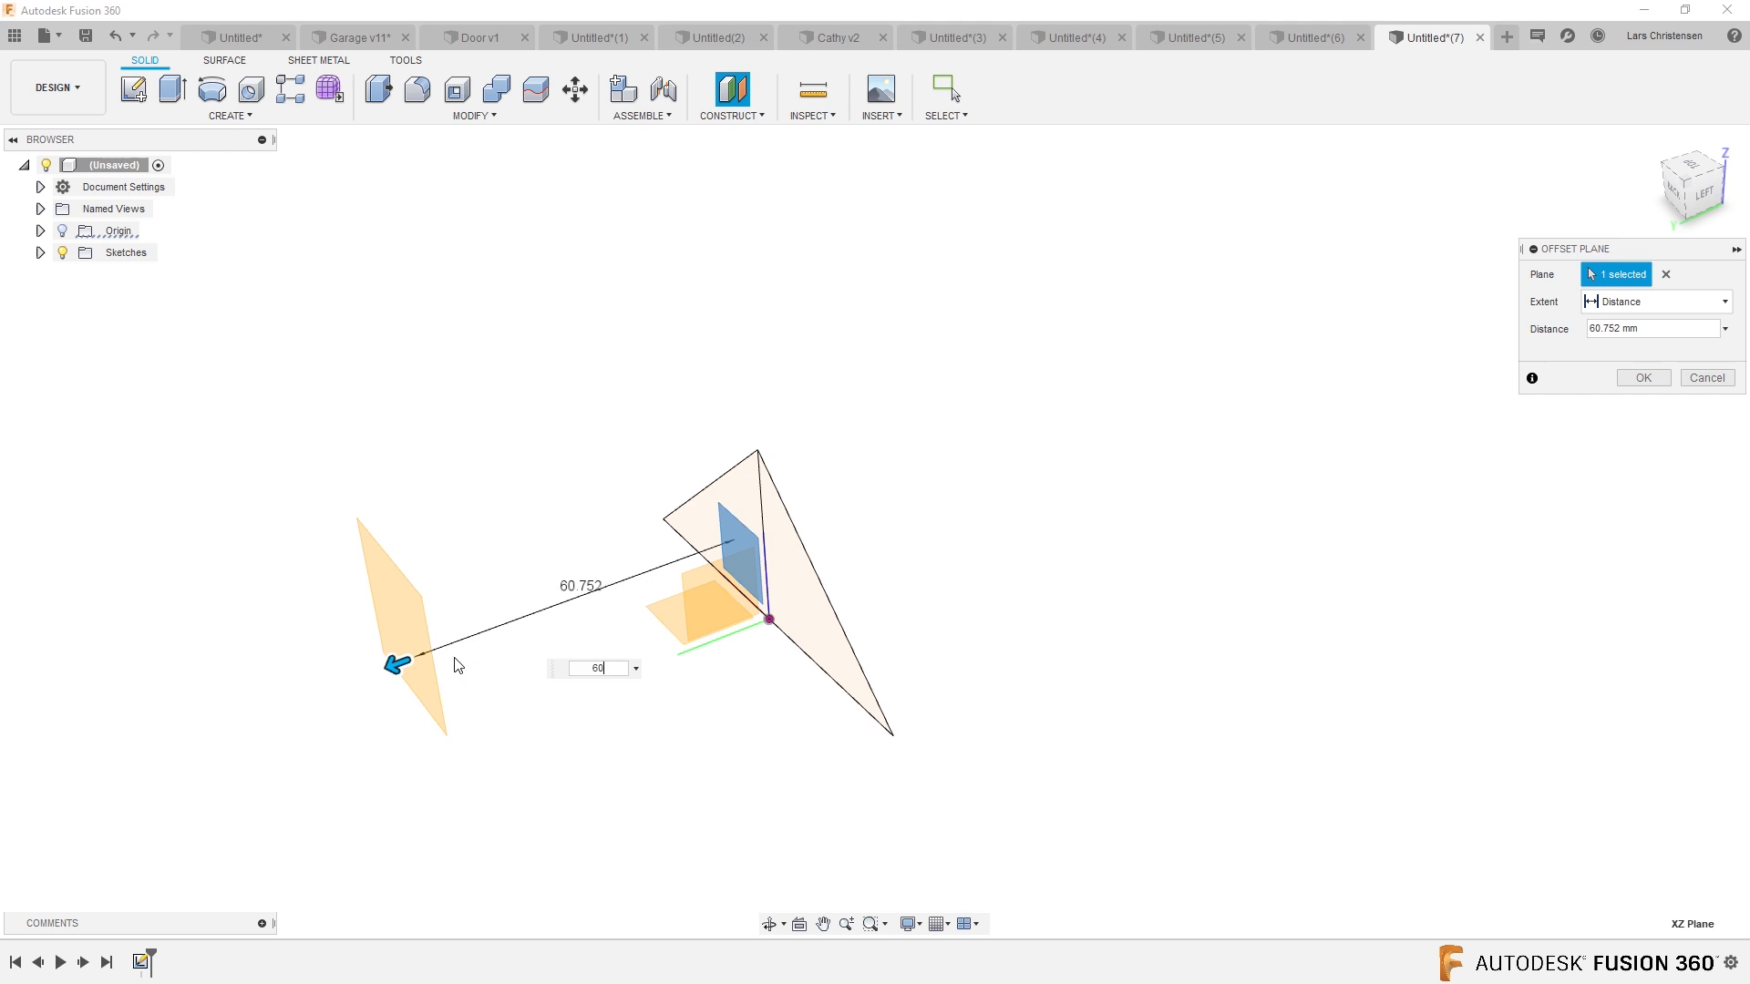
click(1641, 378)
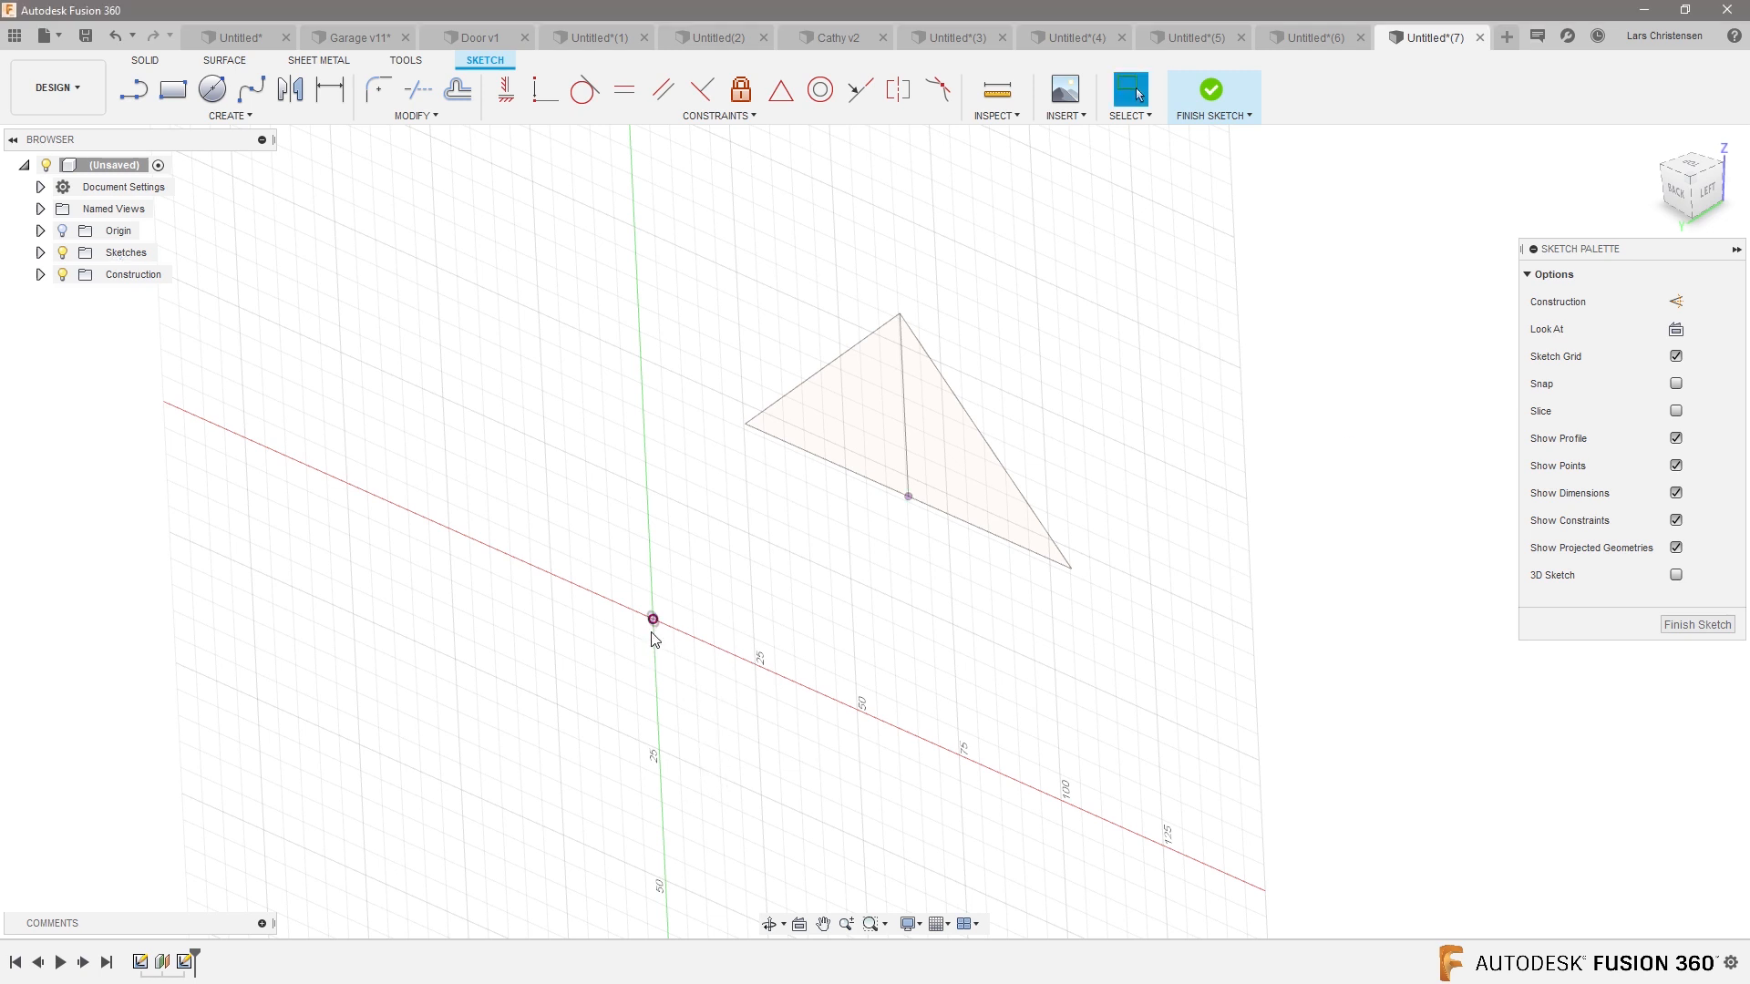
mouse_move(848, 666)
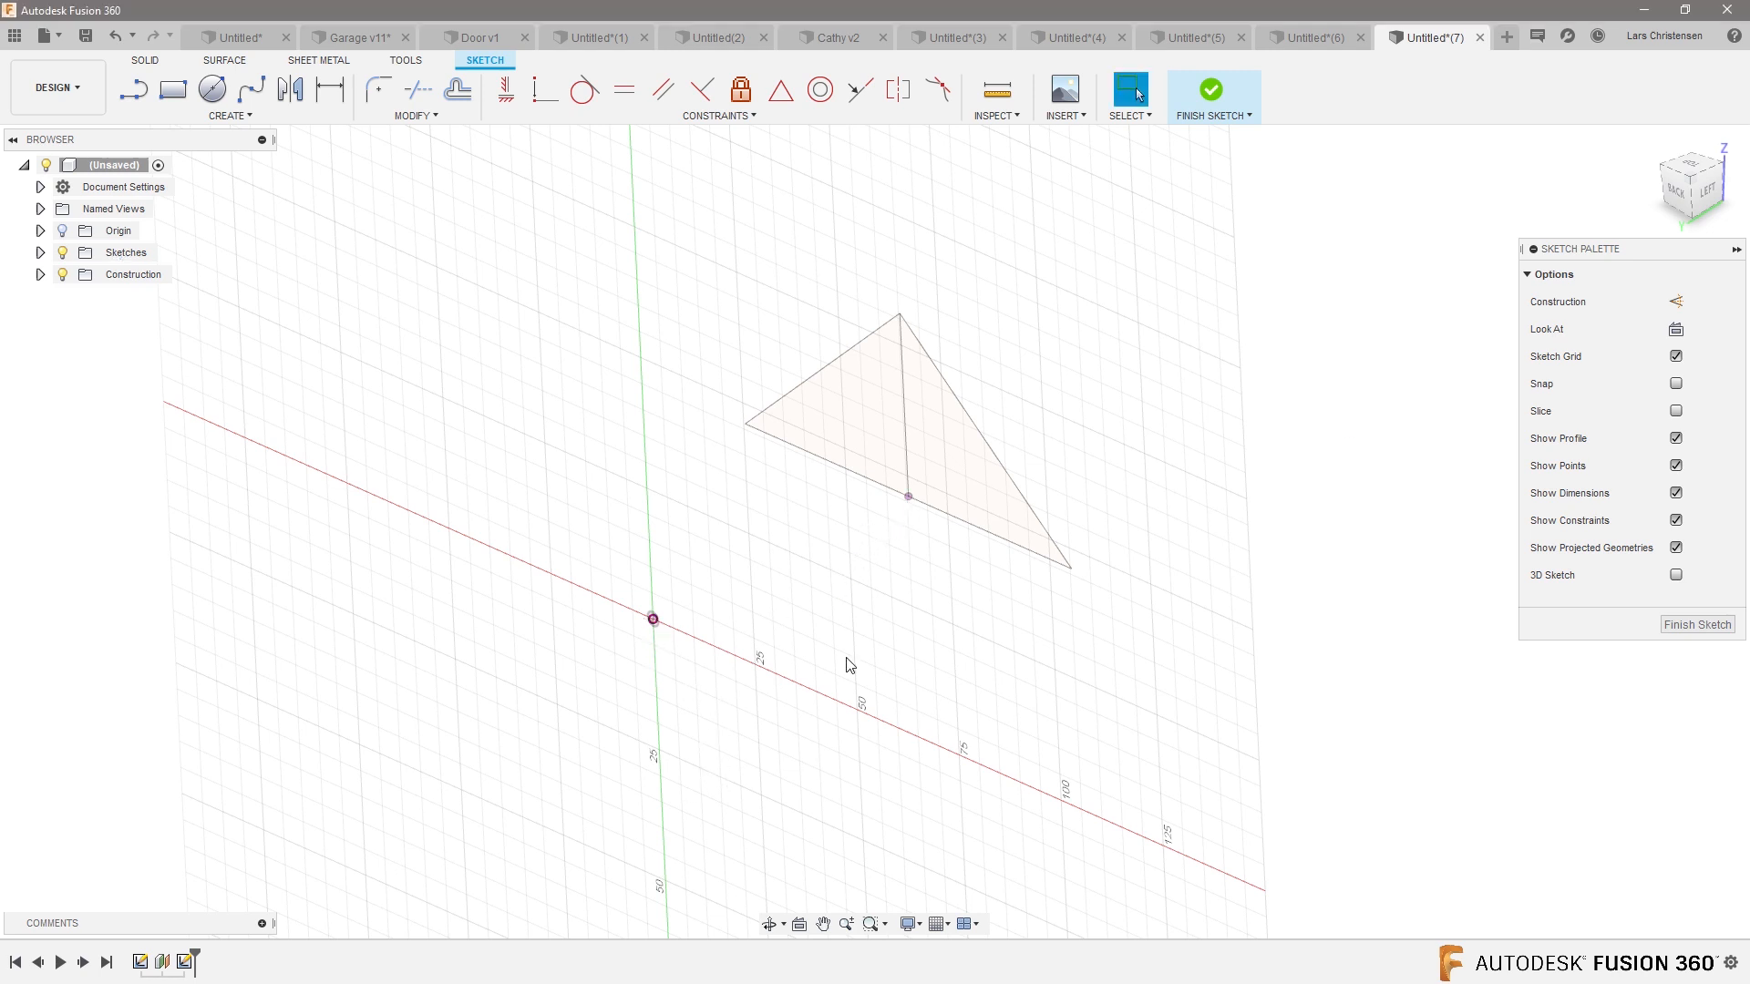
- Finish the point sketch and loft the triangle profile to the point as a solid
click(1212, 89)
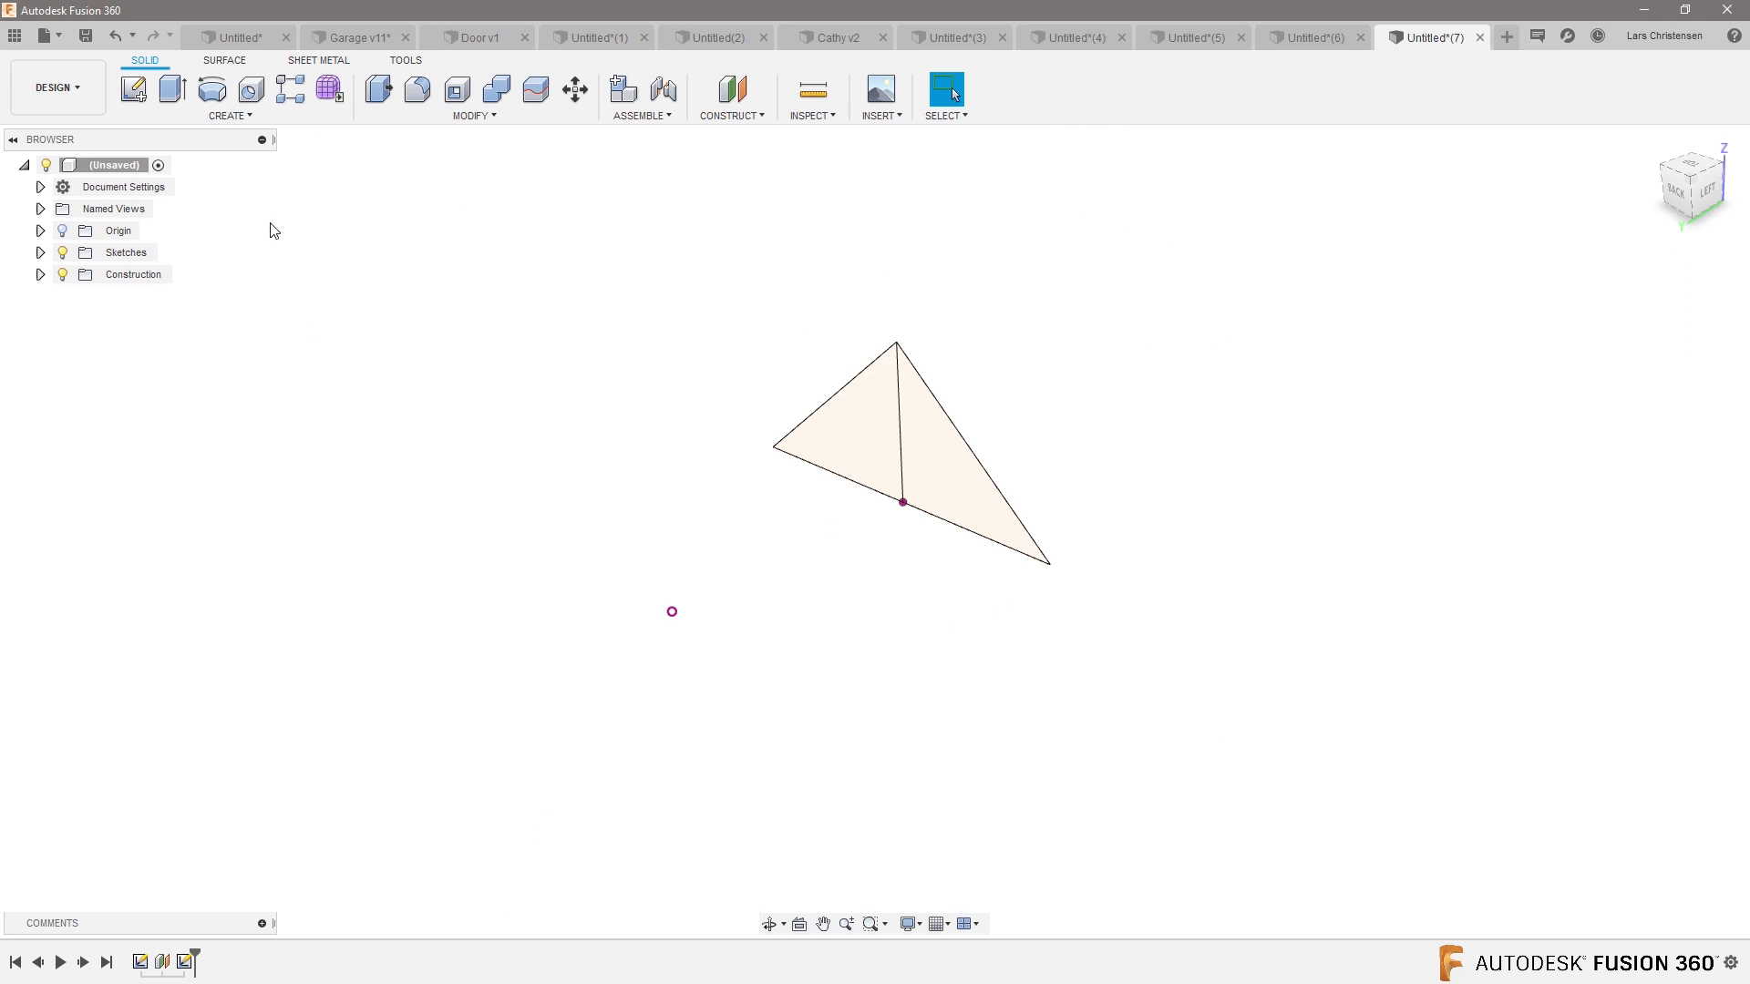
click(228, 115)
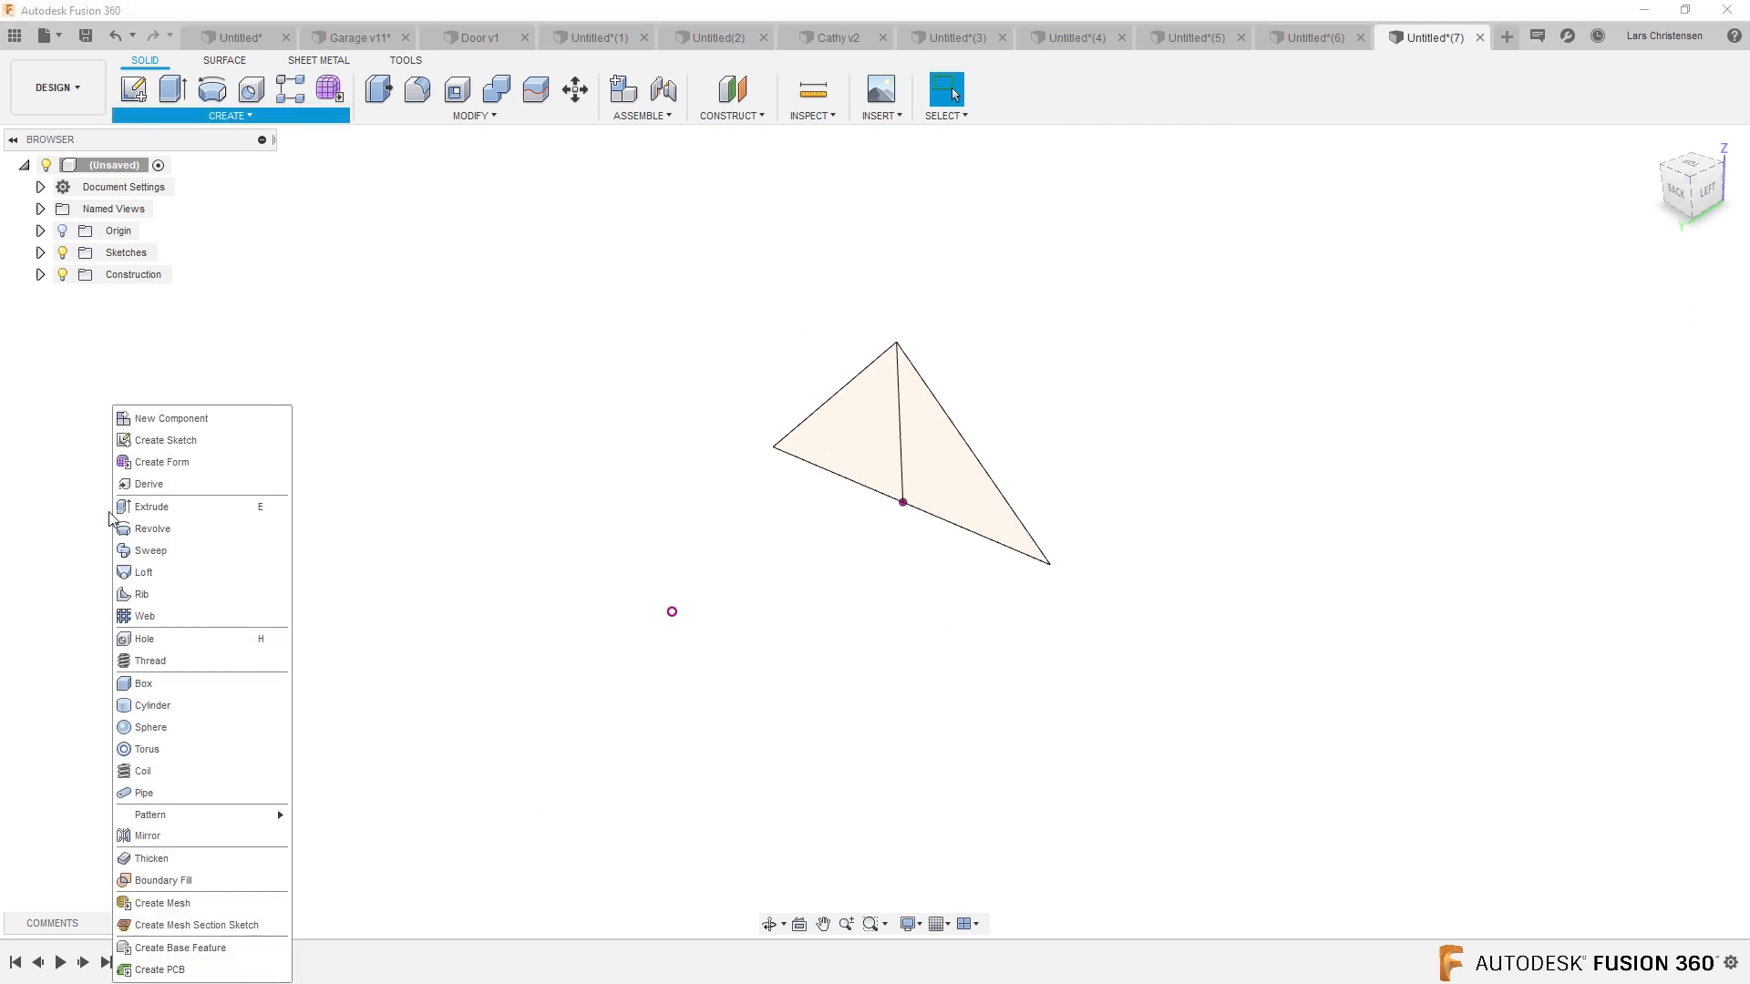
click(144, 572)
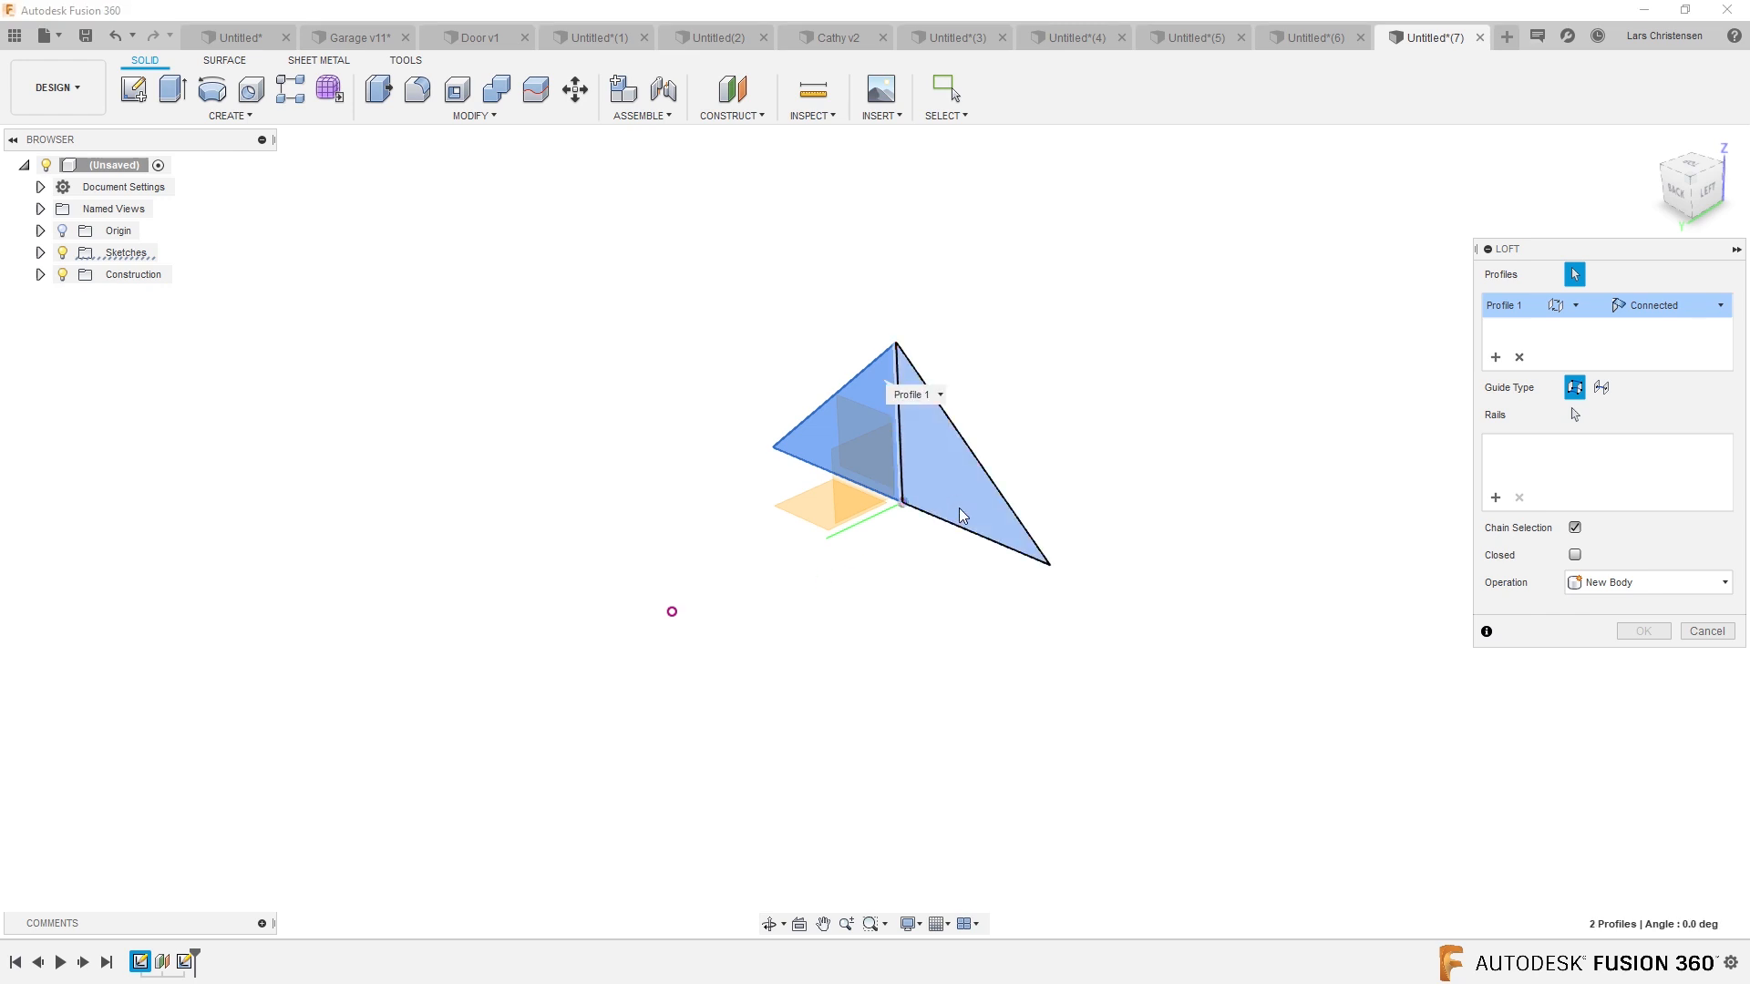
mouse_move(691, 632)
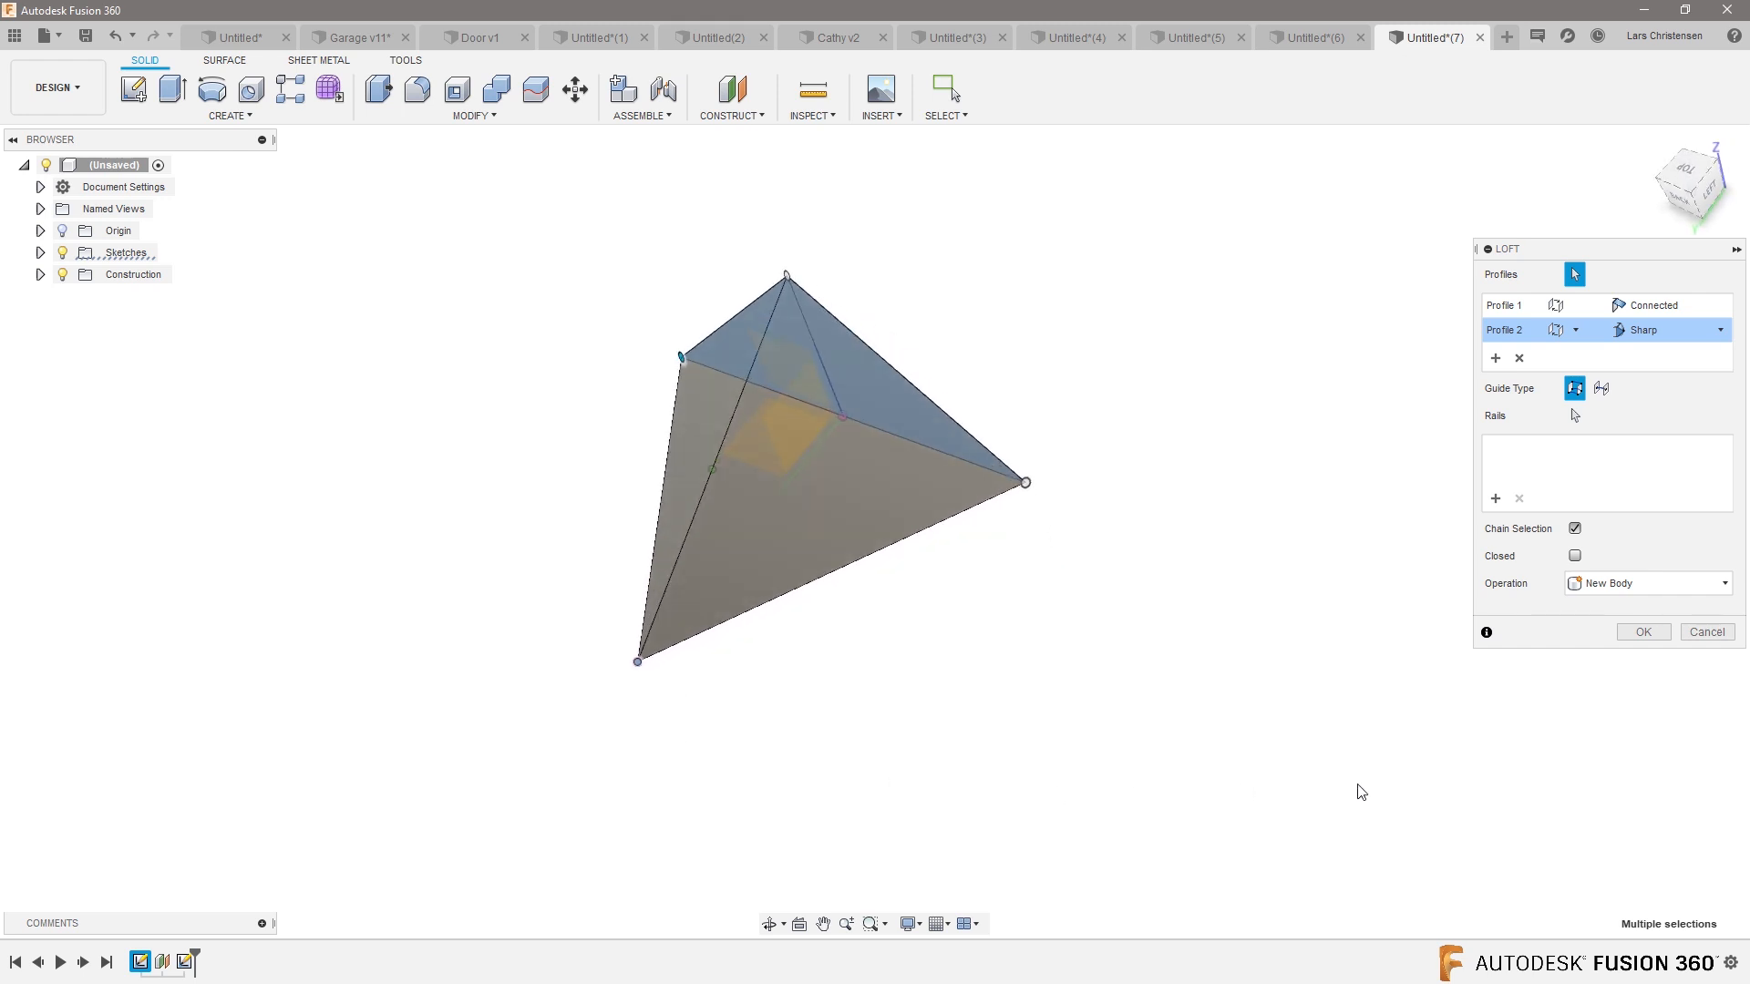
click(1642, 631)
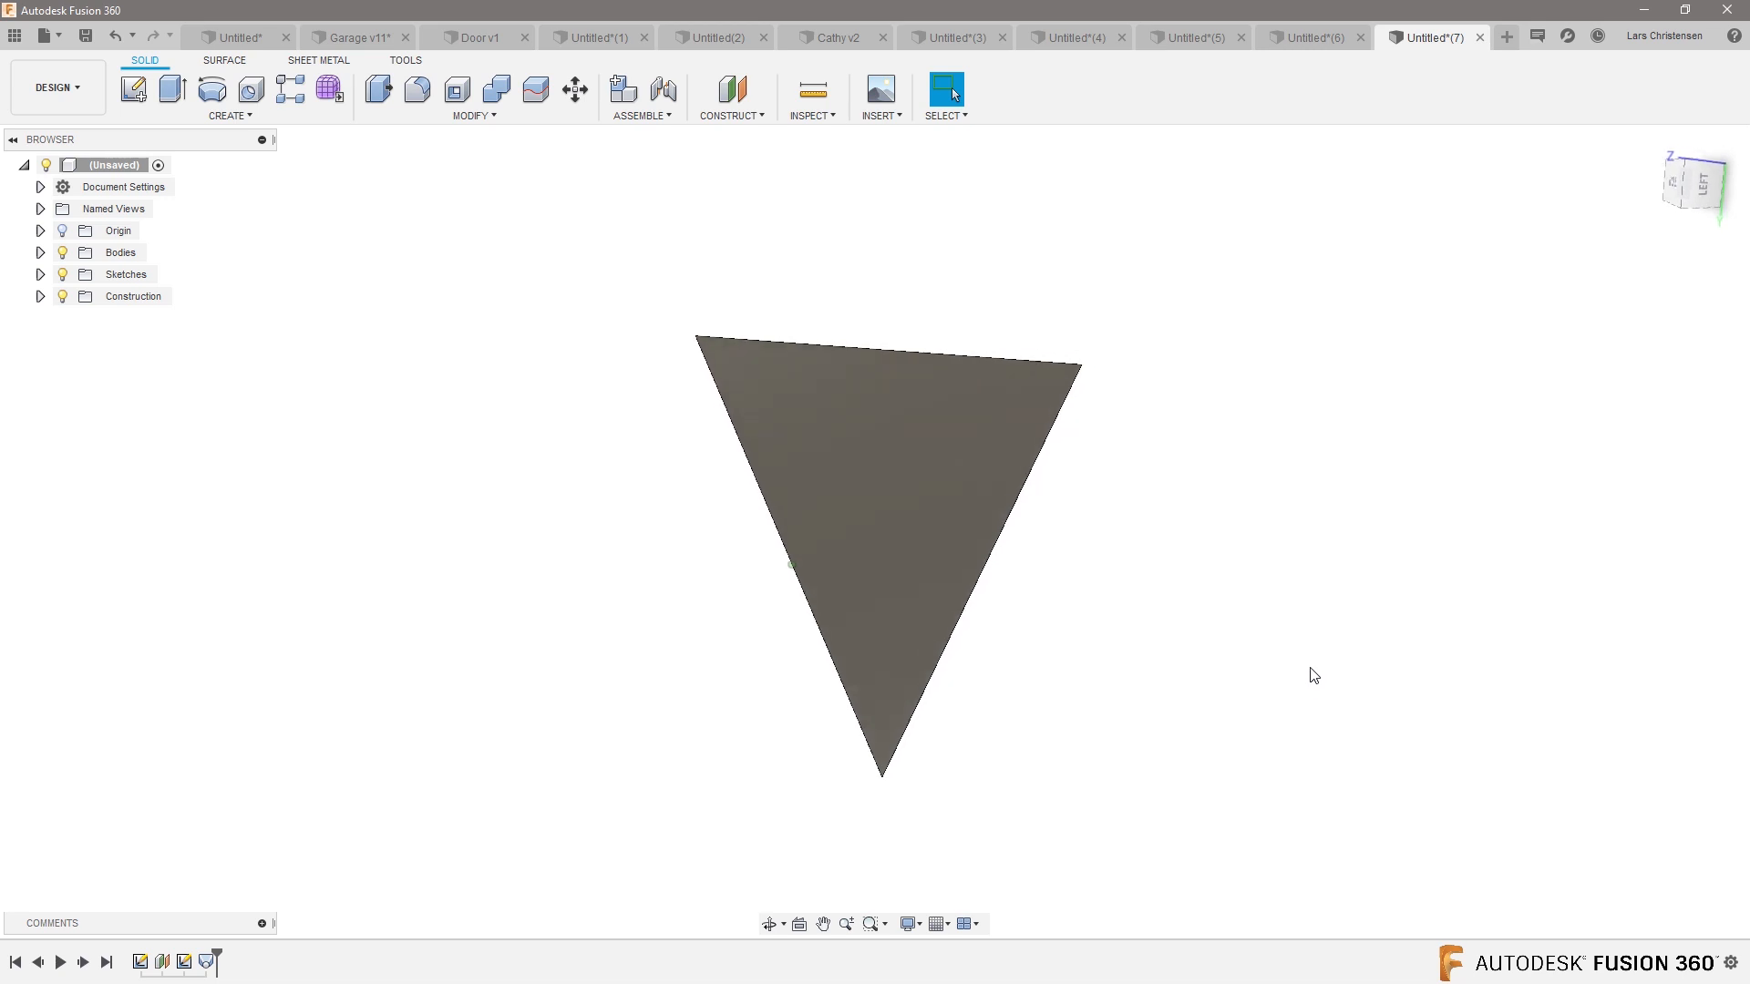
click(1692, 186)
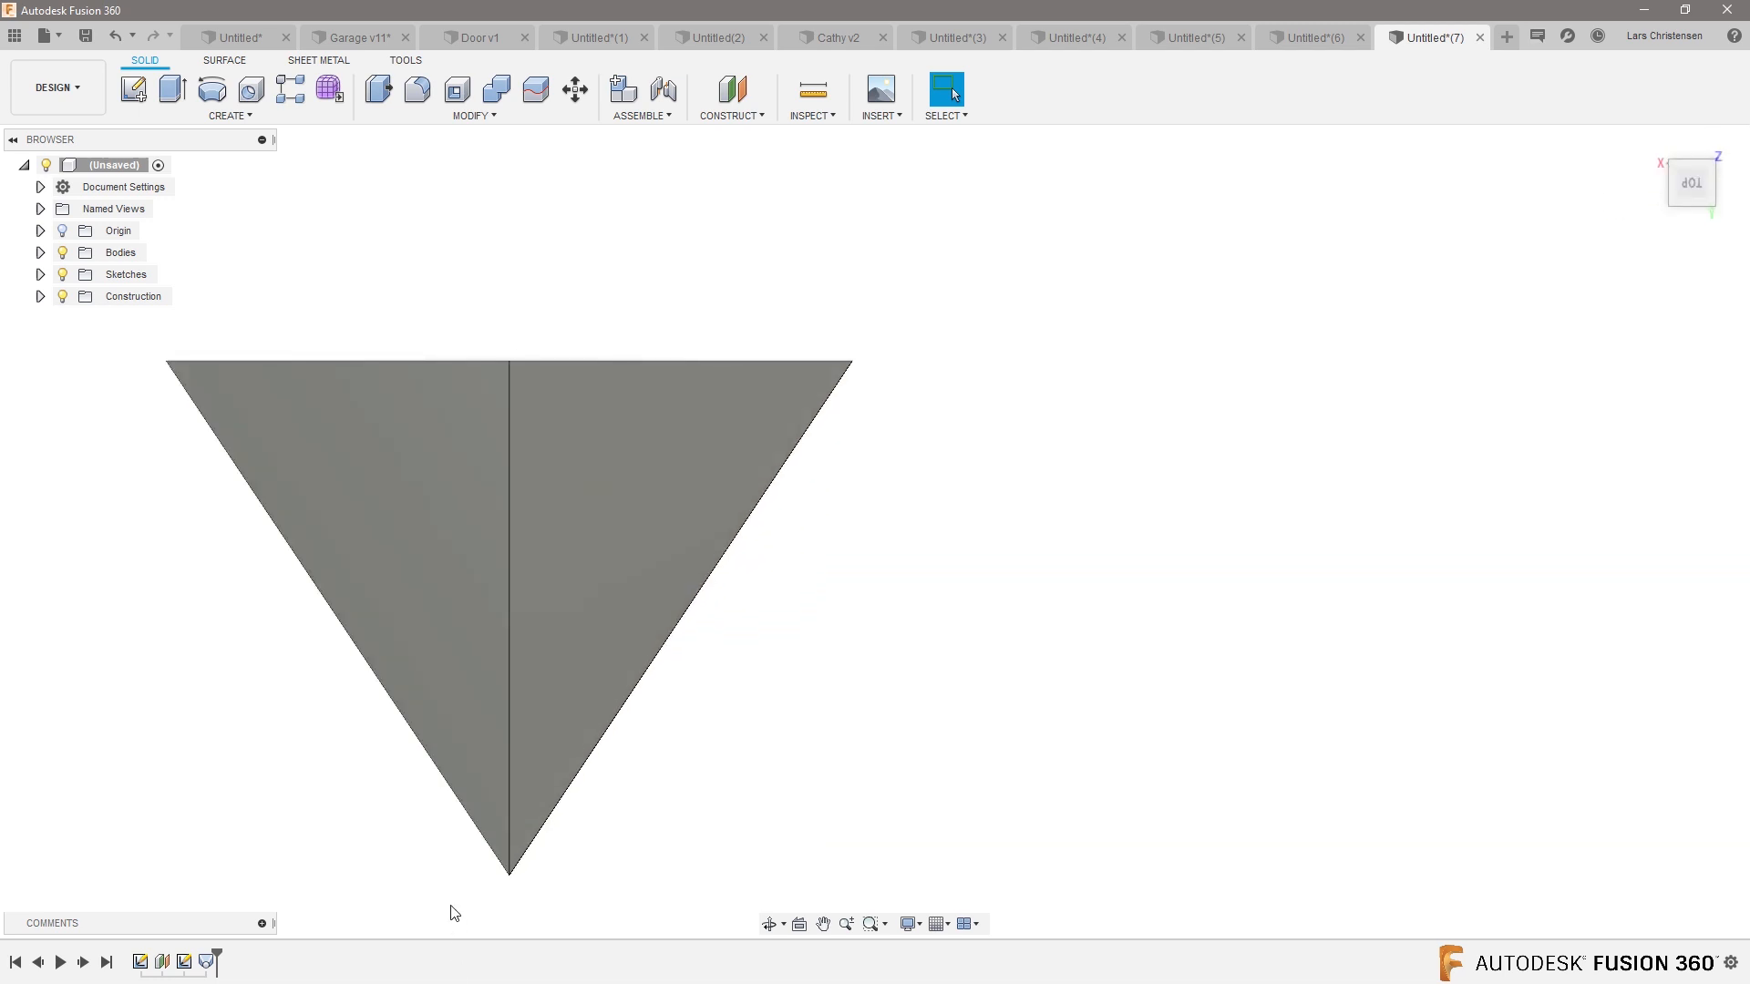
mouse_move(199, 951)
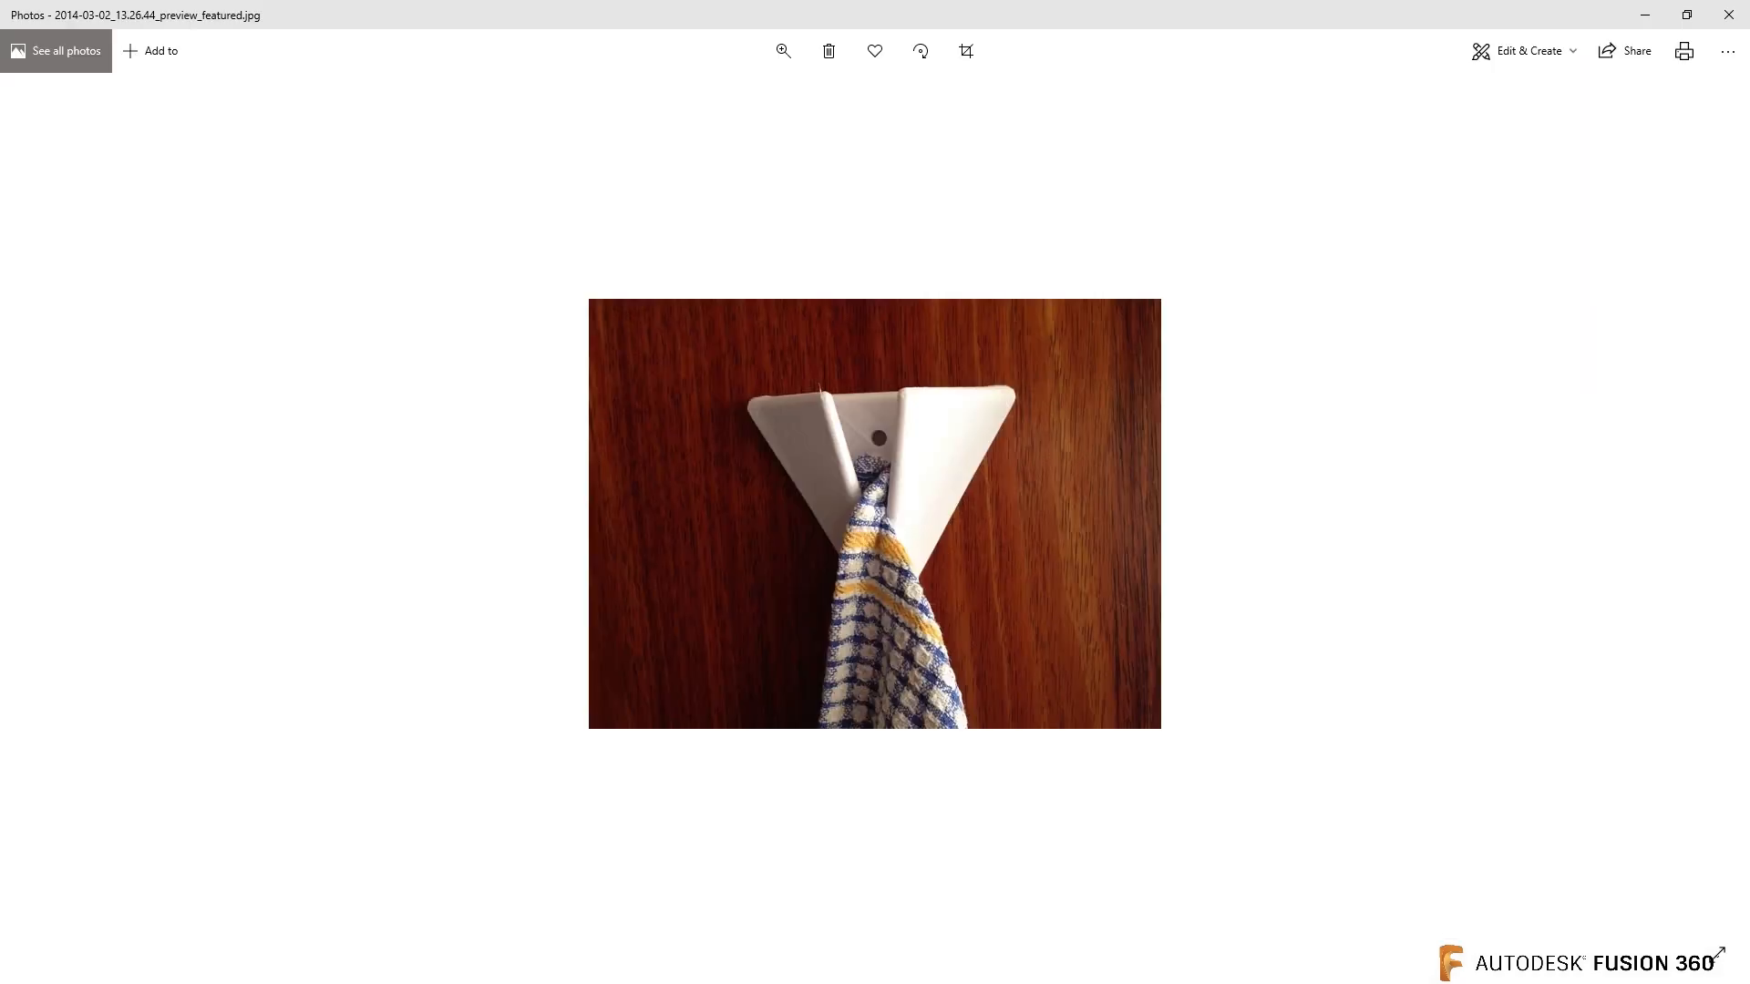
mouse_move(994, 401)
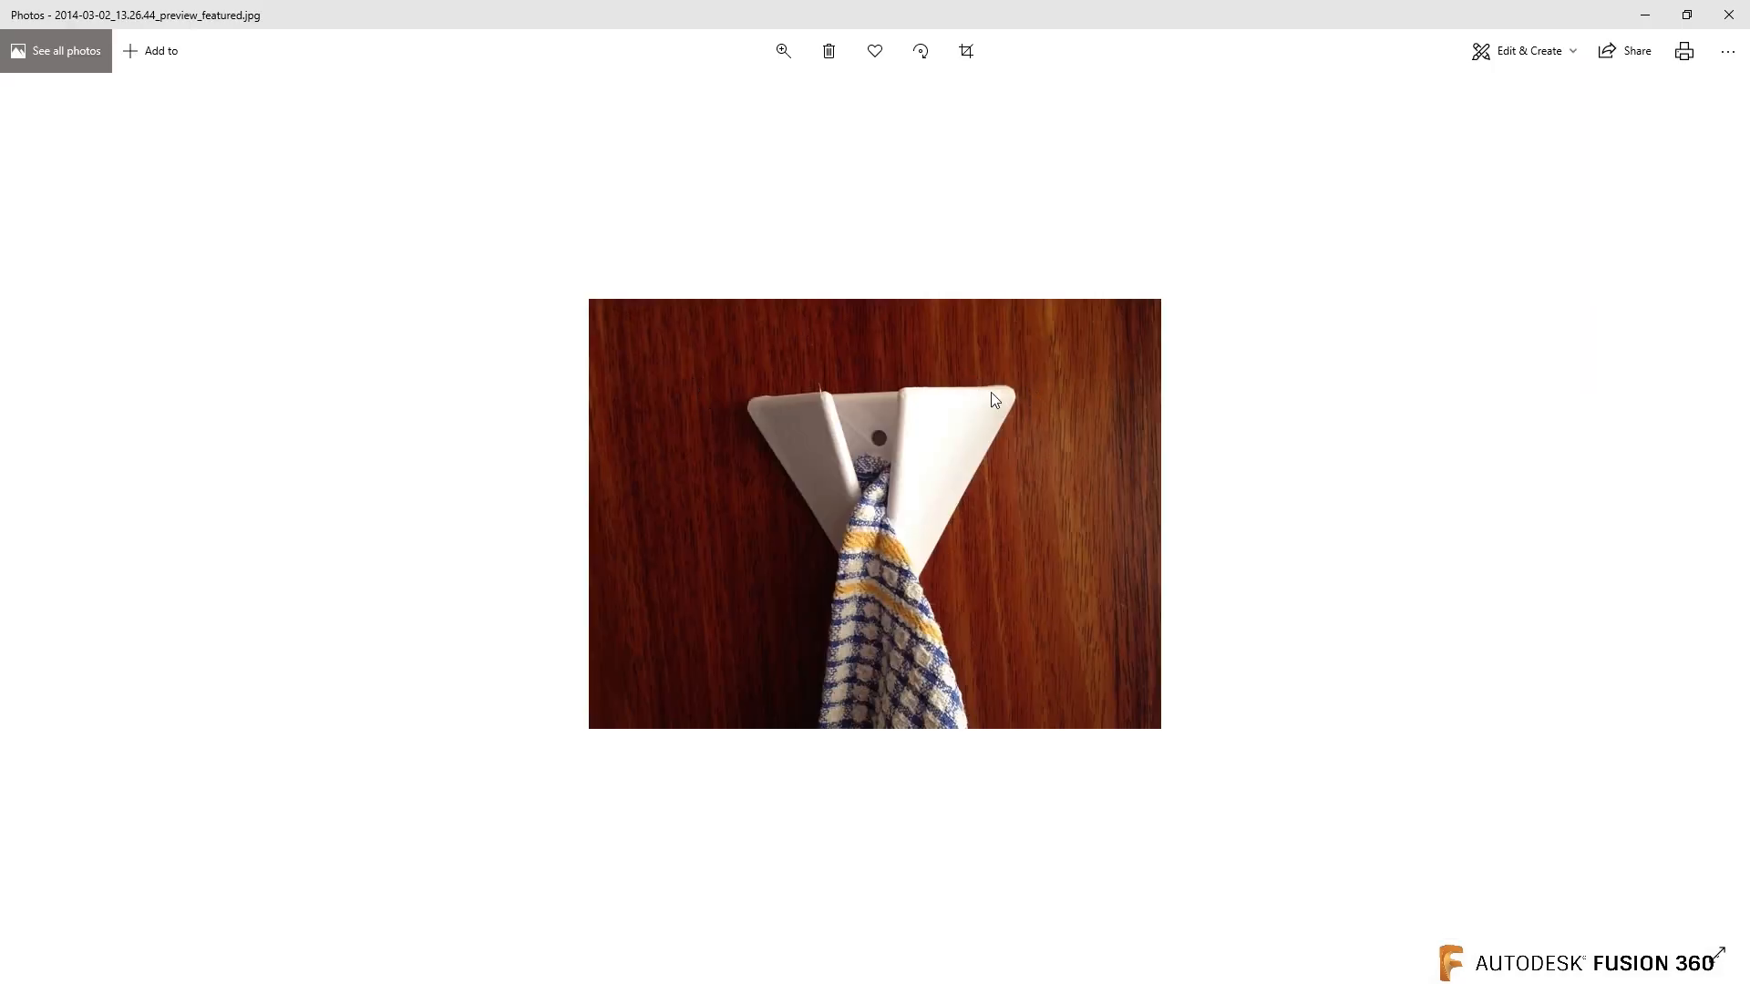
mouse_move(883, 500)
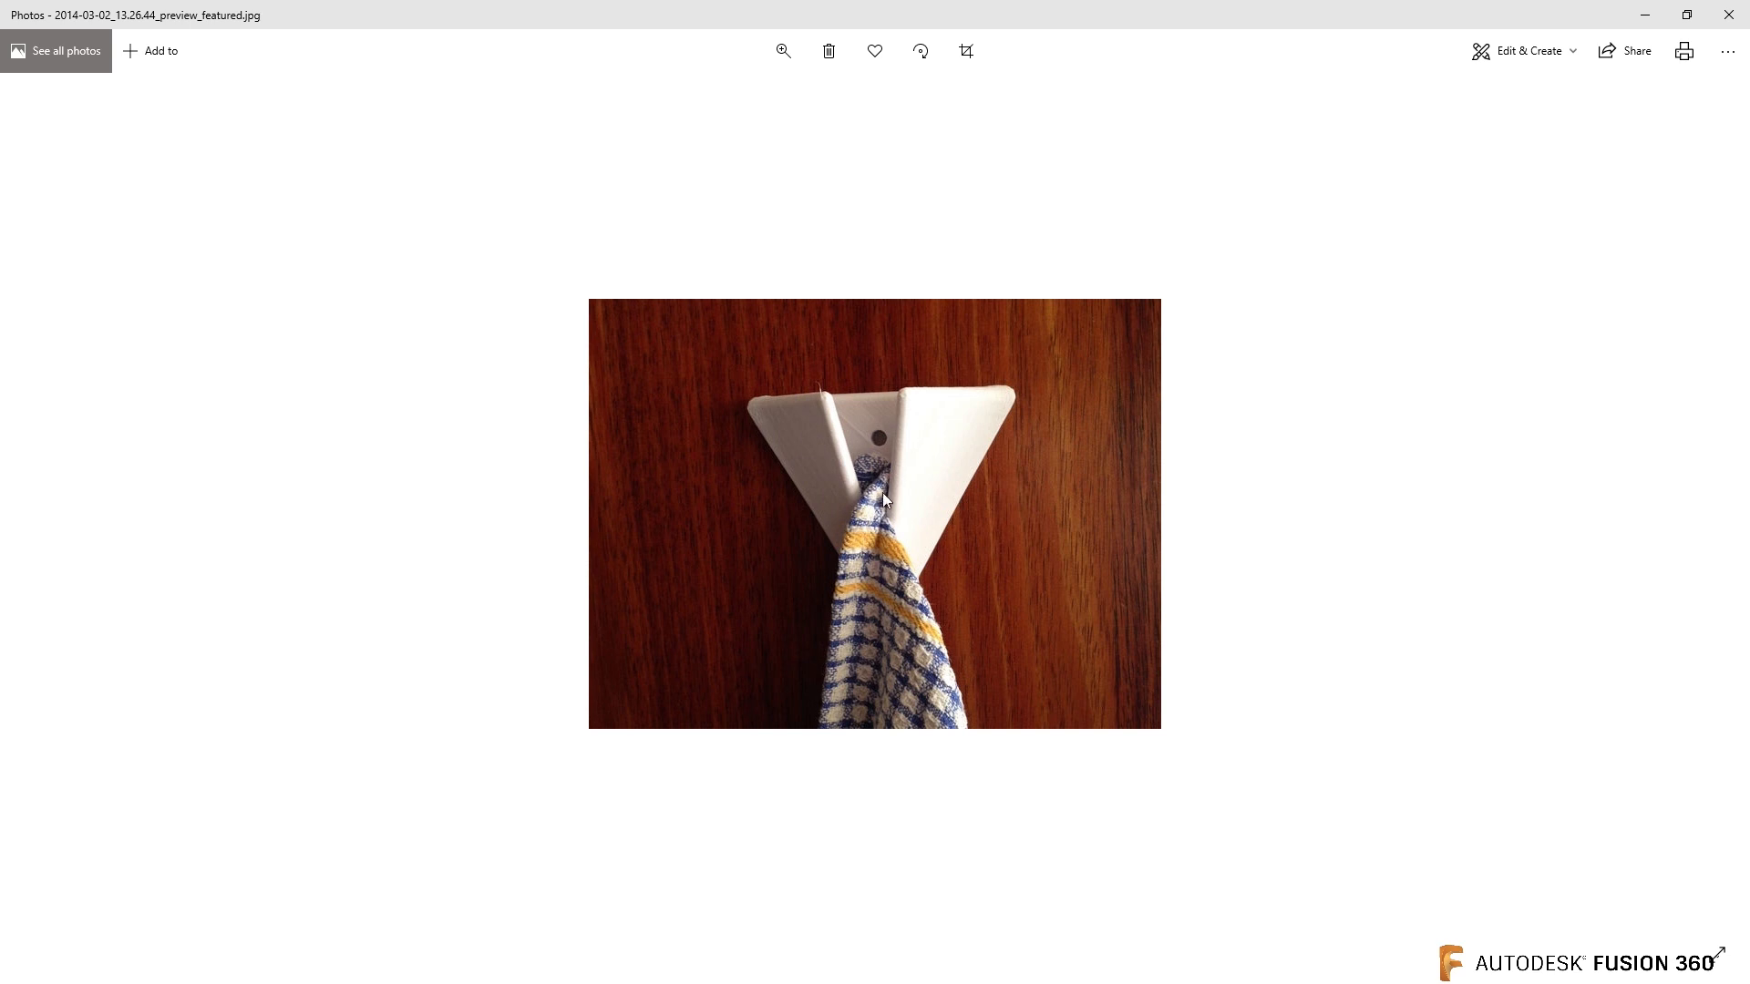
mouse_move(884, 501)
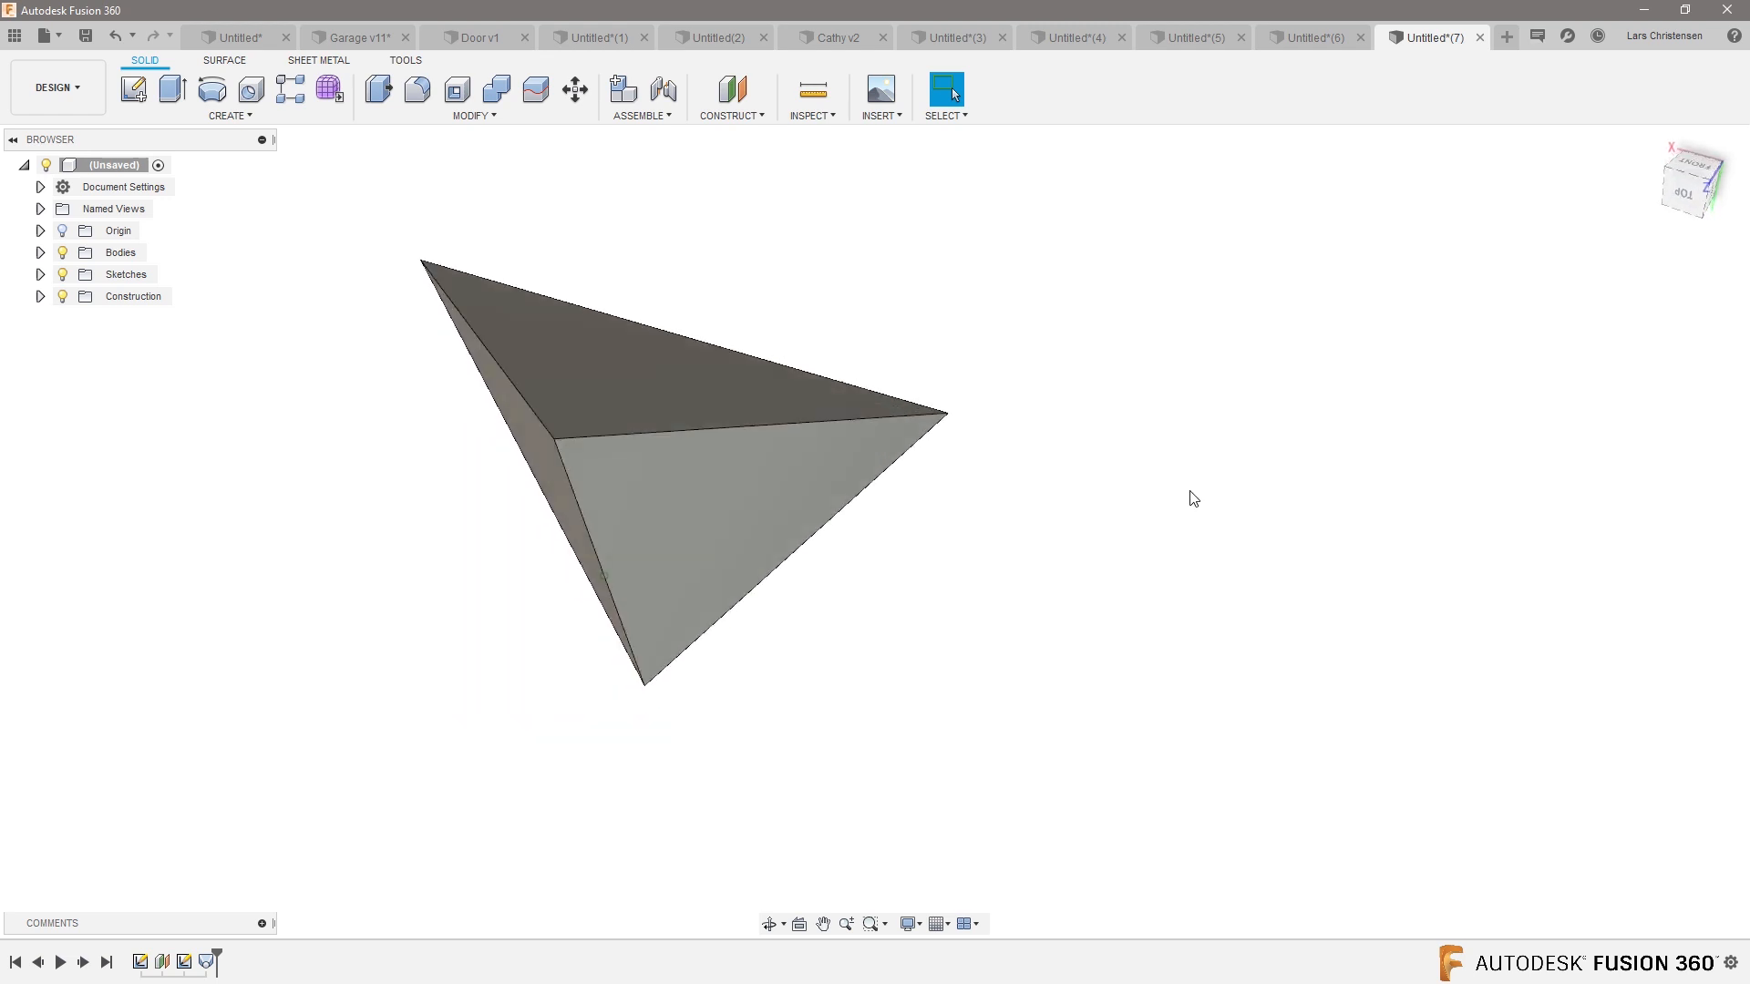
mouse_move(457, 89)
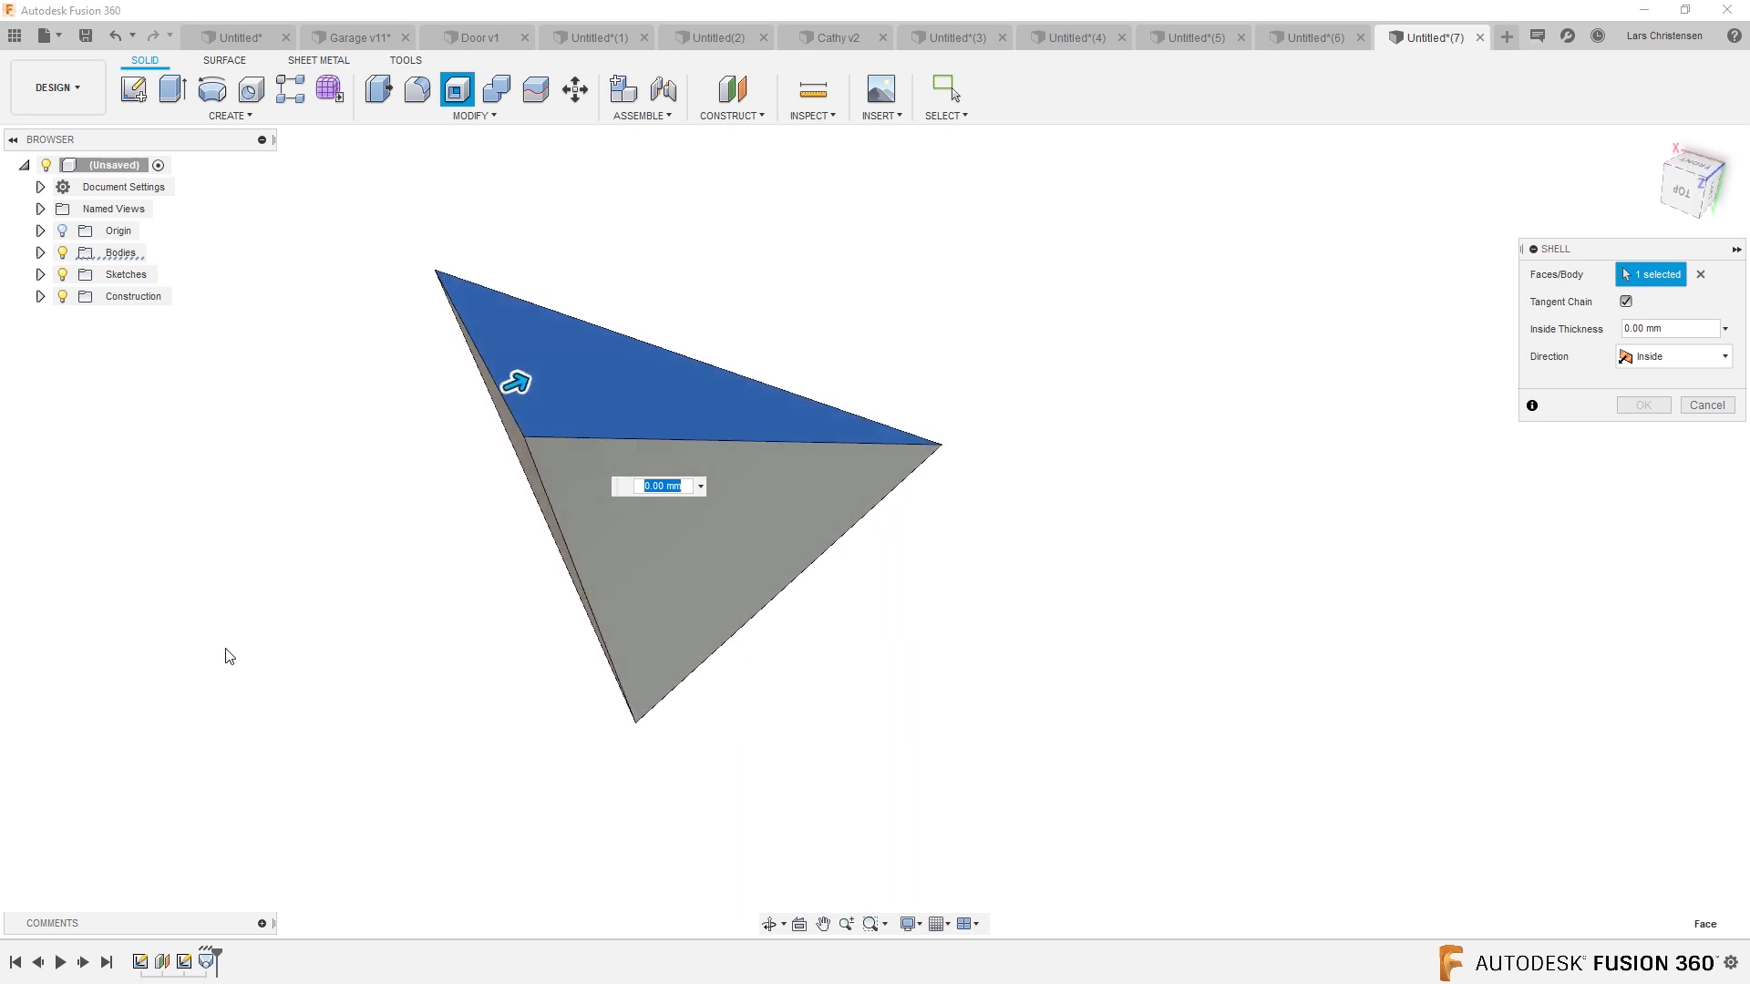
- Shell the pyramid to 4 mm inside thickness, then re-edit and confirm the shell
text(4)
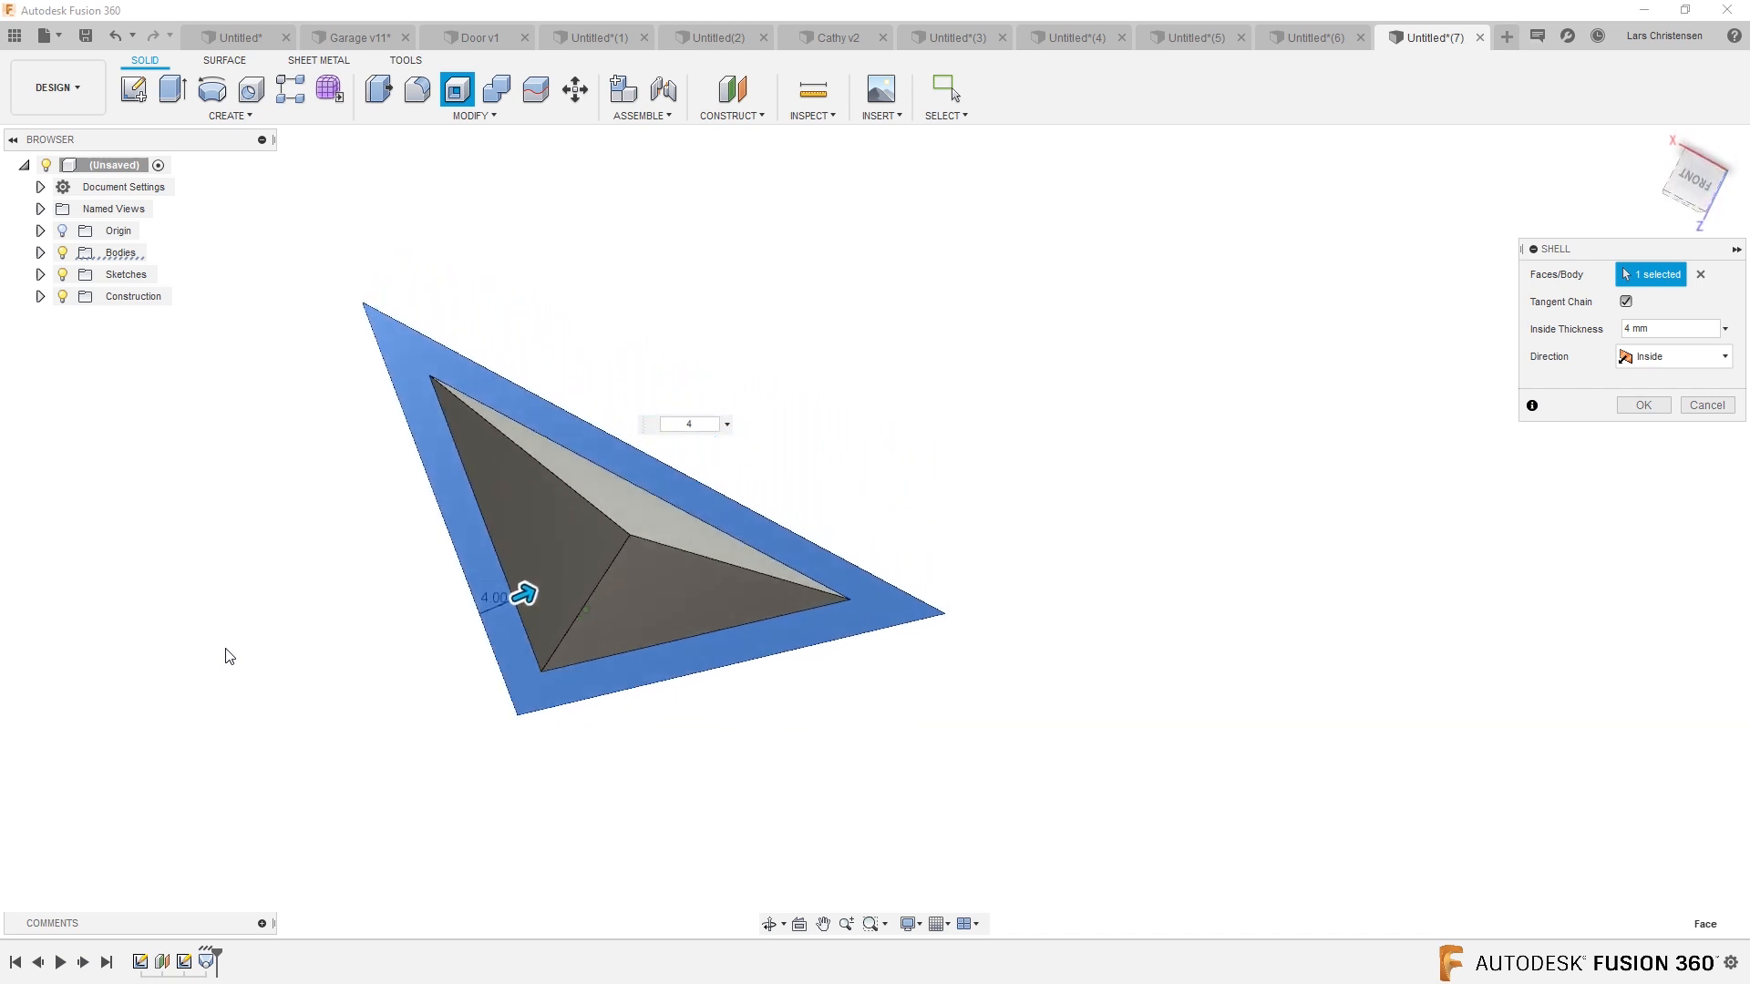
click(1642, 404)
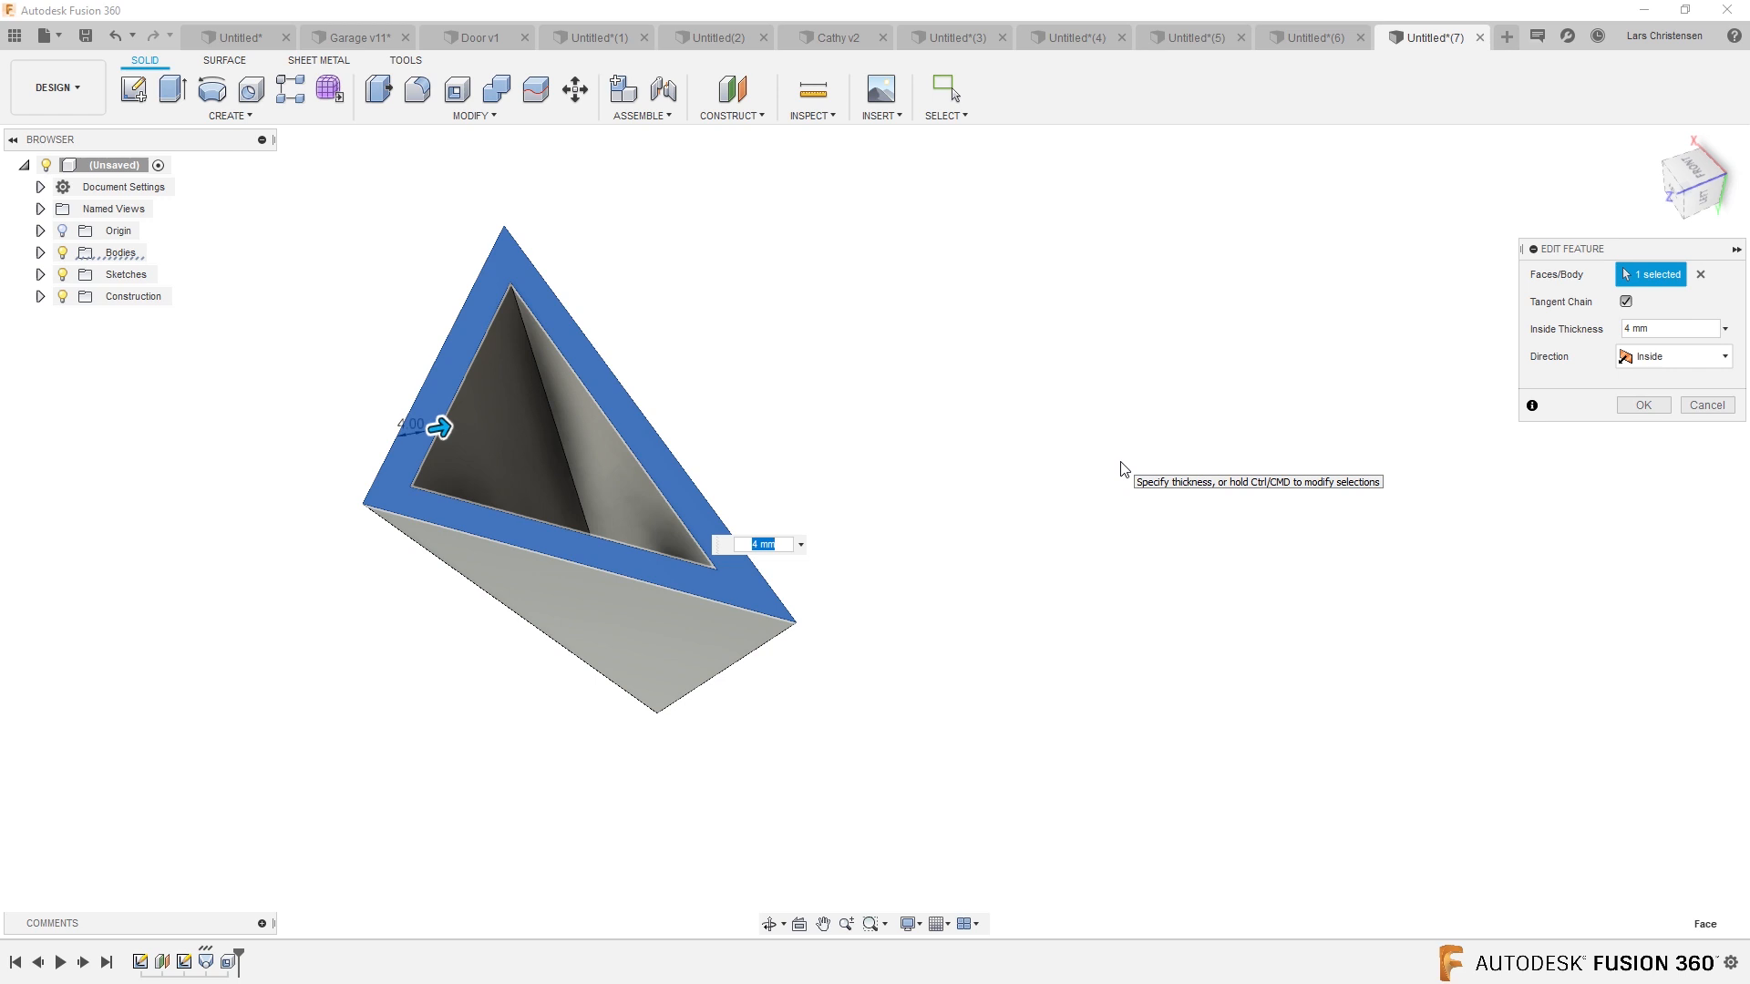
click(1641, 404)
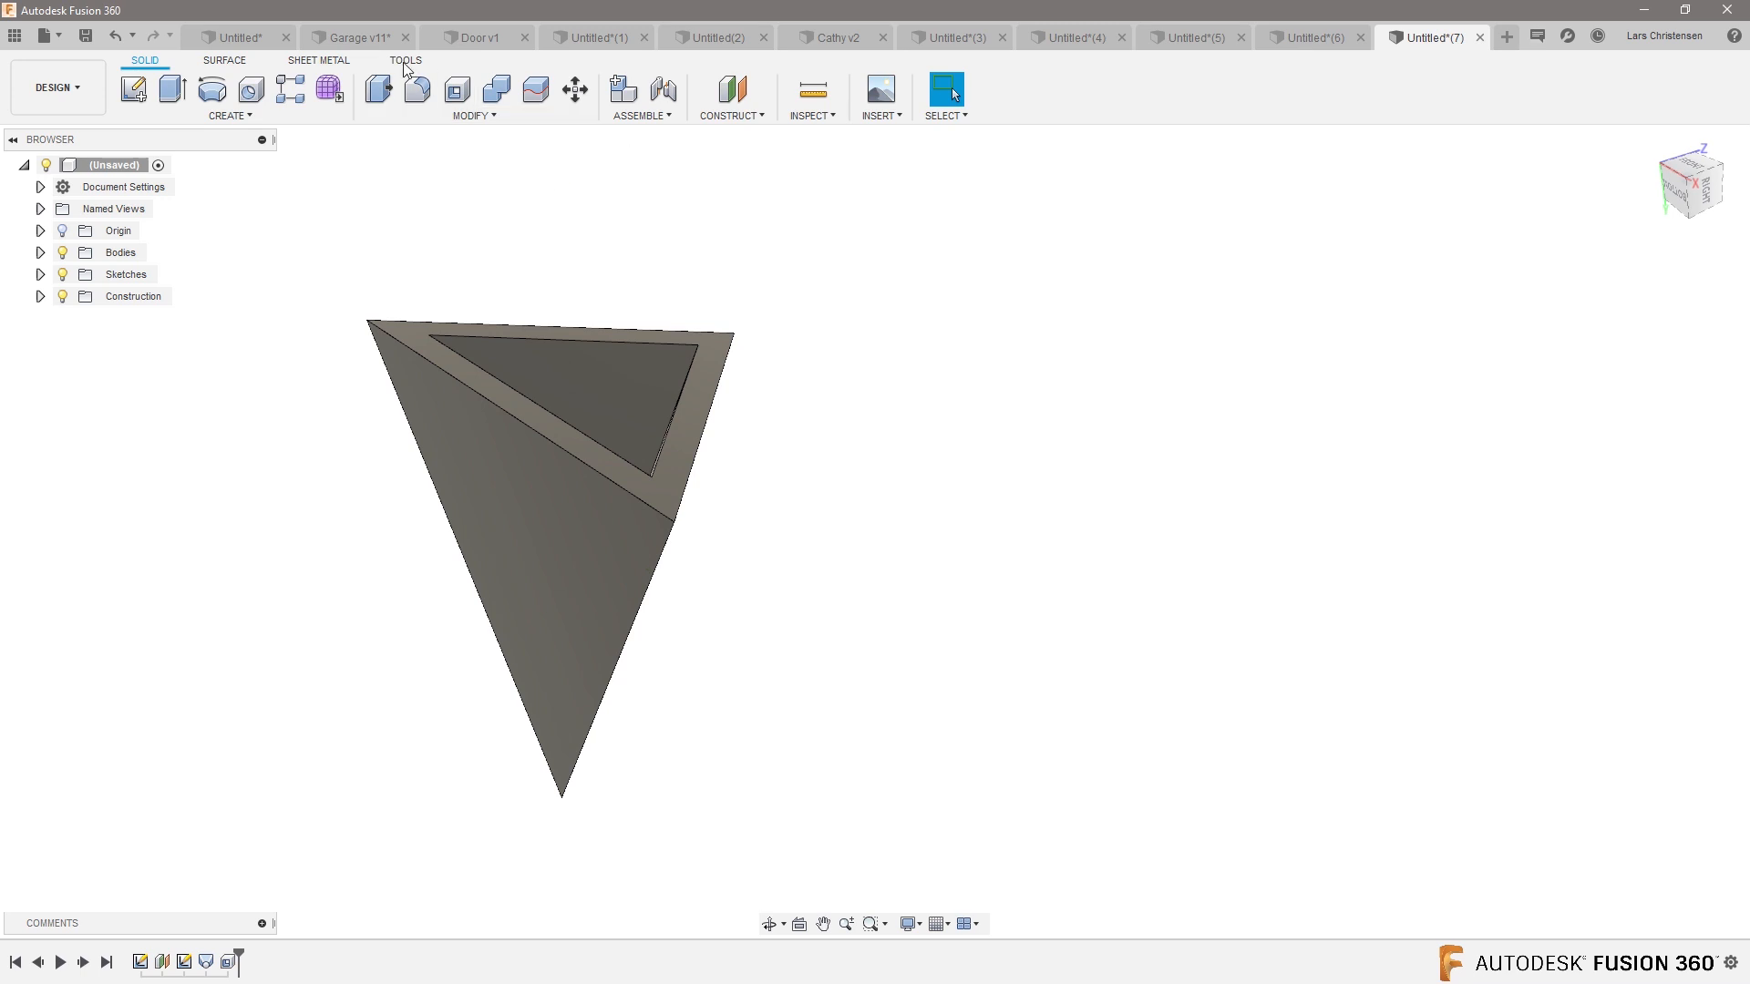
click(405, 60)
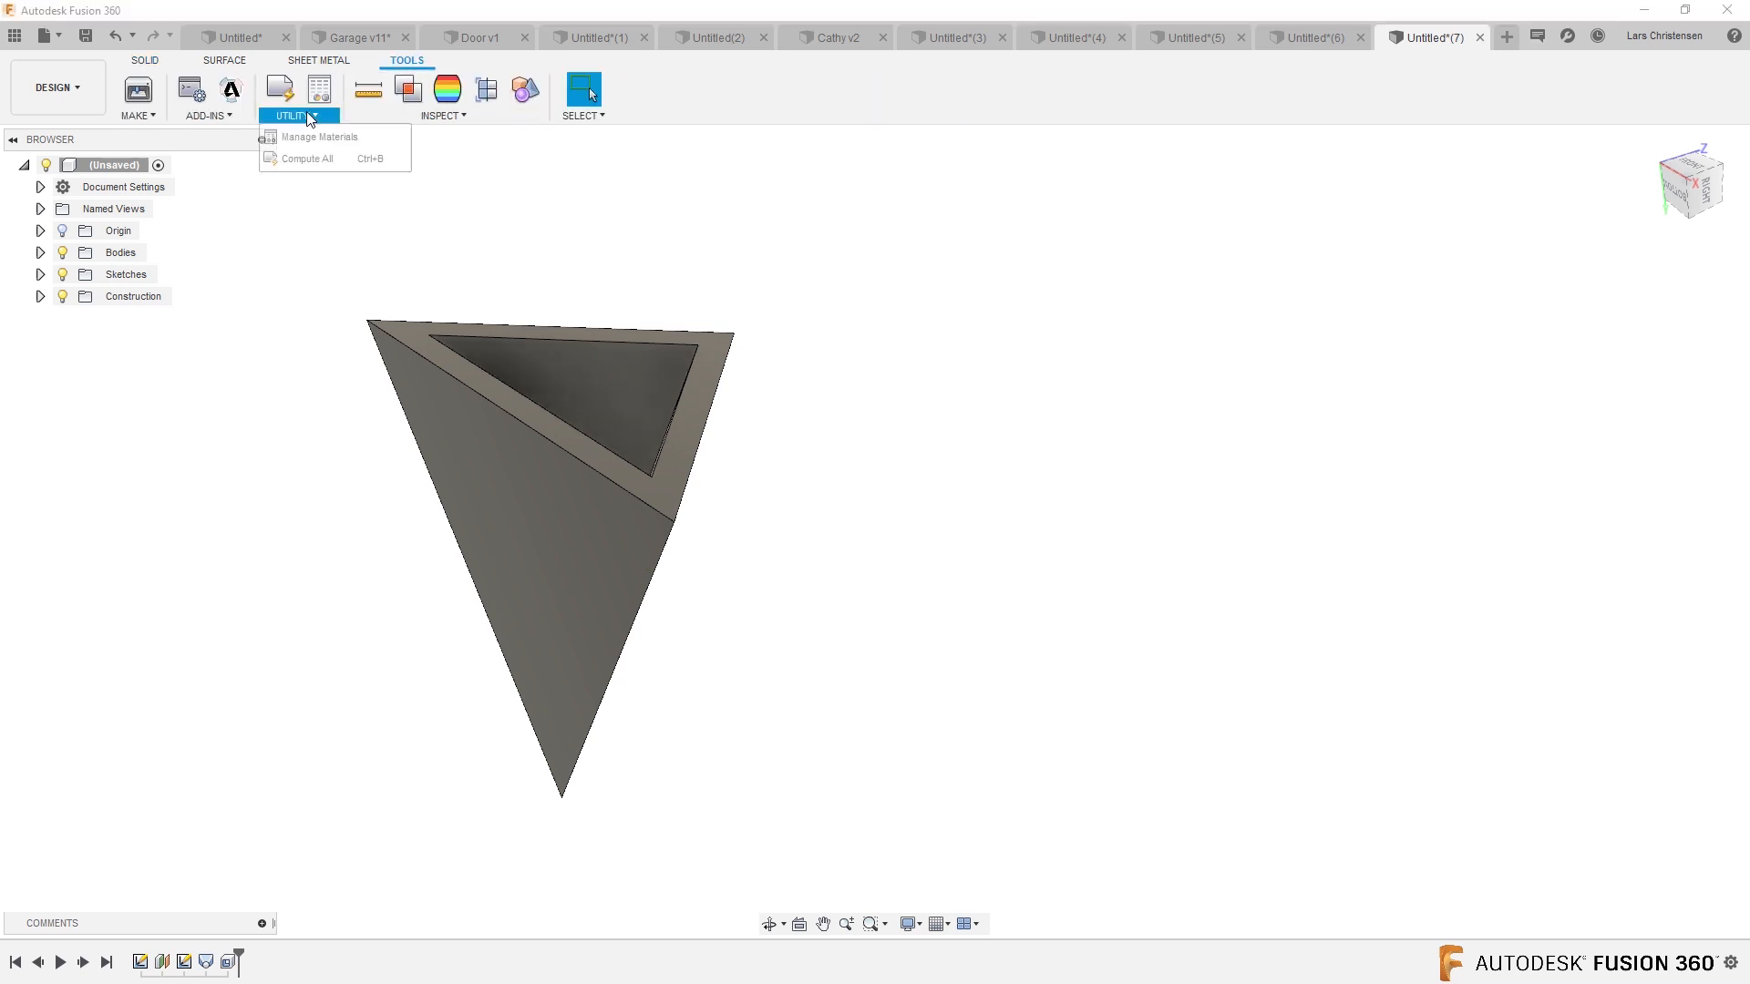
click(144, 60)
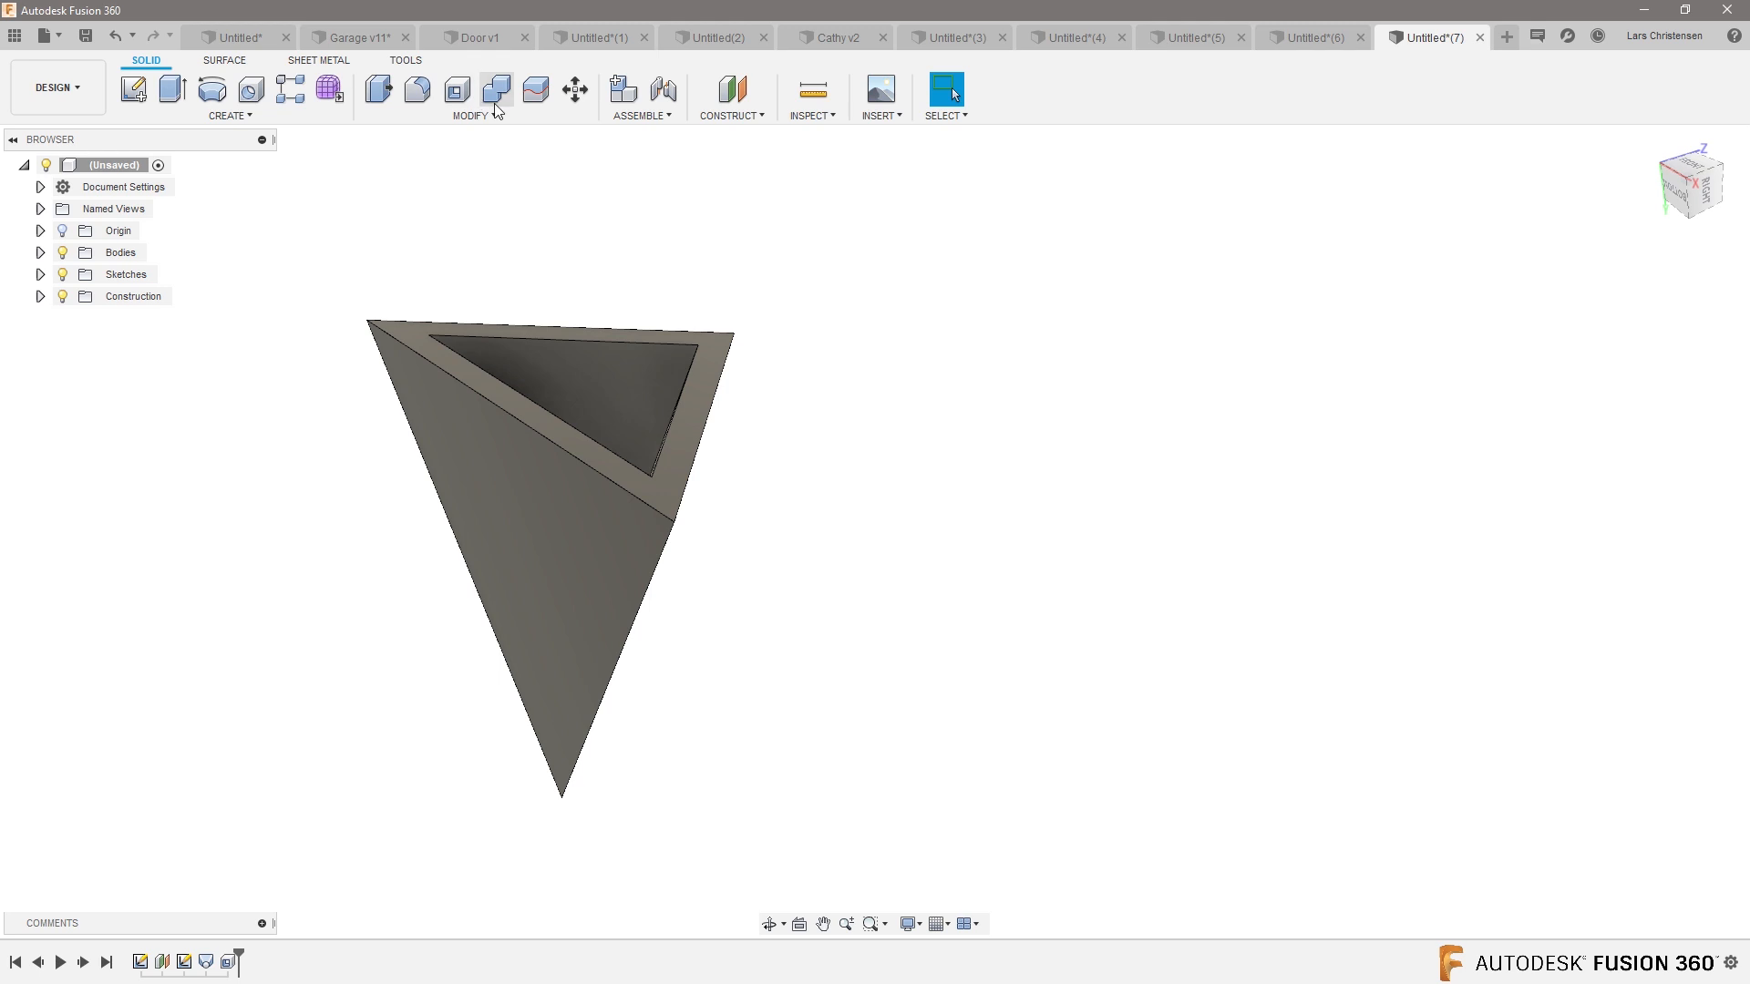
click(811, 115)
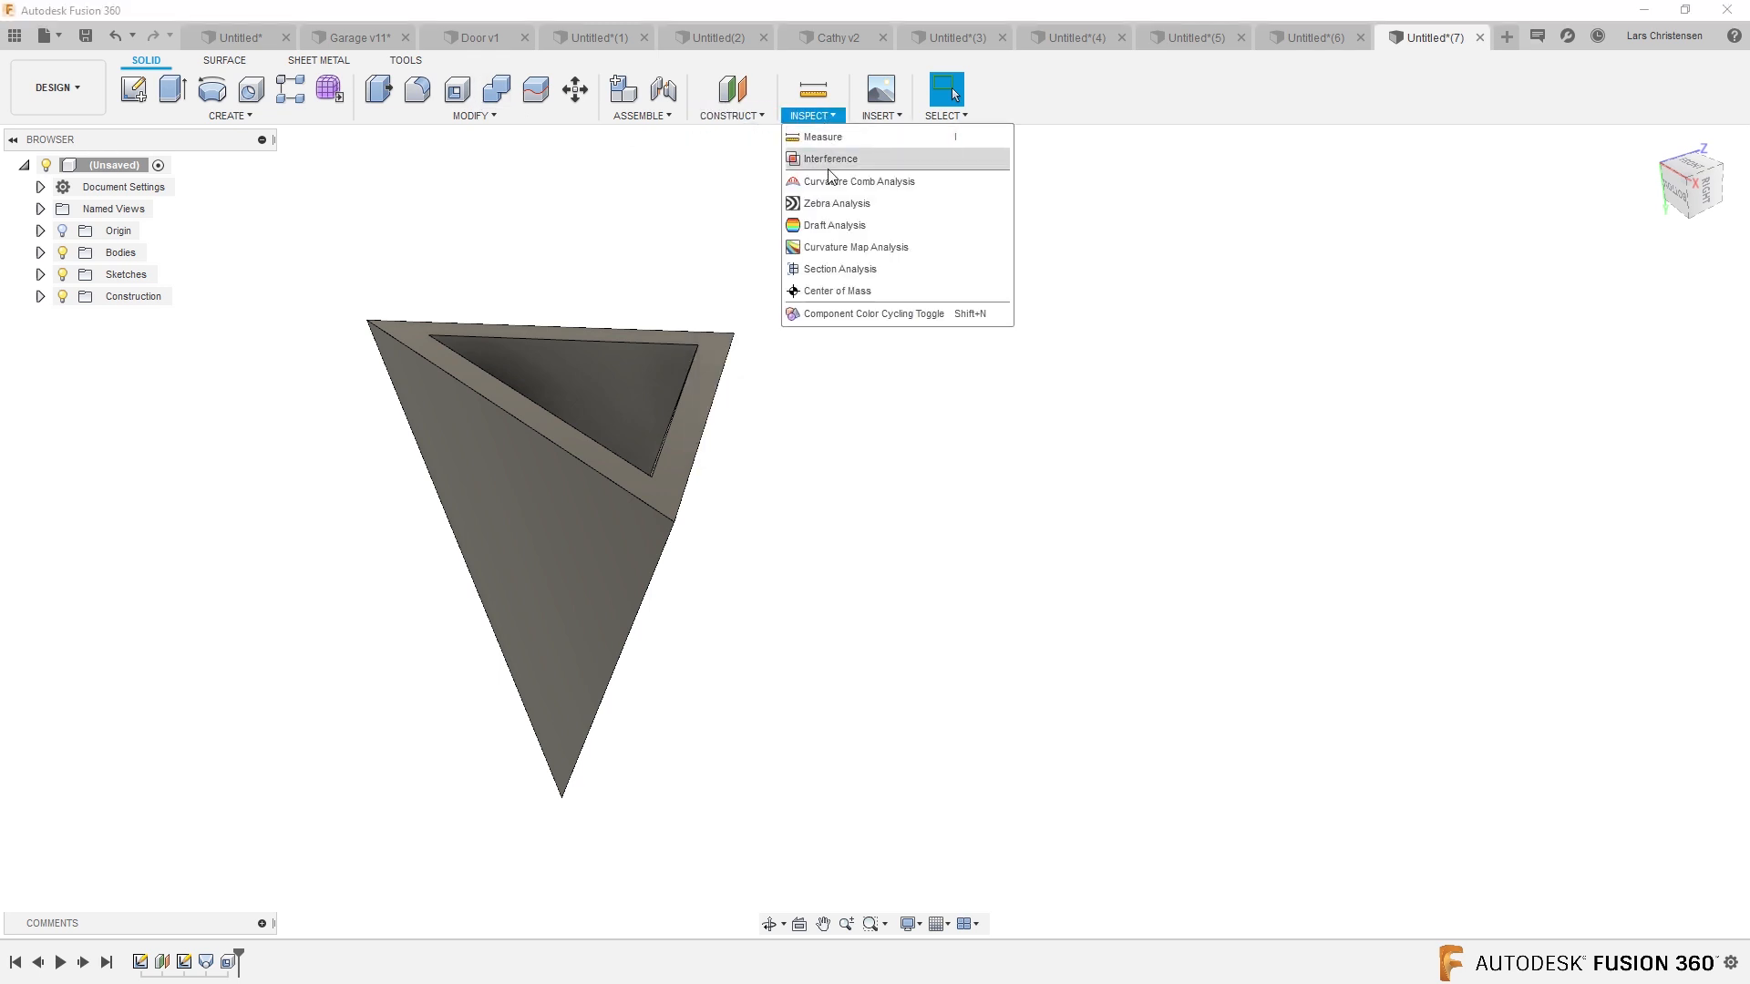
click(840, 268)
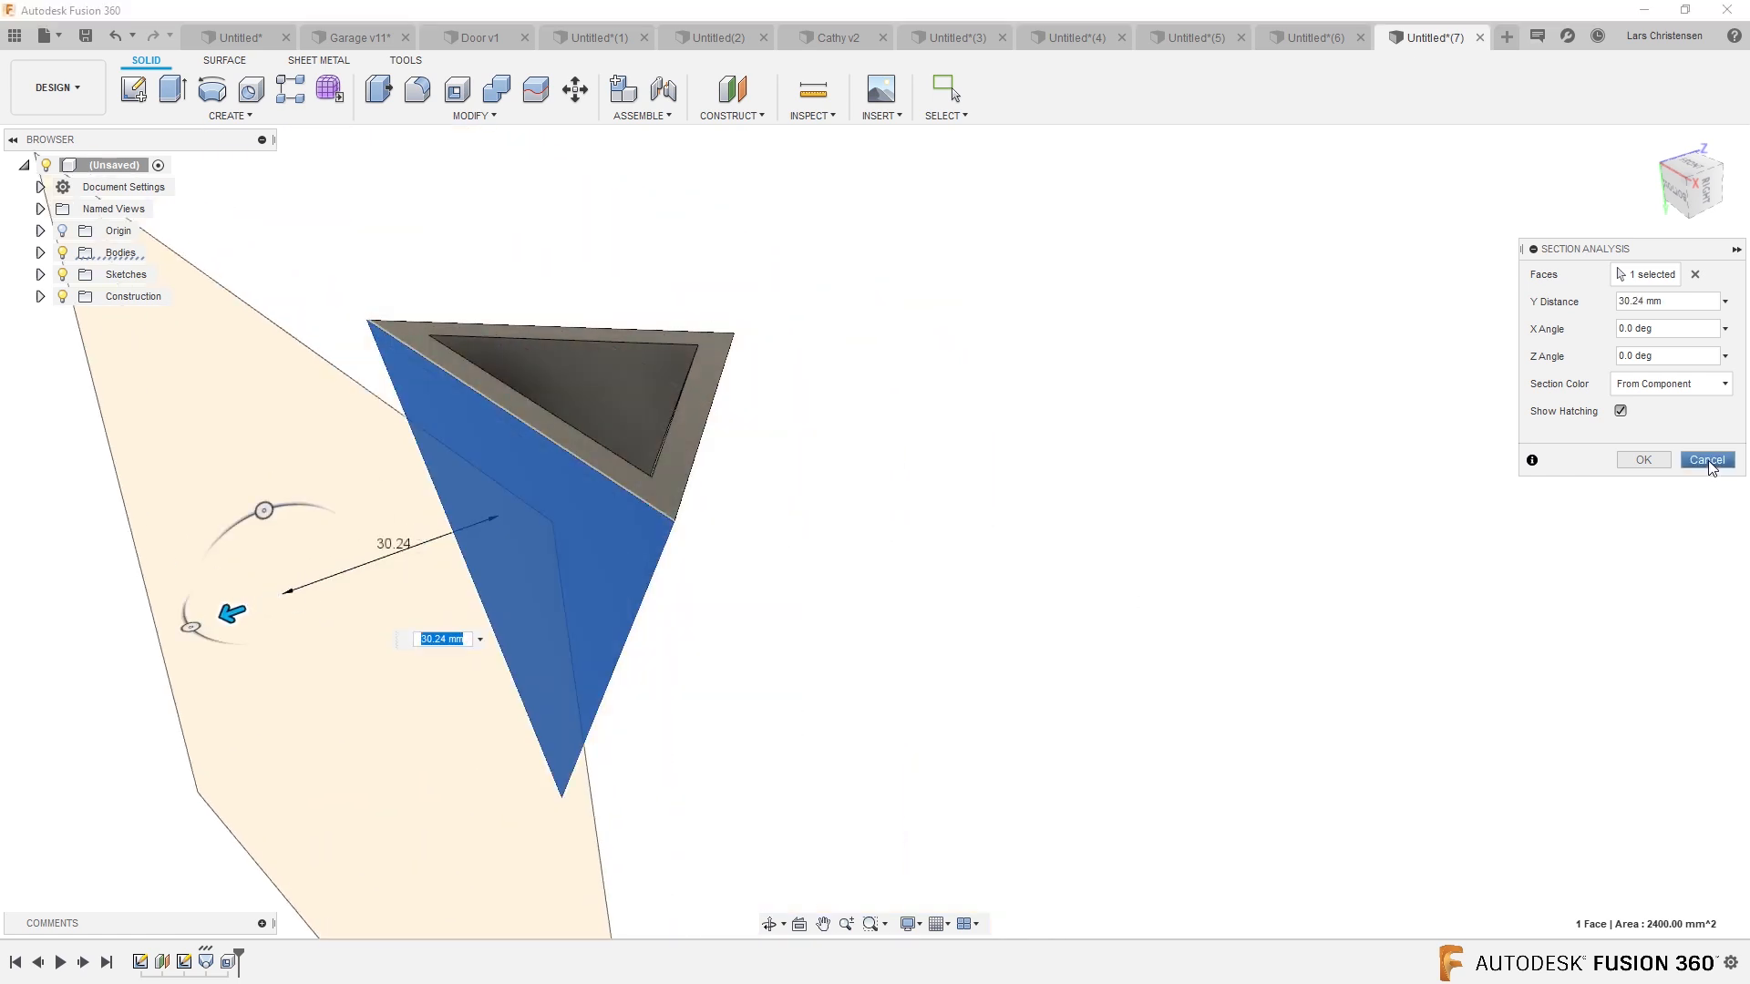
click(1705, 459)
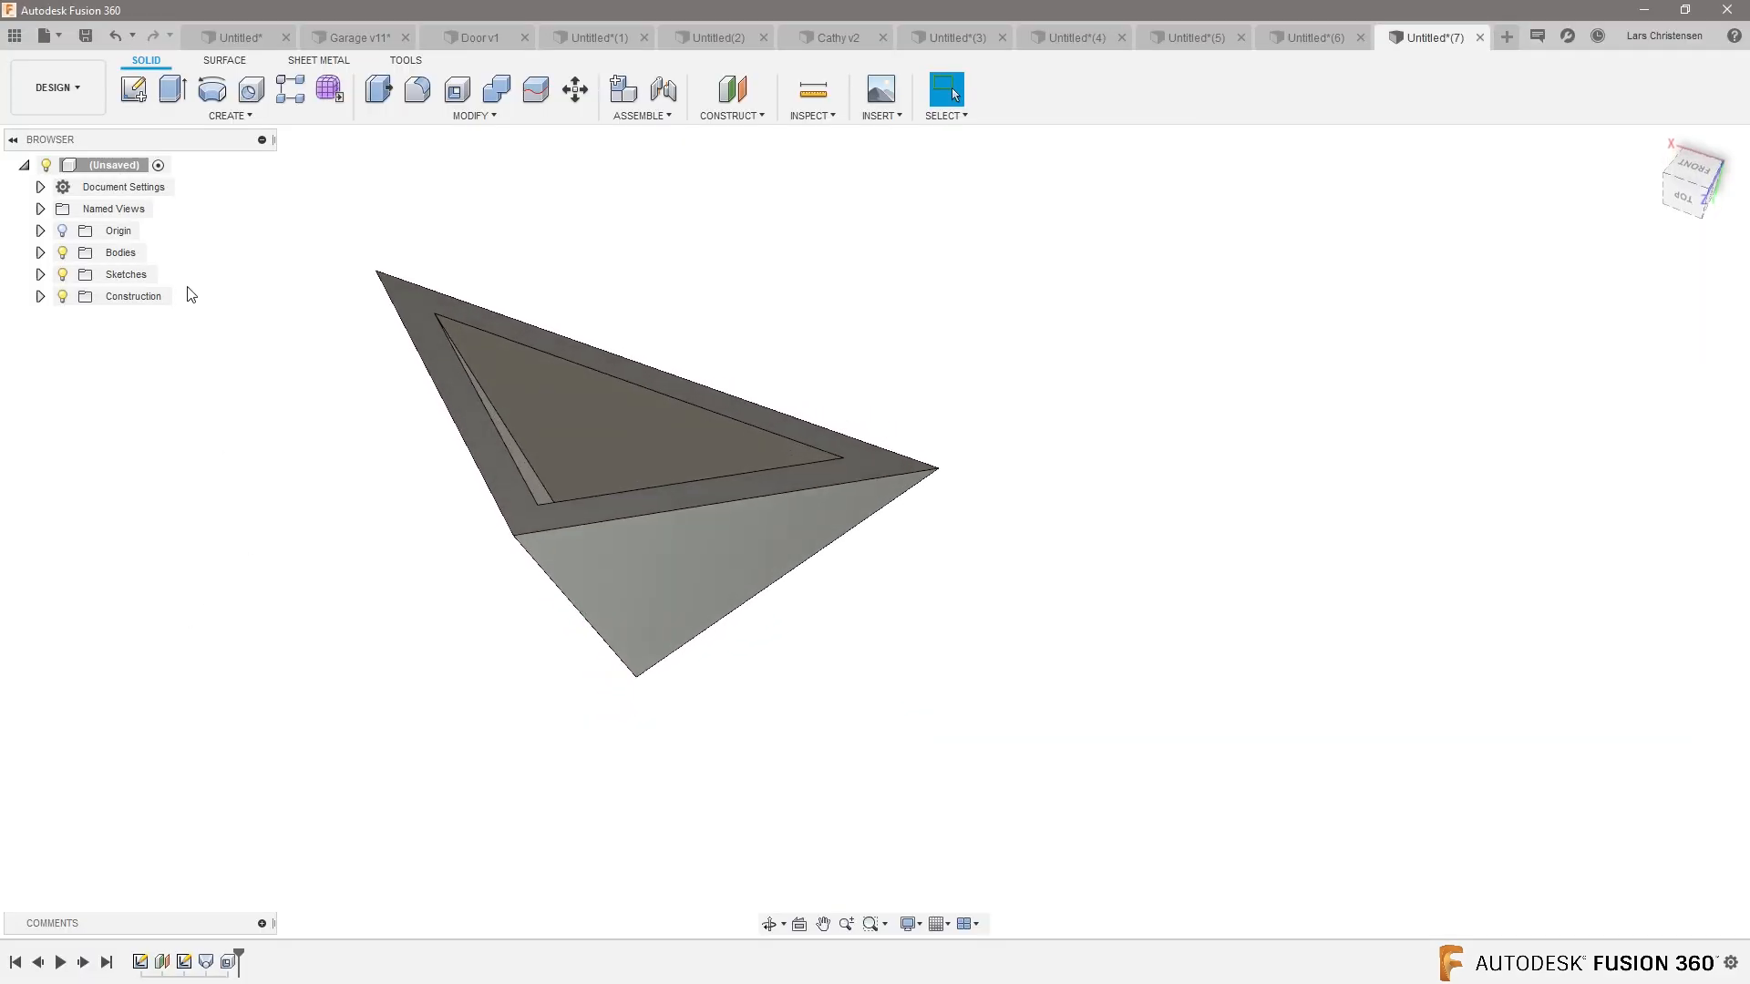
- Start a new sketch on the pyramid with Slice showing its cross-section
click(133, 90)
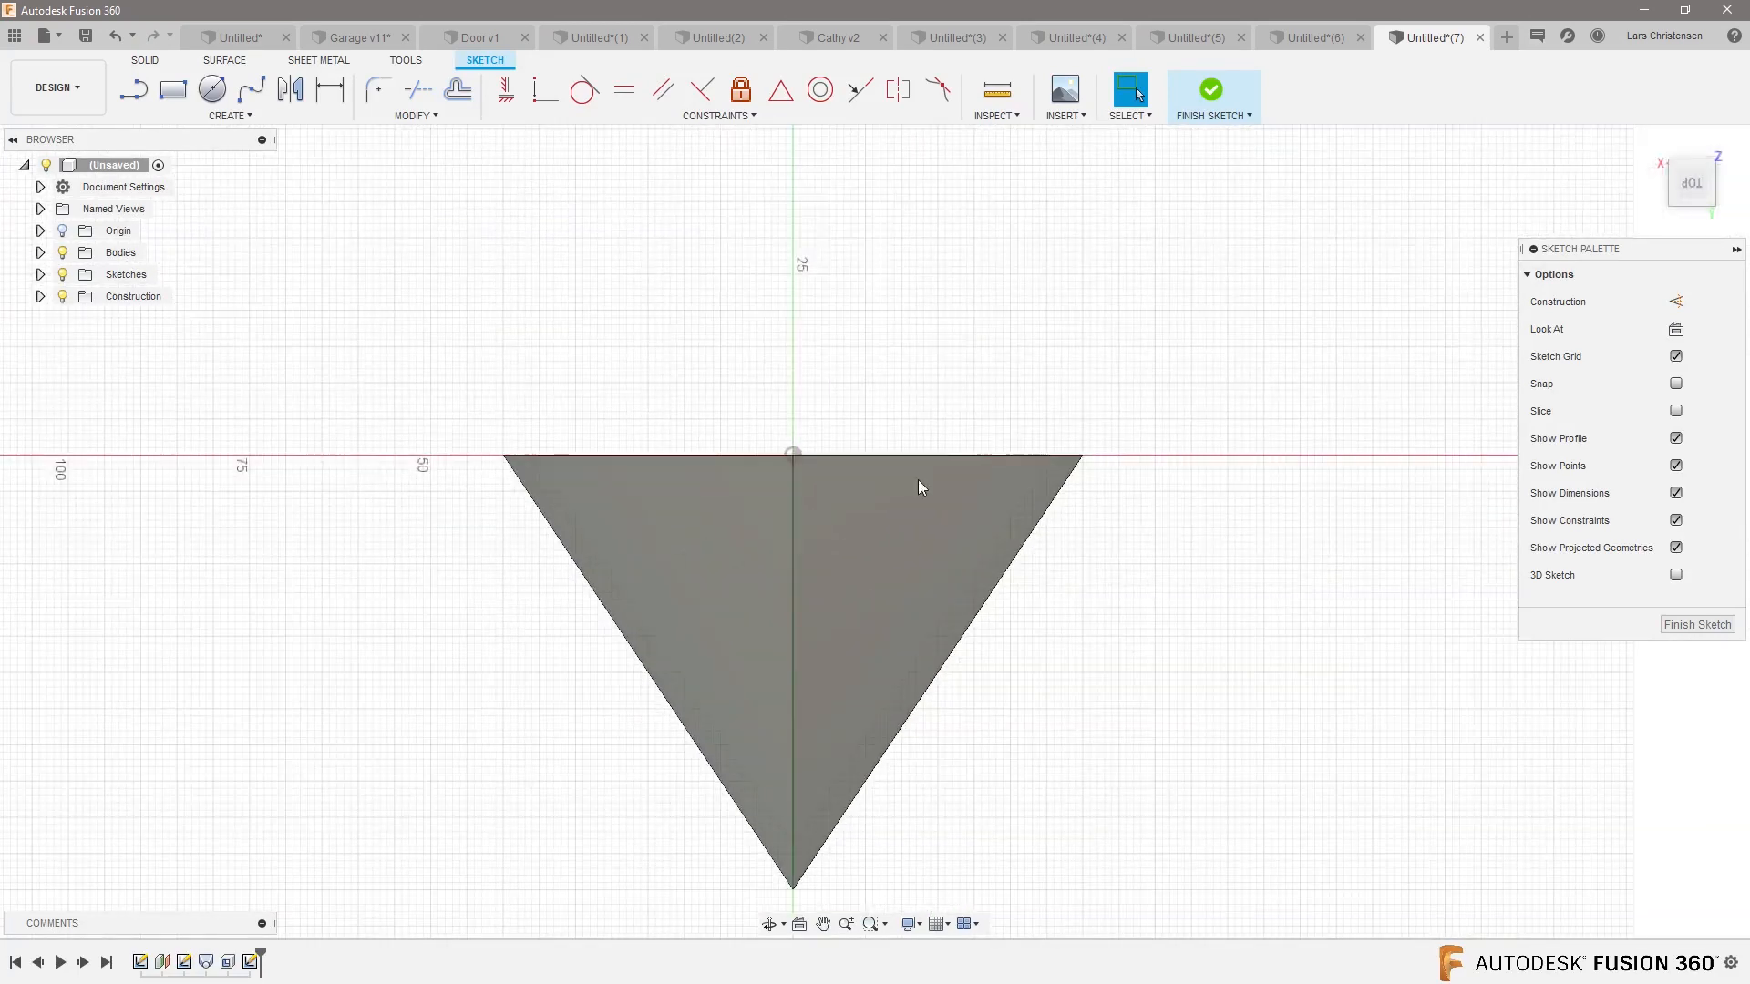
mouse_move(1320, 712)
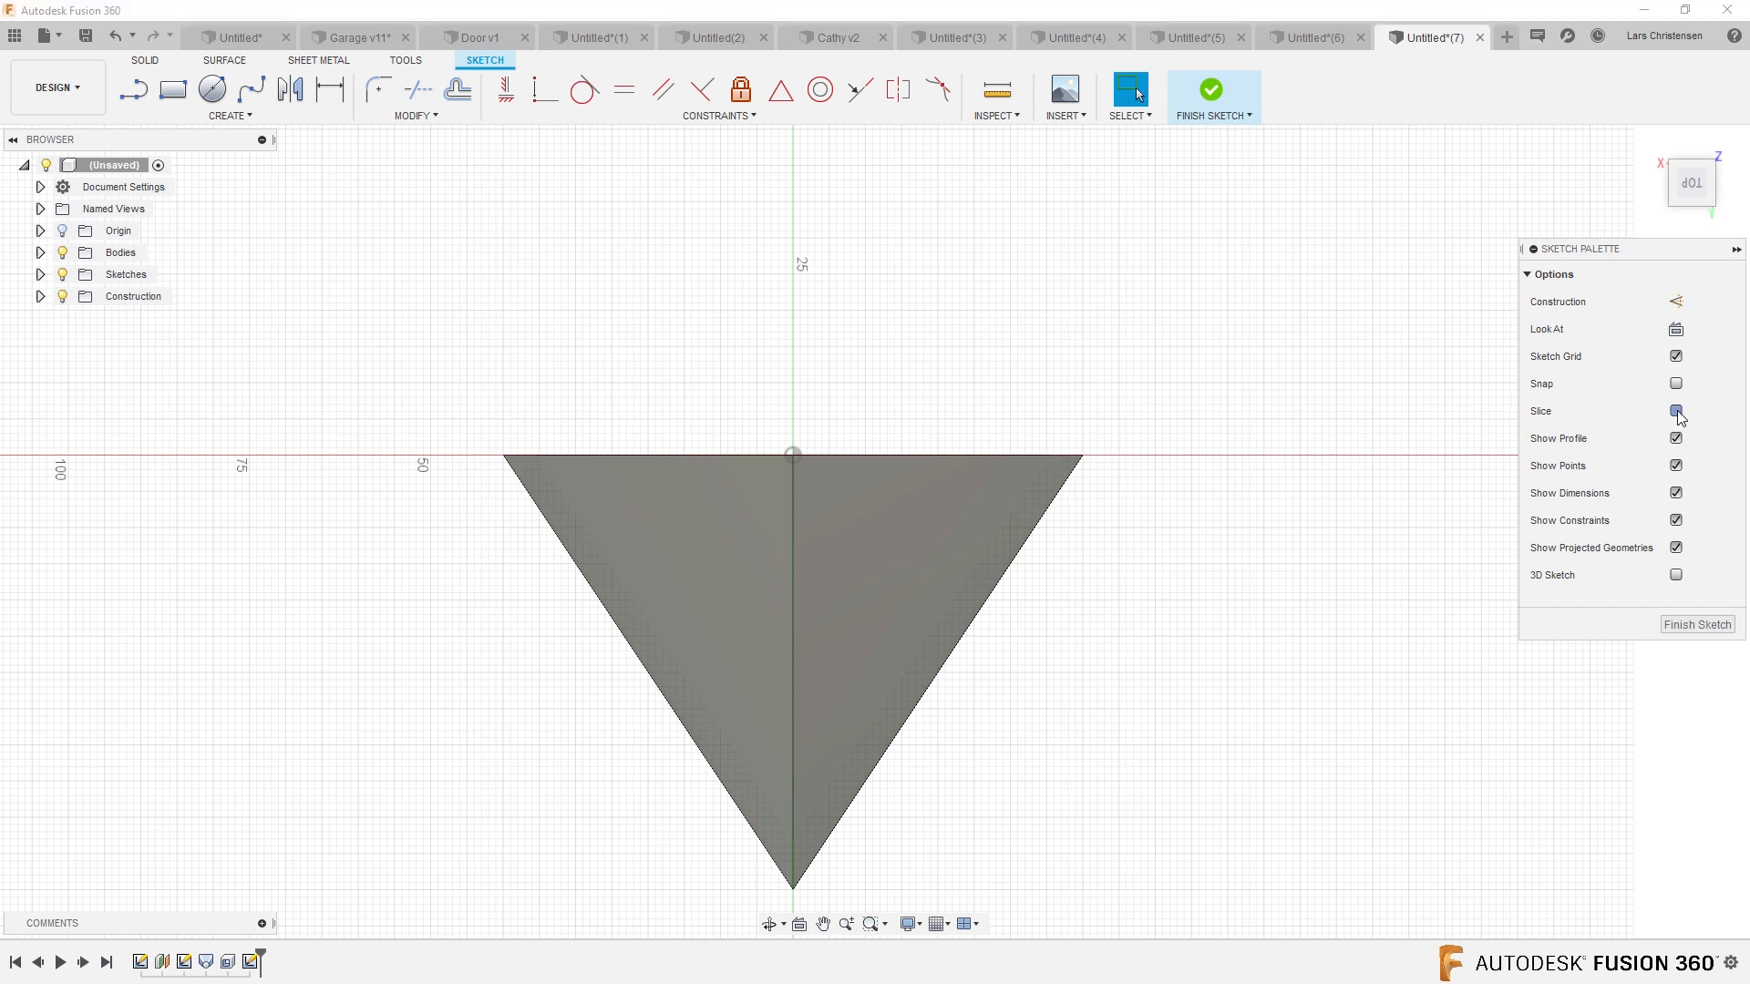
click(1675, 411)
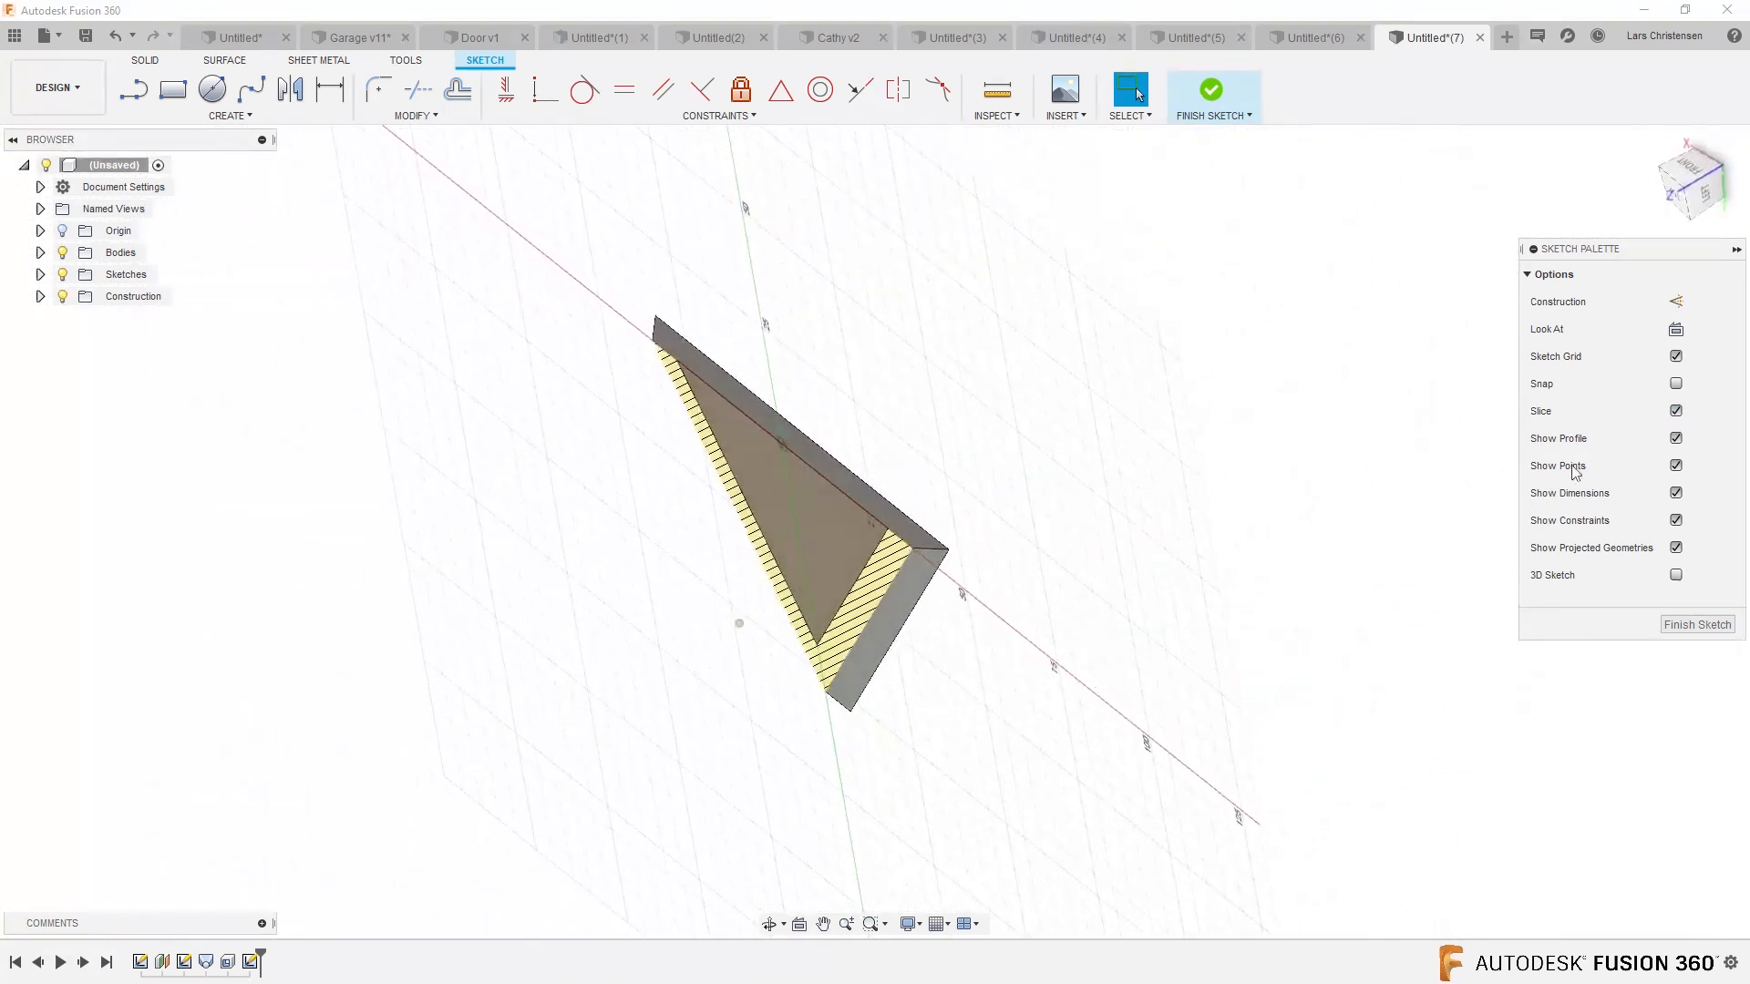
click(1676, 411)
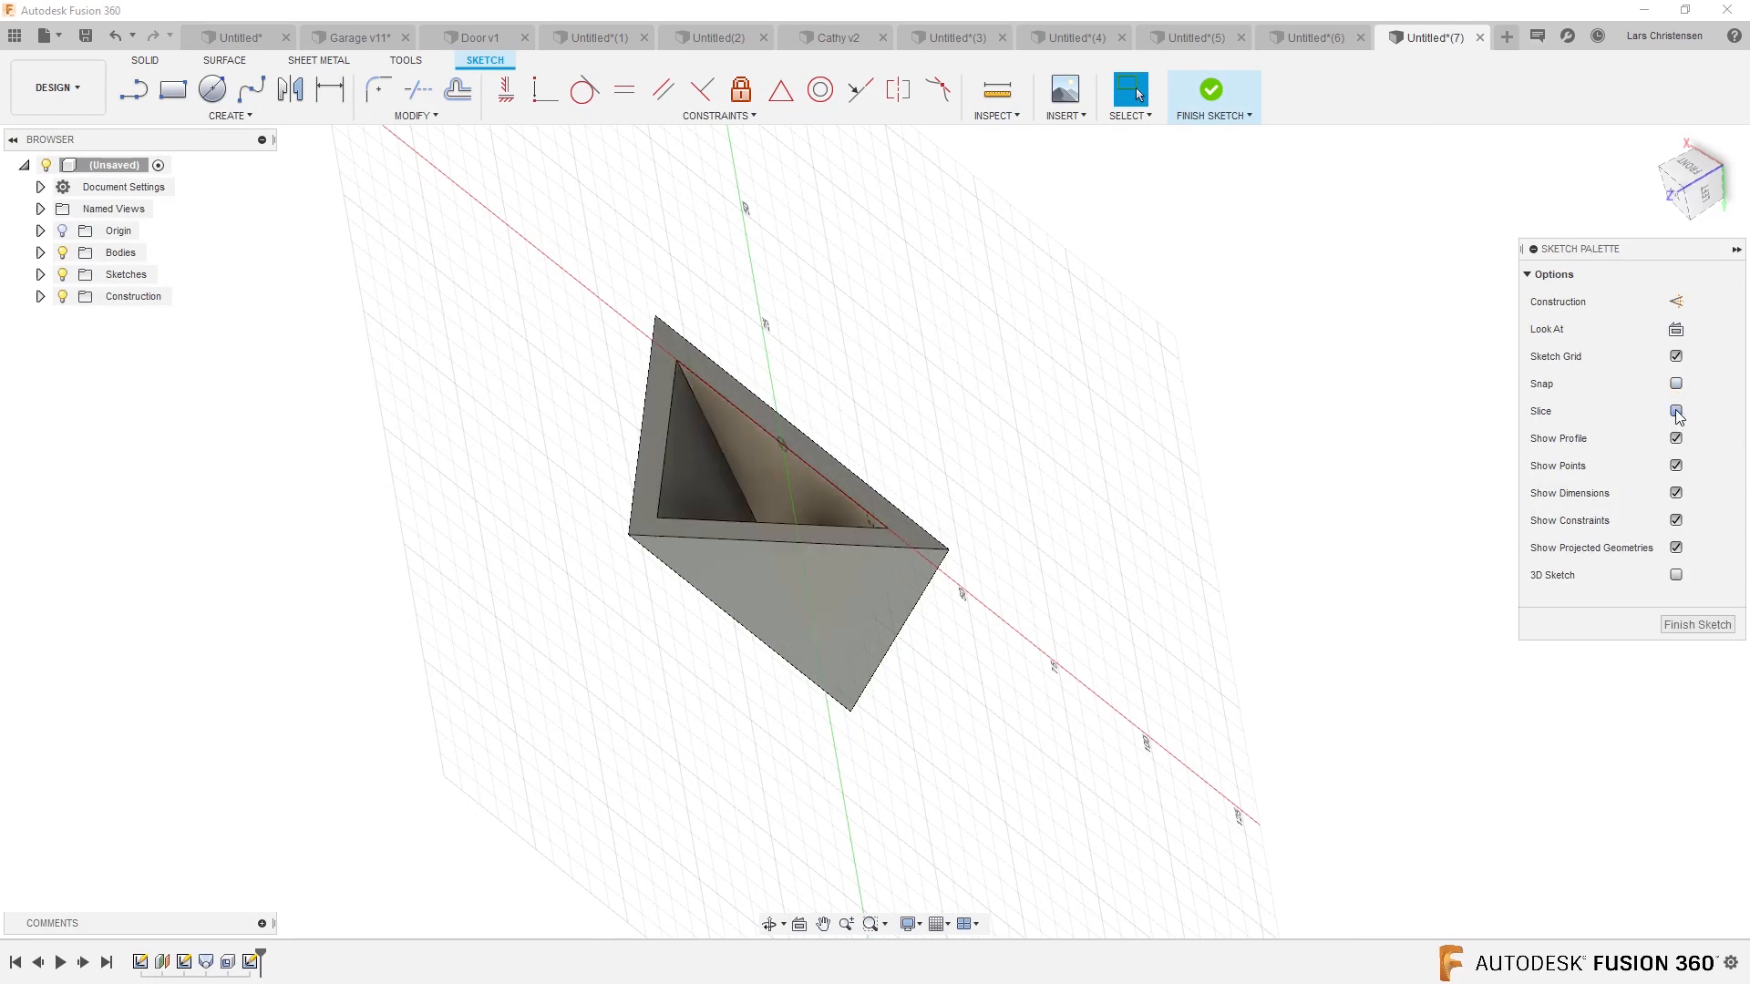
click(1676, 411)
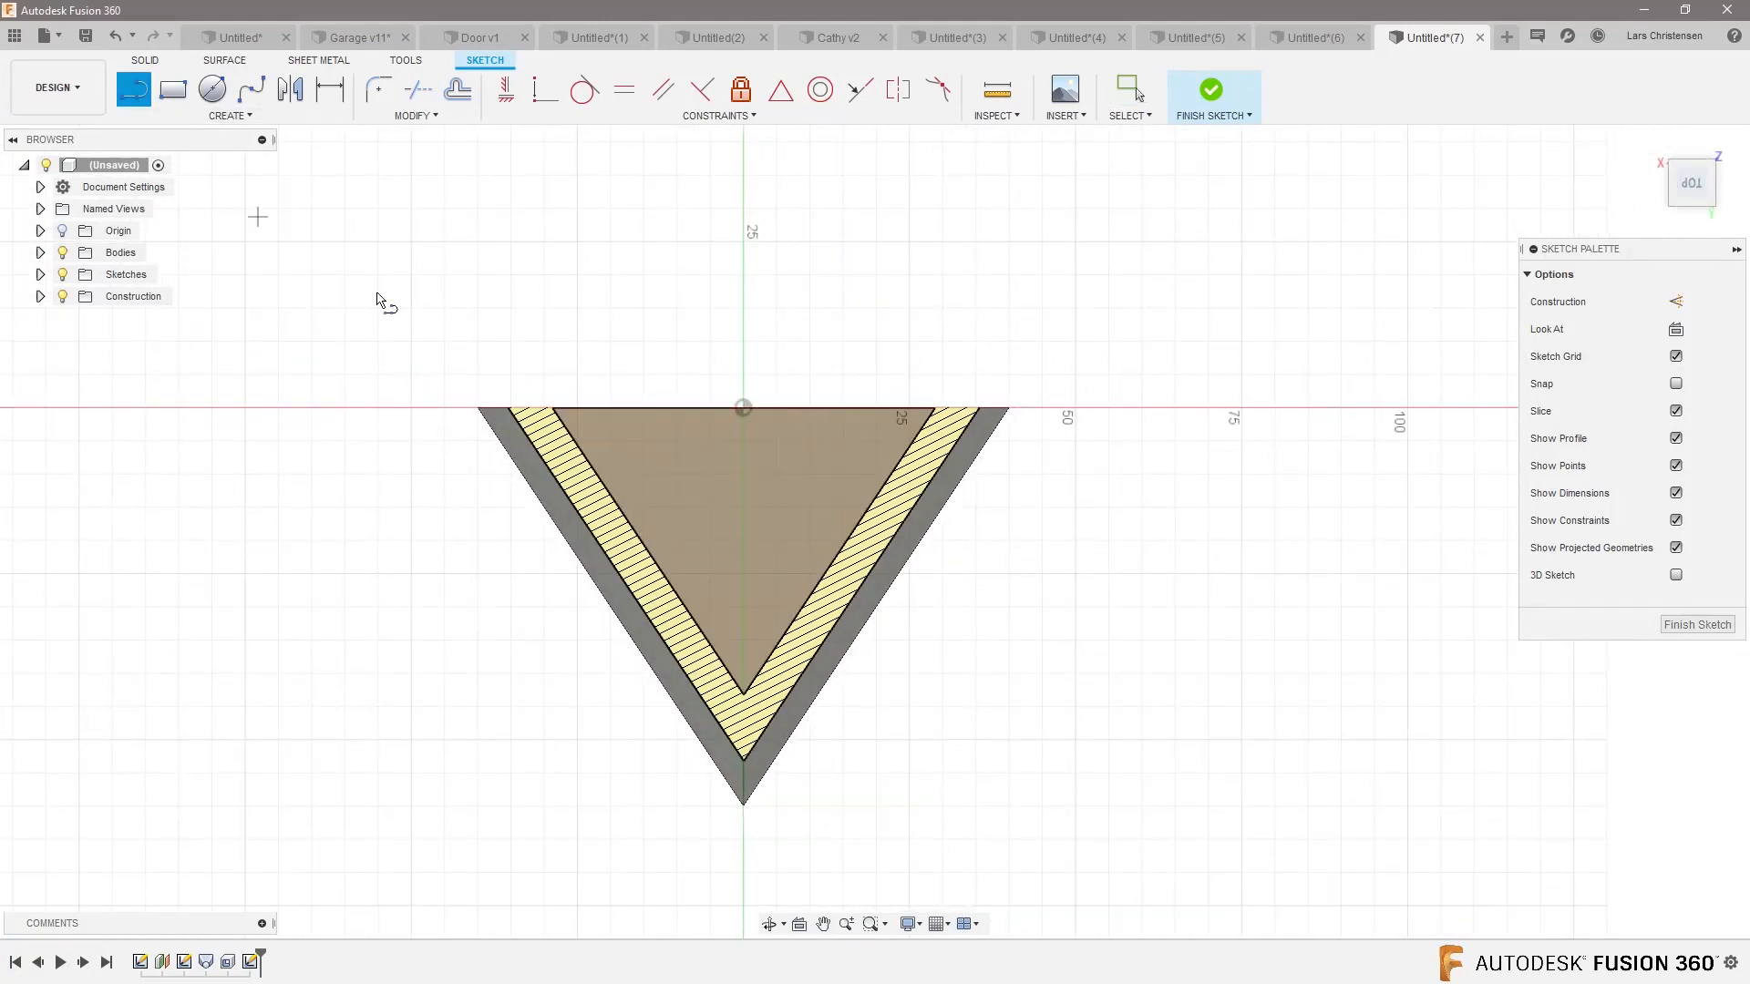
mouse_move(628, 424)
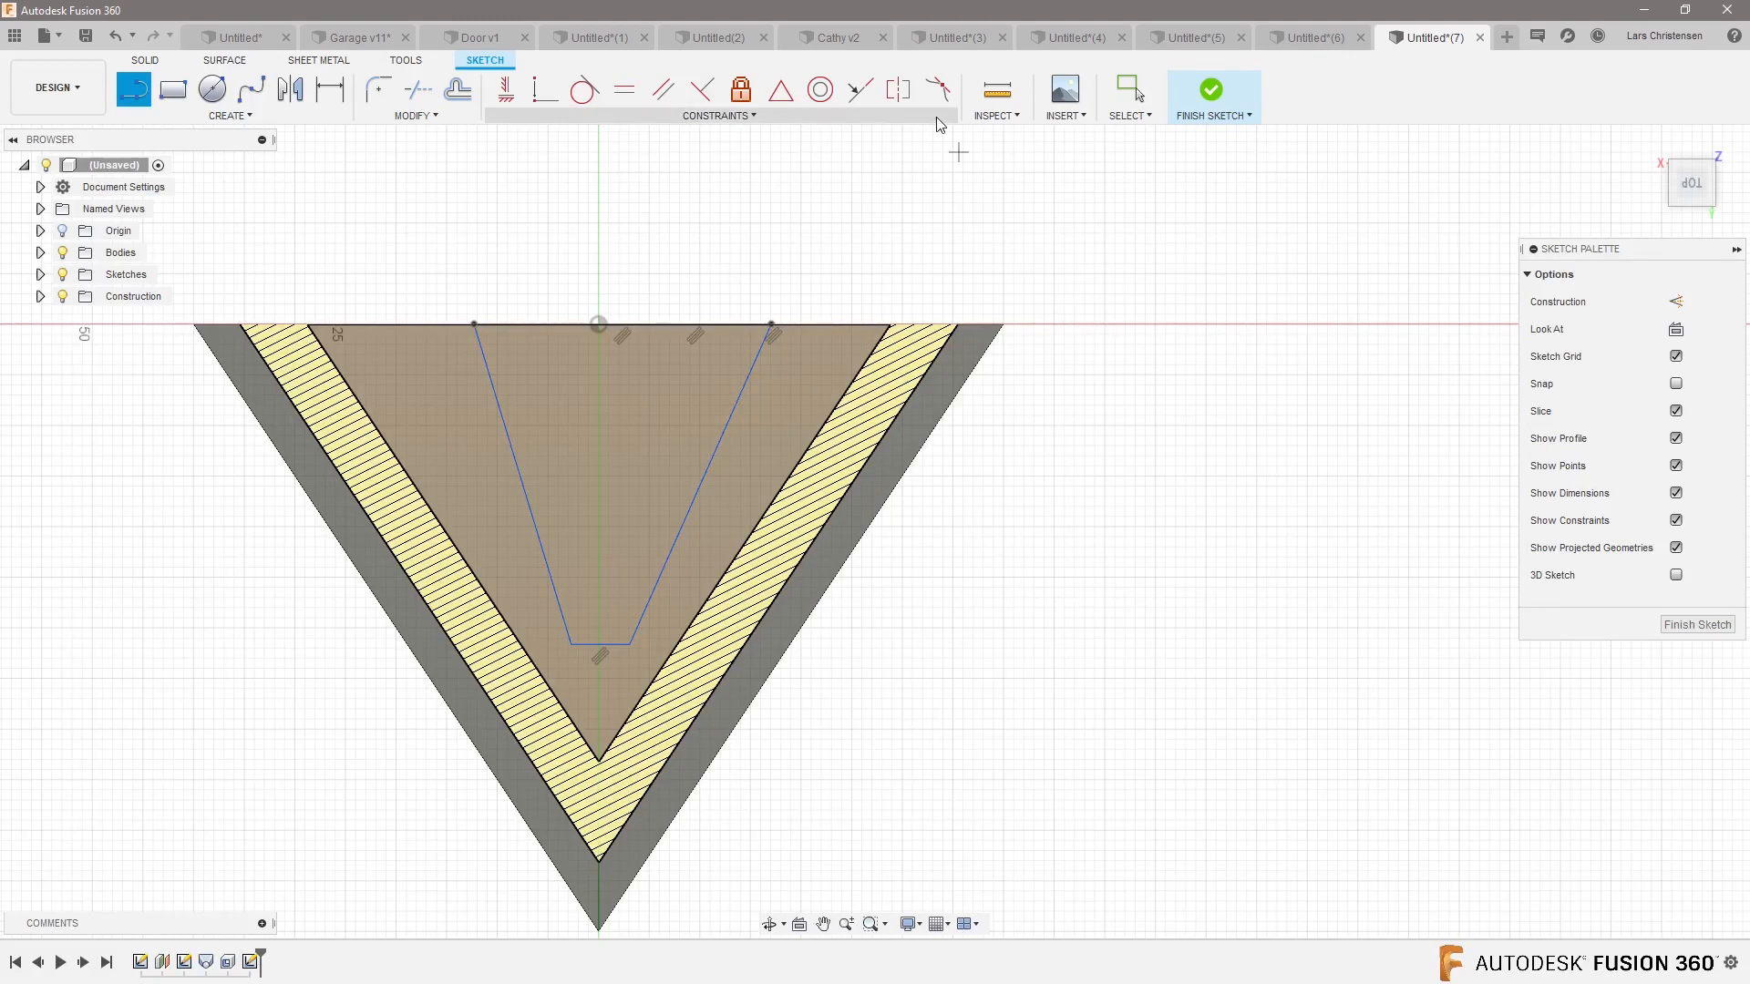
mouse_move(779, 90)
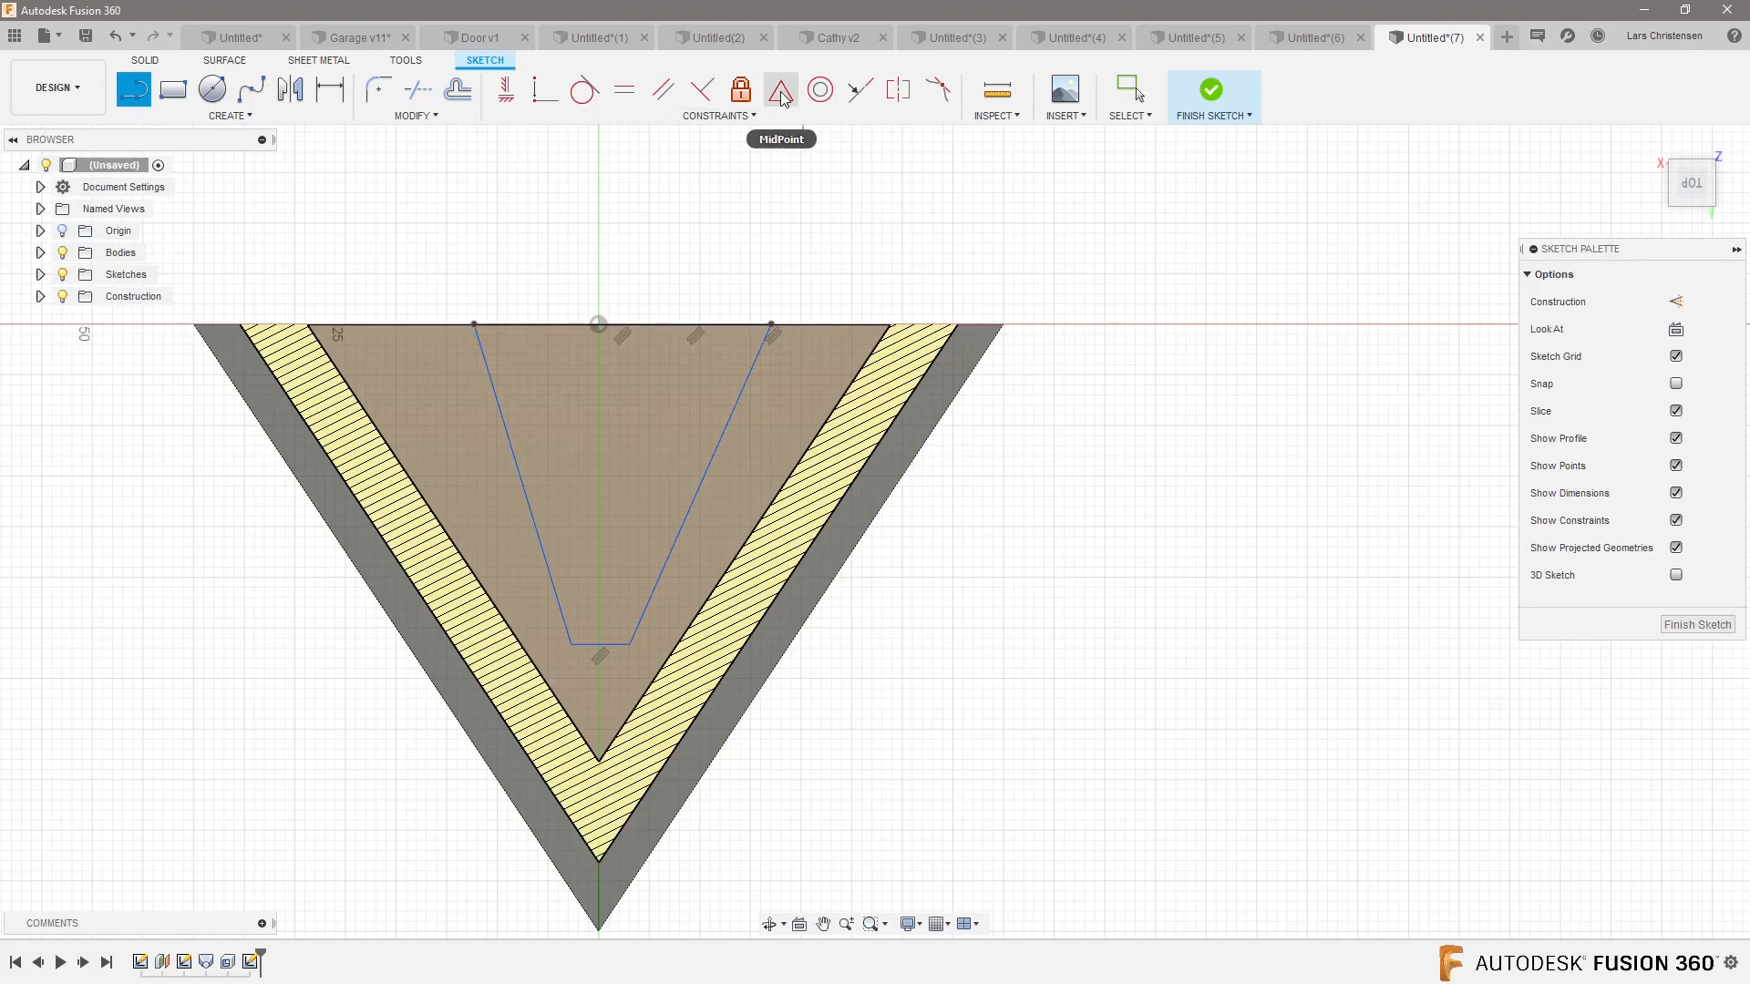
- Centre the slot on the top edge and set its 30 mm depth, then turn Slice off
click(781, 91)
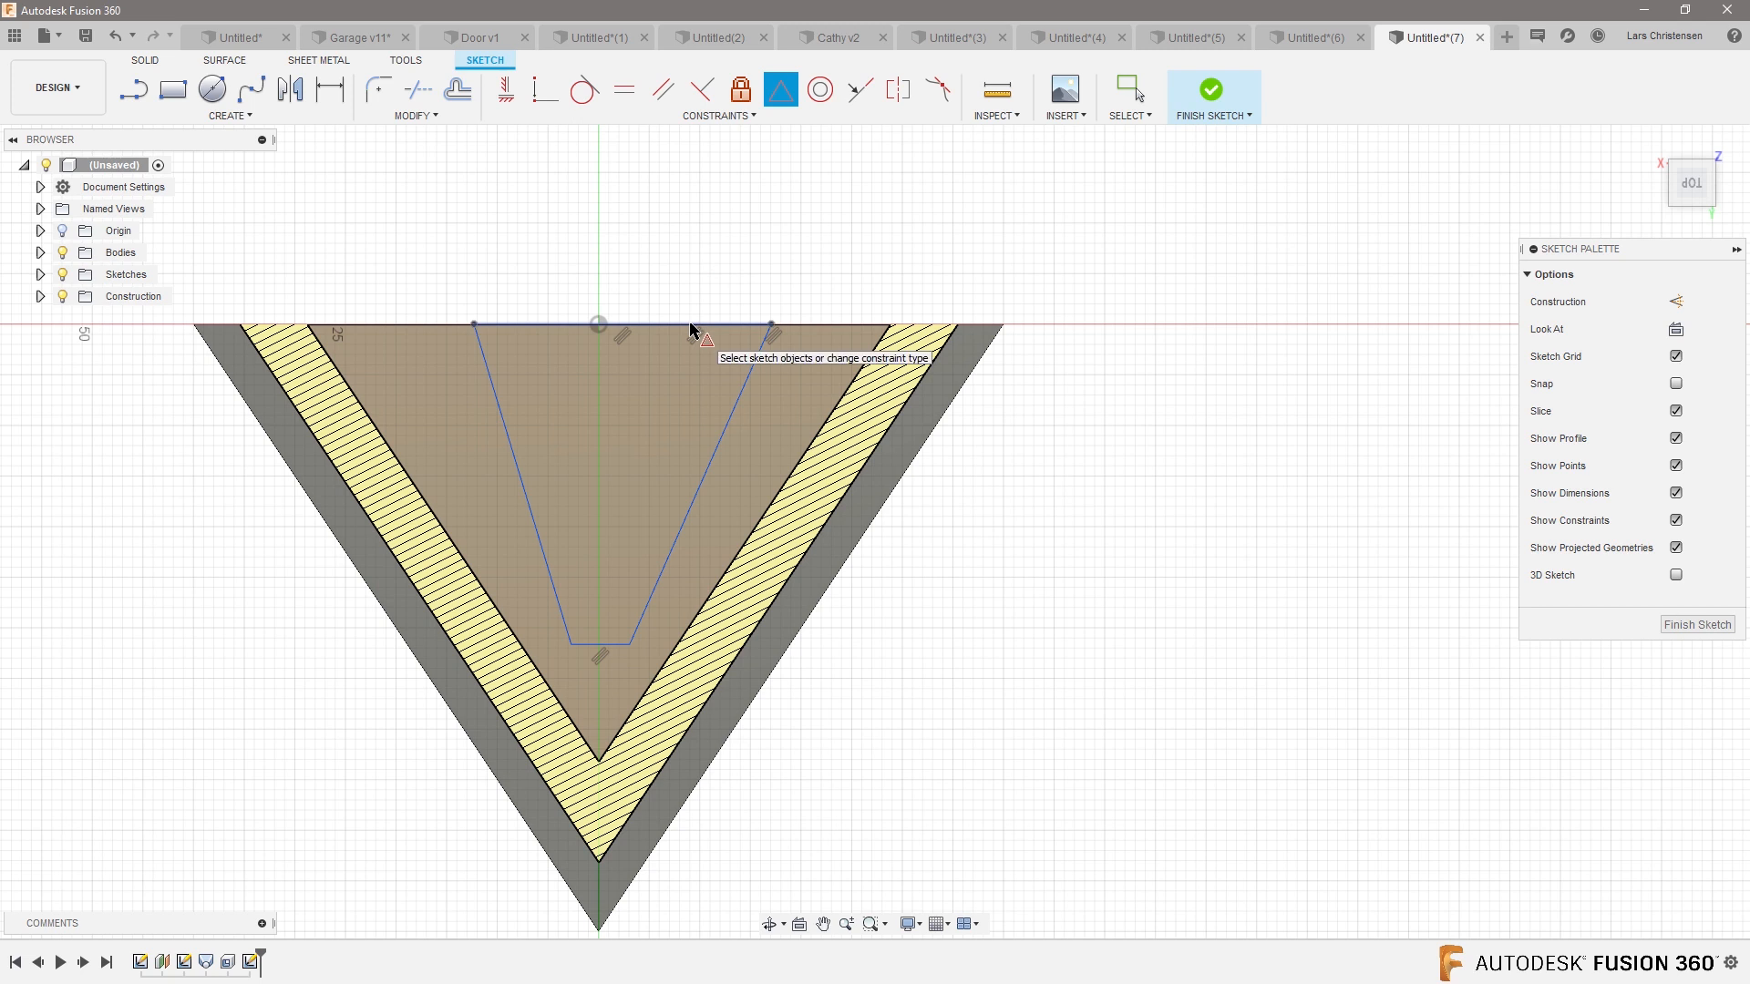
click(600, 325)
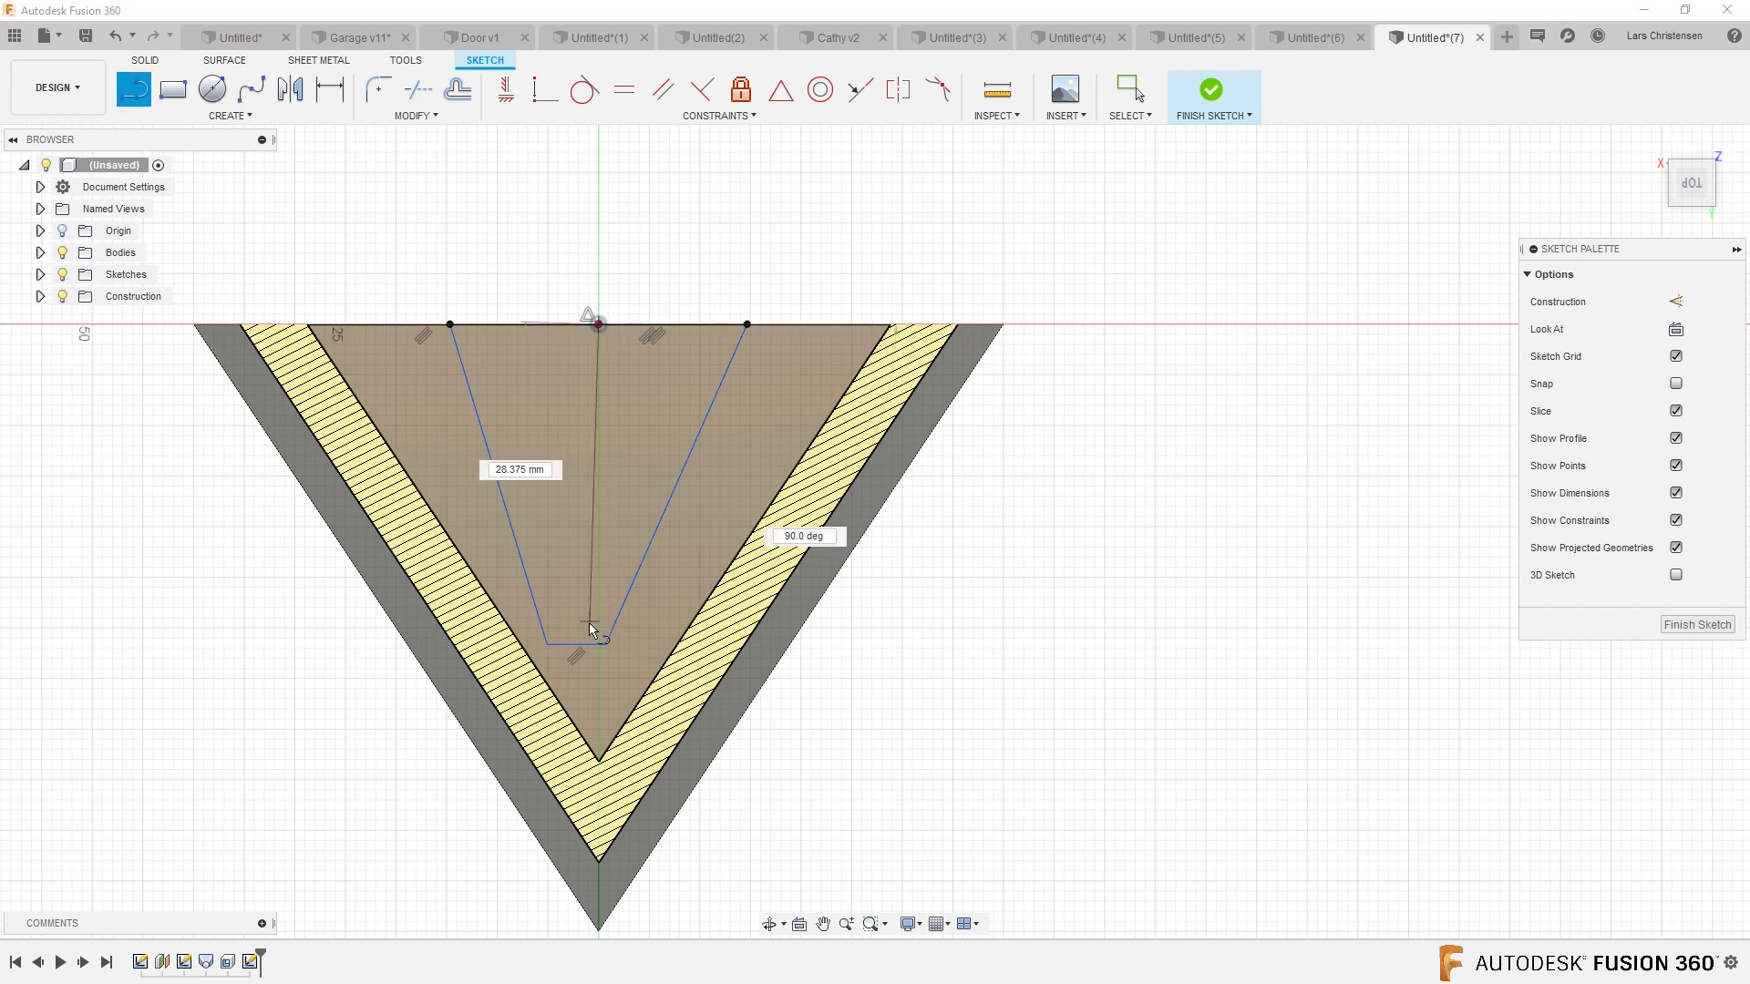
click(623, 90)
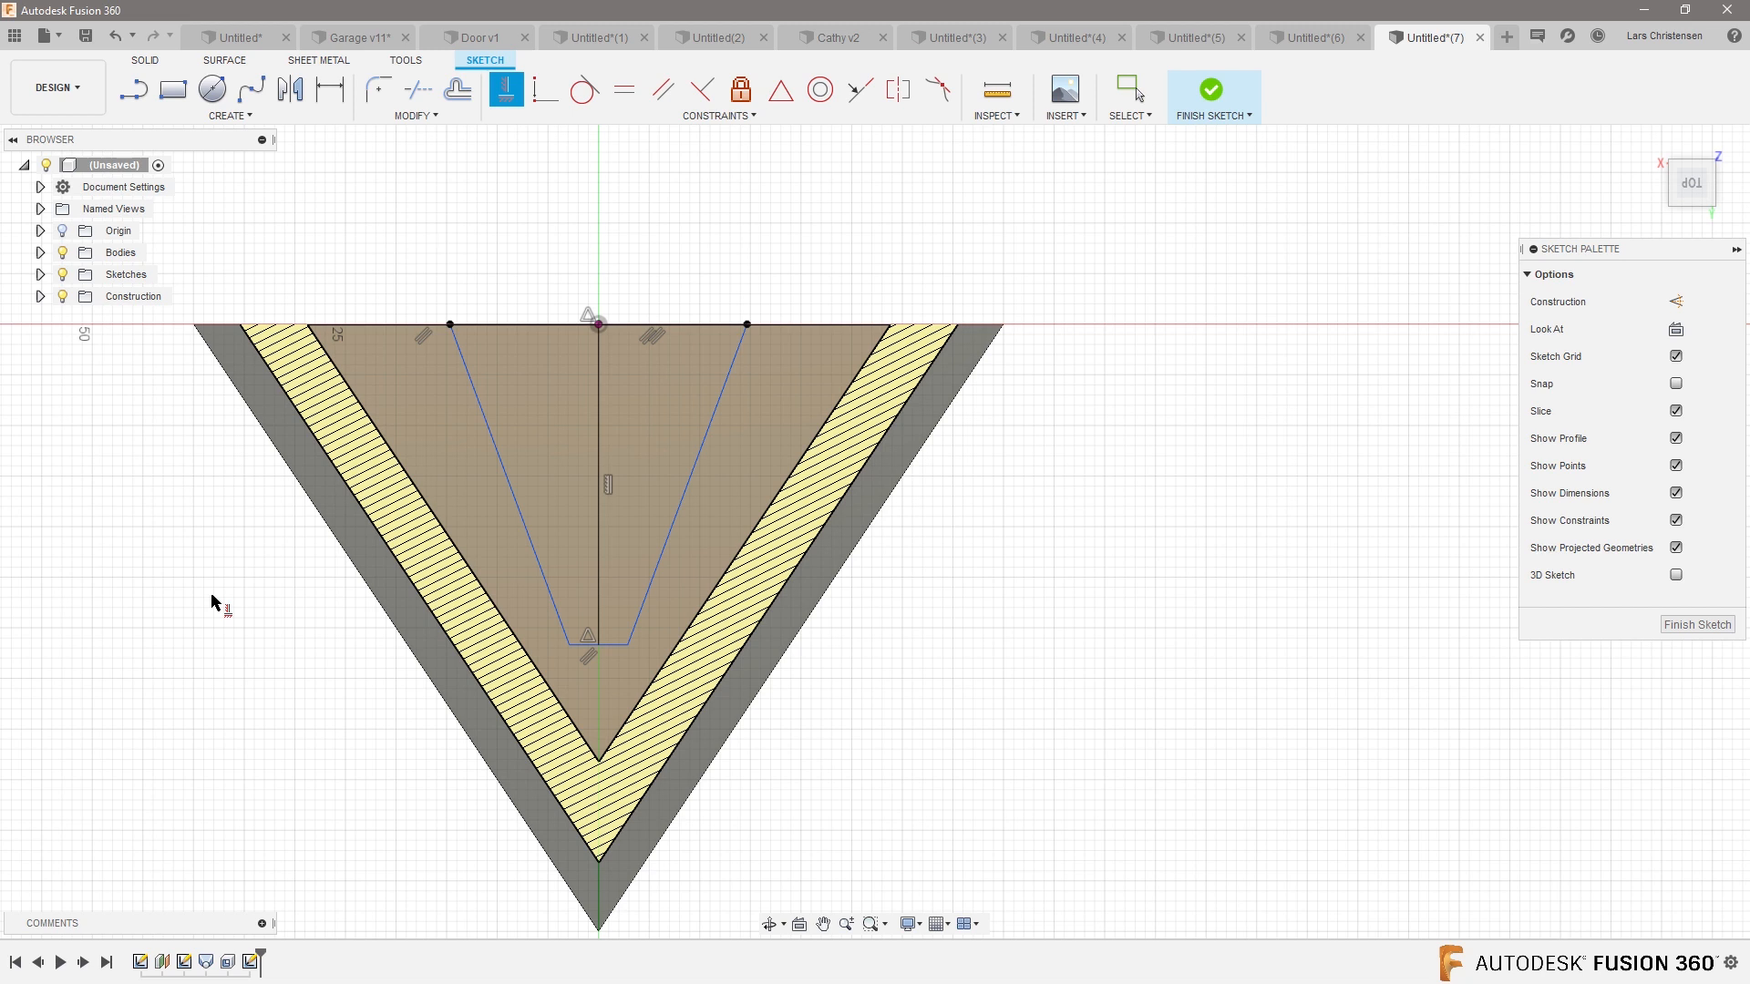
mouse_move(626, 469)
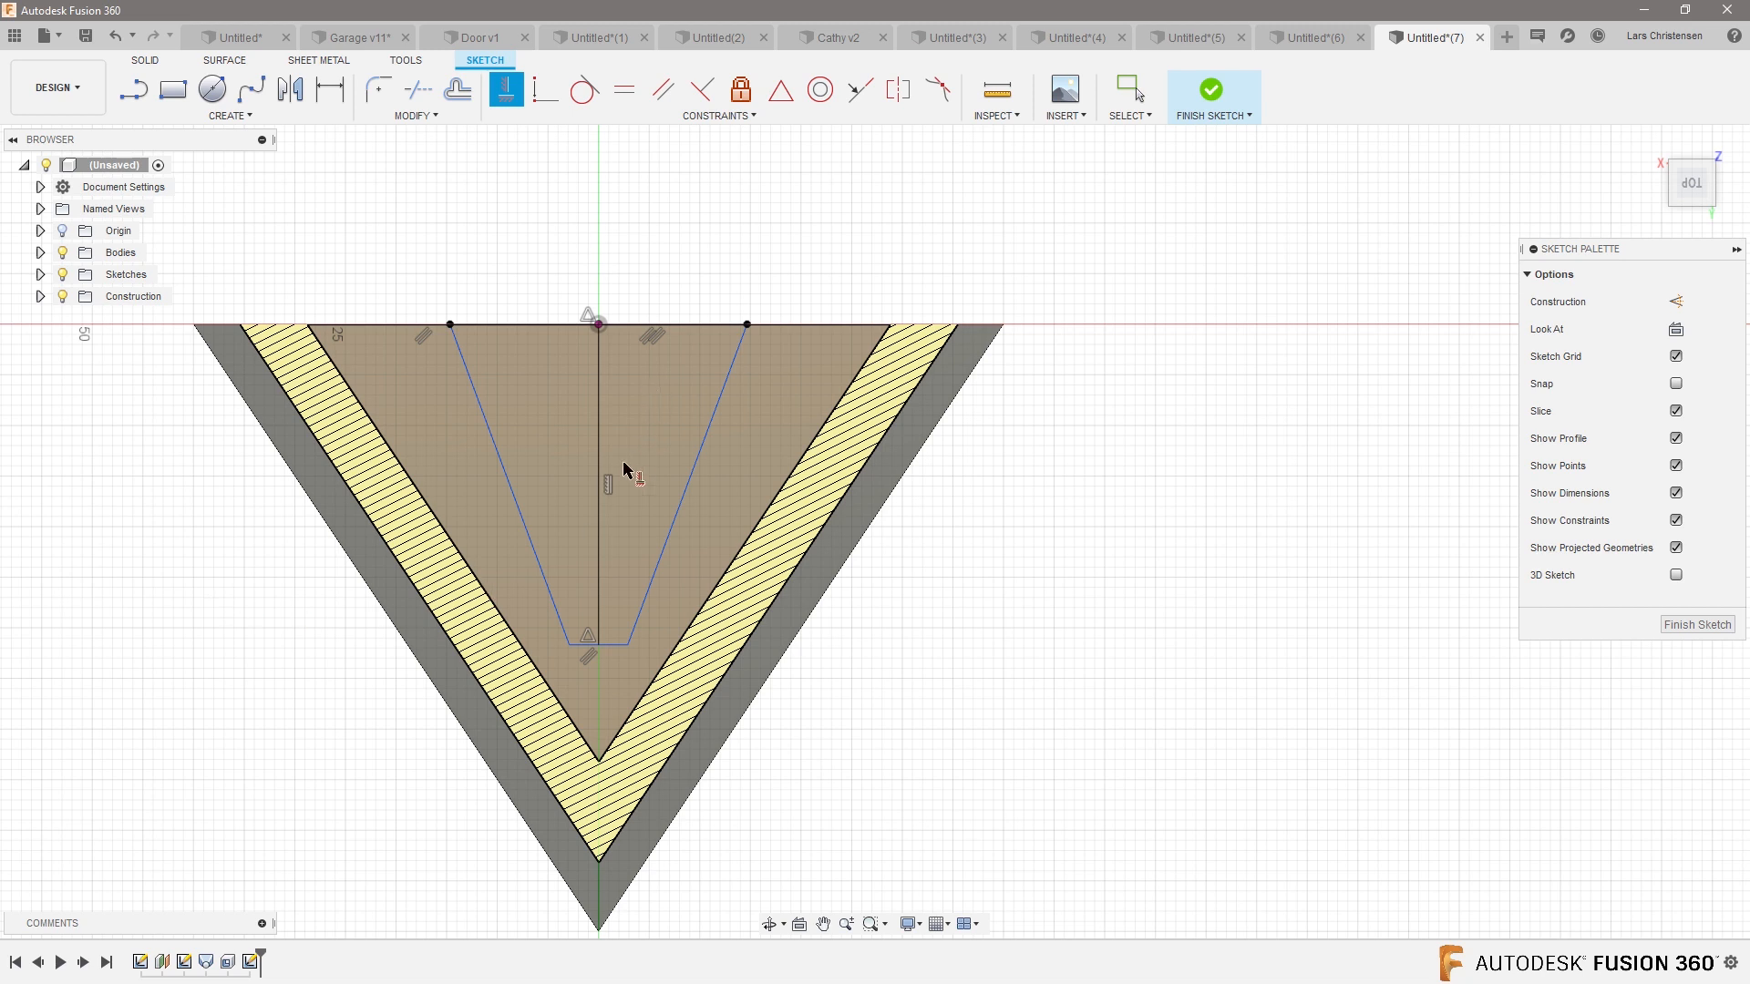
mouse_move(1070, 402)
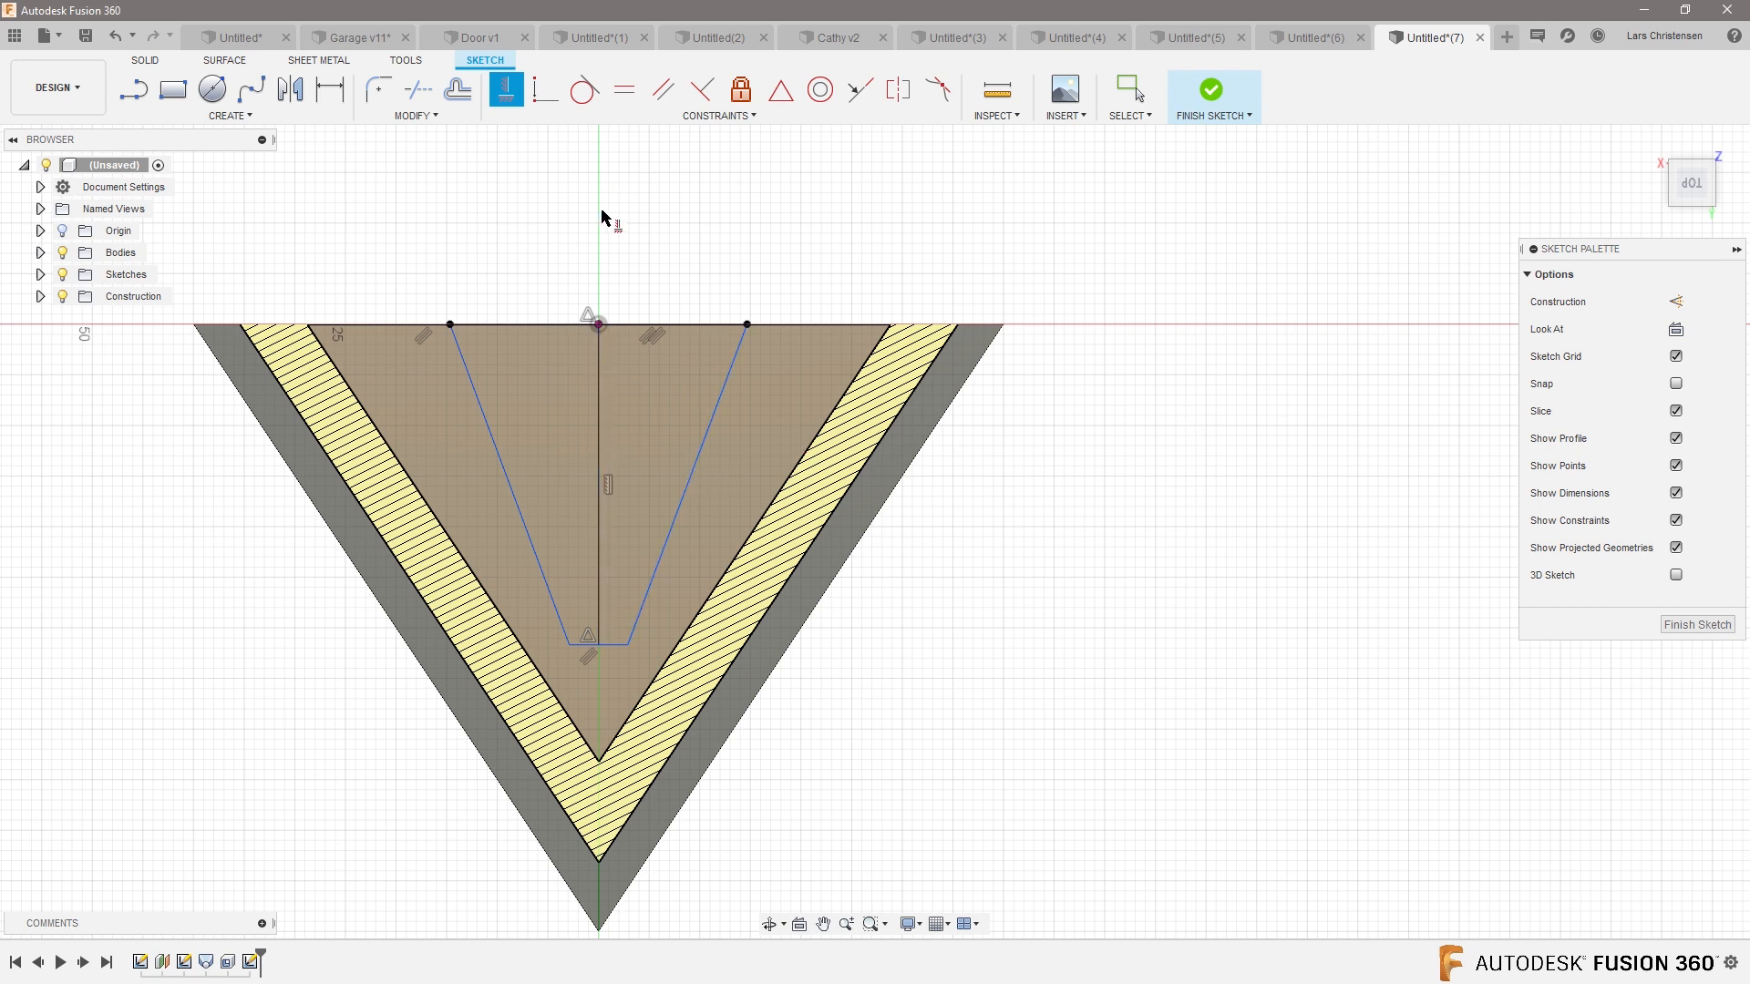
mouse_move(245, 293)
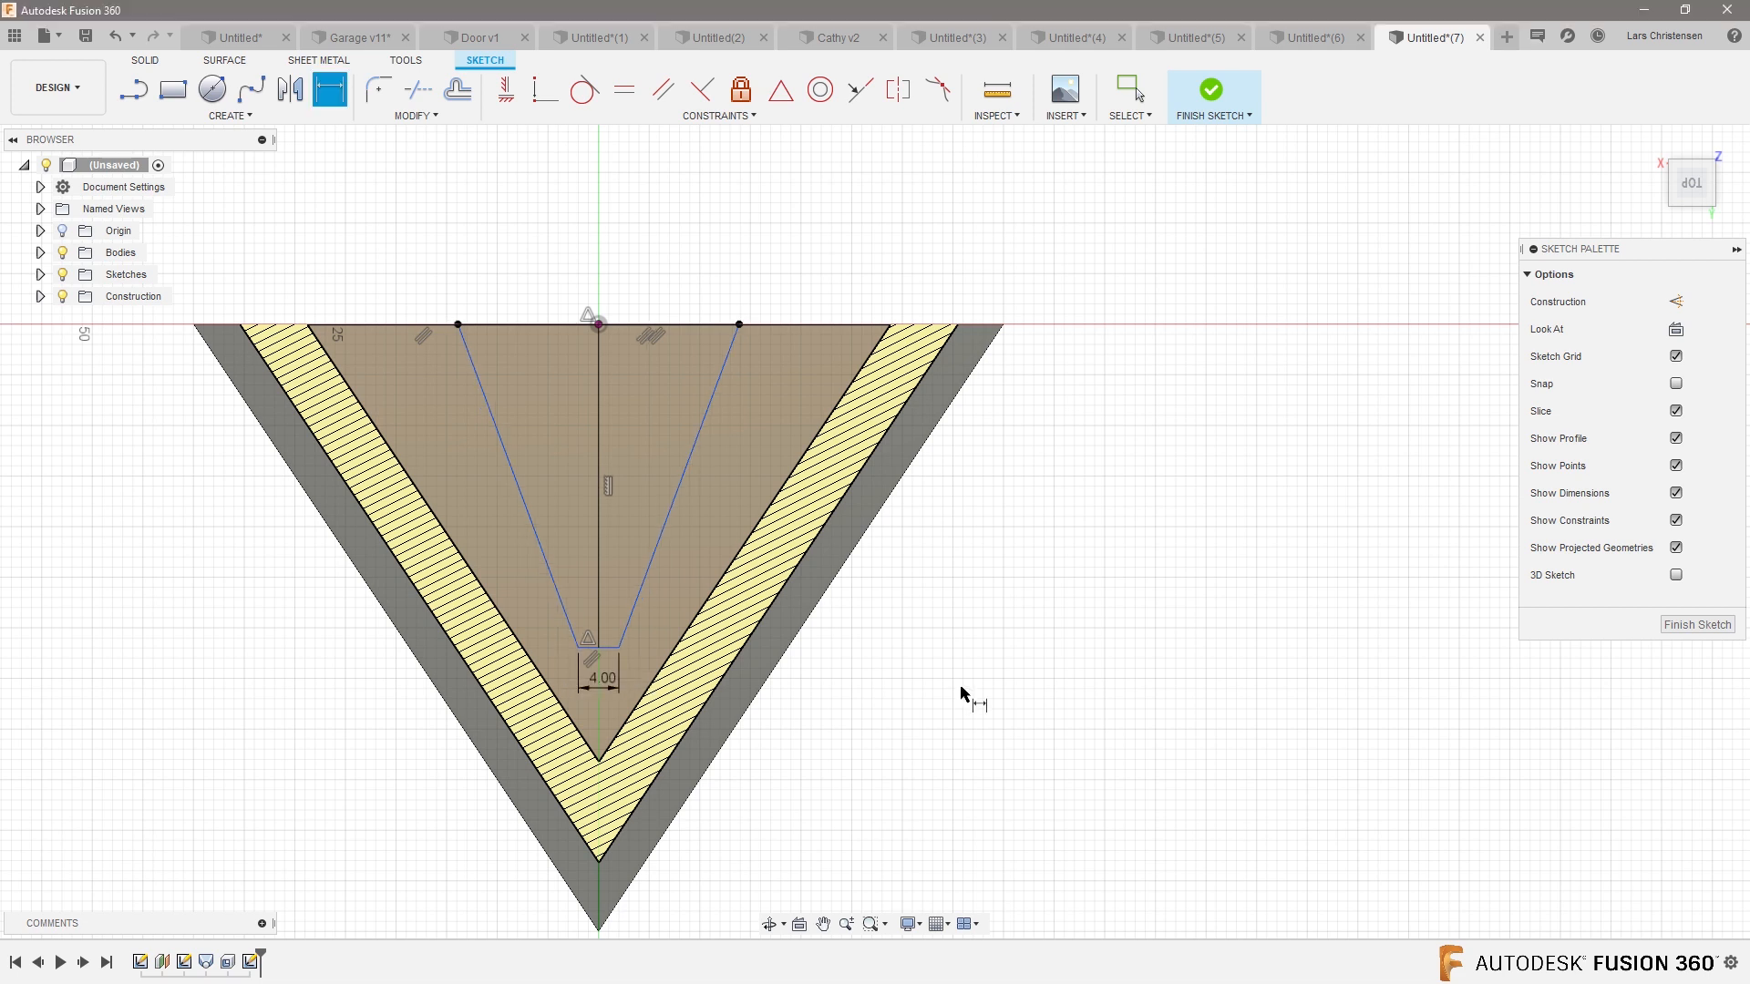
mouse_move(600, 428)
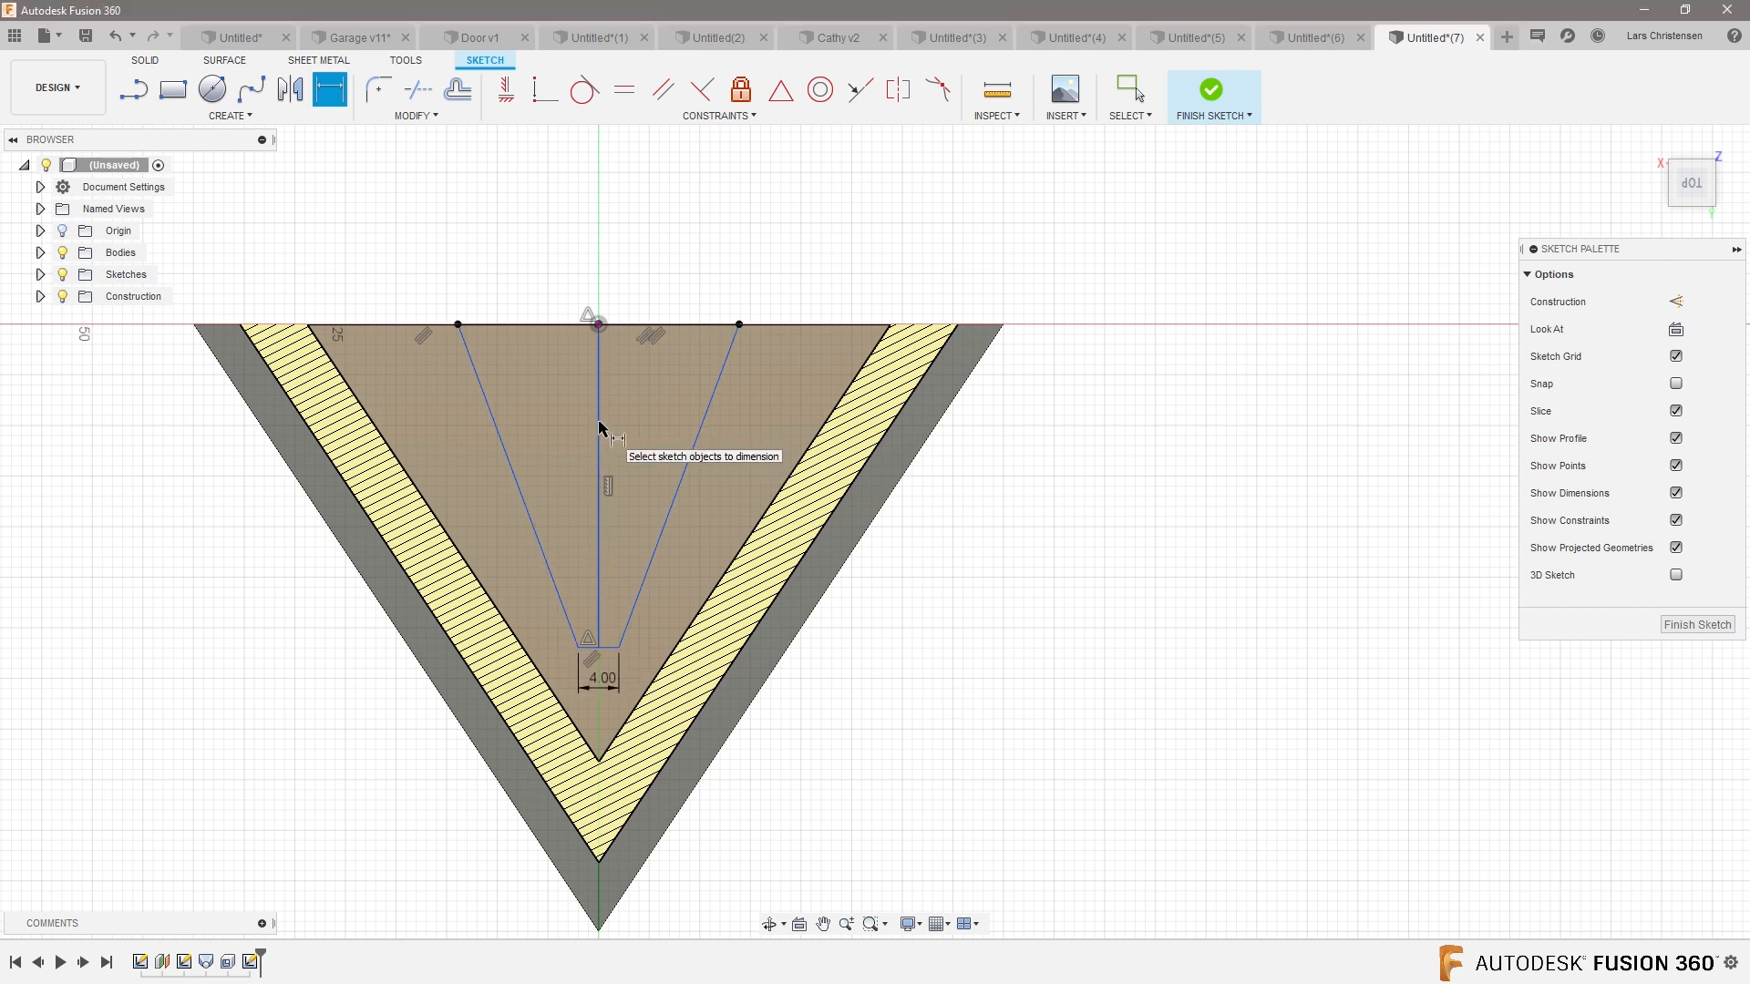
click(739, 326)
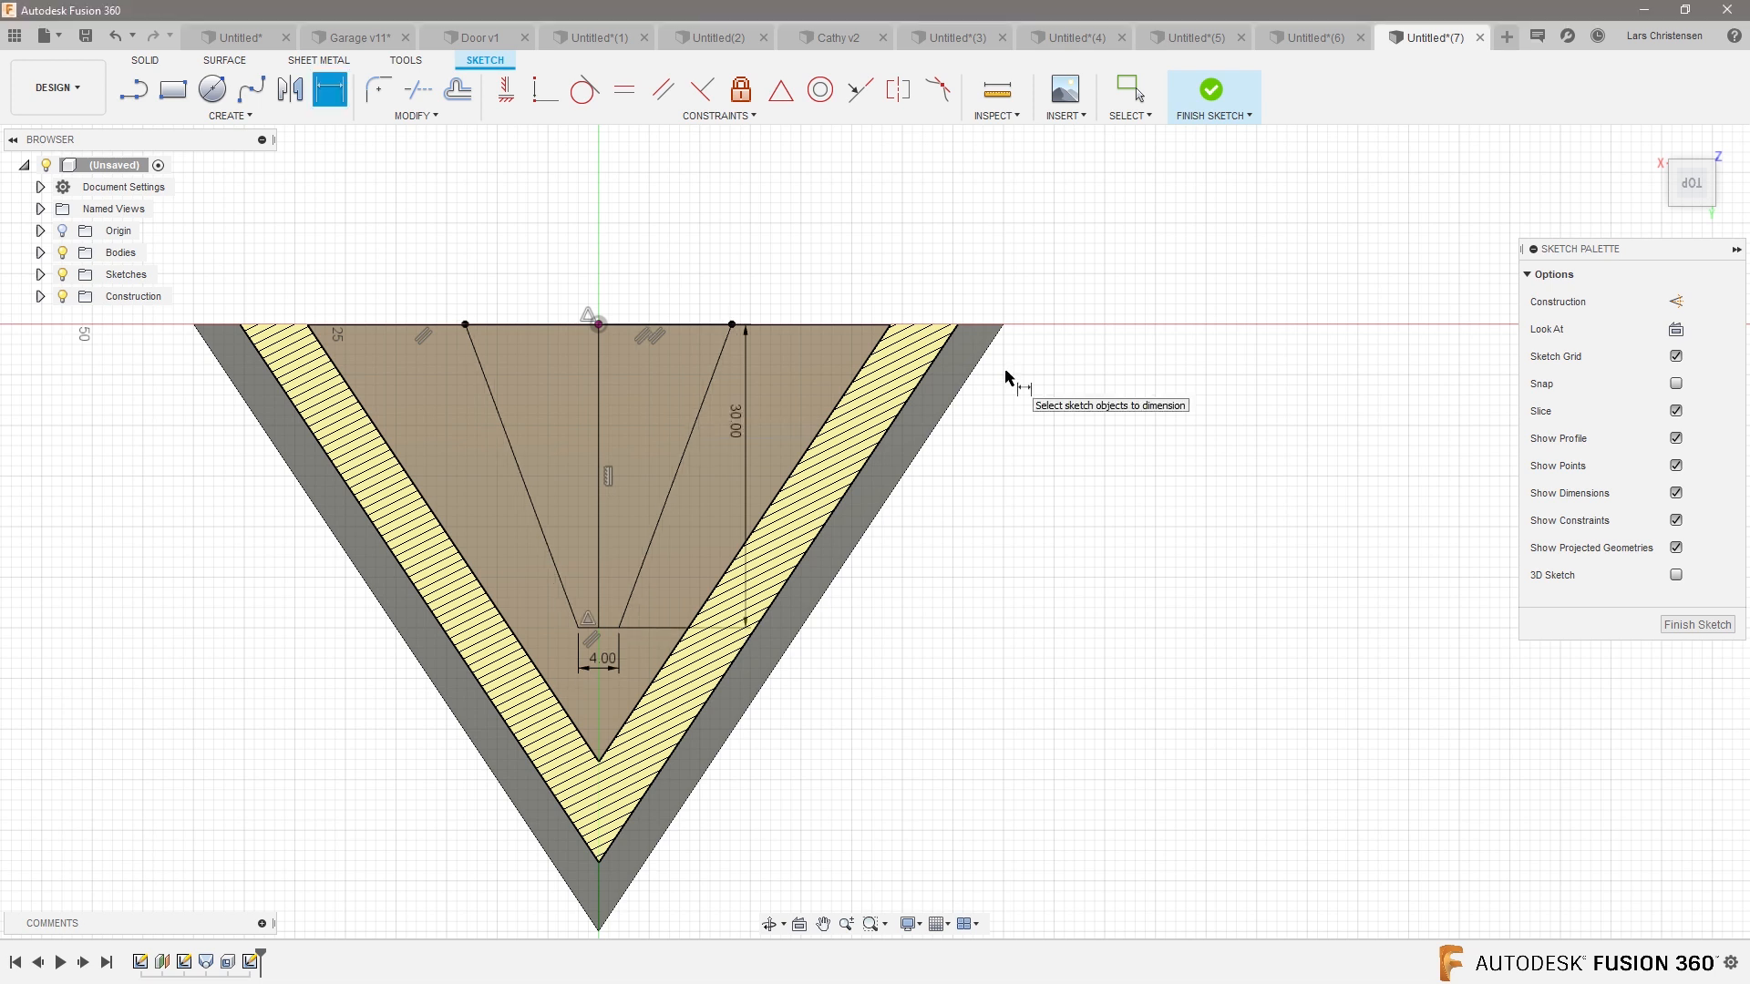
mouse_move(1627, 428)
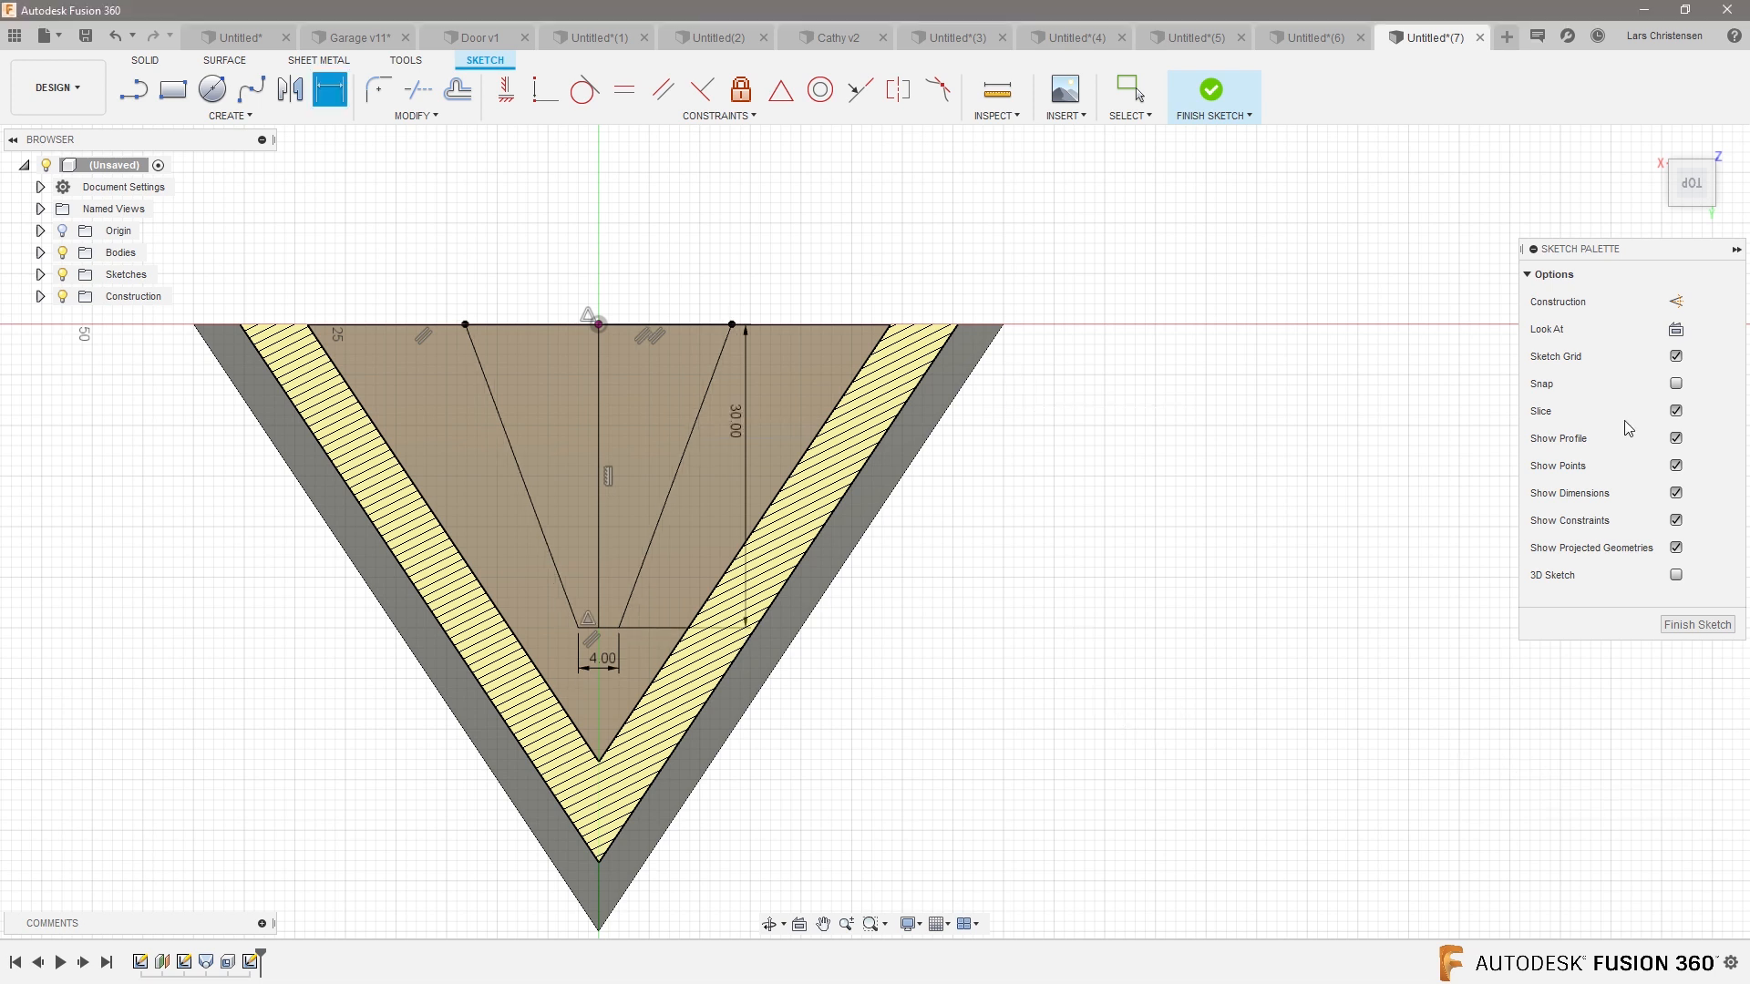
click(1675, 411)
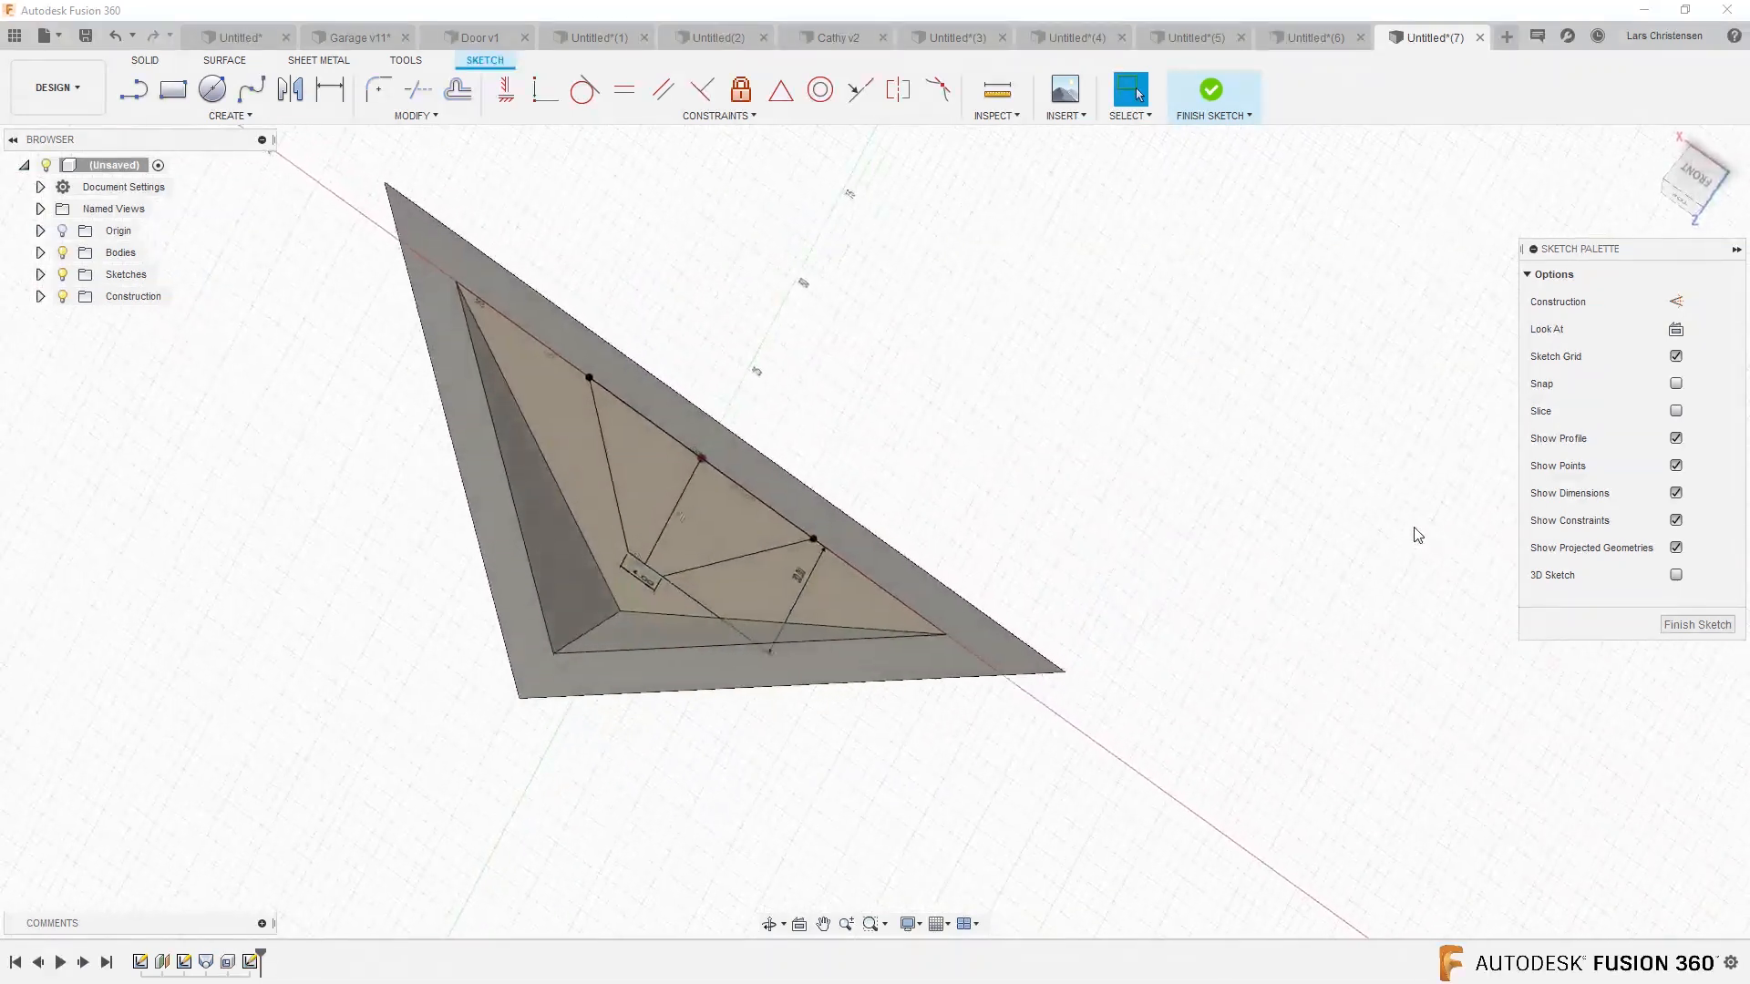
- Finish the slot sketch and extrude both slot profiles as a cut through the holder
click(1212, 89)
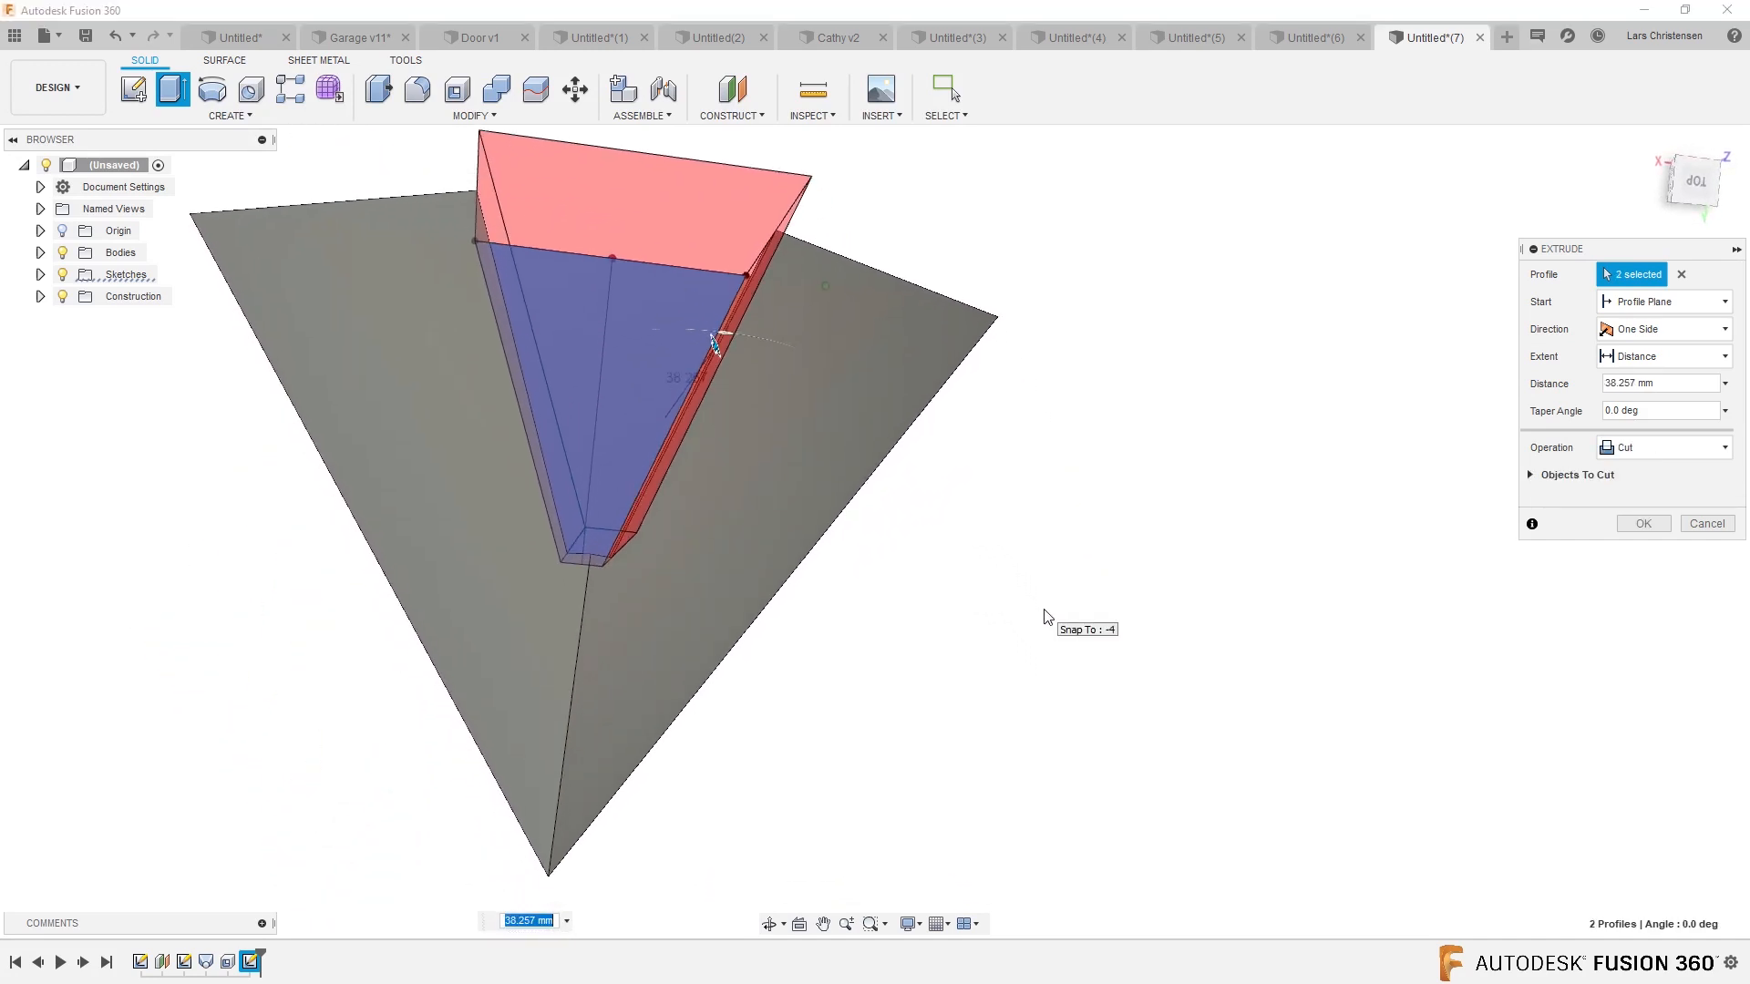
click(1641, 522)
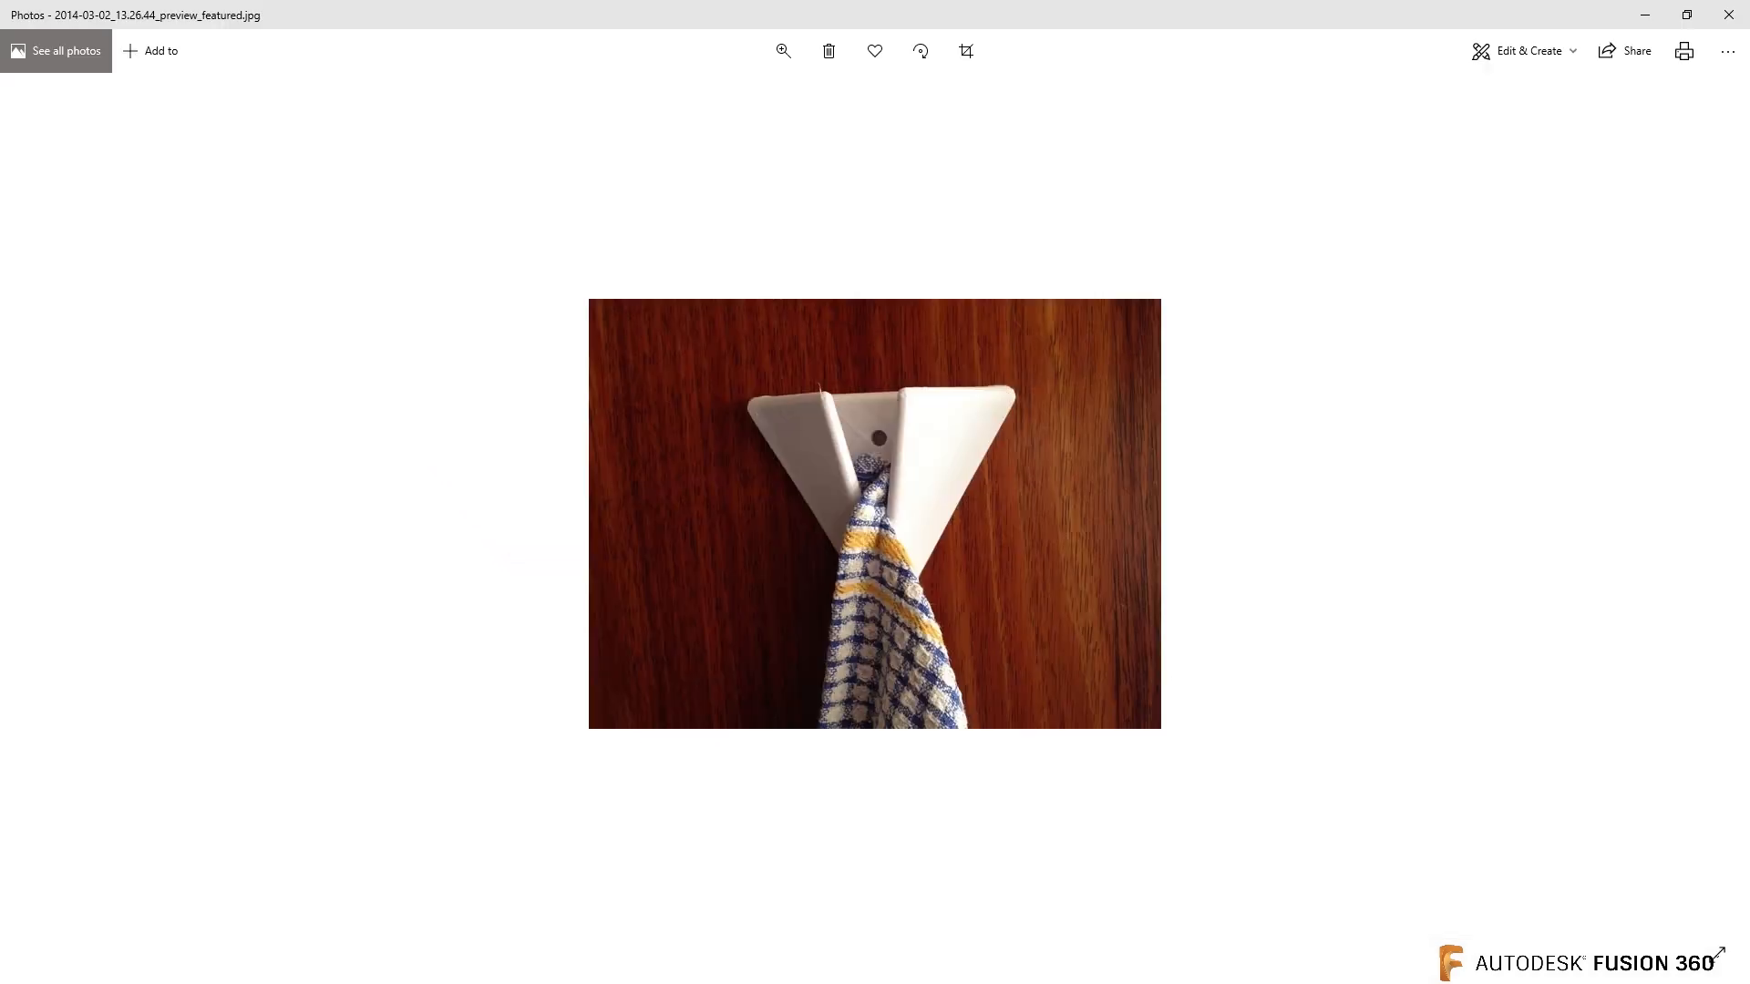
mouse_move(882, 562)
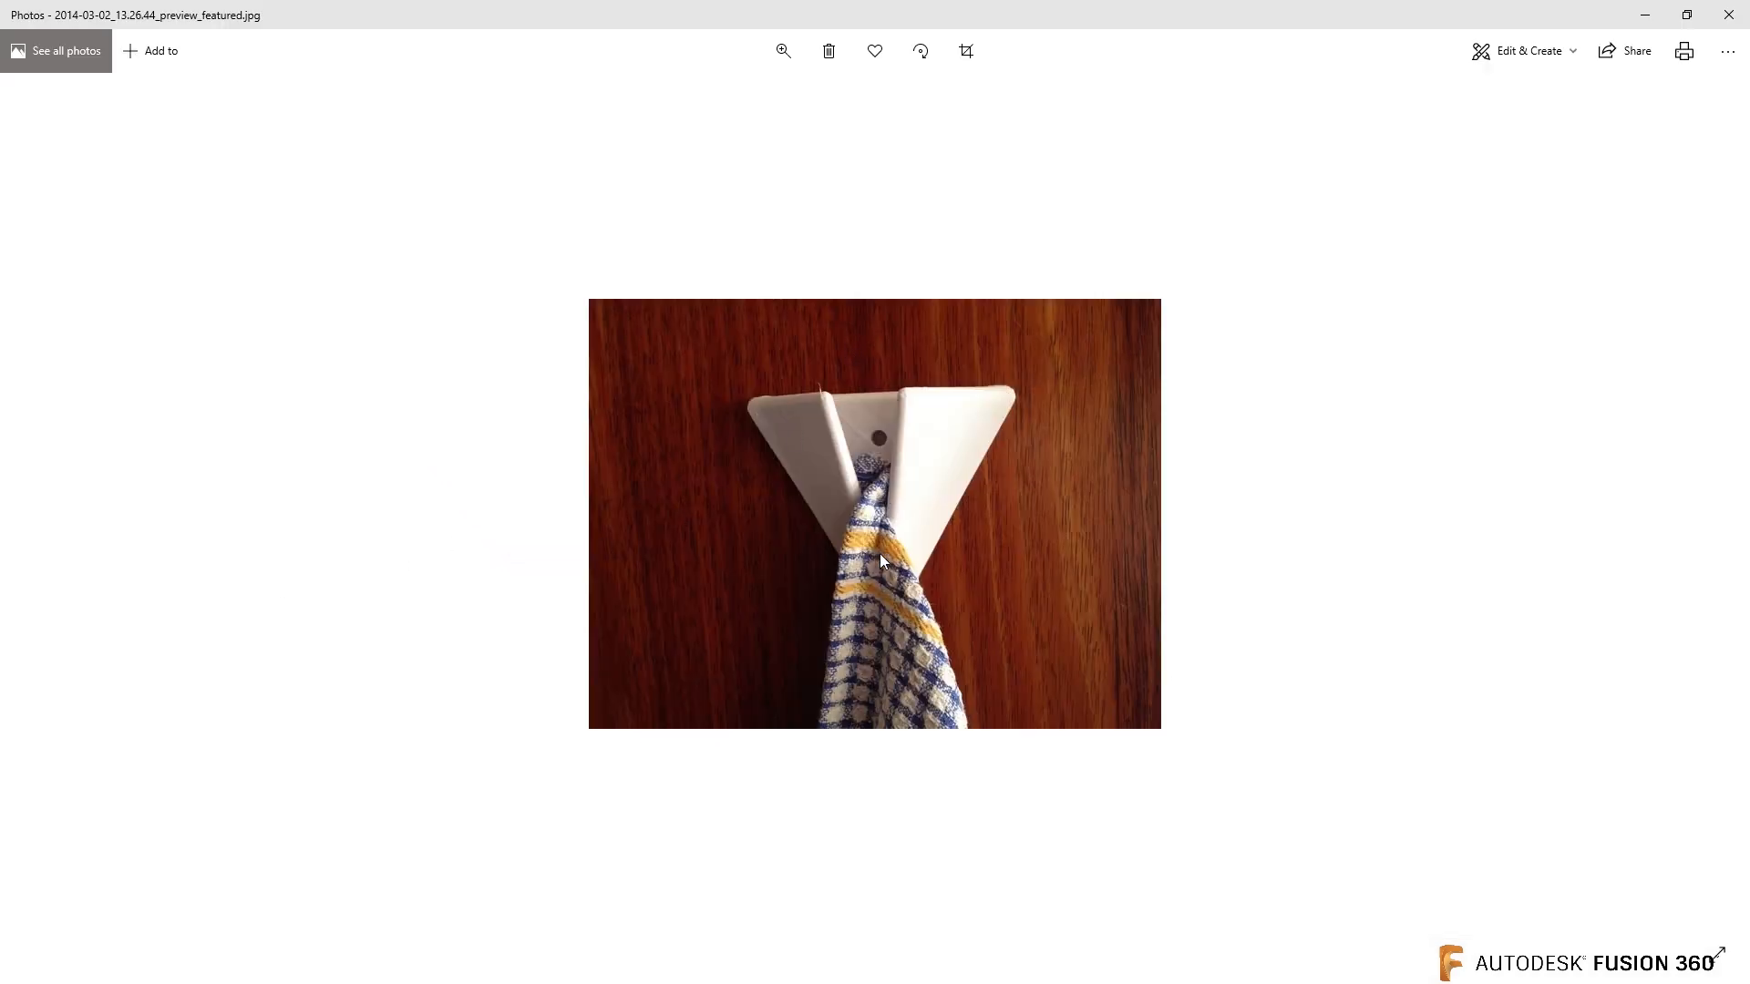
mouse_move(901, 616)
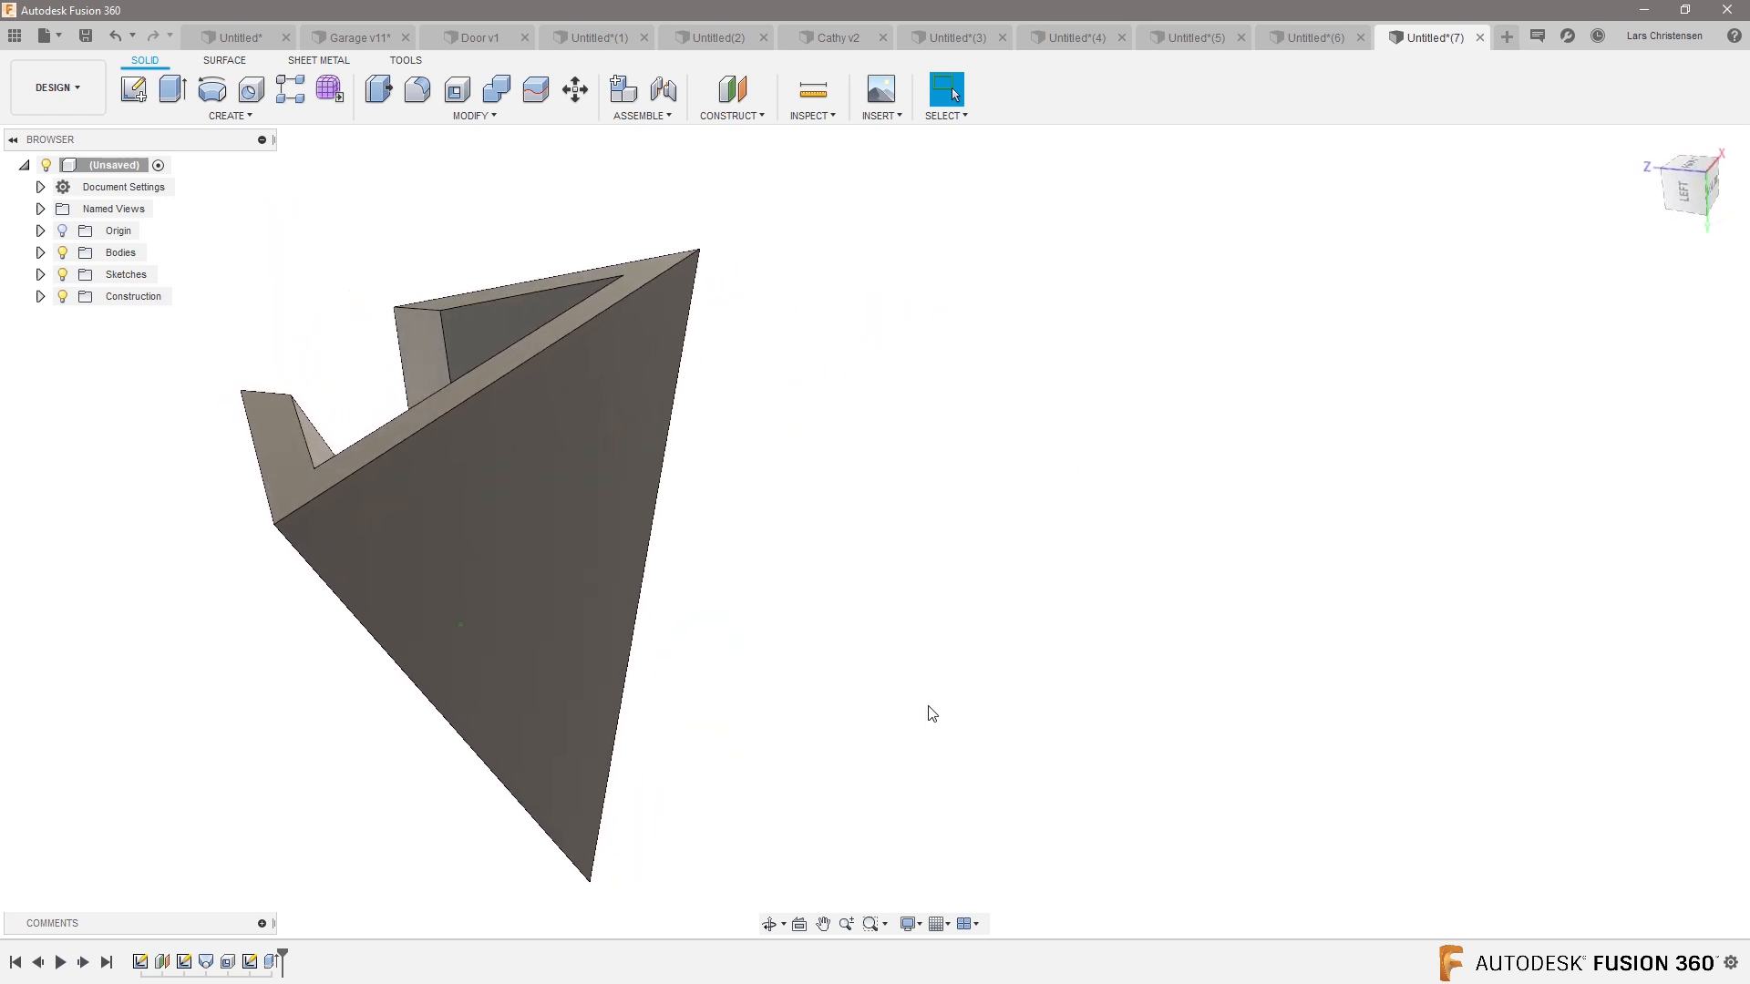
- Orbit the slotted holder and start a Fillet on its edges
click(558, 504)
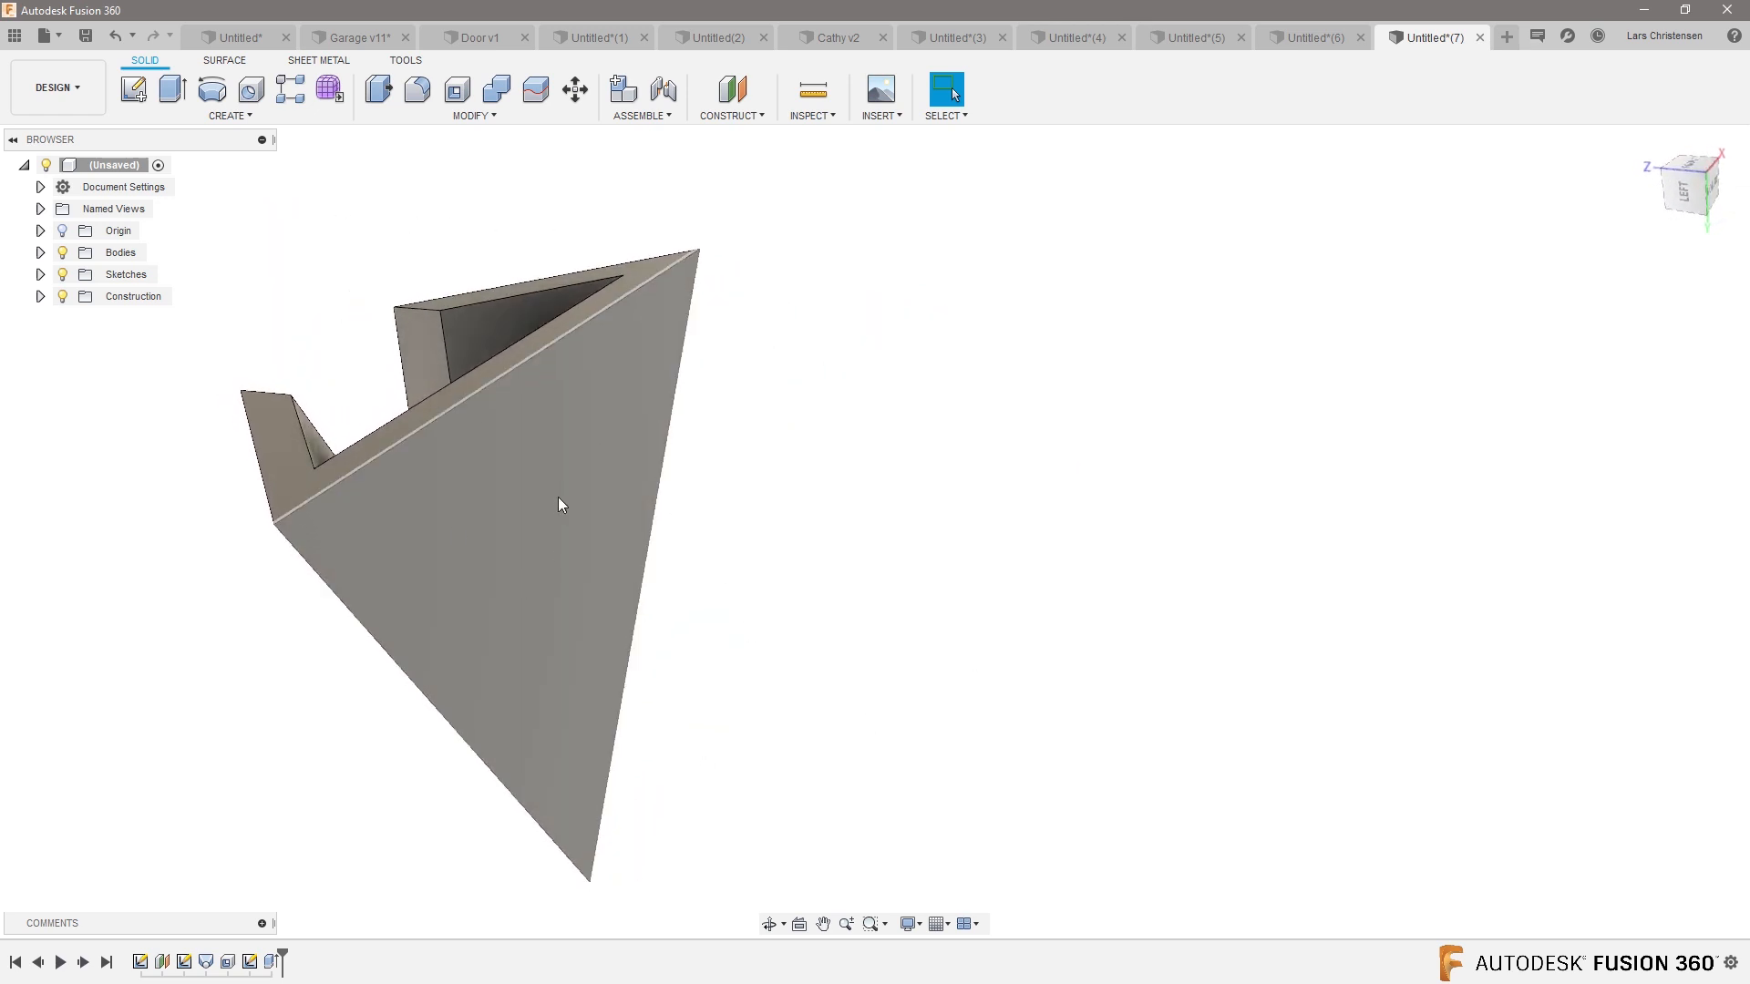
mouse_move(588, 571)
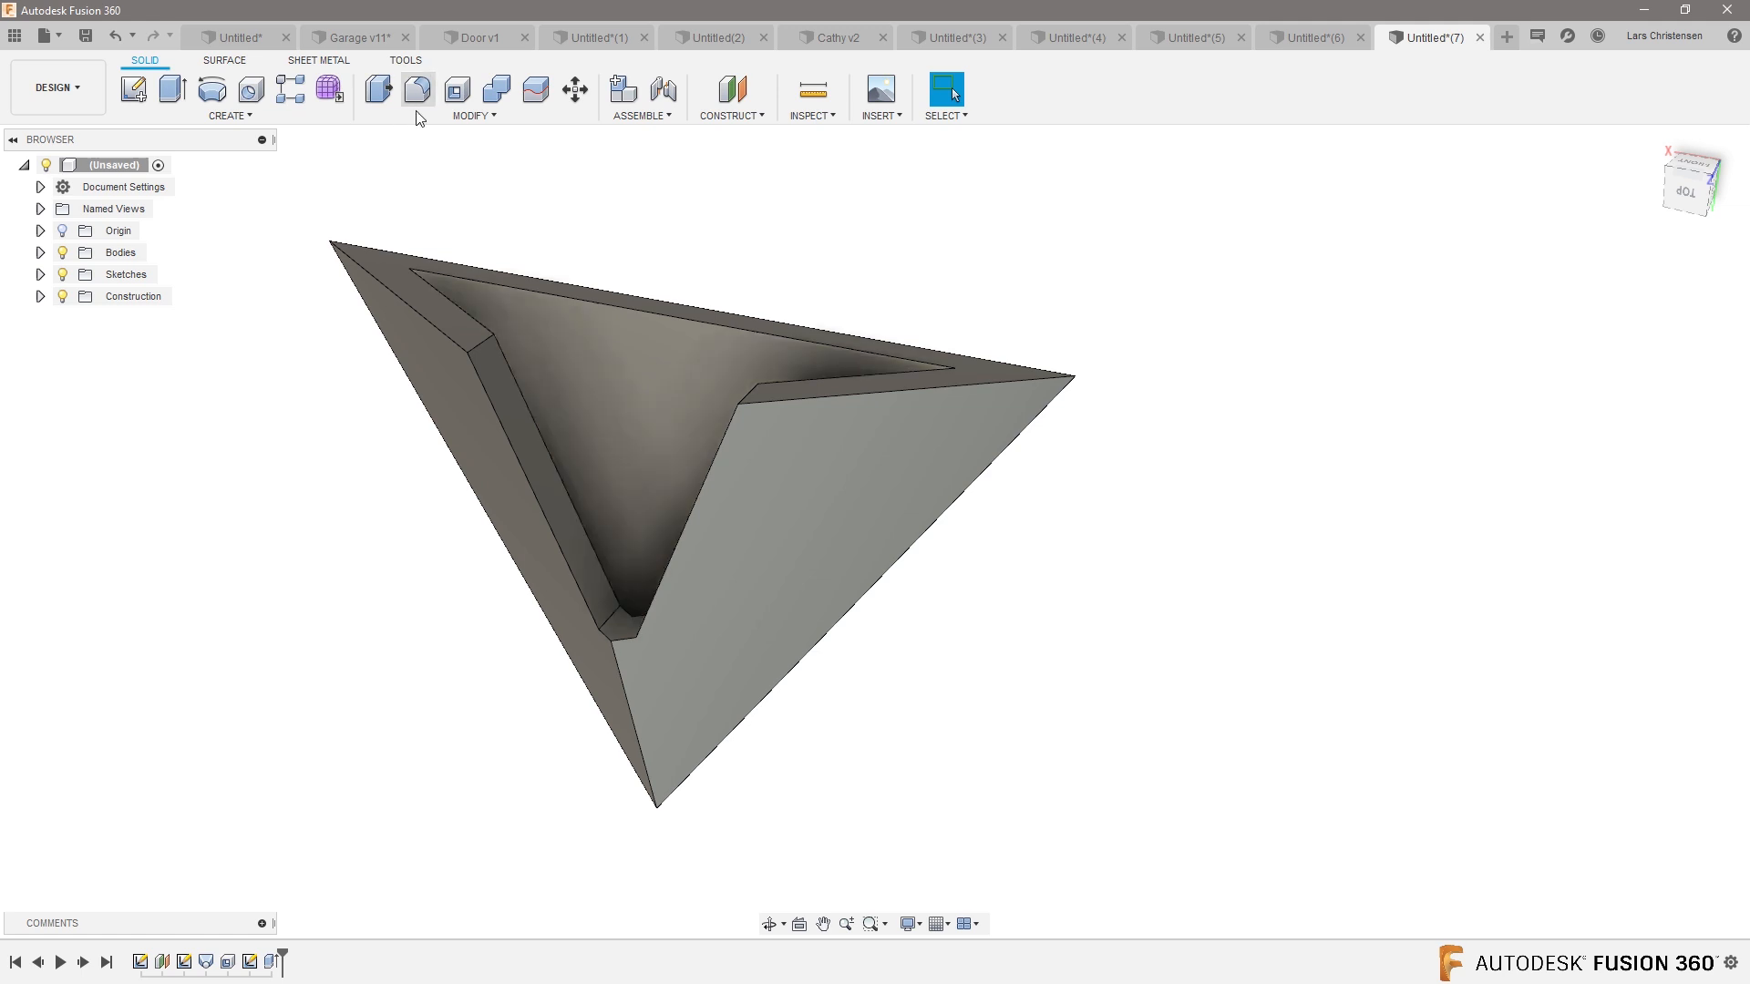
click(416, 90)
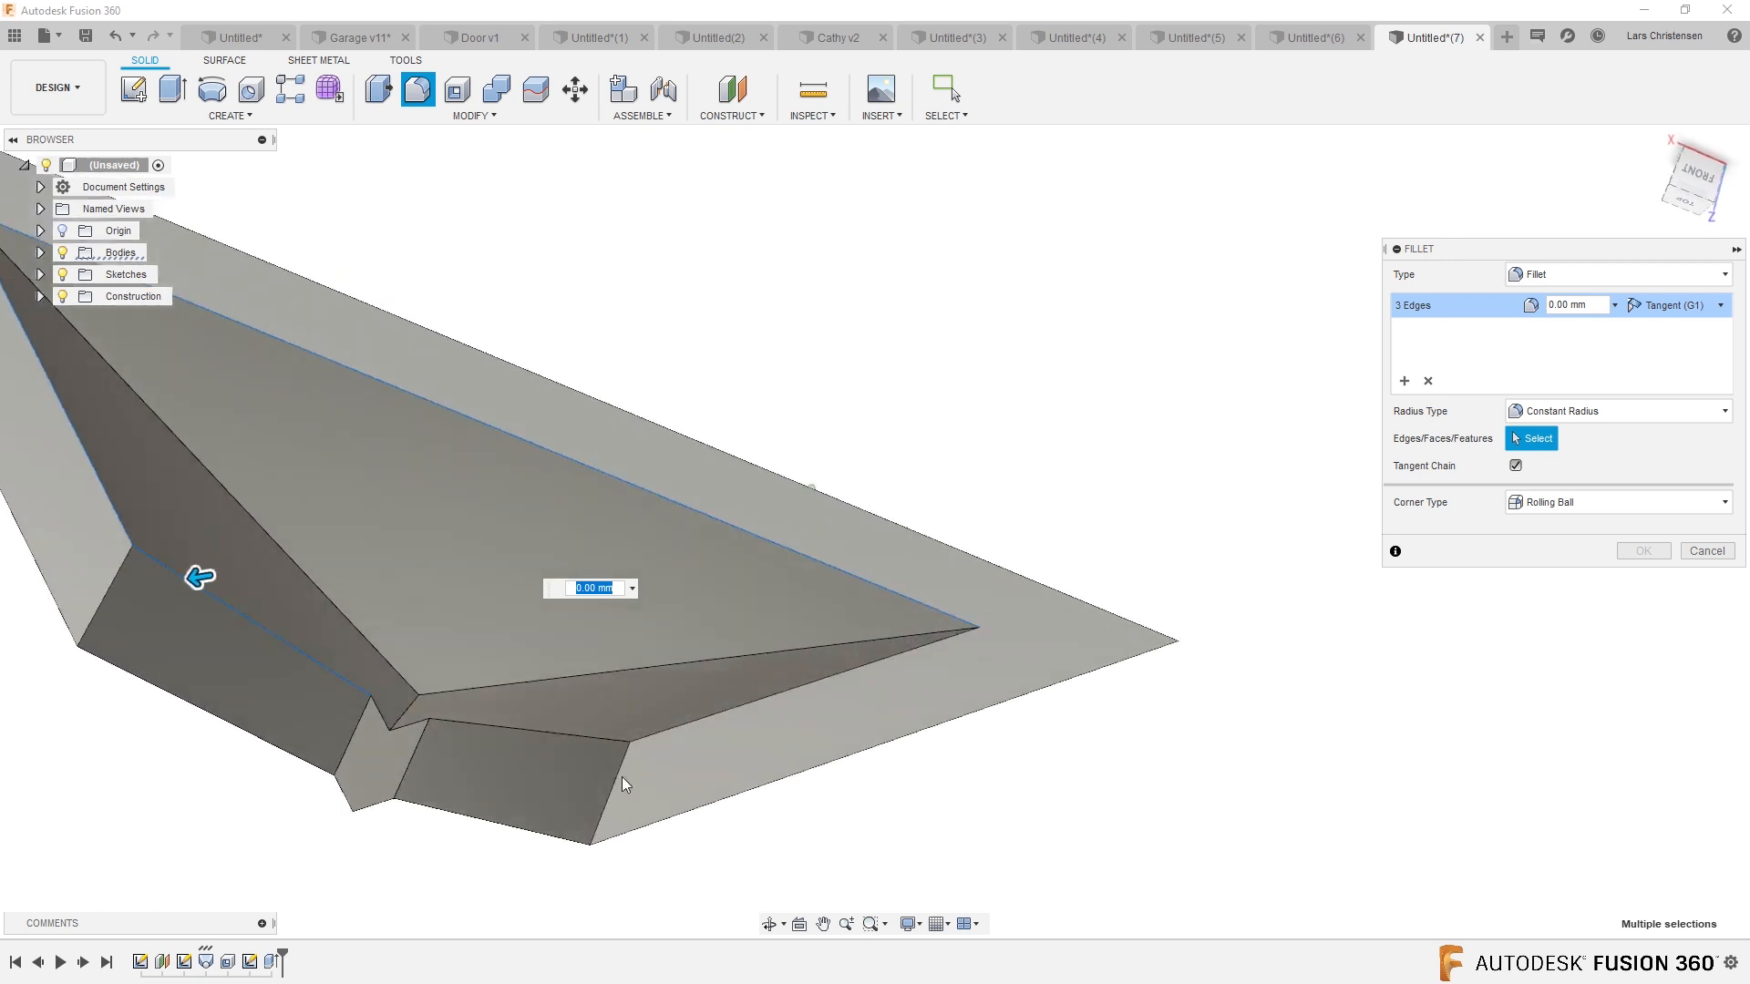
- Add a second fillet edge set of eight inner rim edges at 1 mm, beside the 2 mm set
click(363, 731)
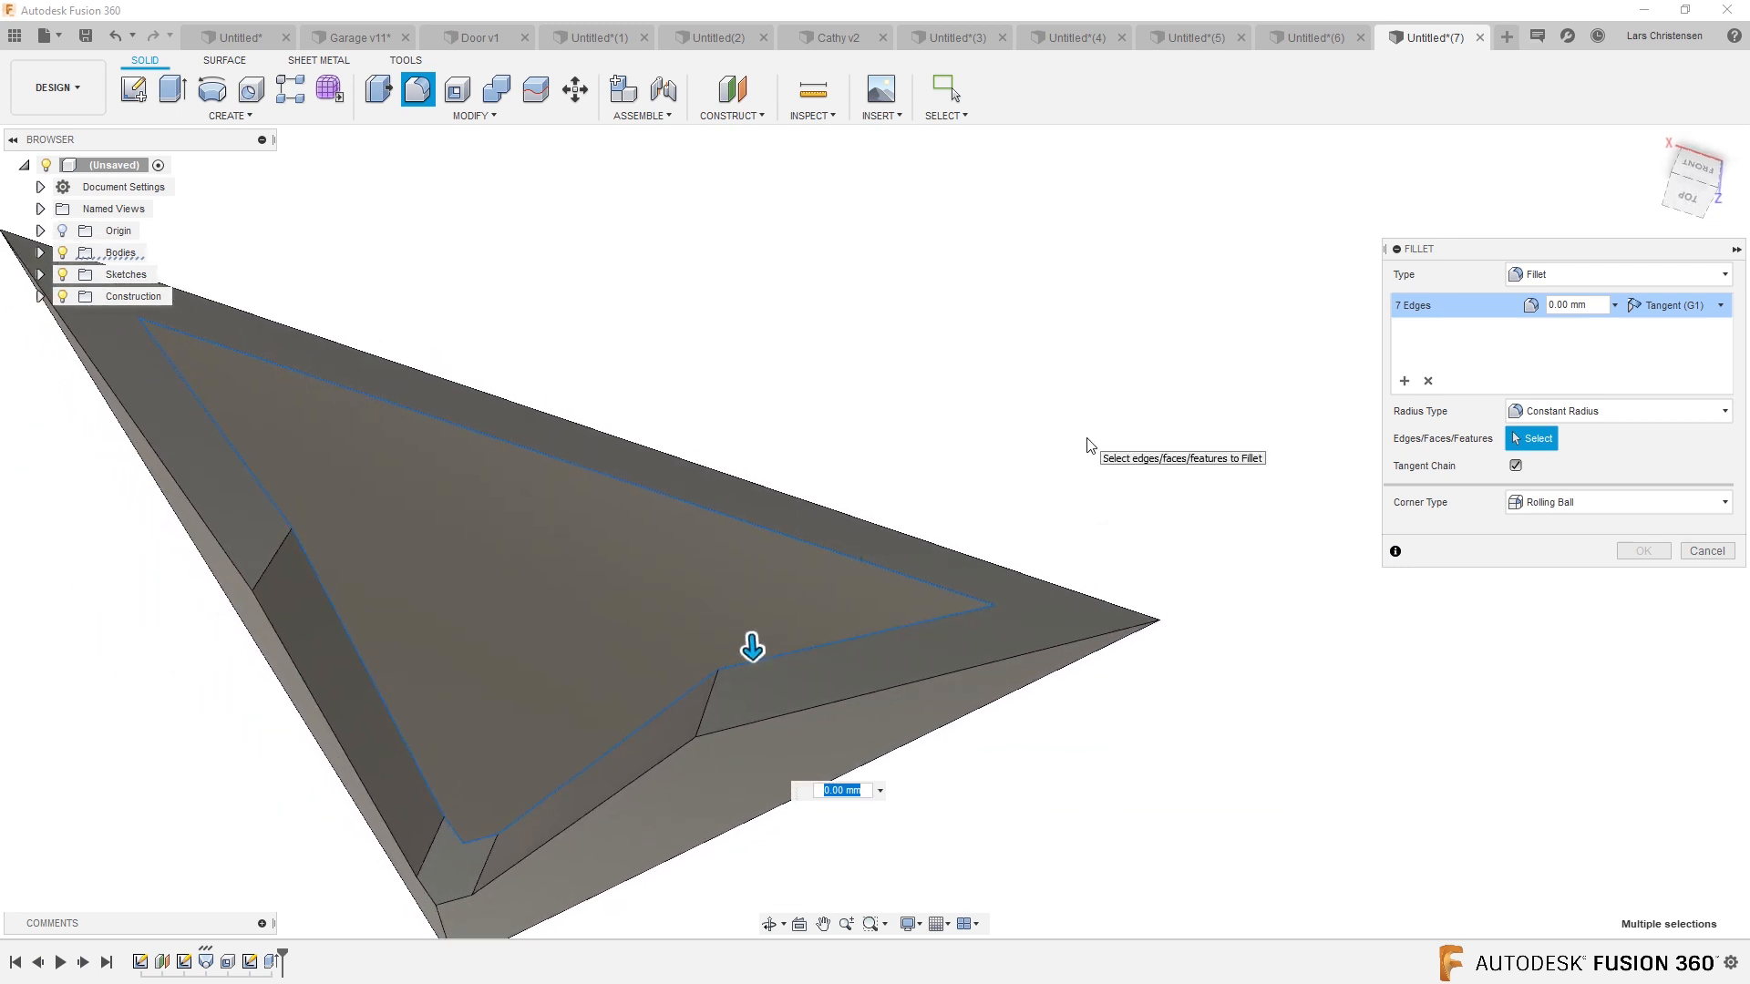
text(1)
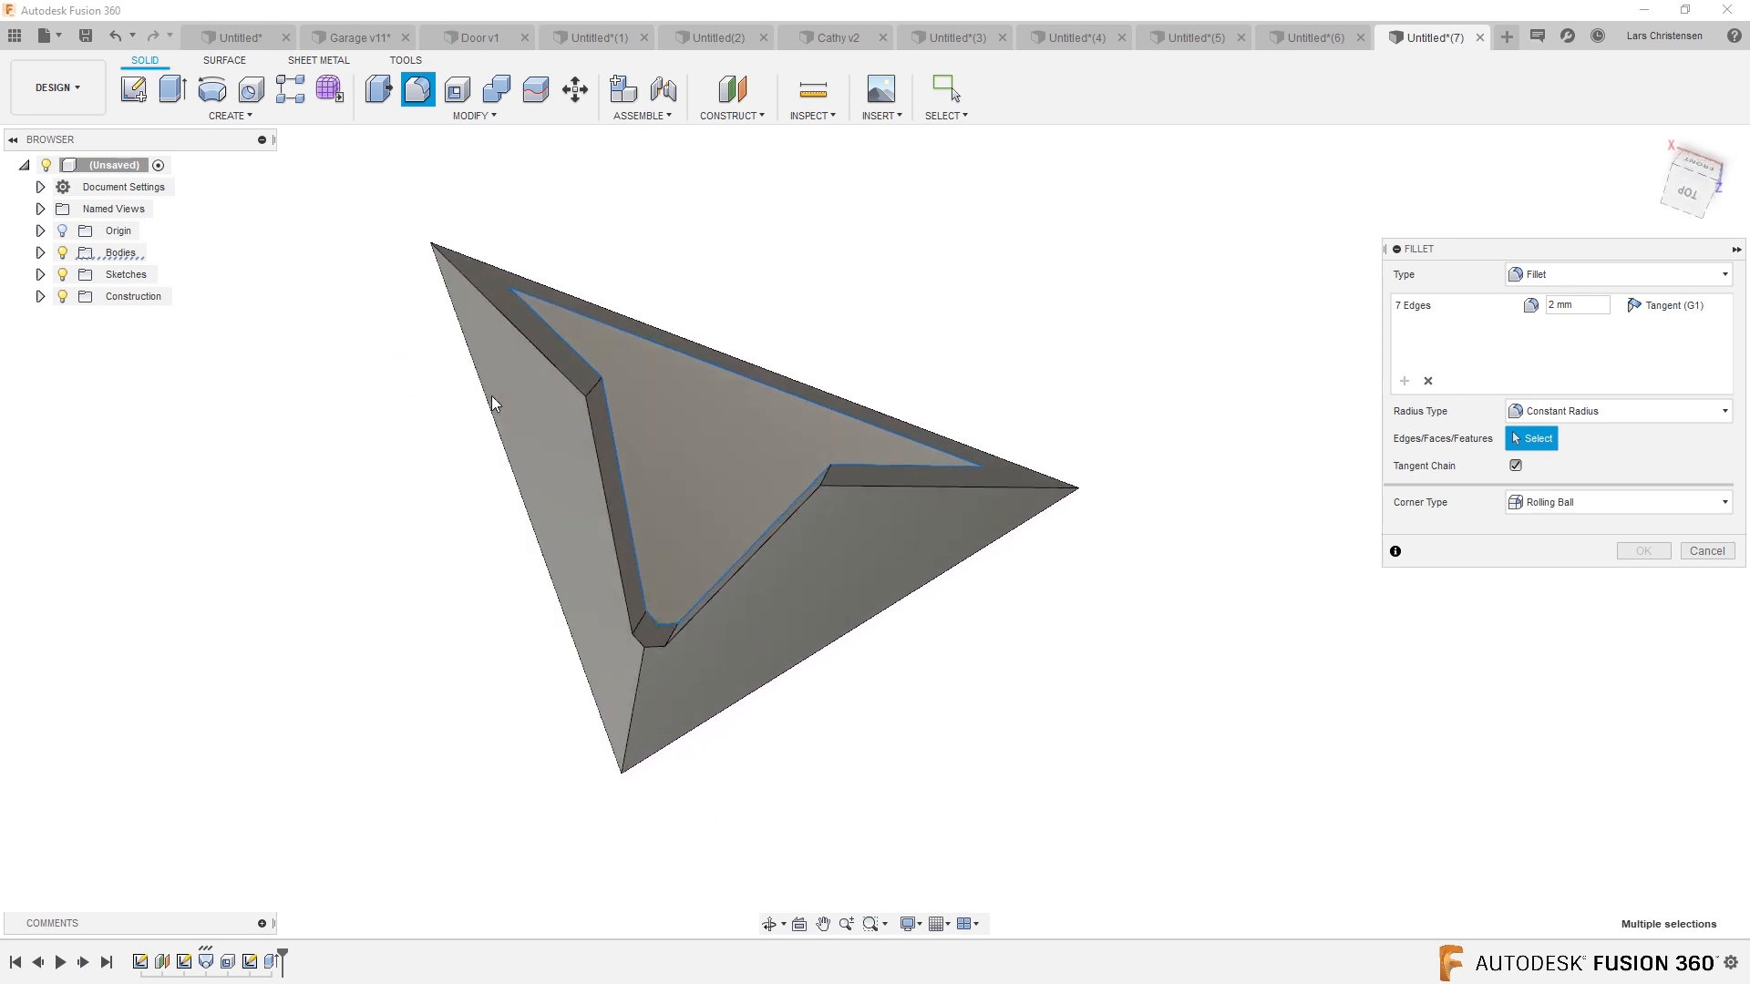
click(517, 330)
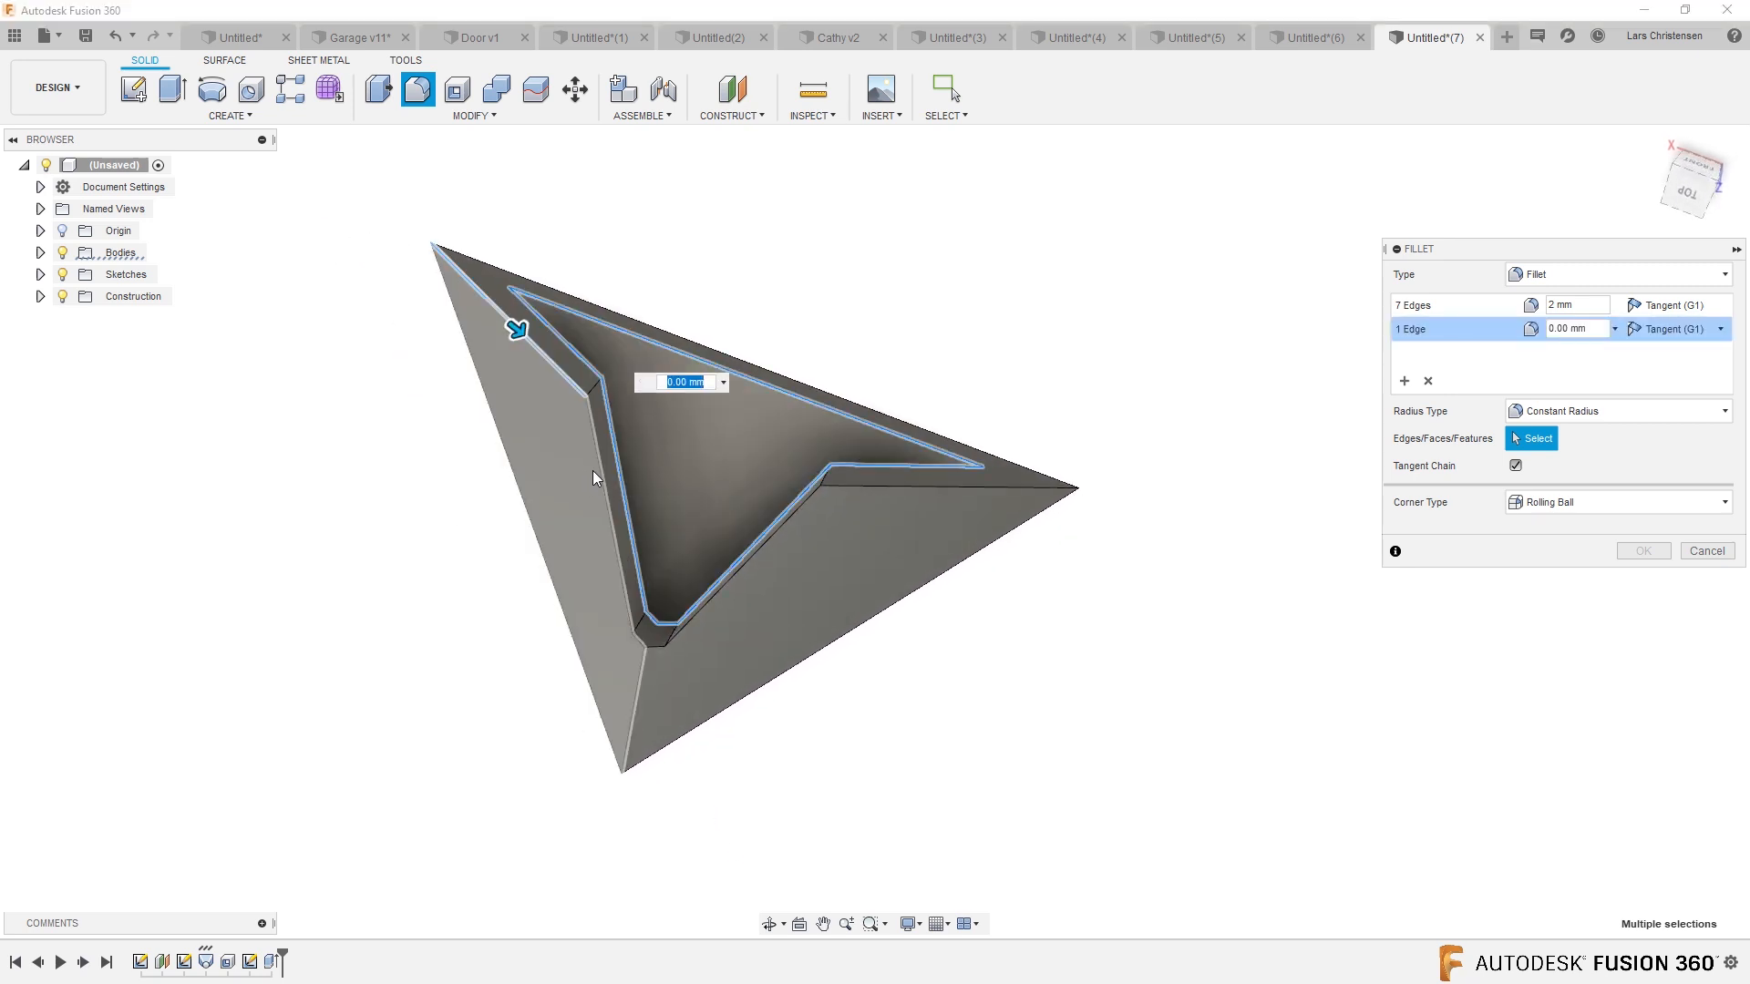
click(632, 638)
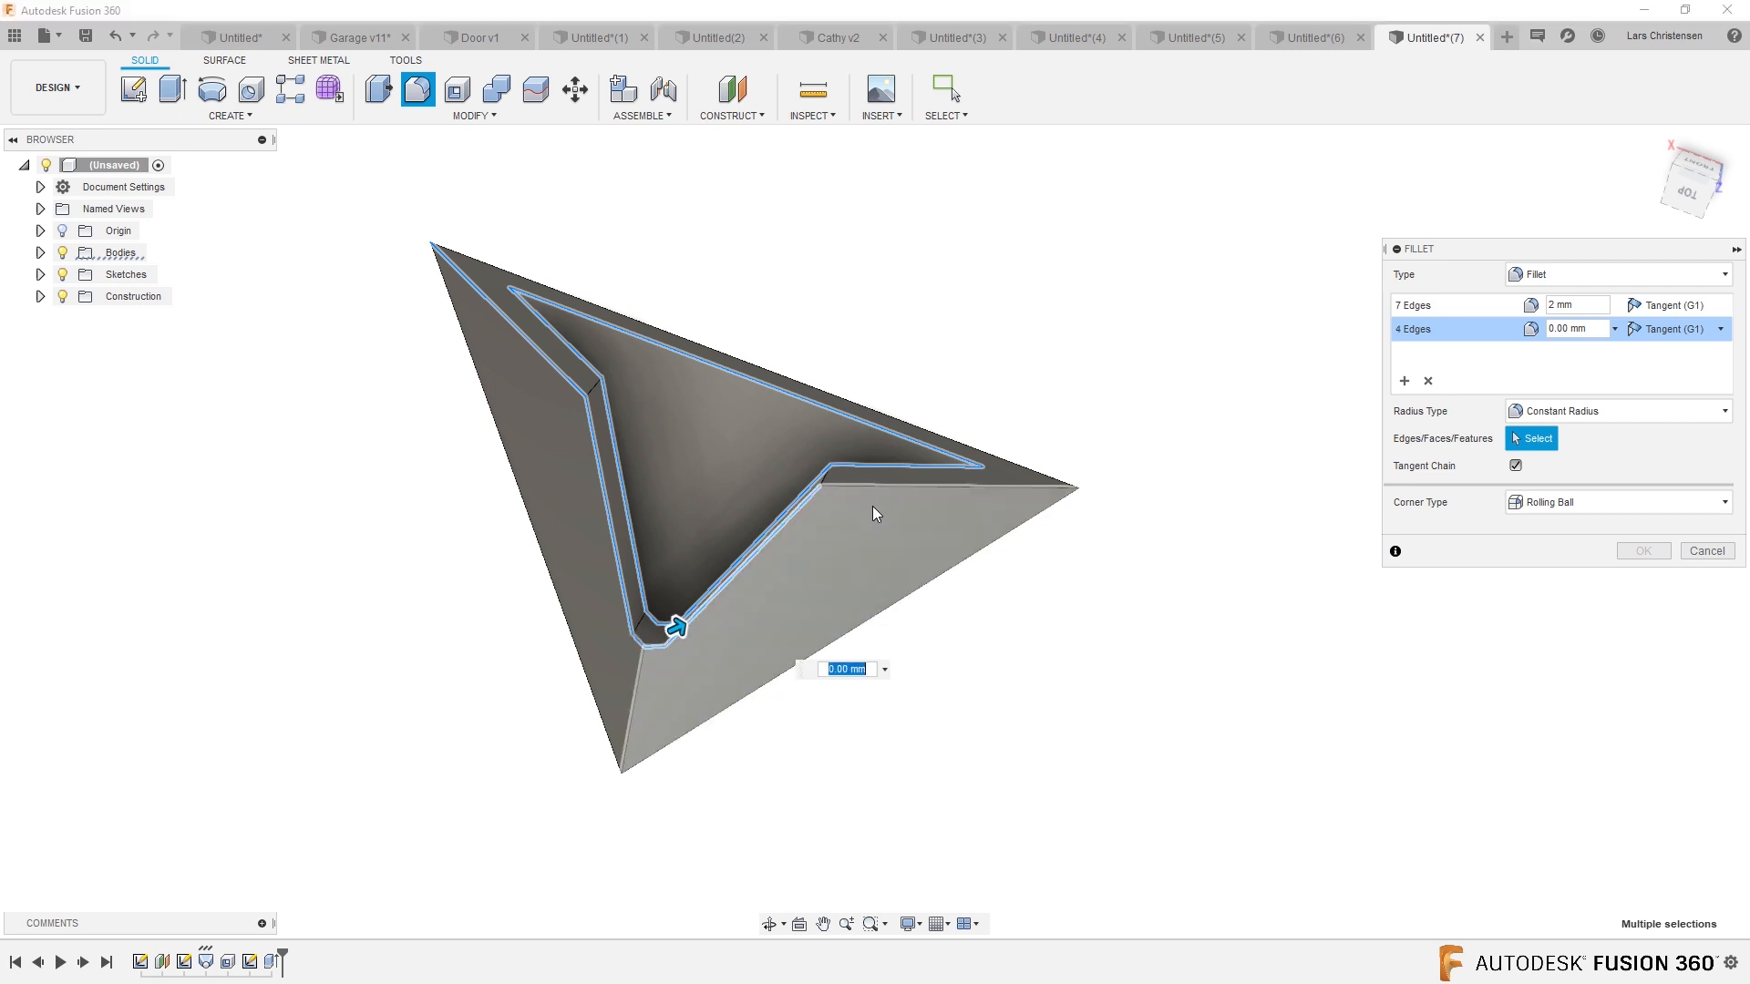
click(826, 471)
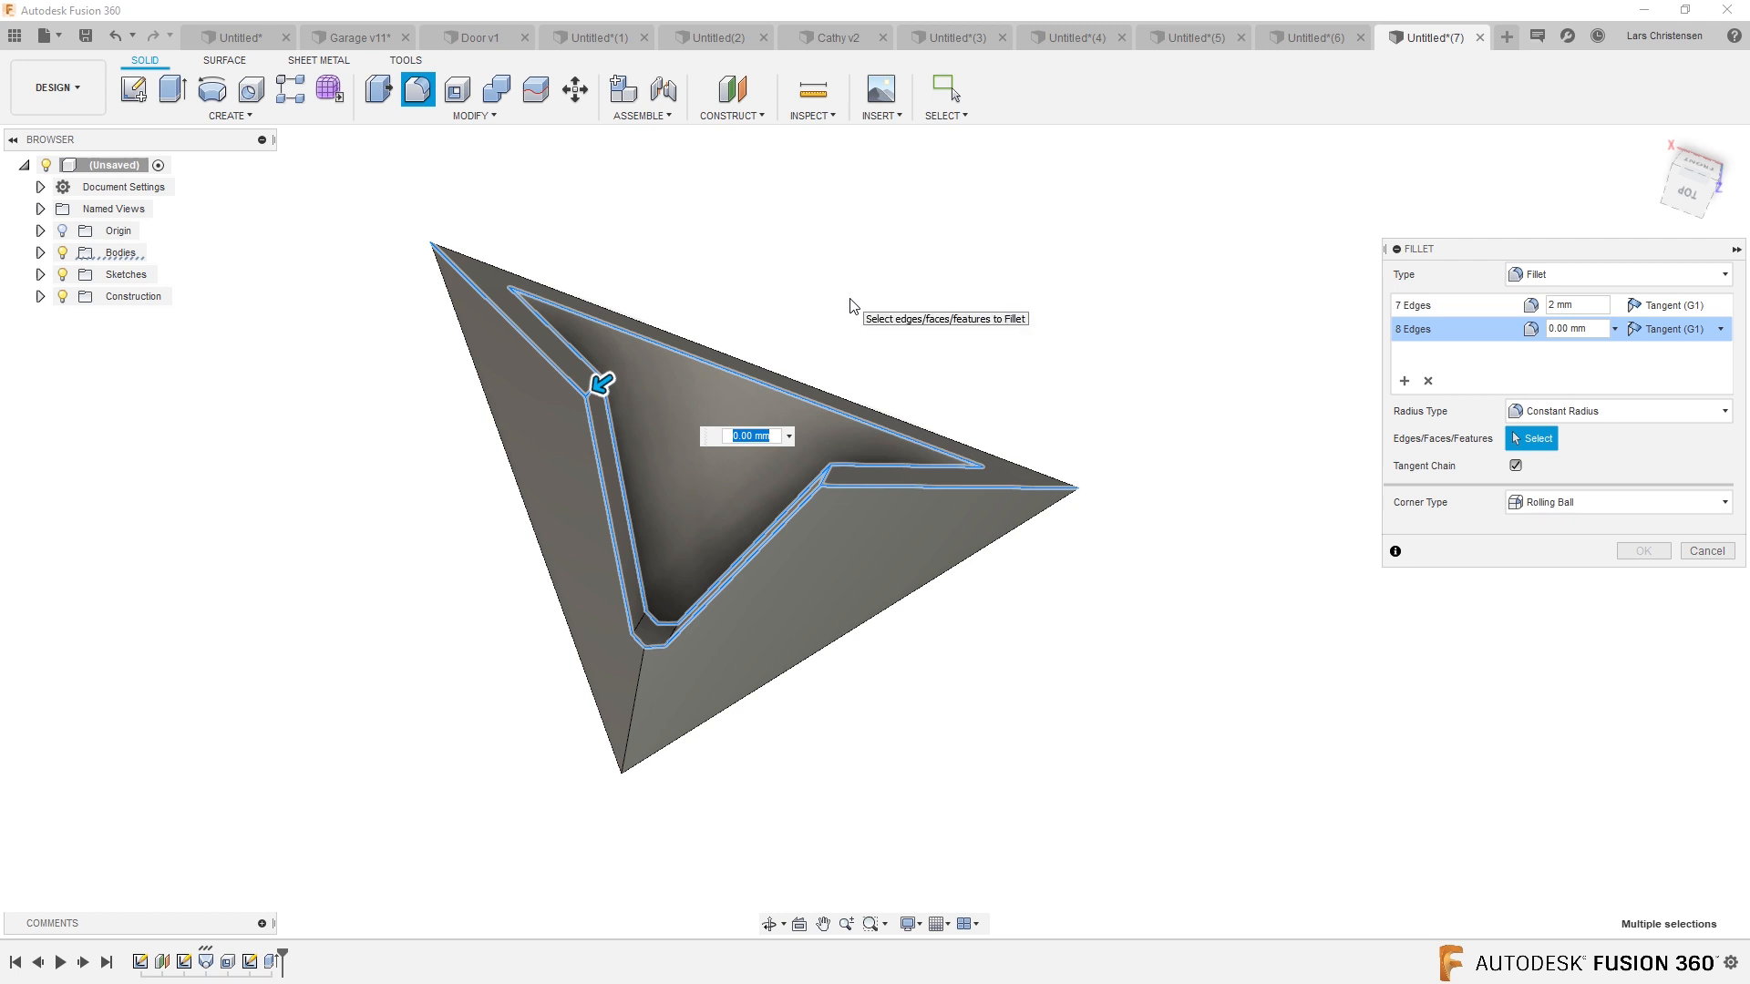
mouse_move(1443, 414)
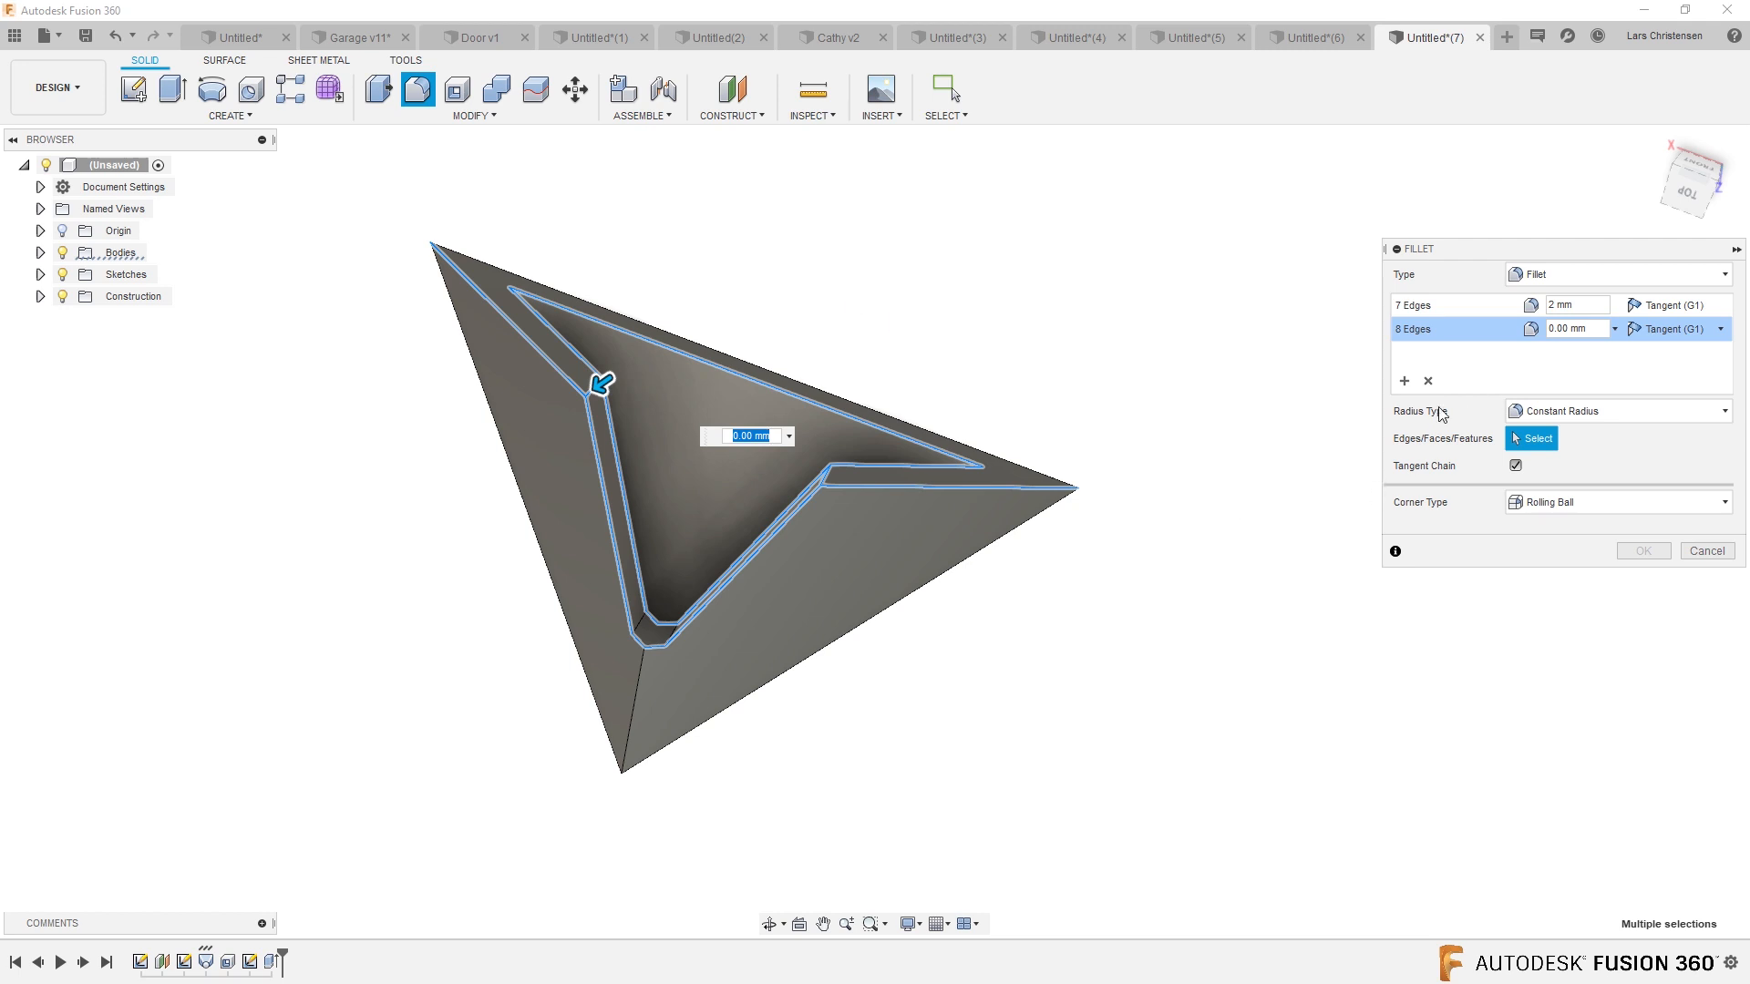
text(2)
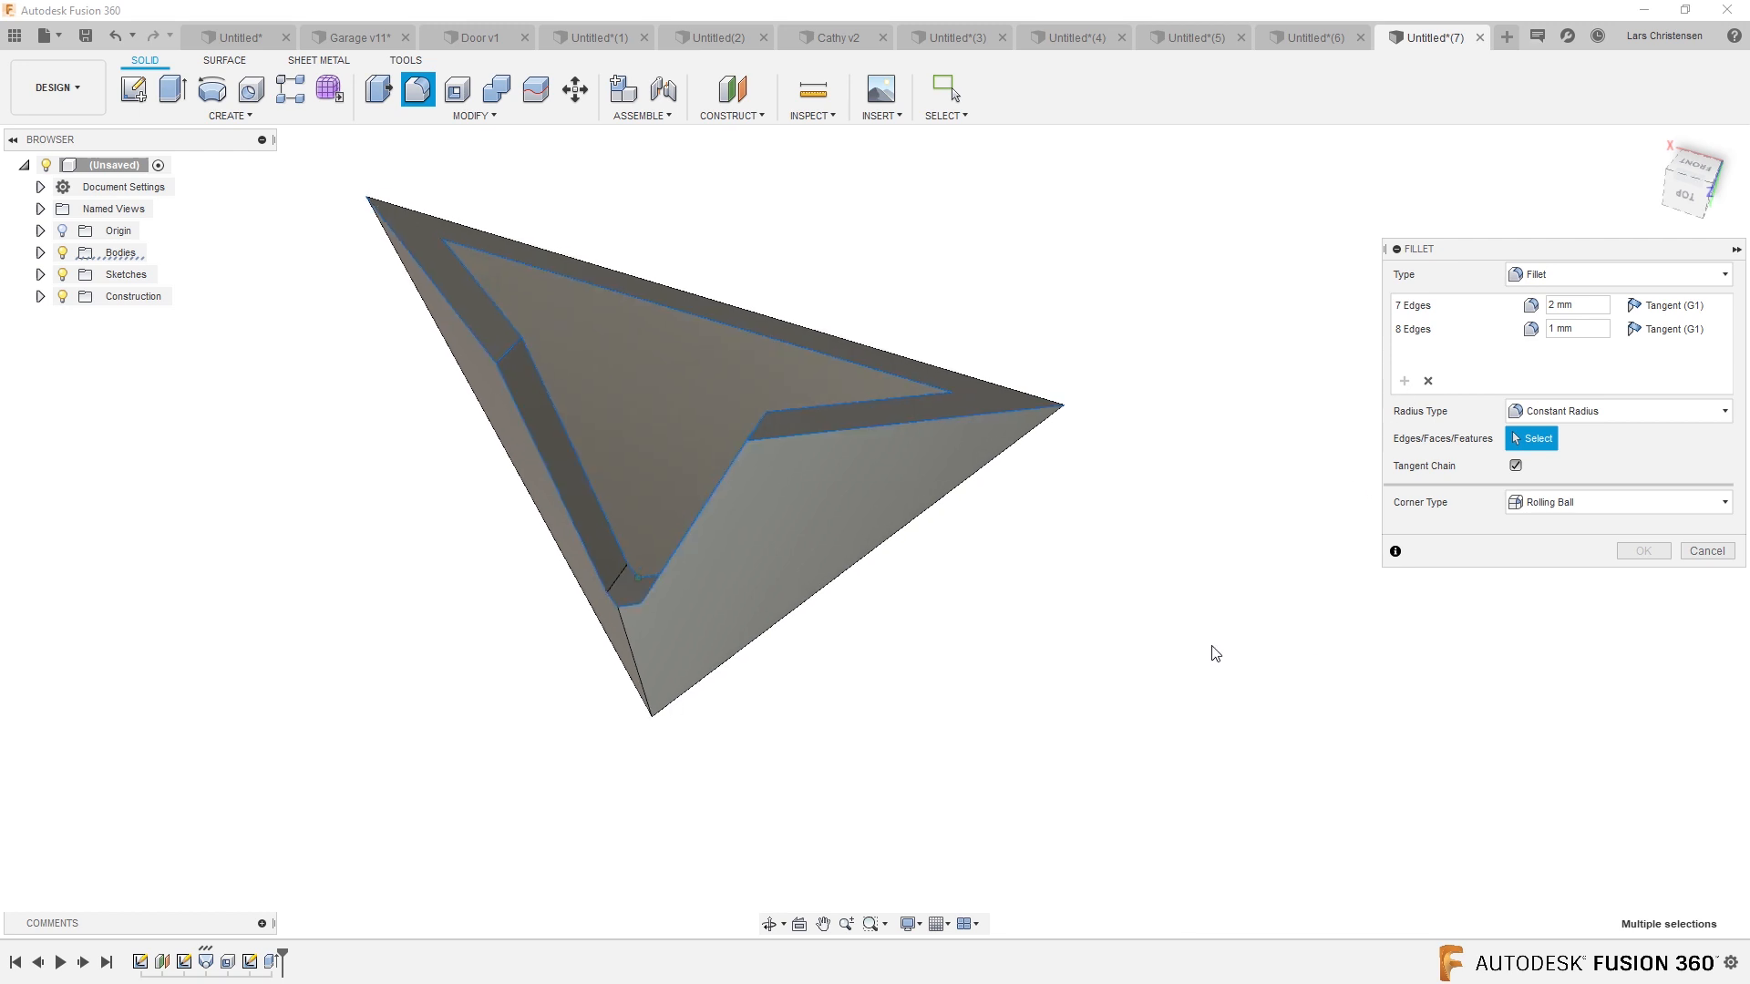
- Add the outer top edges as a 2 mm set and apply the fillet
click(622, 715)
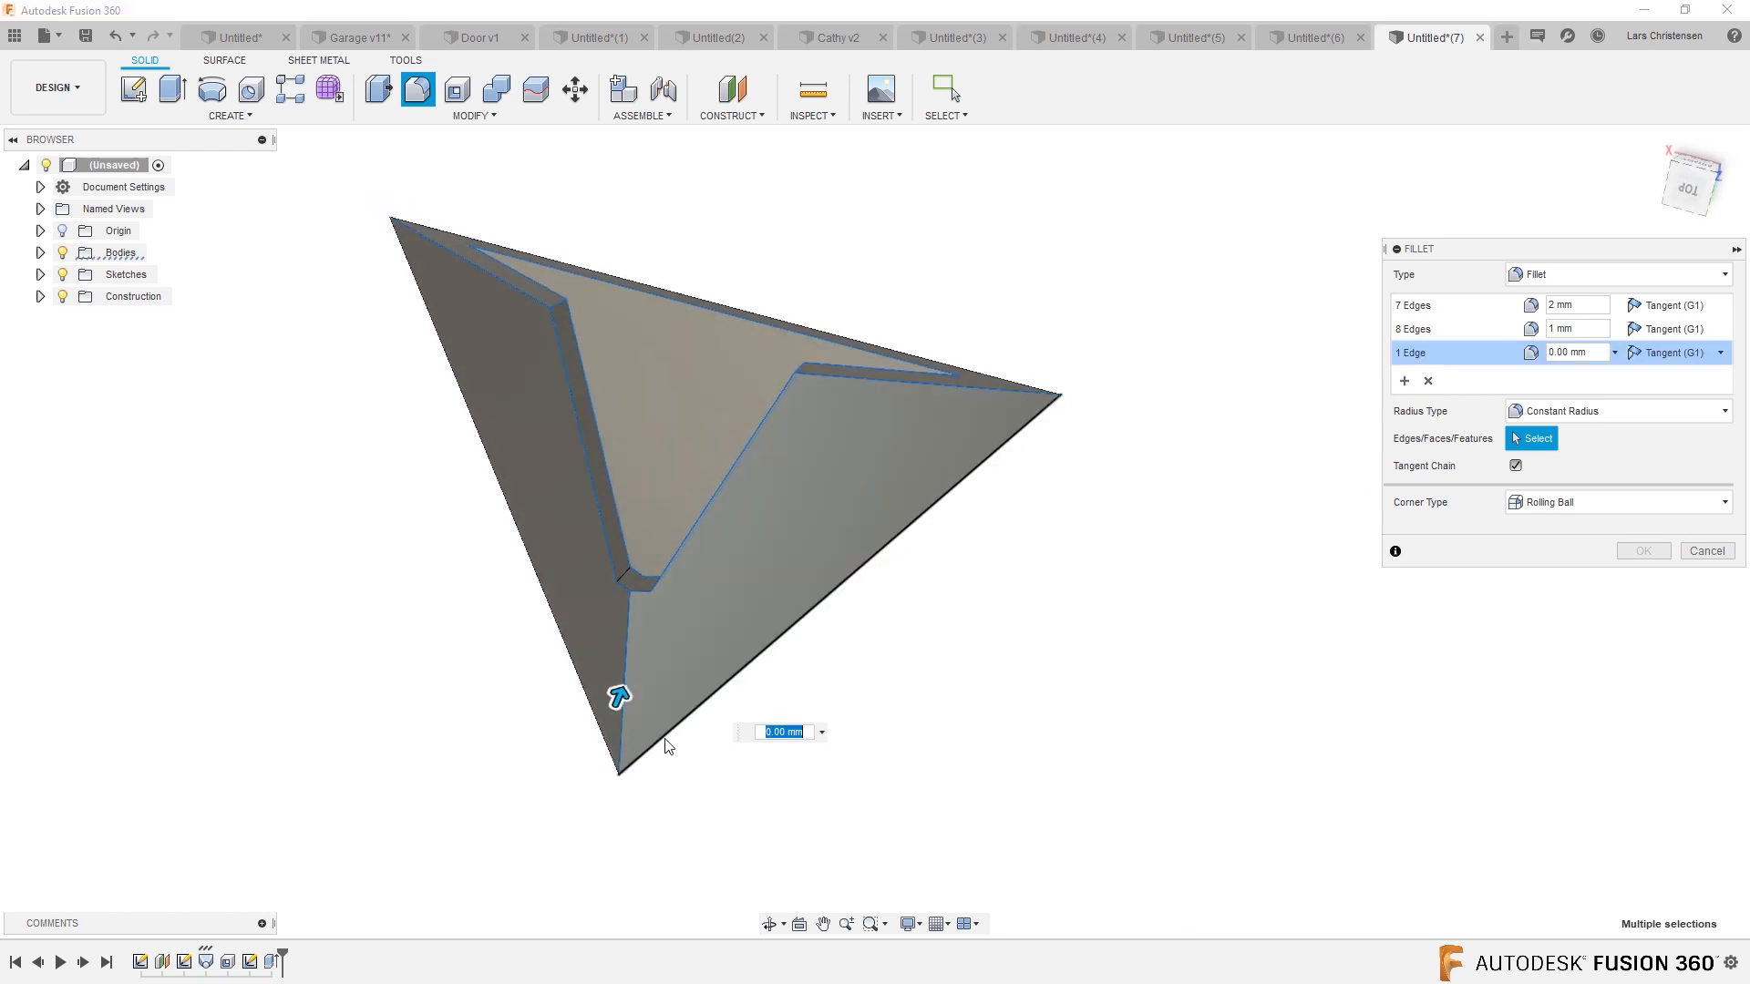
click(625, 715)
text(1)
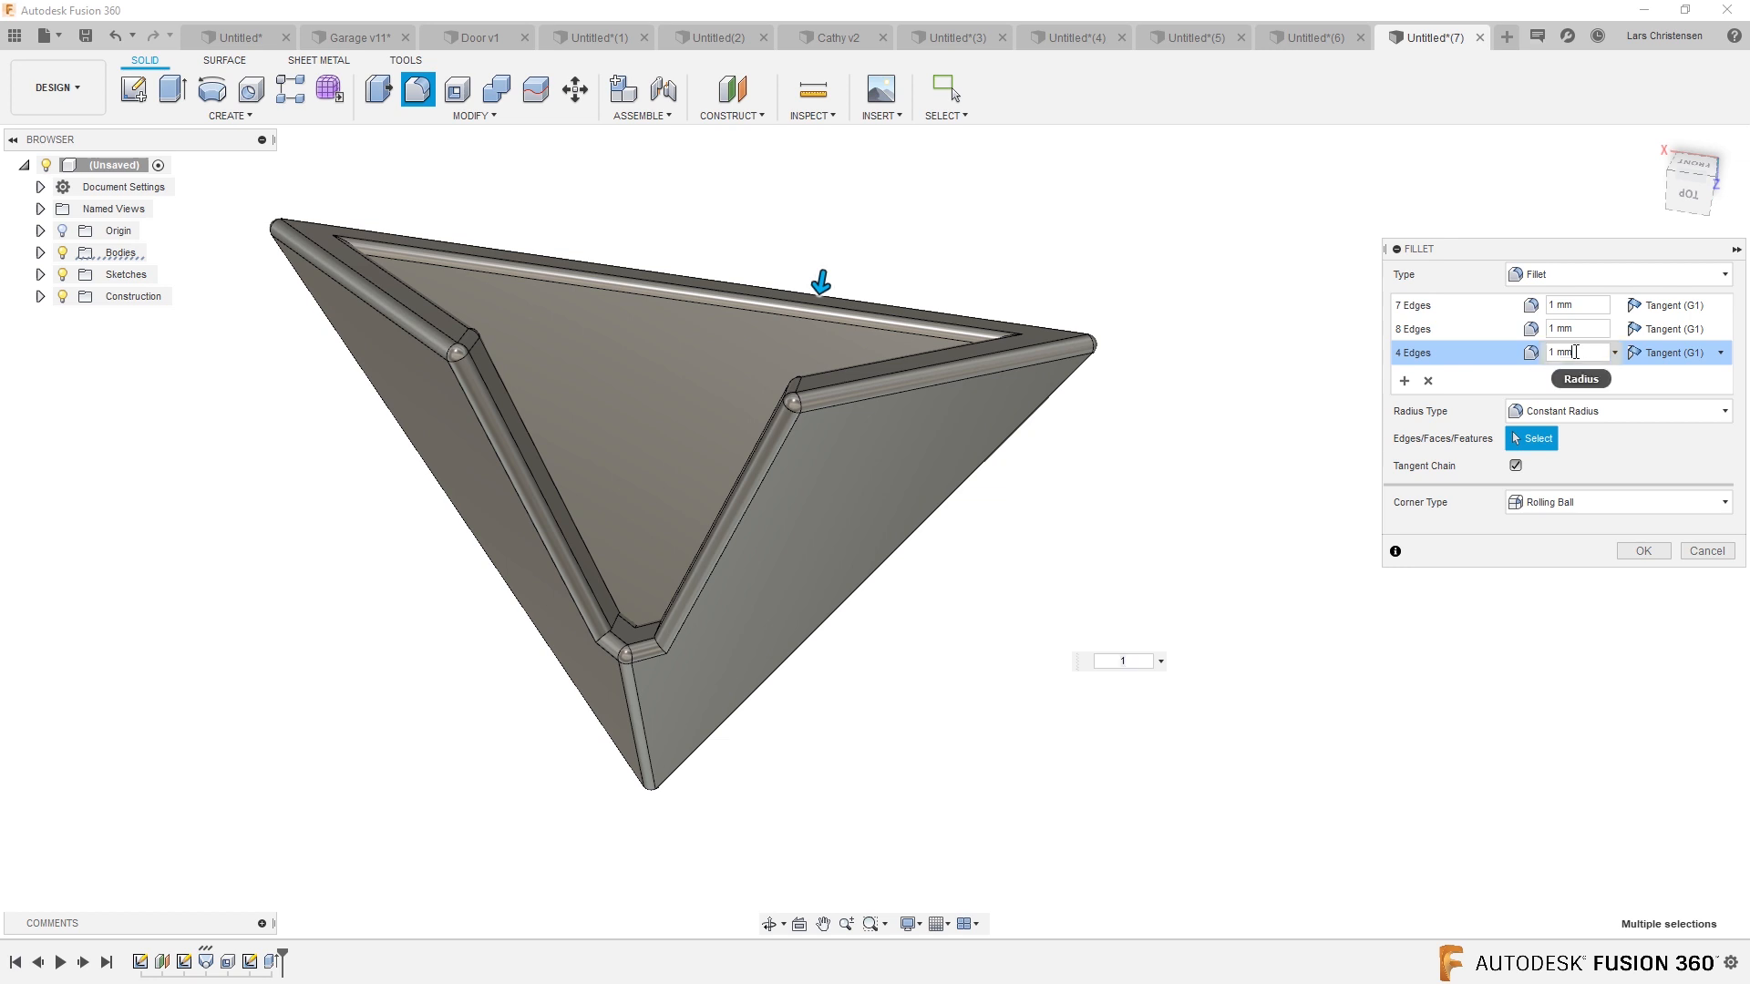
text(2)
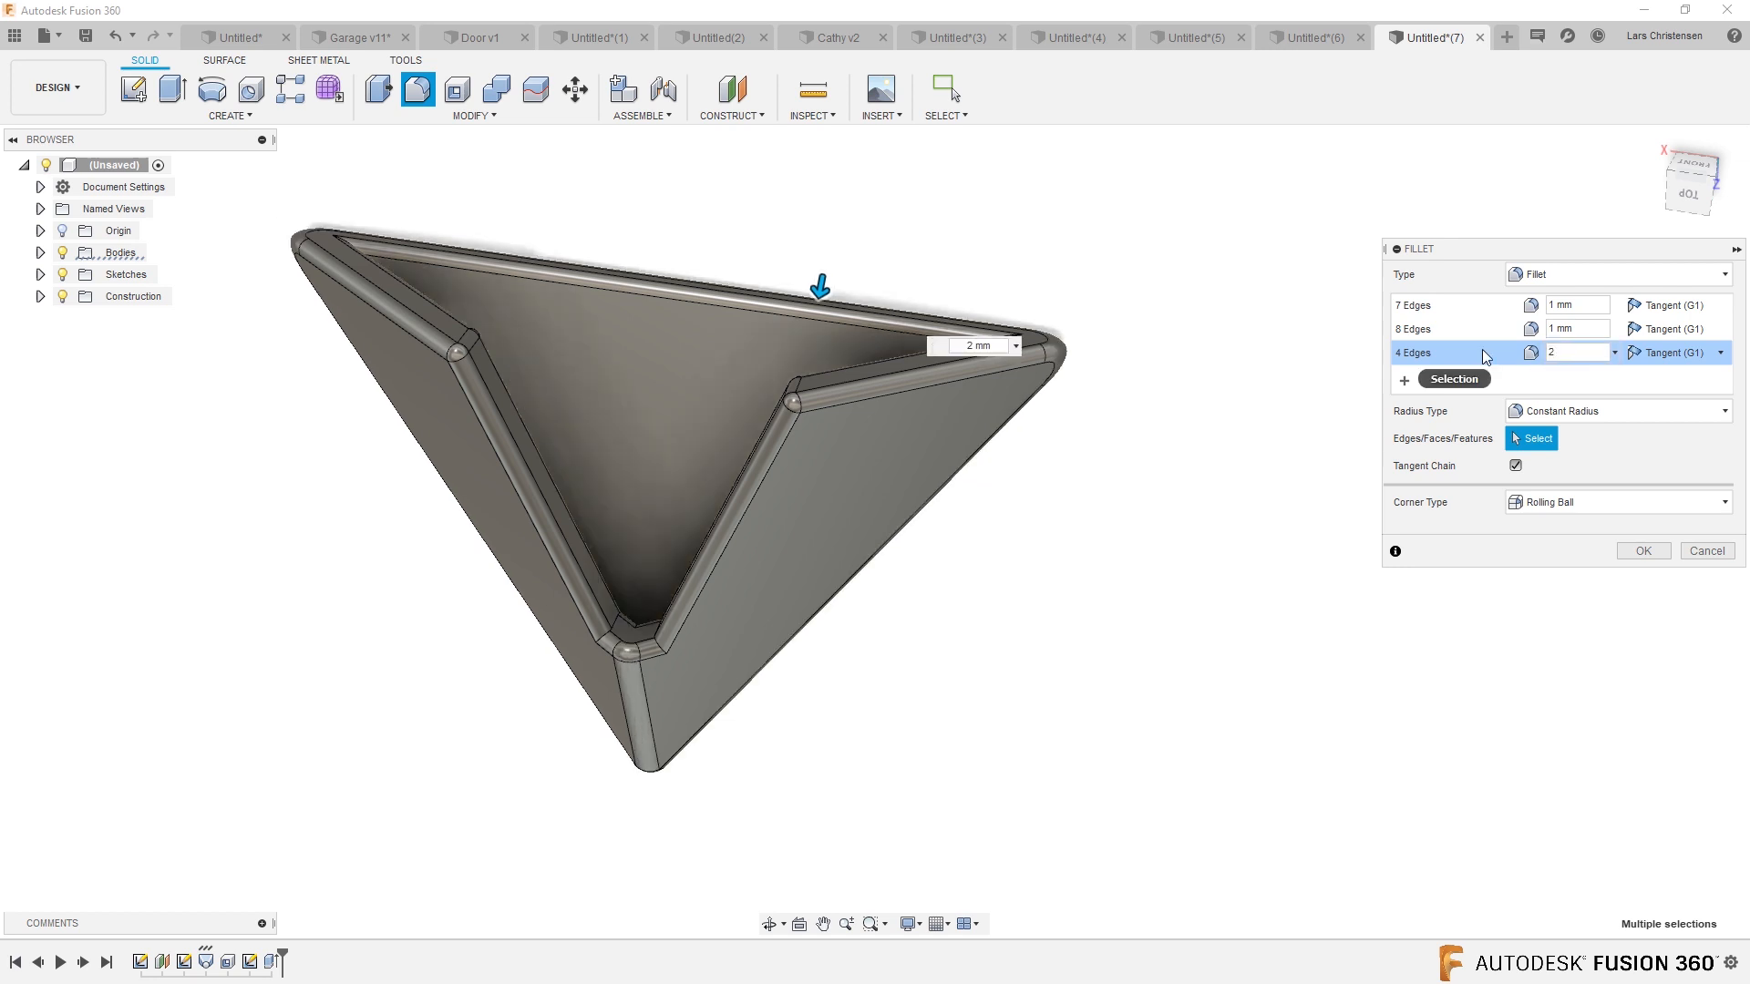
click(1574, 353)
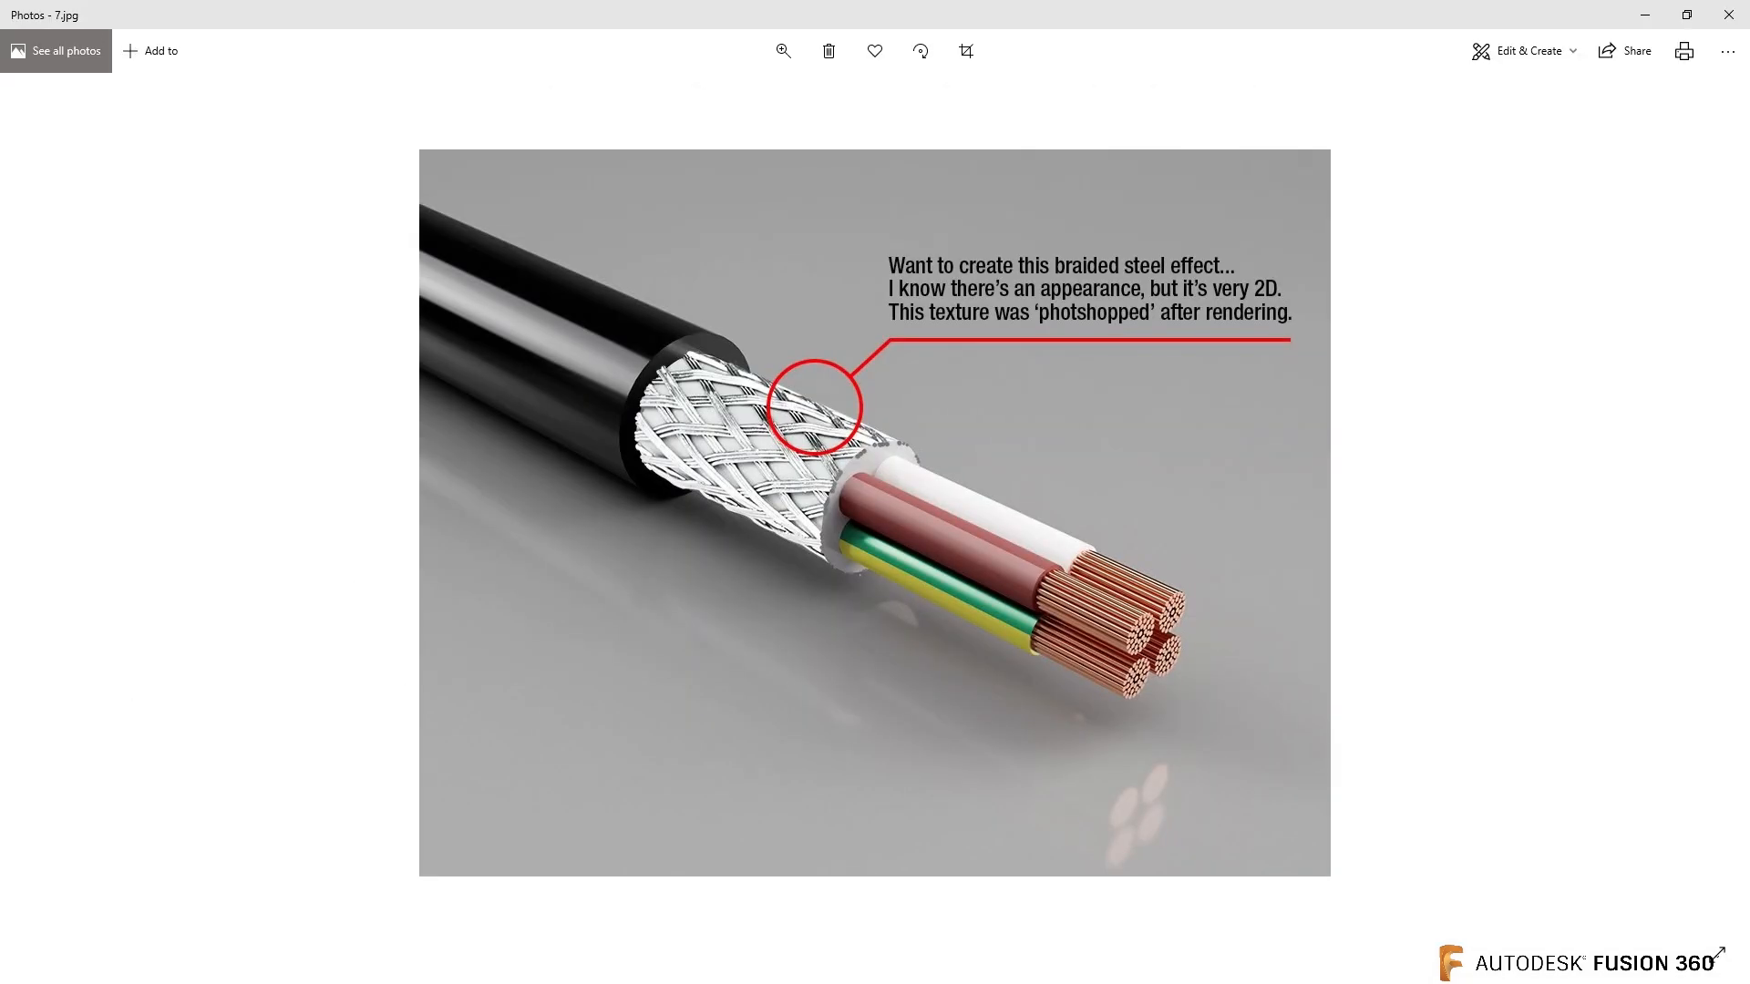
mouse_move(333, 449)
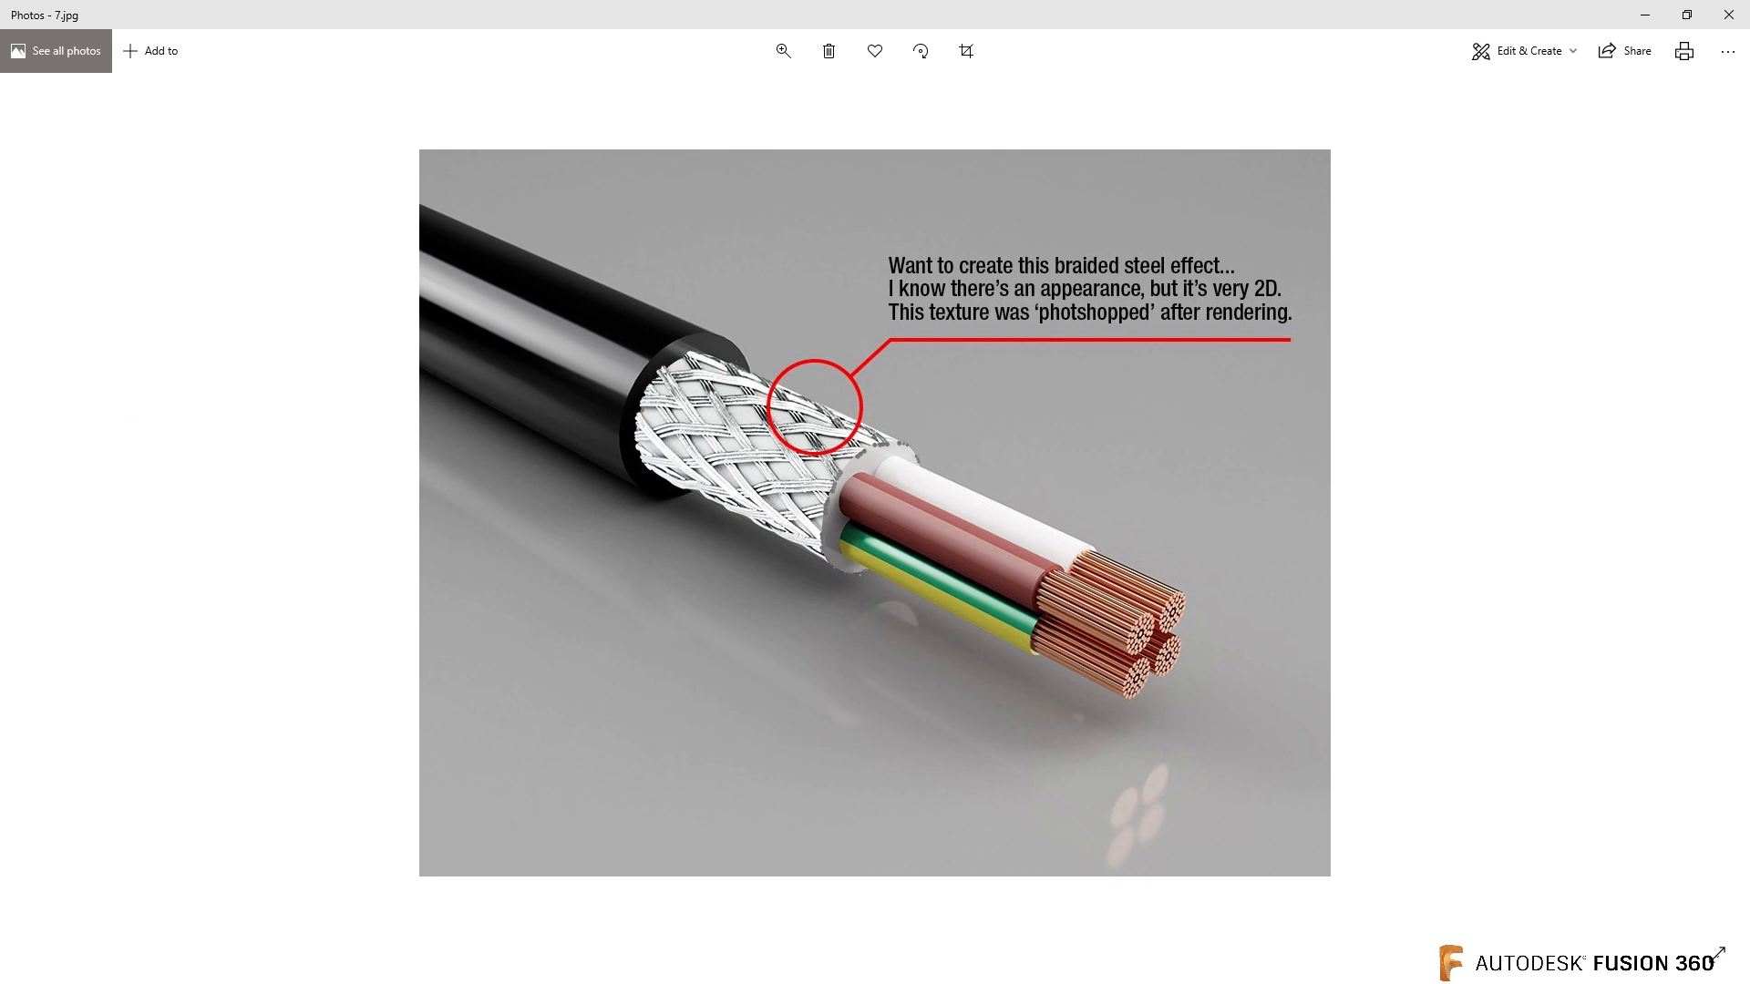
mouse_move(43, 507)
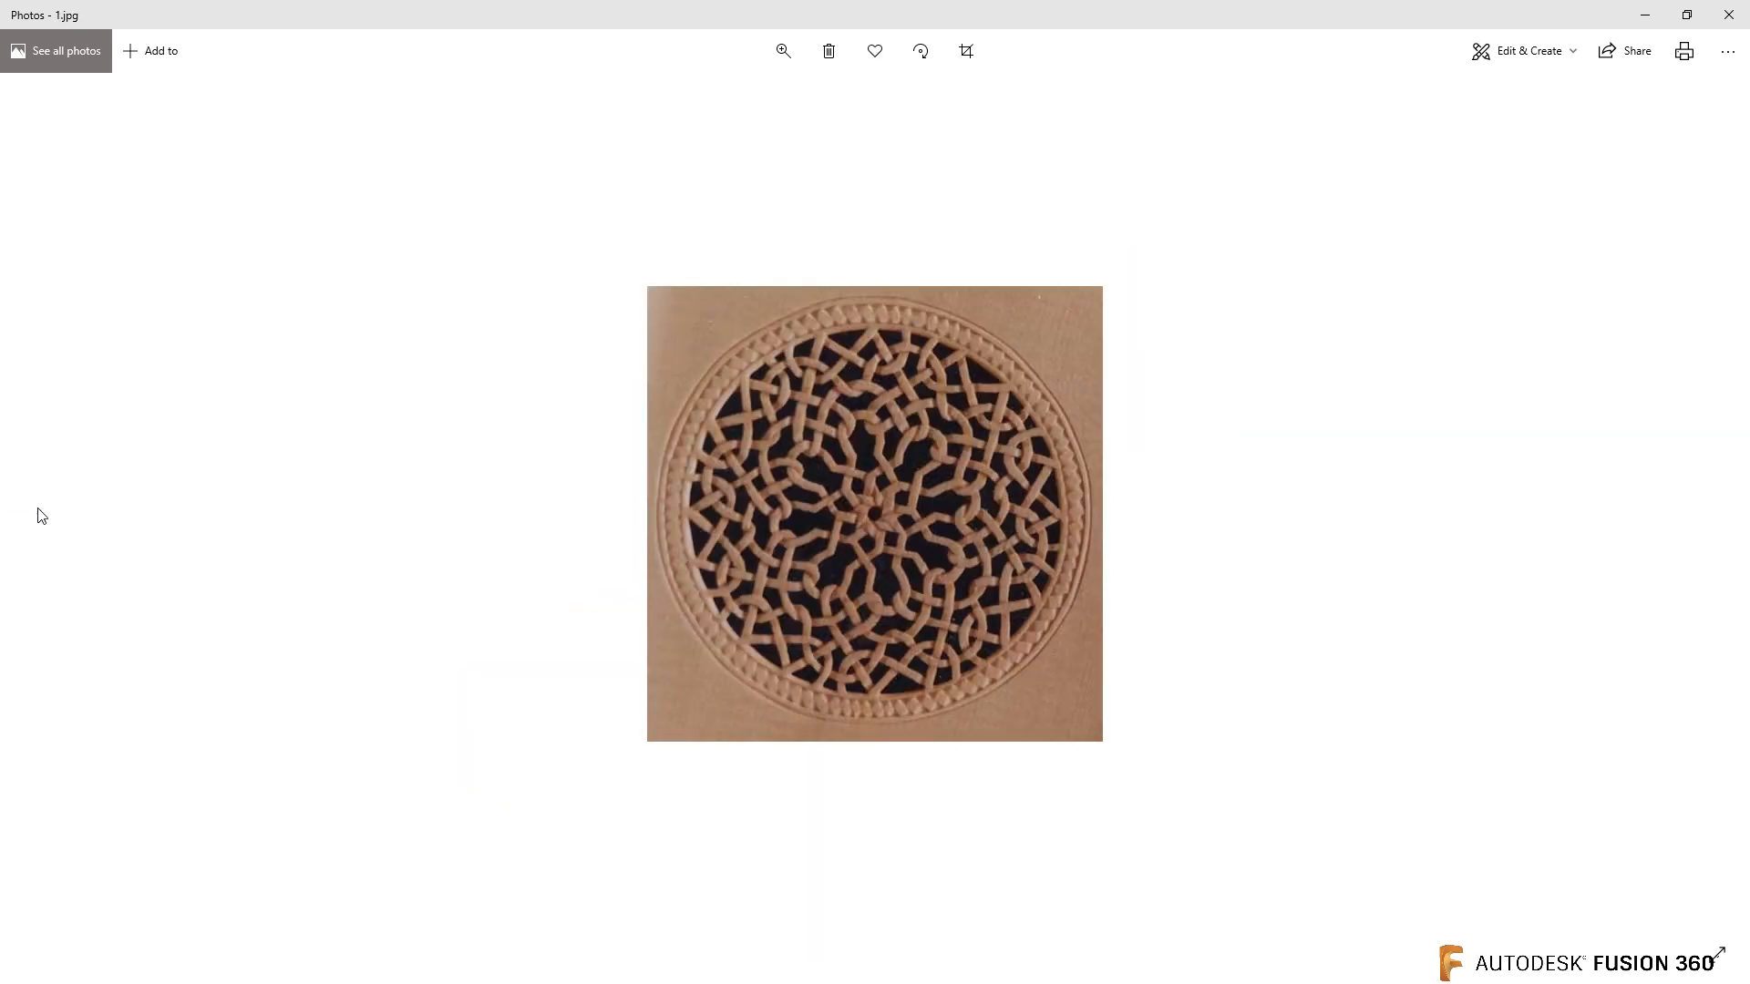
mouse_move(1518, 519)
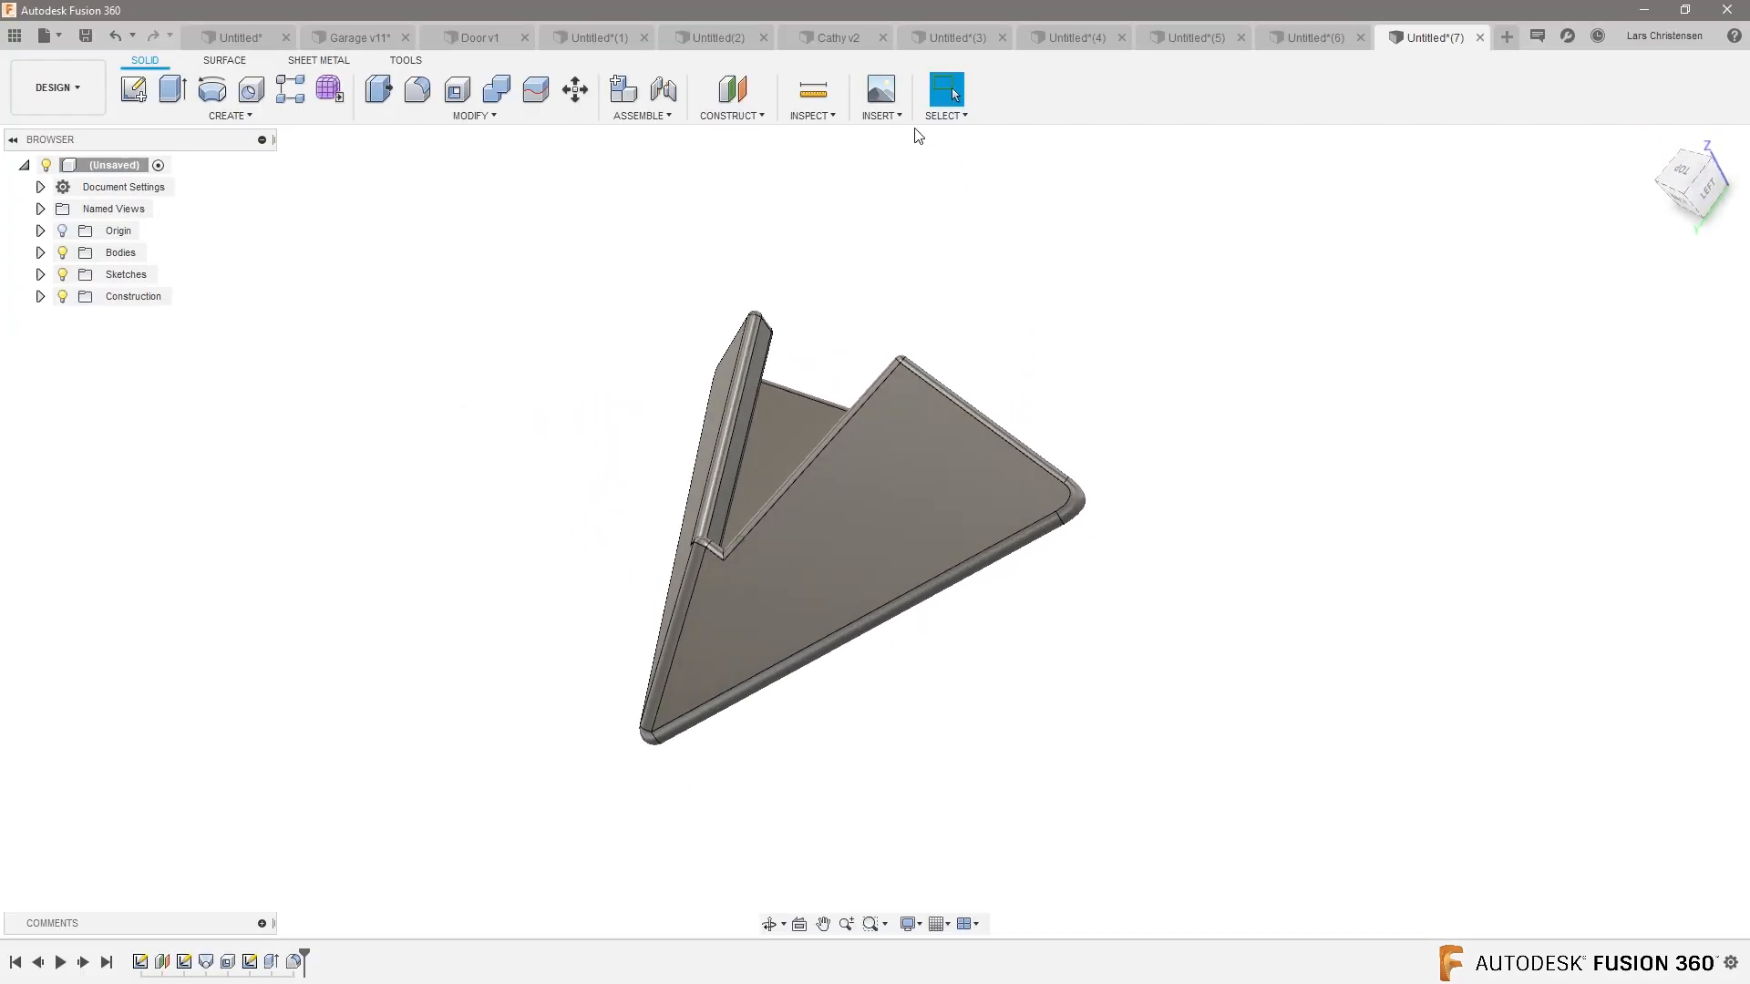
- Save the filleted design as 'Towel Holder'
click(729, 115)
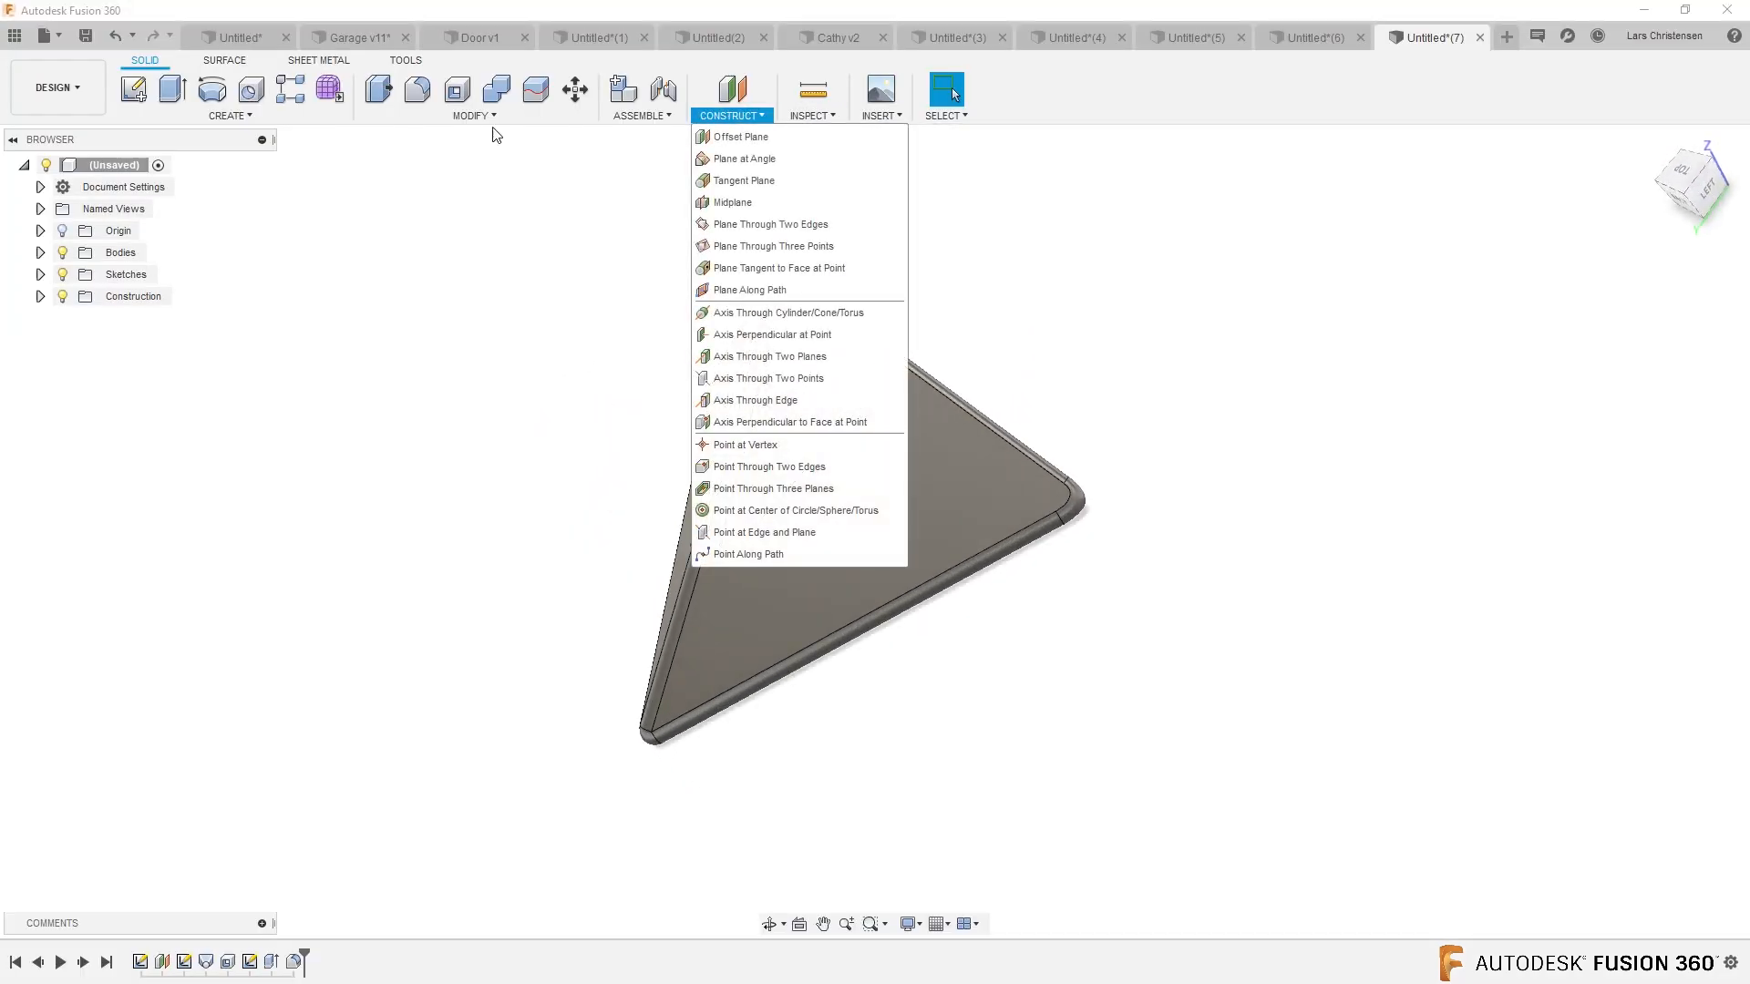
click(404, 60)
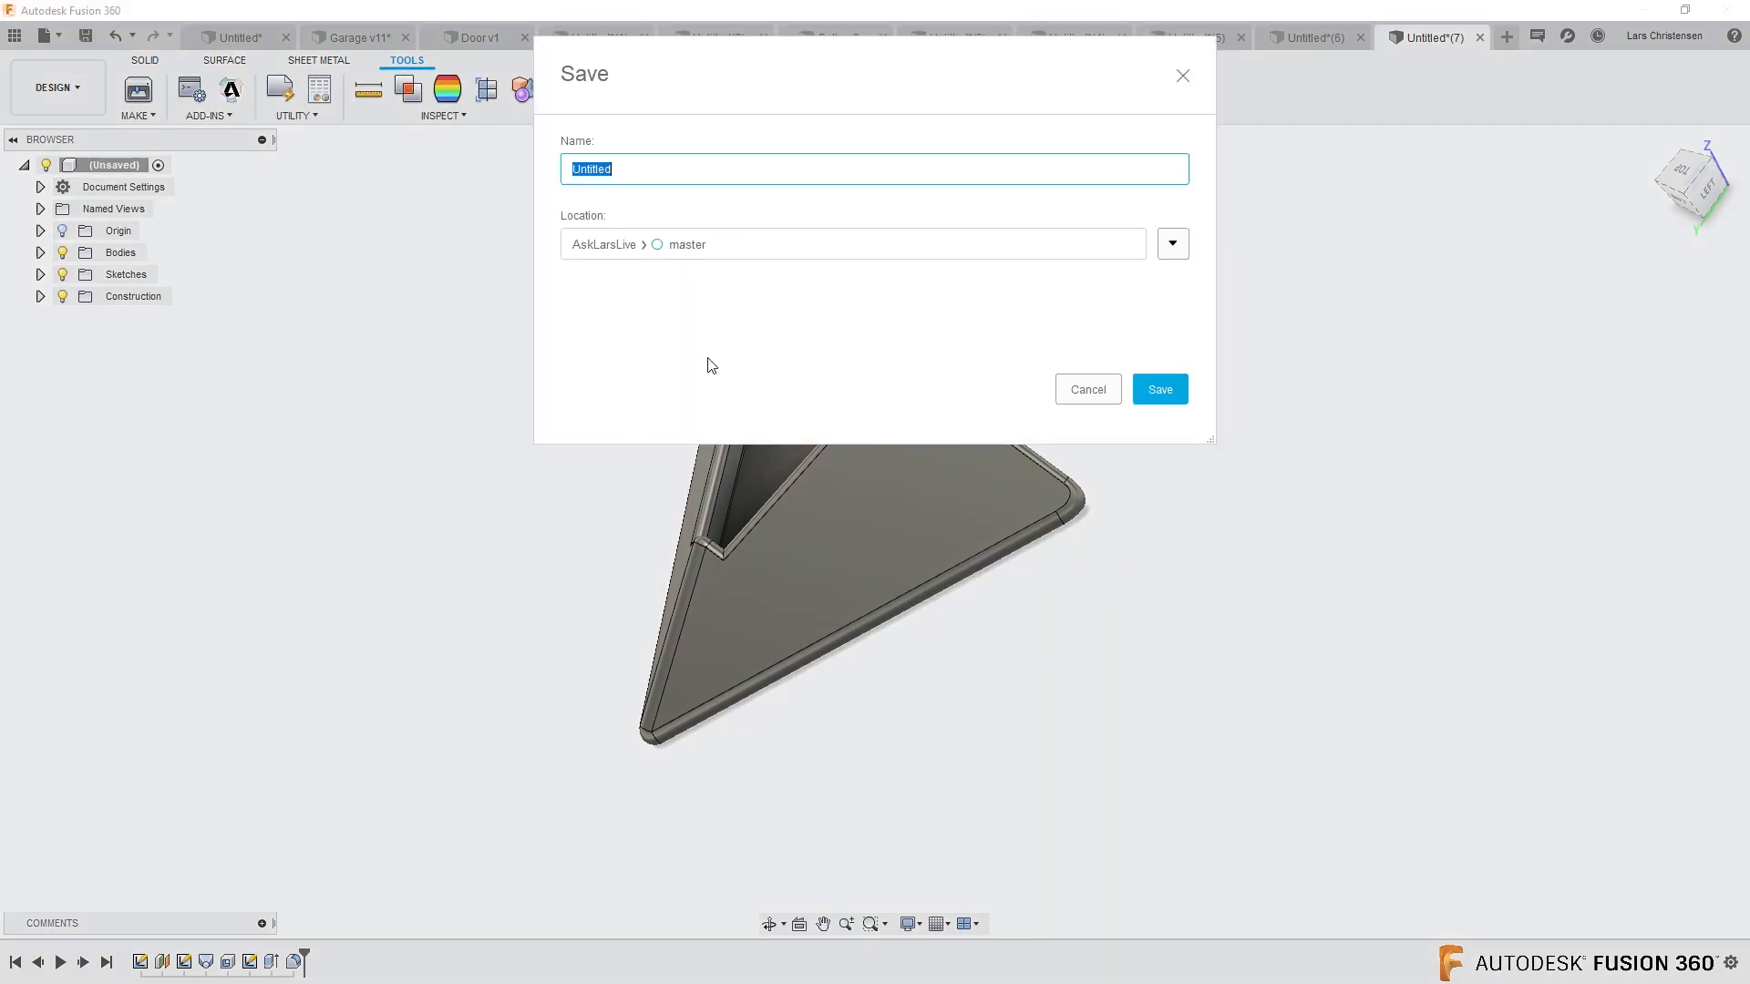
text(To)
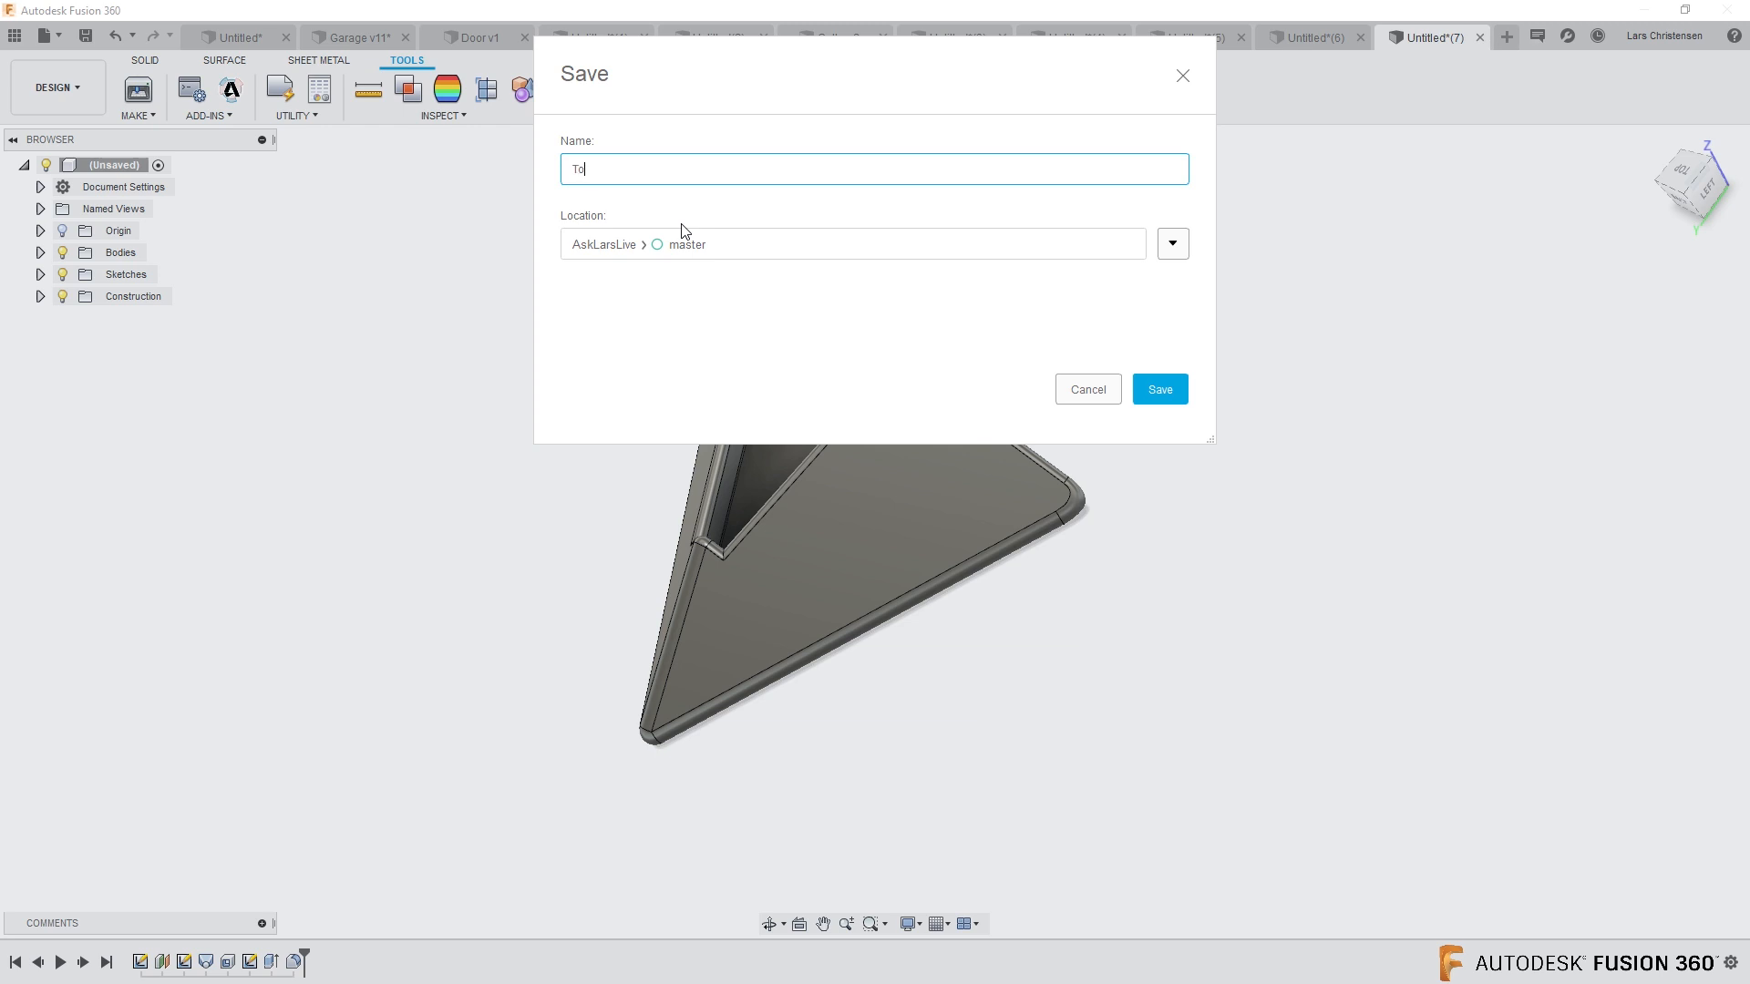
text(wel)
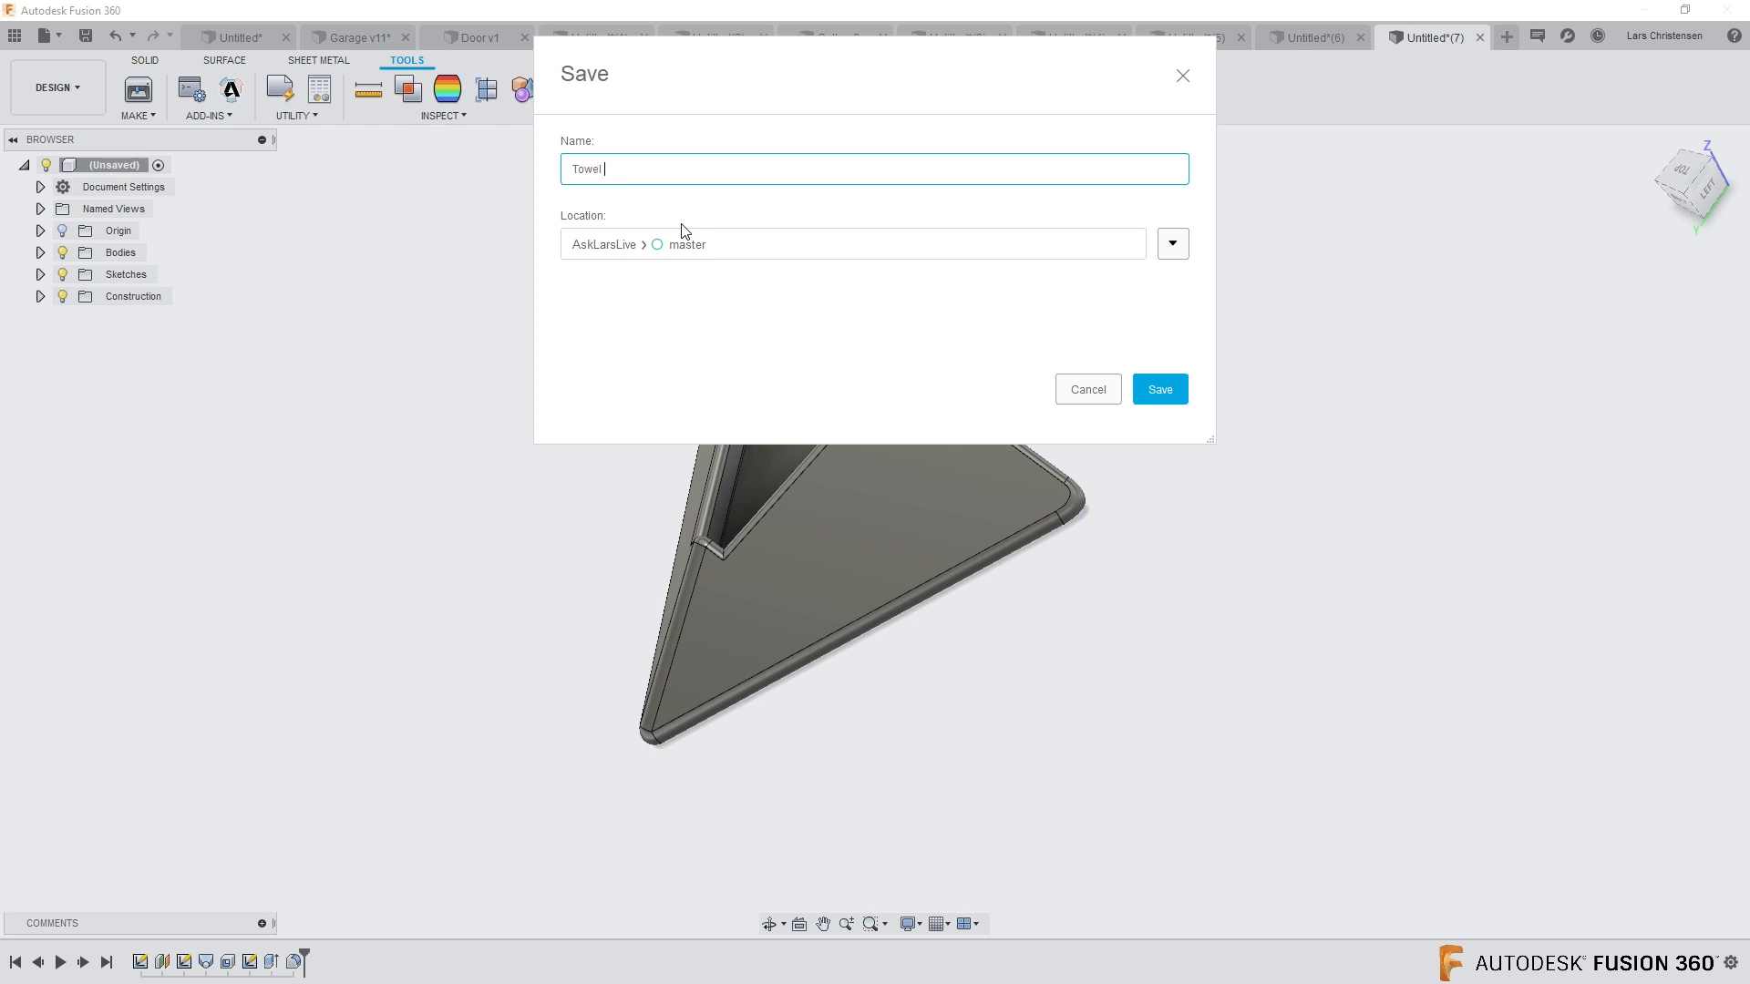
text(Holder)
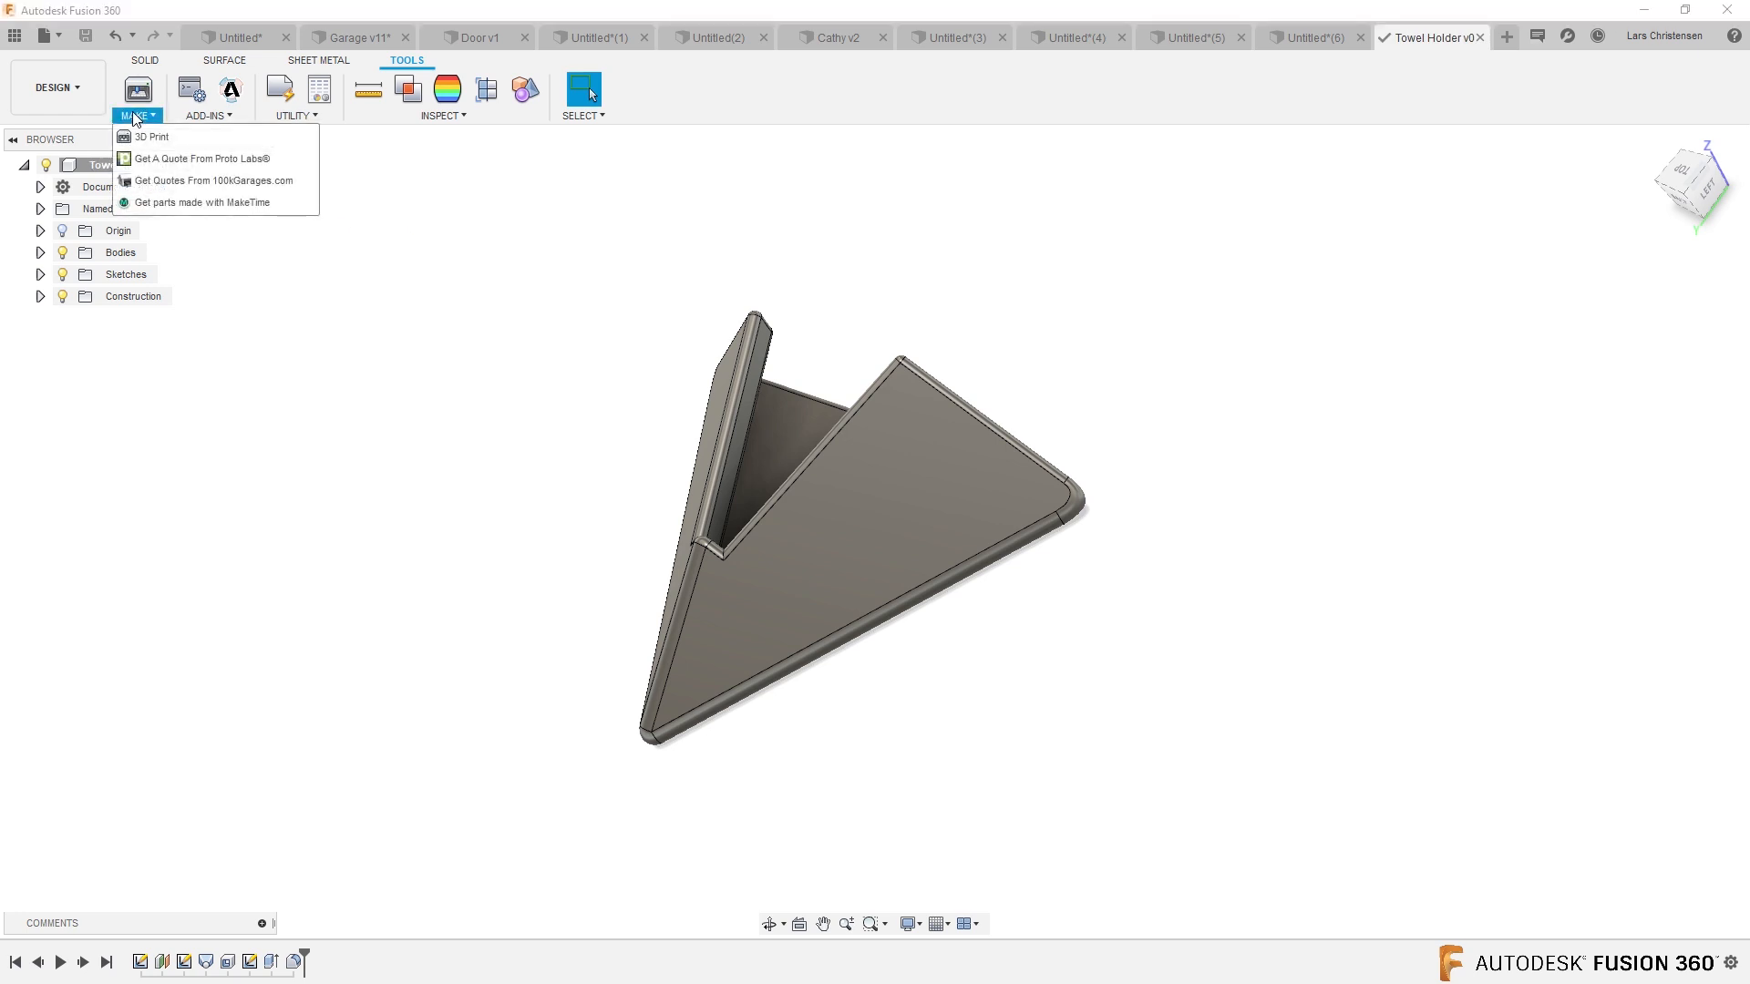
- Select the towel holder body for 3D print export at Medium refinement to Cura
click(152, 136)
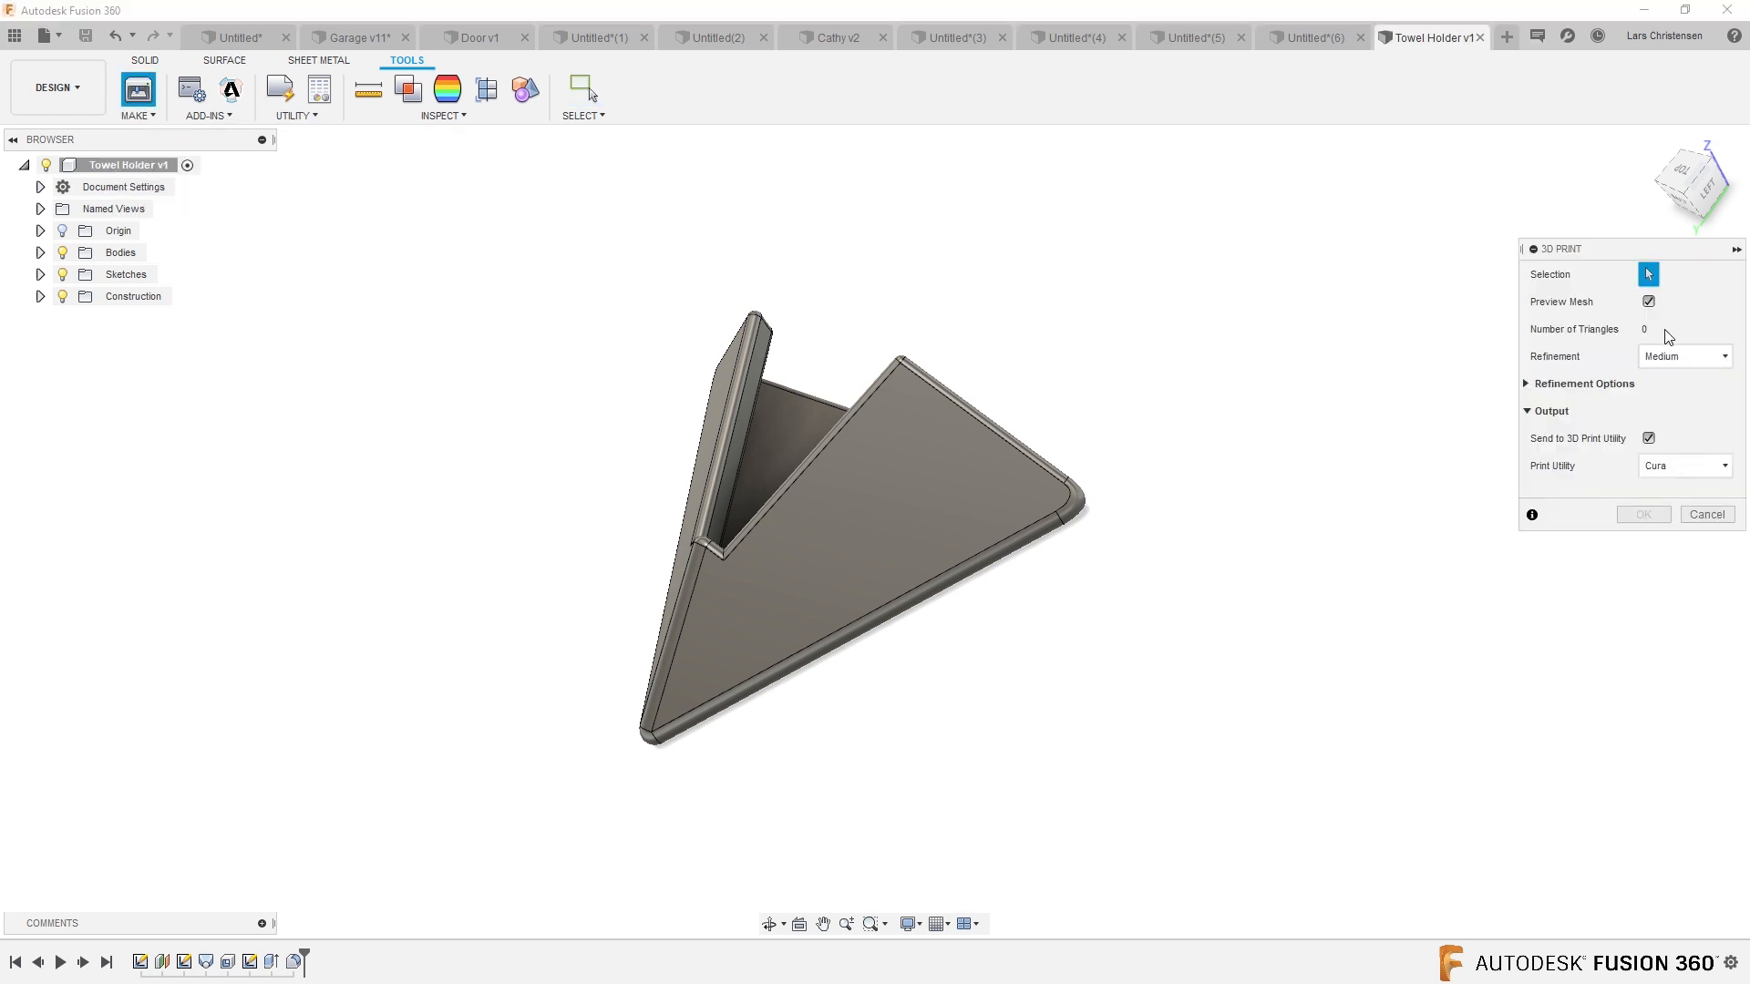
click(849, 525)
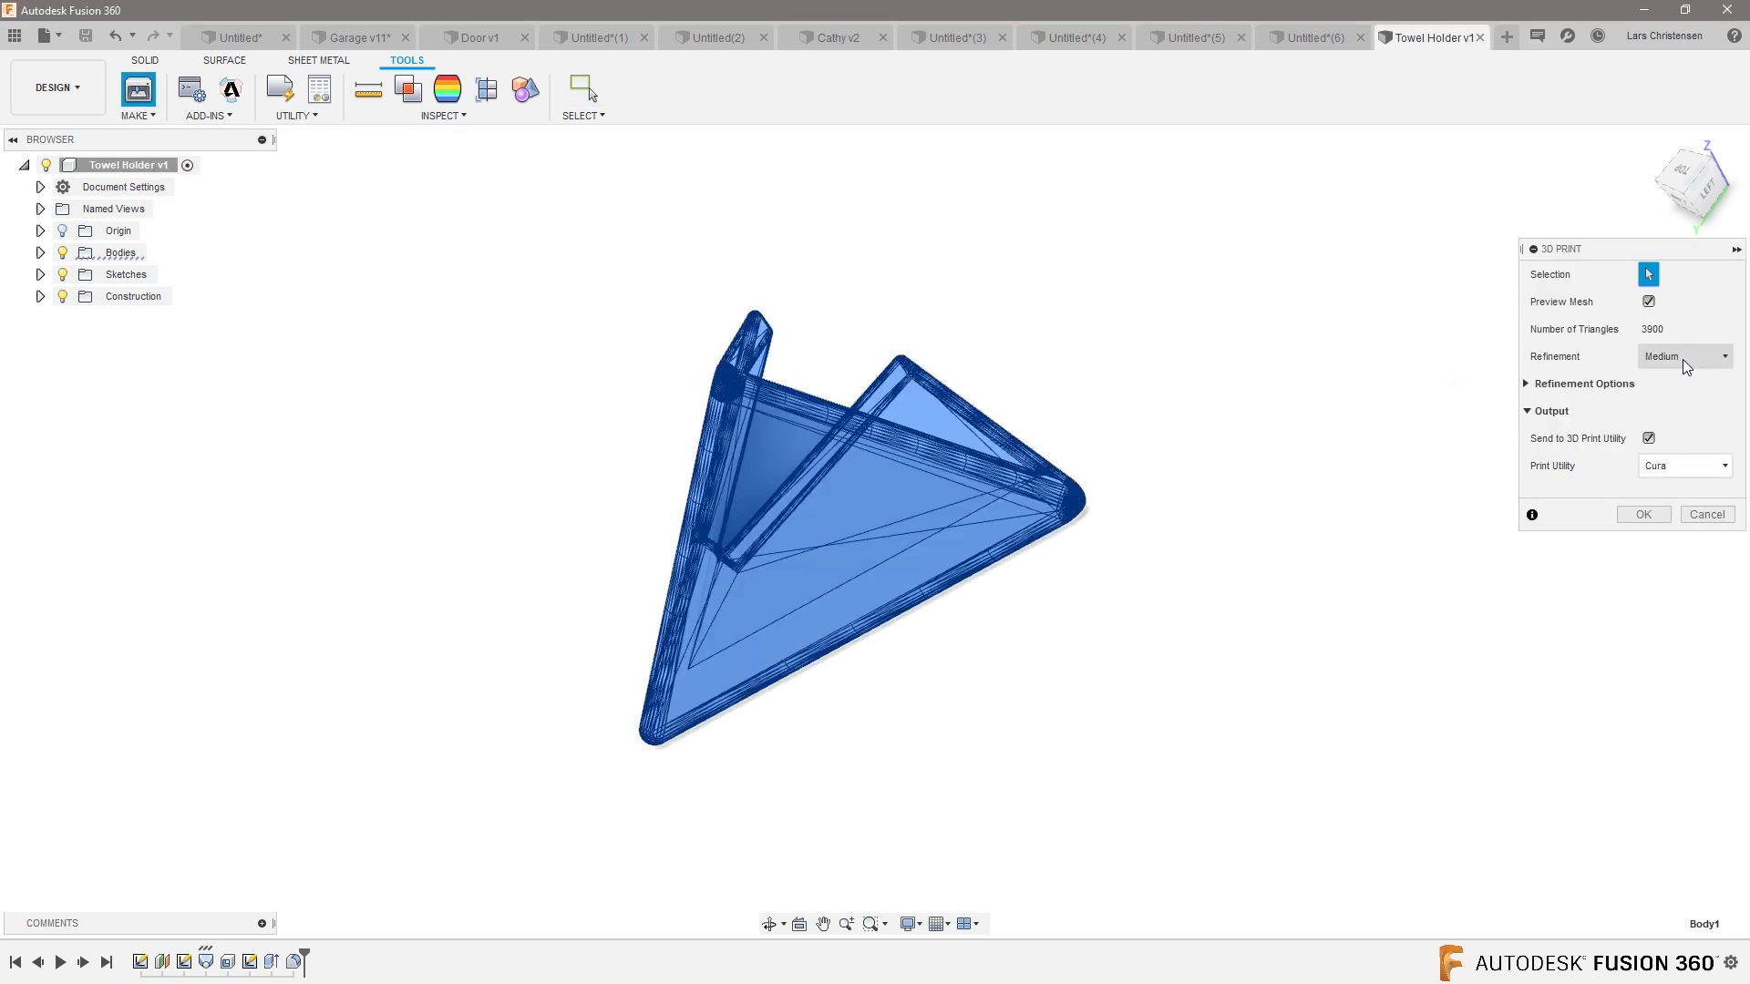
mouse_move(1707, 383)
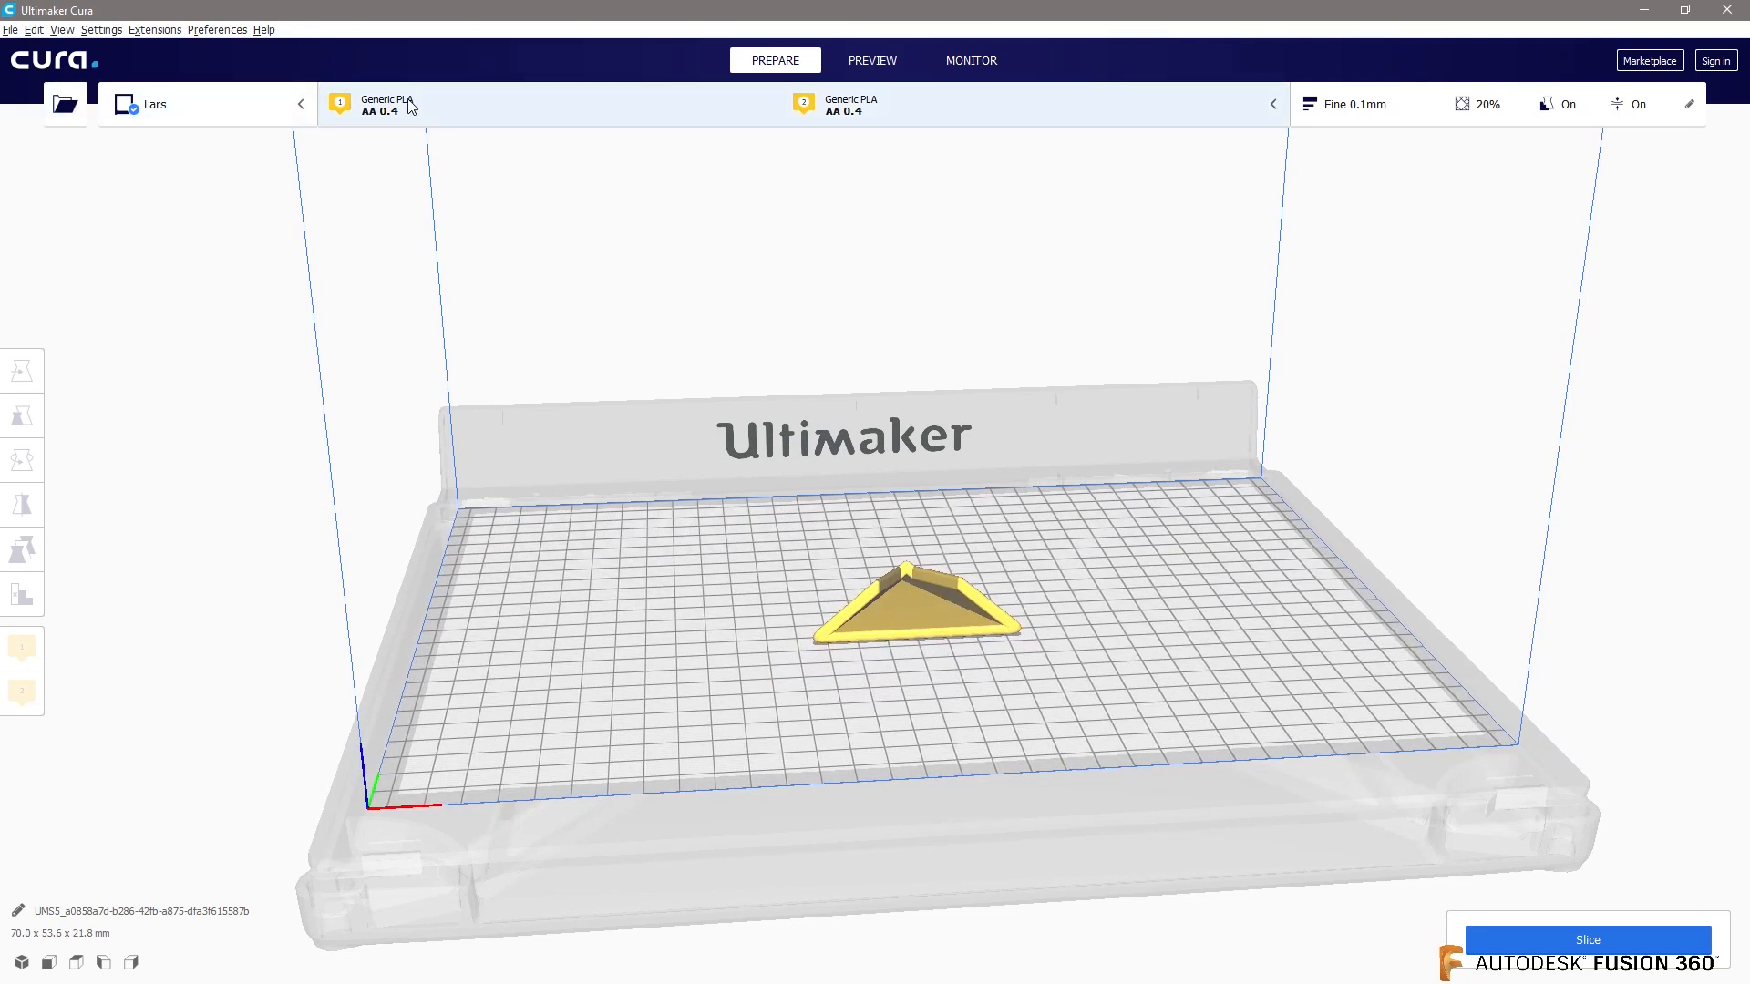
mouse_move(497, 104)
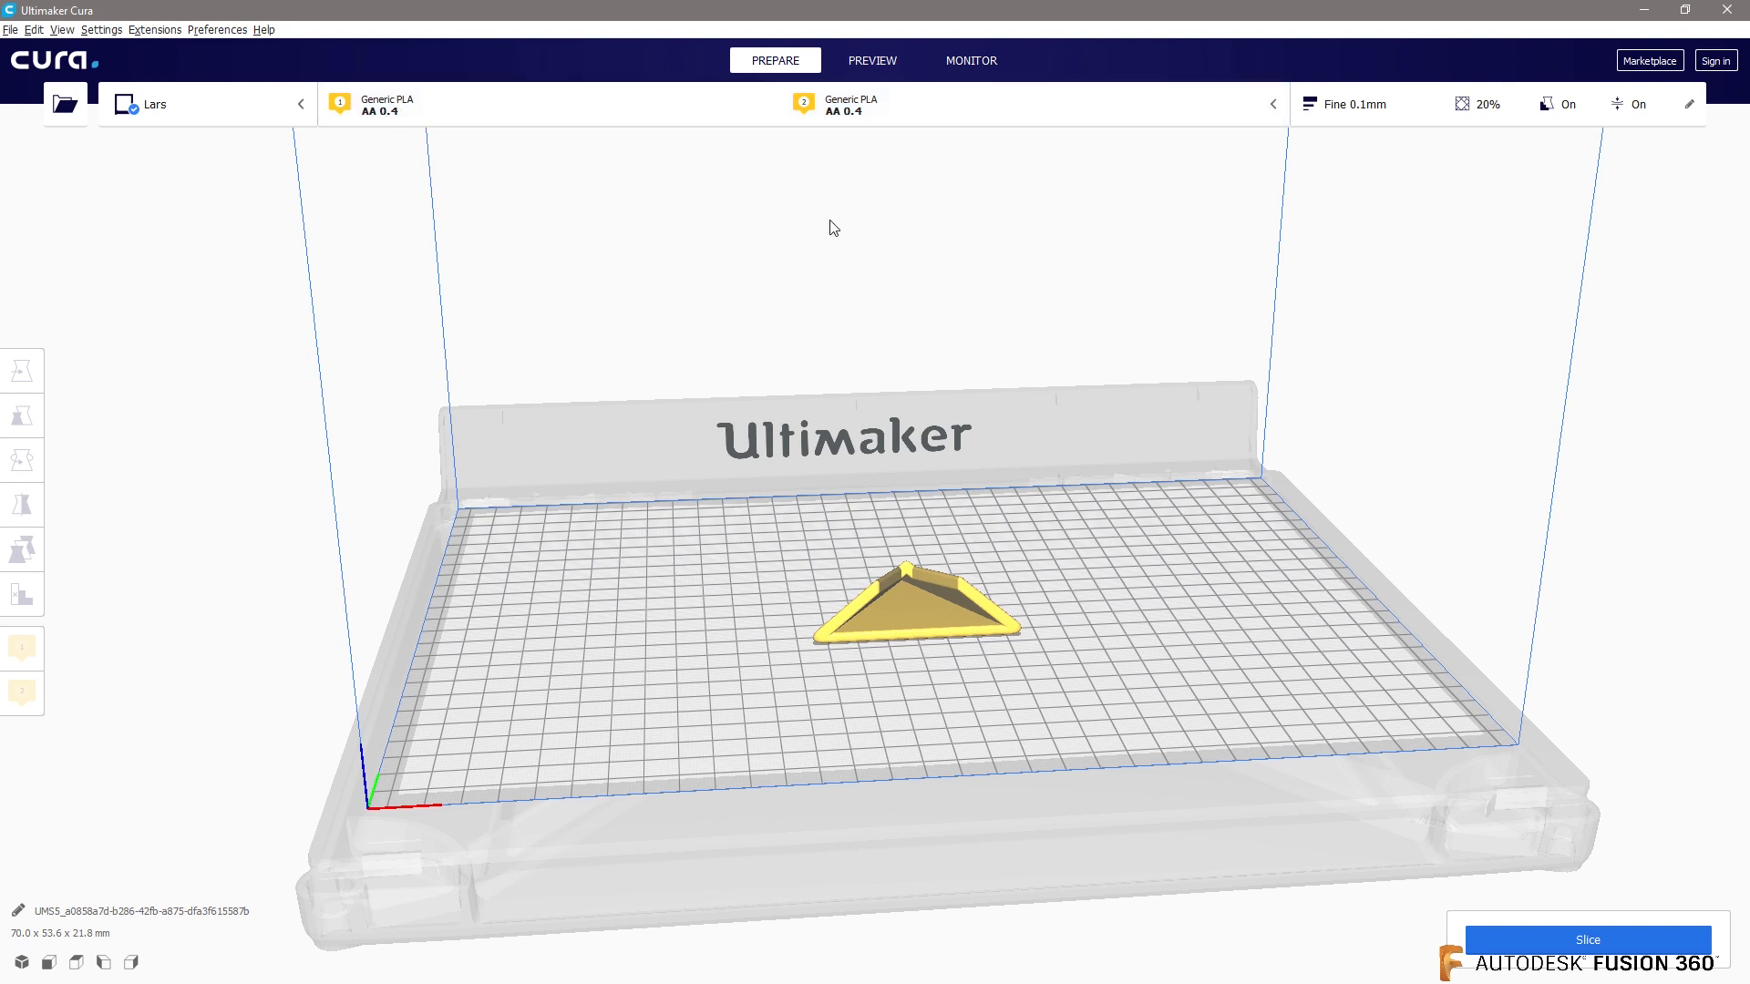
mouse_move(1557, 109)
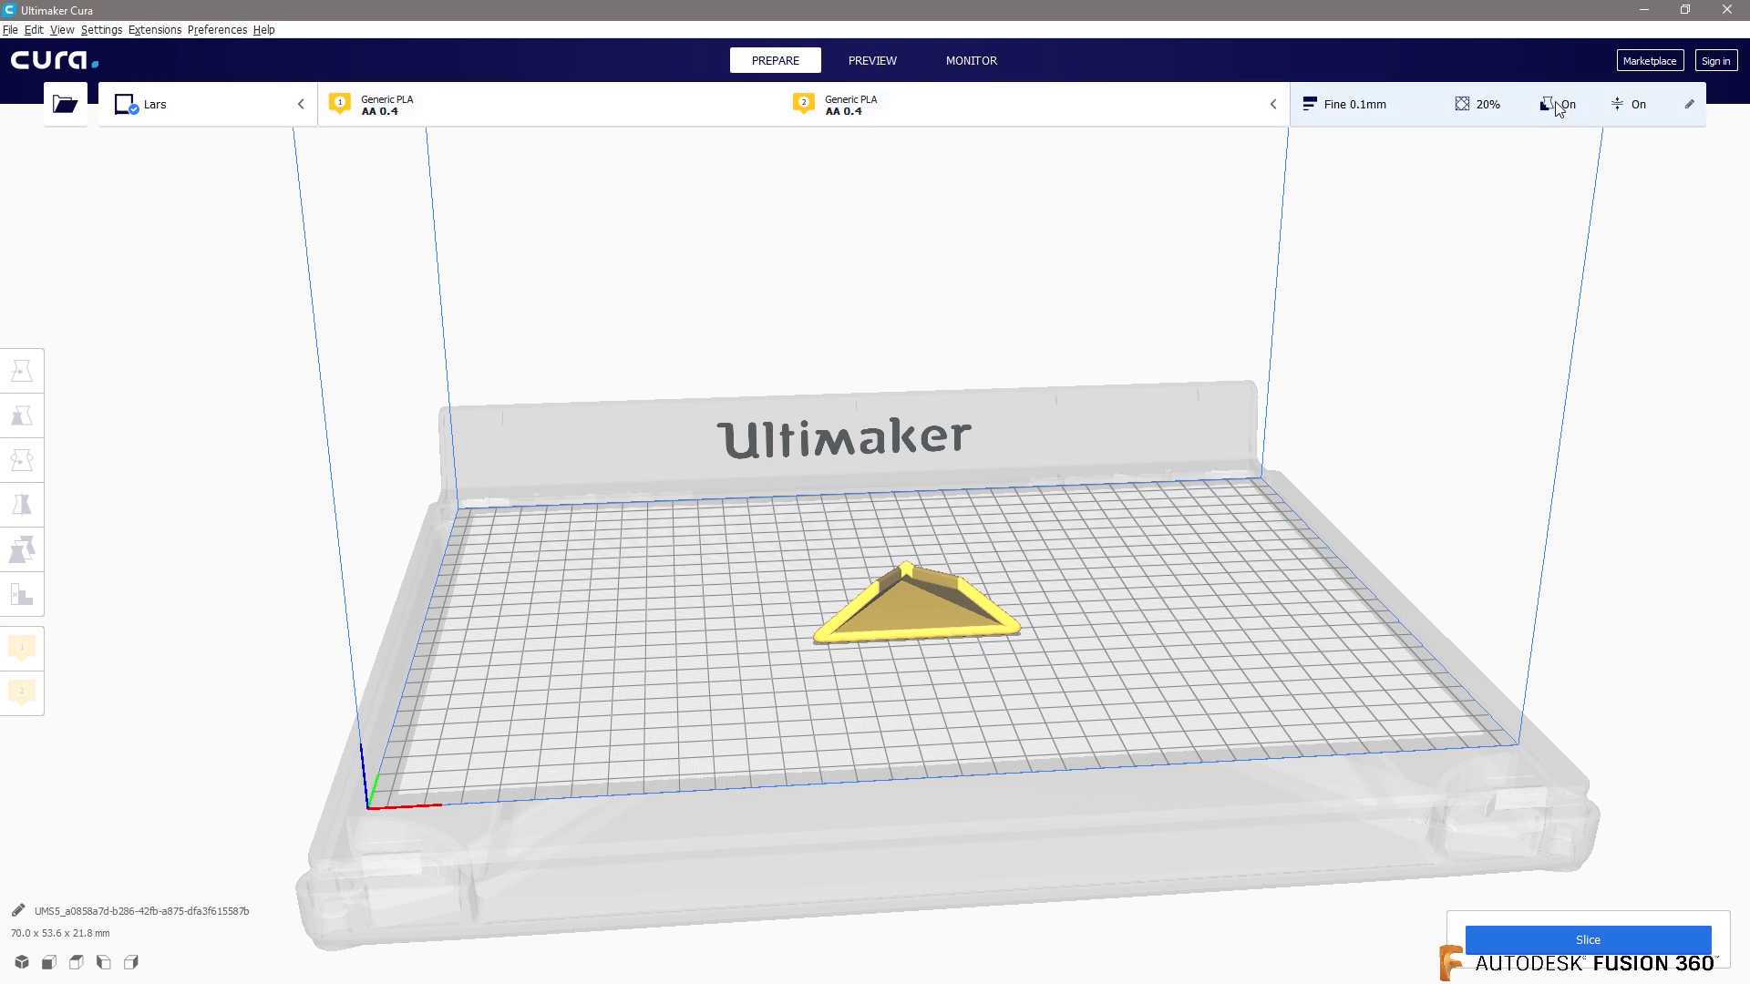
mouse_move(1627, 954)
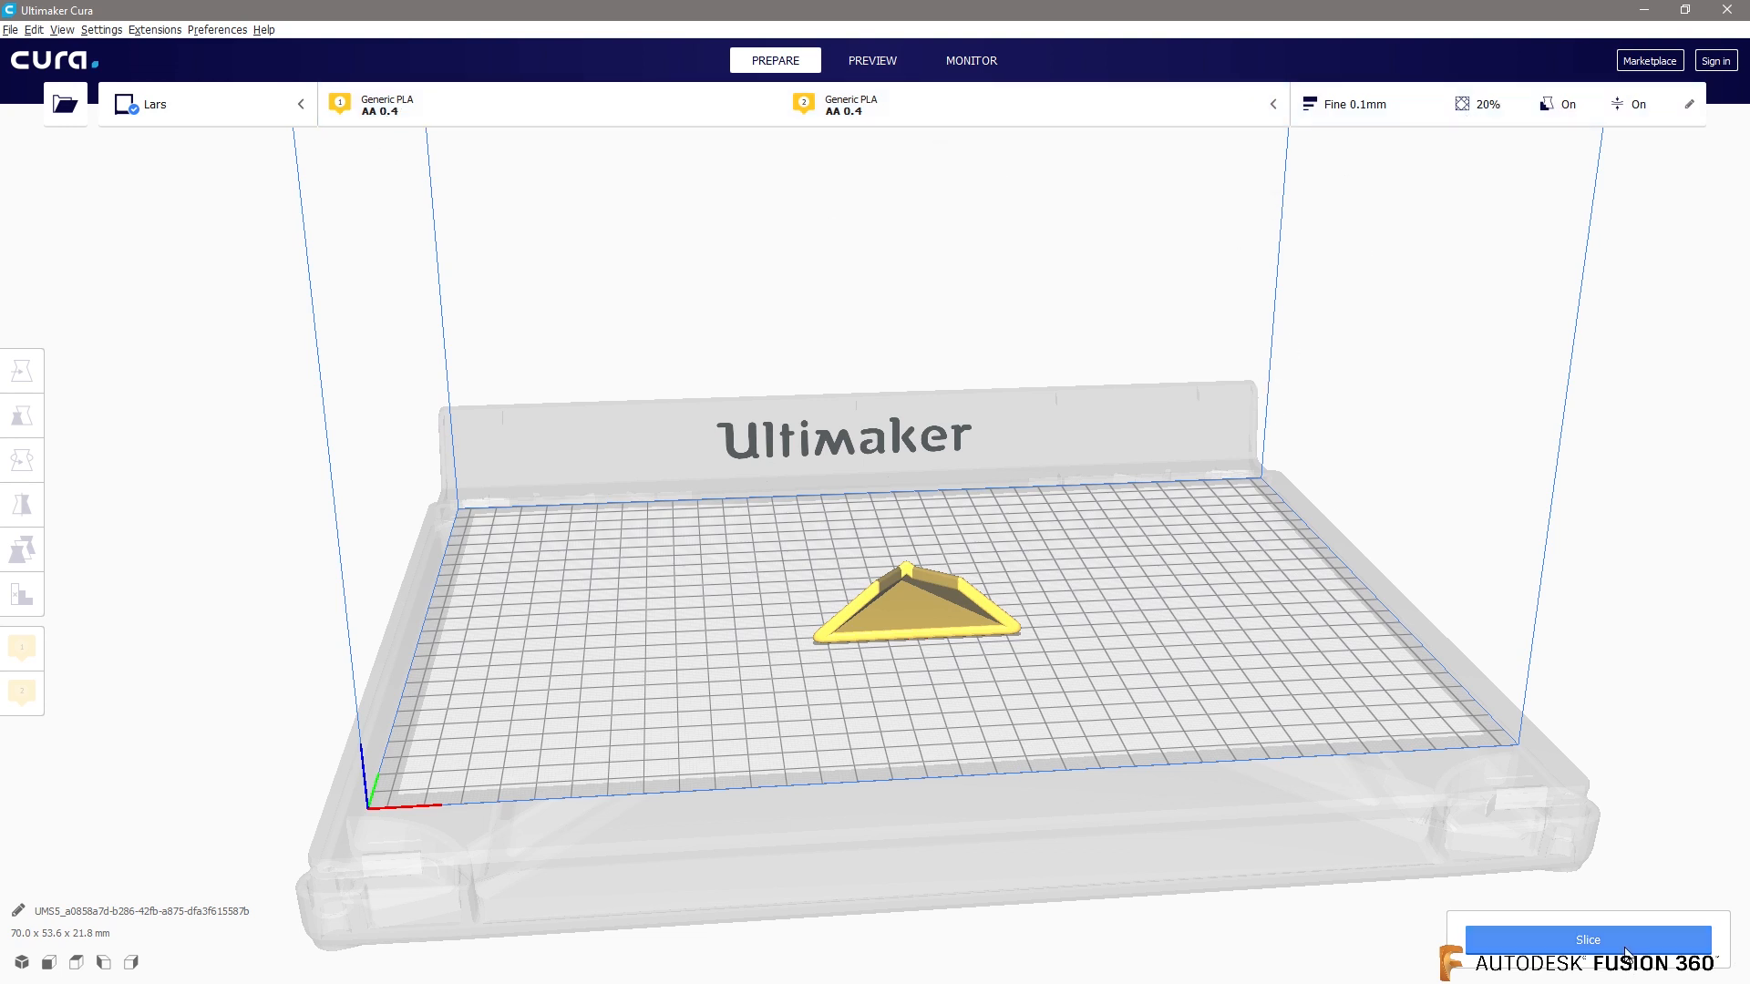
- Slice the towel holder in Cura, giving 2 h 21 min and 11 g
click(1586, 938)
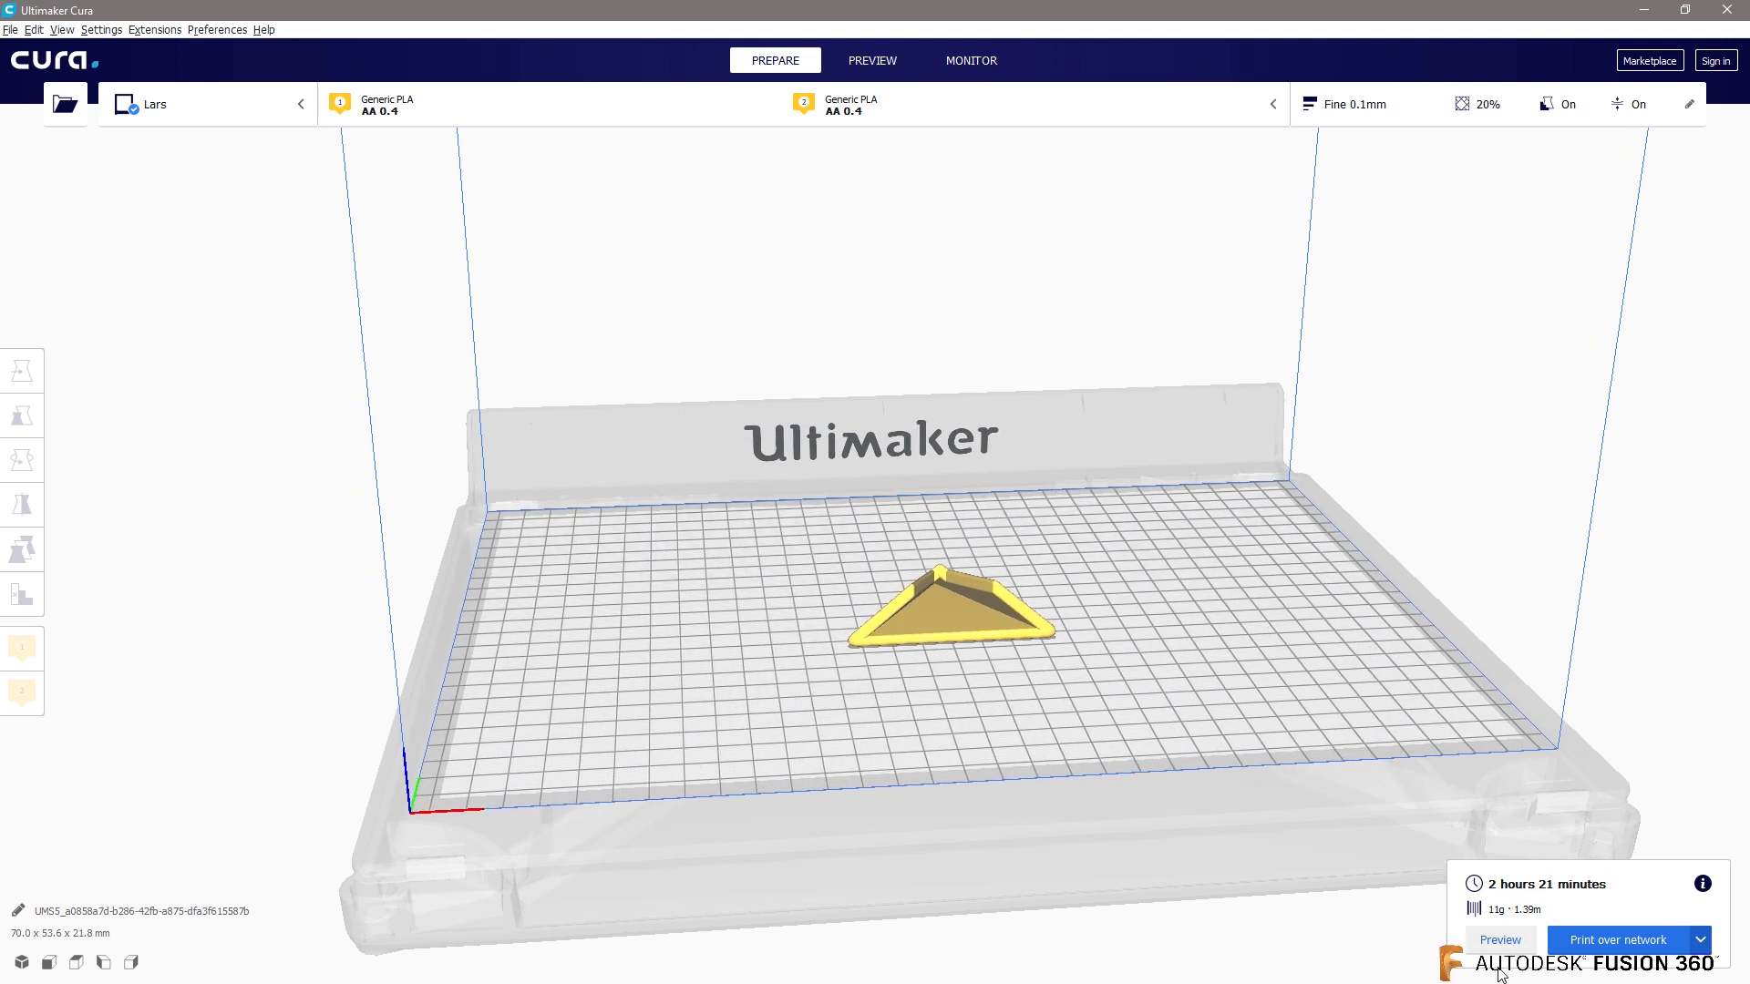
- Preview the sliced layers and send the towel holder job to the networked printer
click(871, 60)
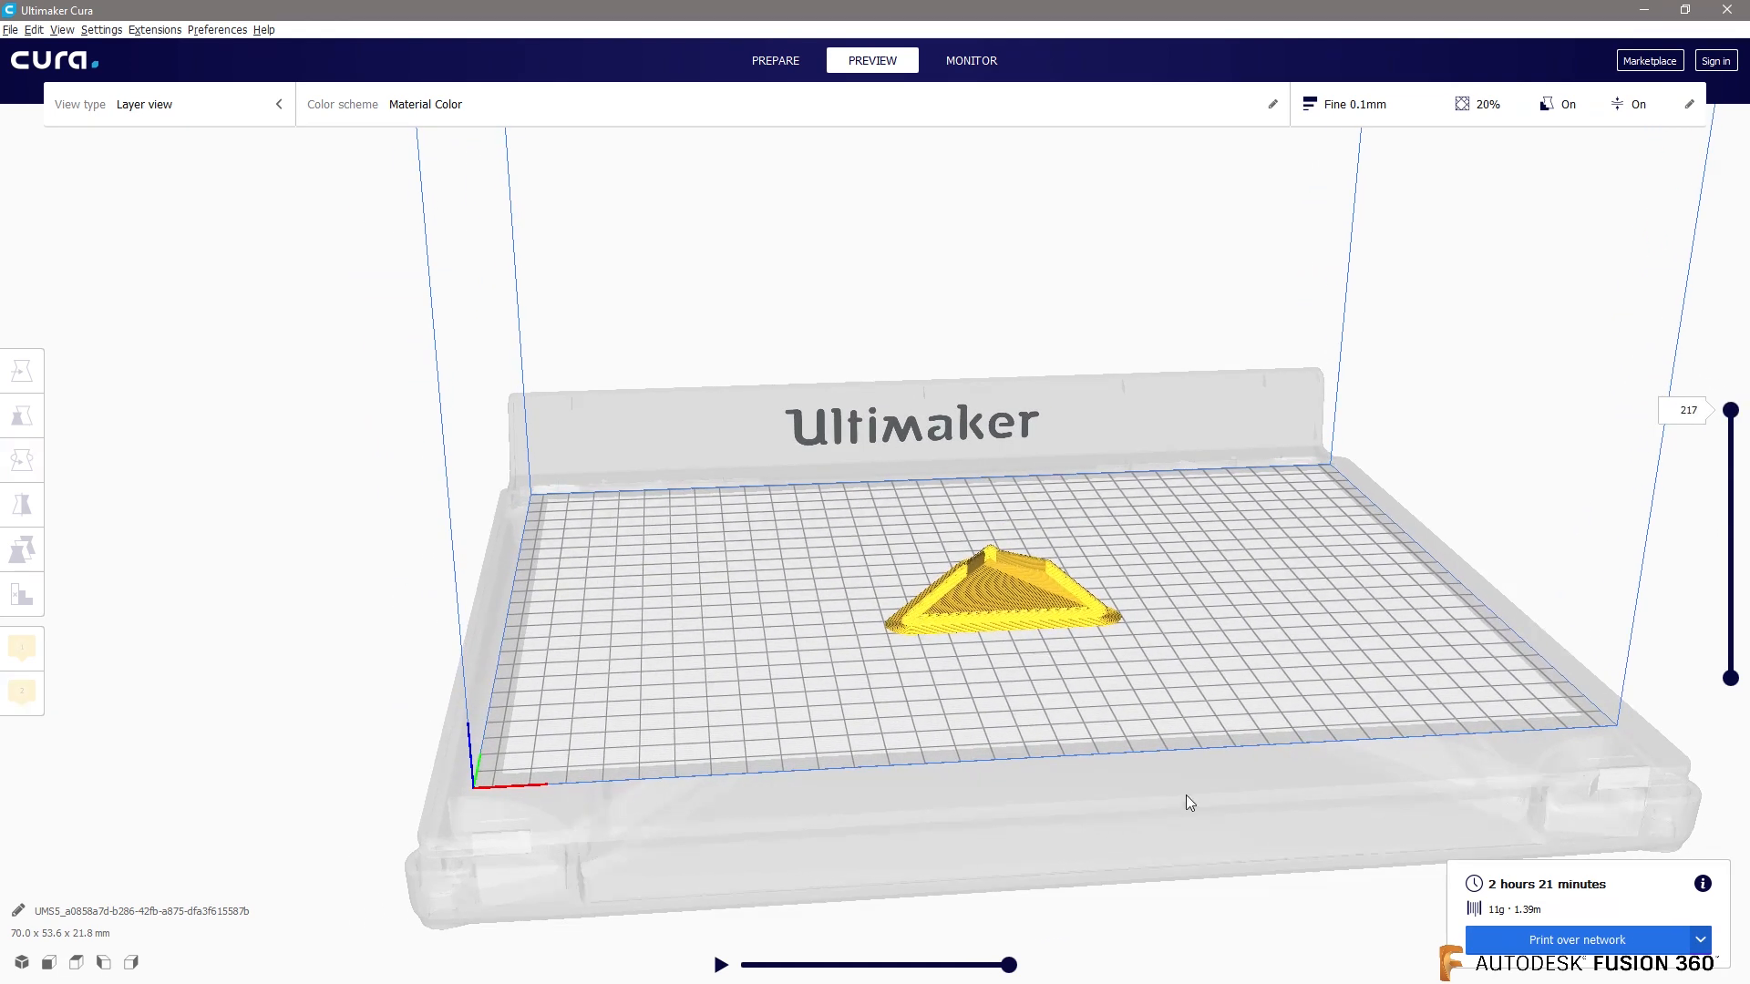
mouse_move(617, 644)
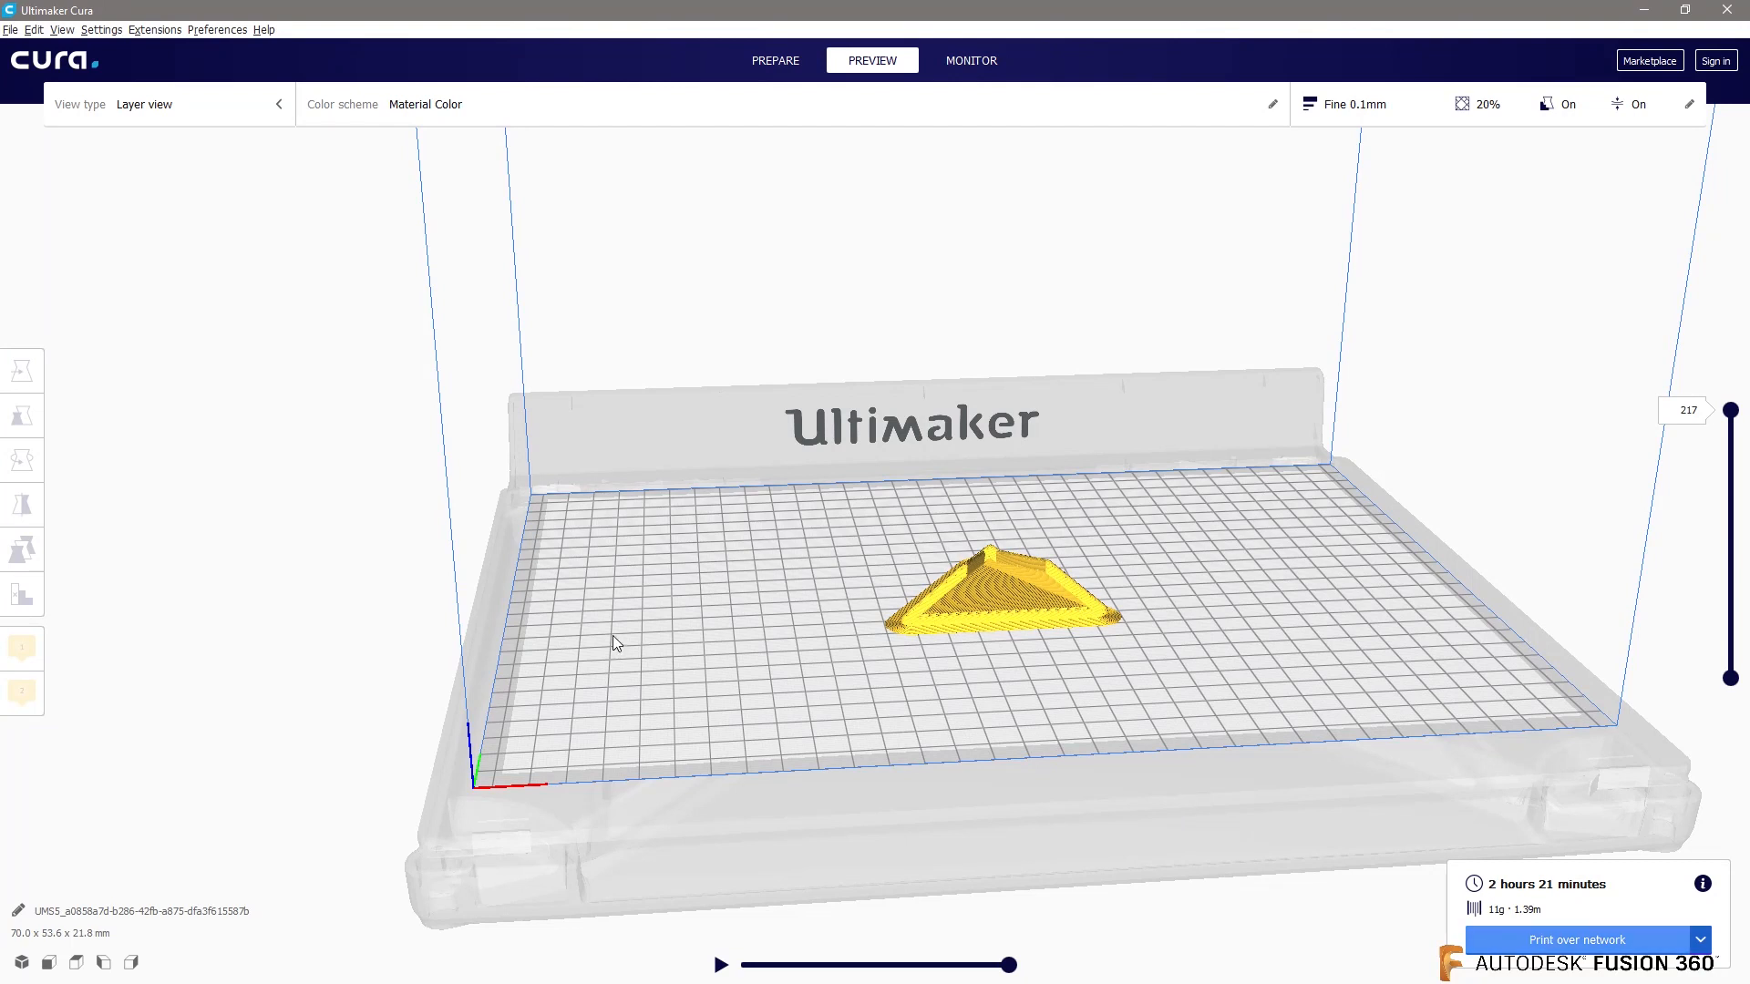
mouse_move(747, 582)
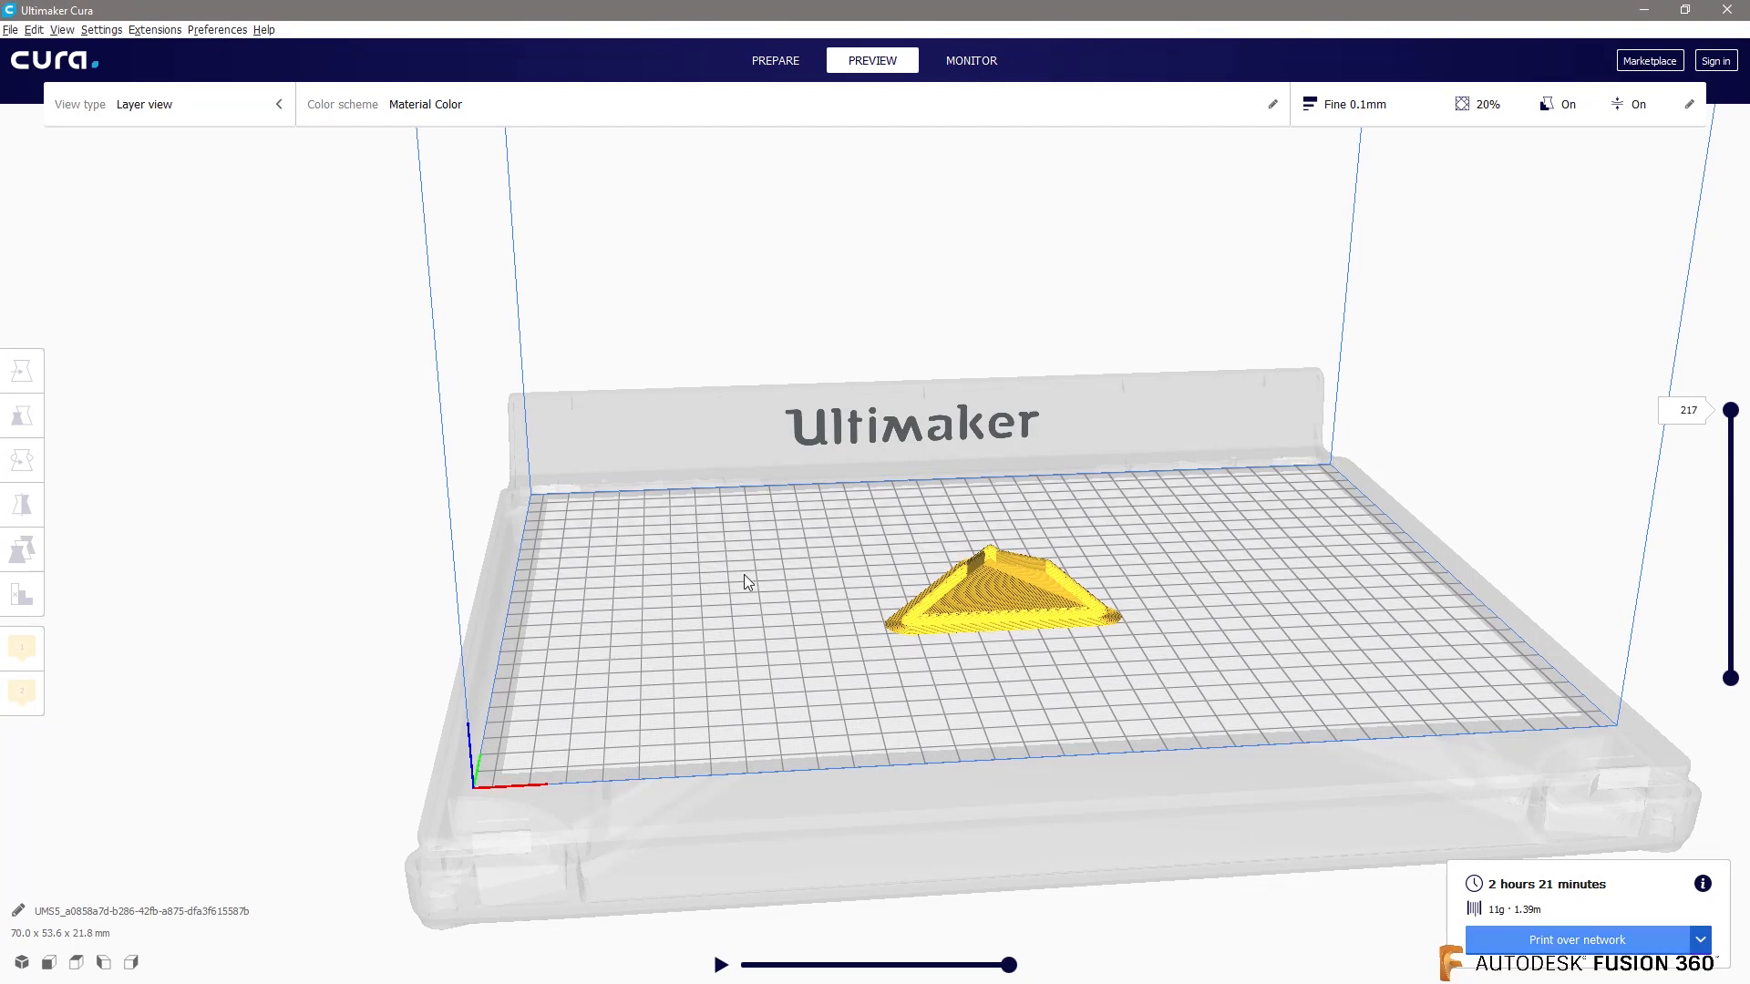
click(1576, 939)
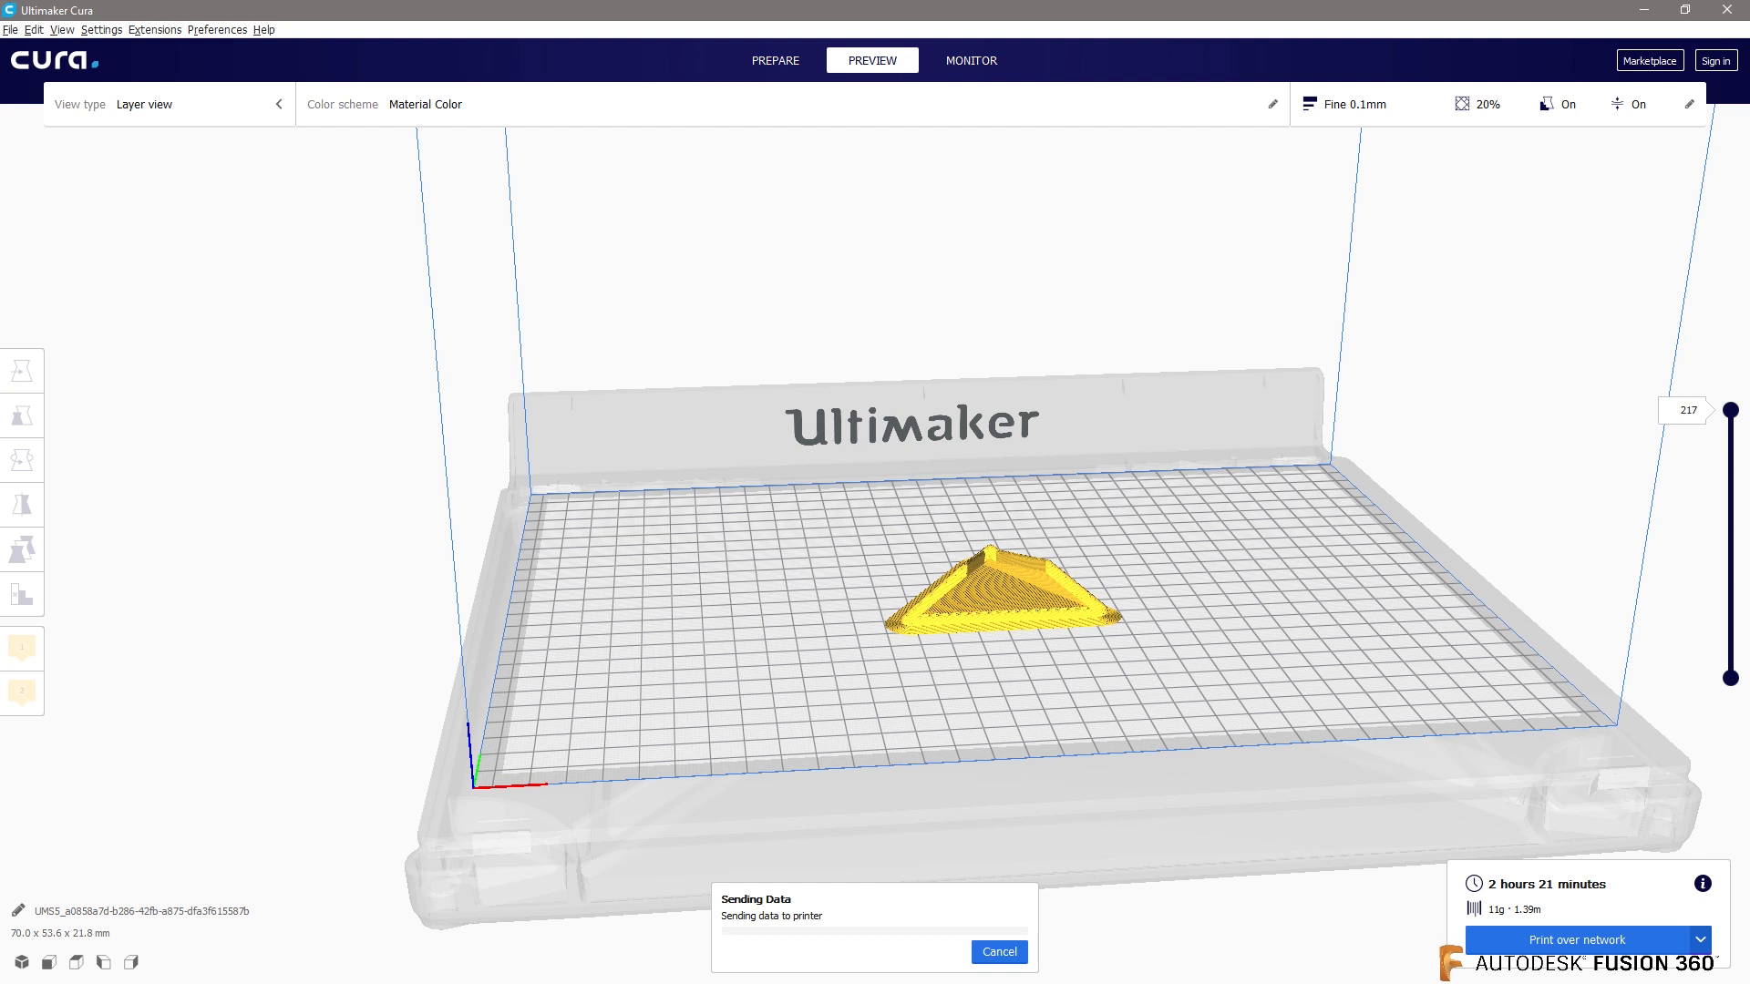
mouse_move(892, 931)
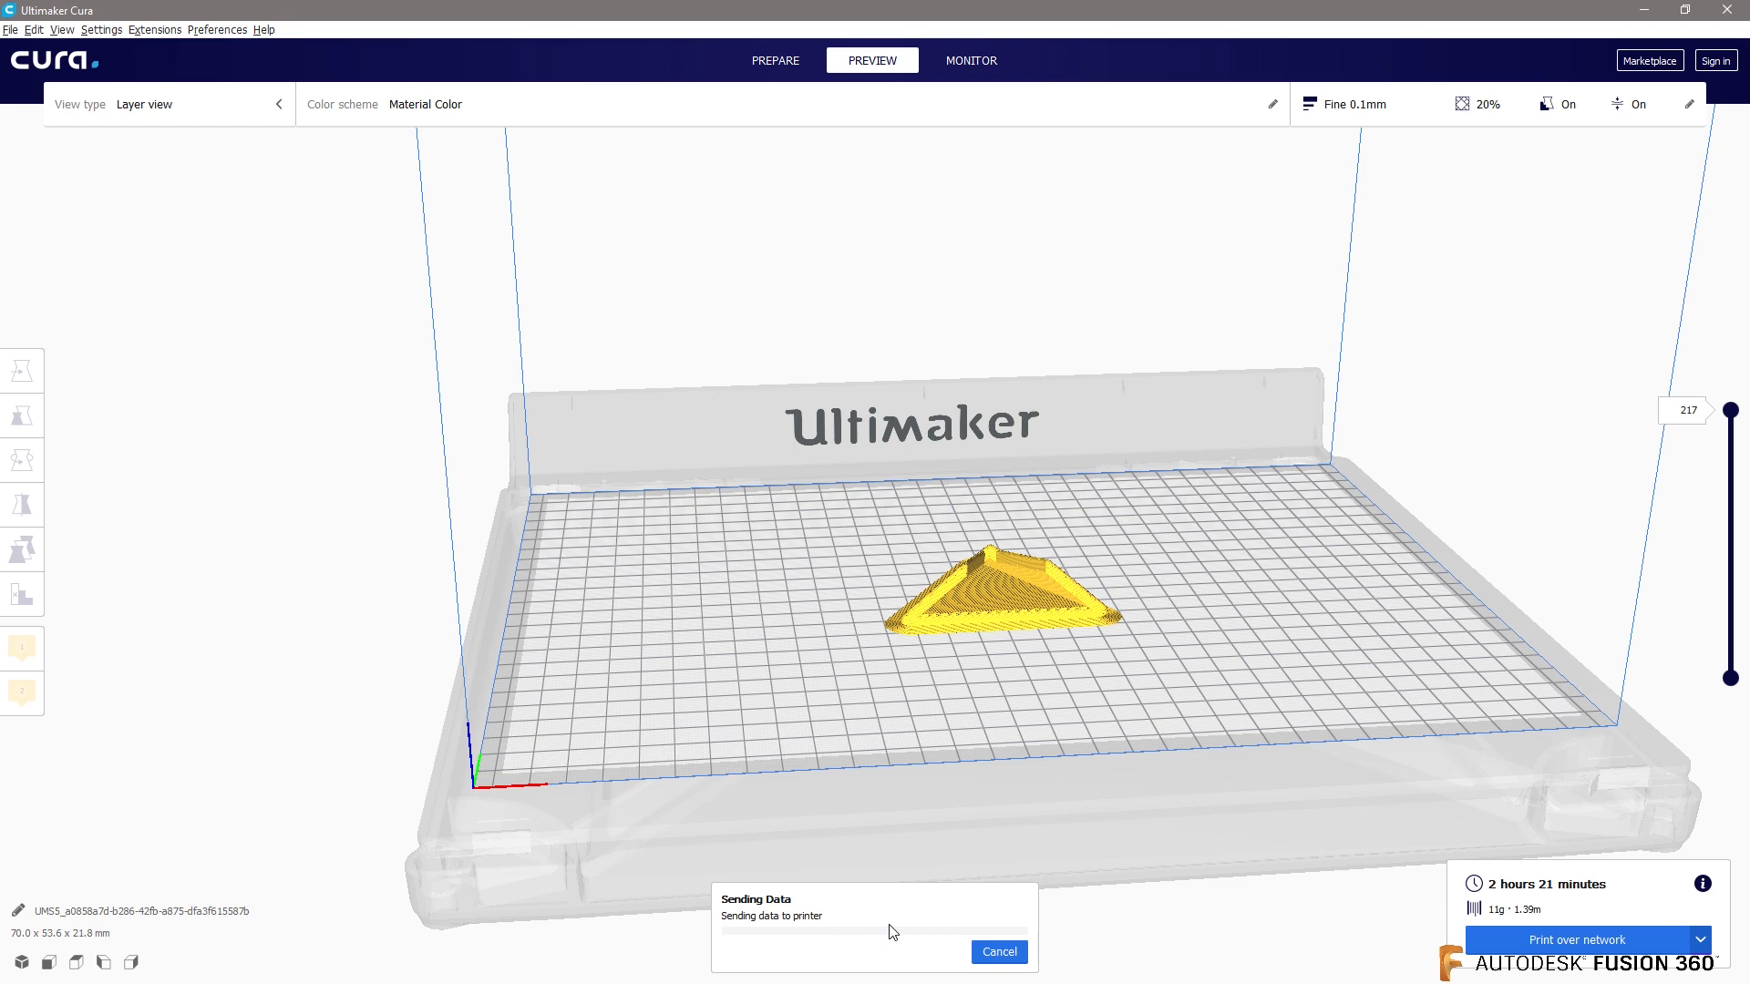
click(996, 952)
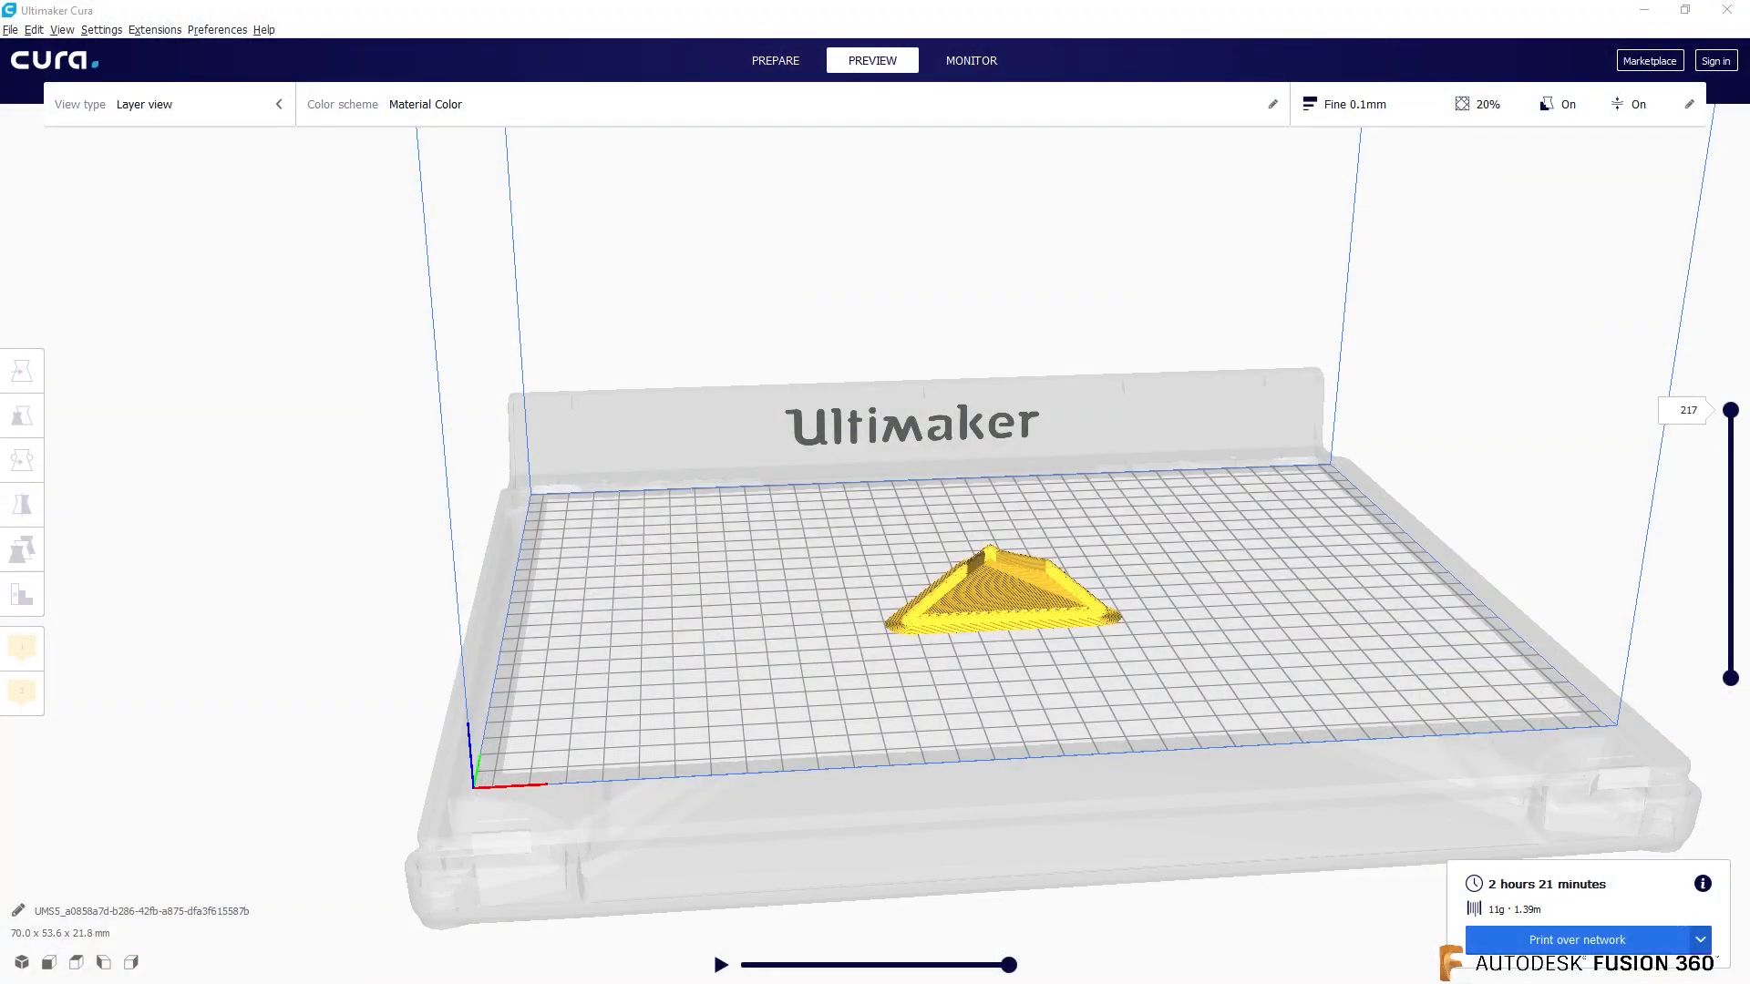